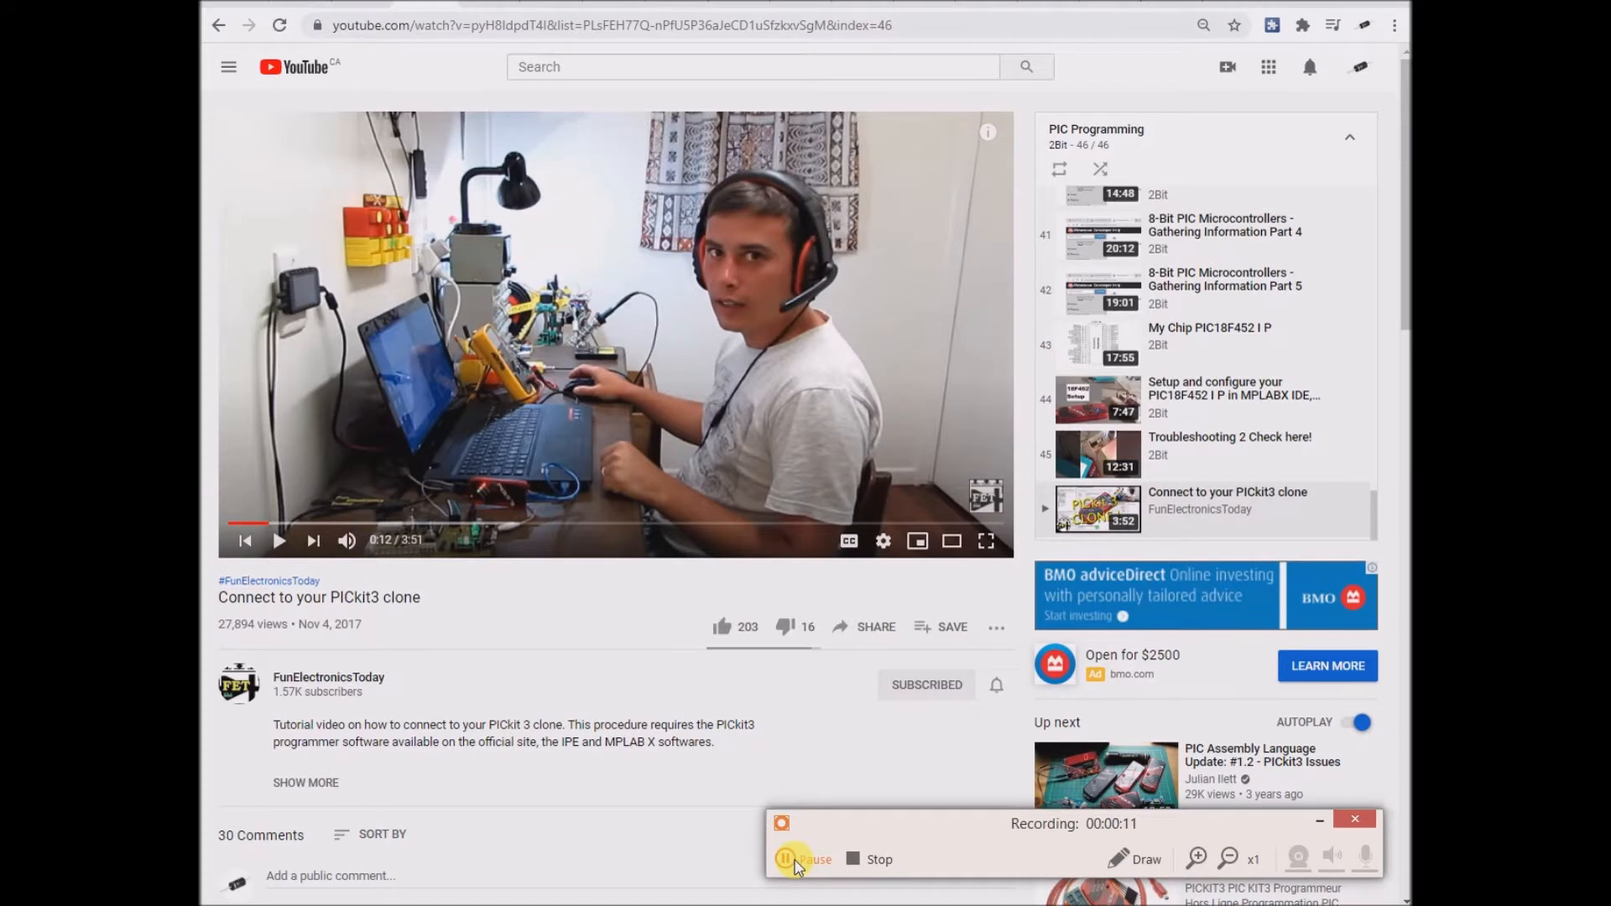
Start playback of the Connect to your PICkit3 clone tutorial in the enlarged player.
left_click(800, 859)
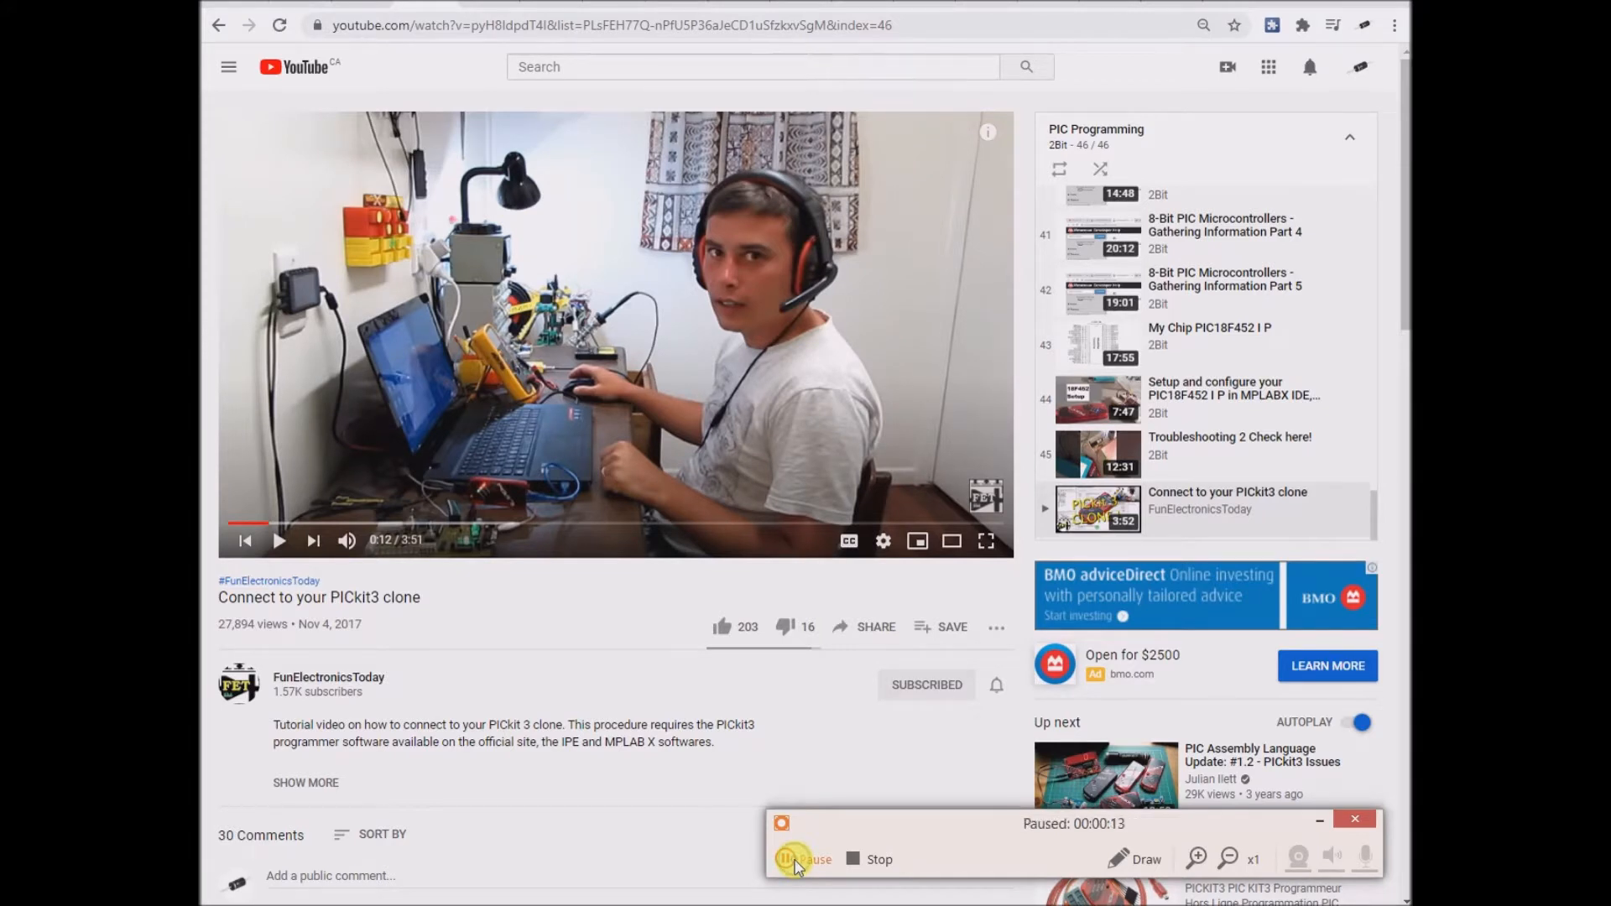
left_click(804, 859)
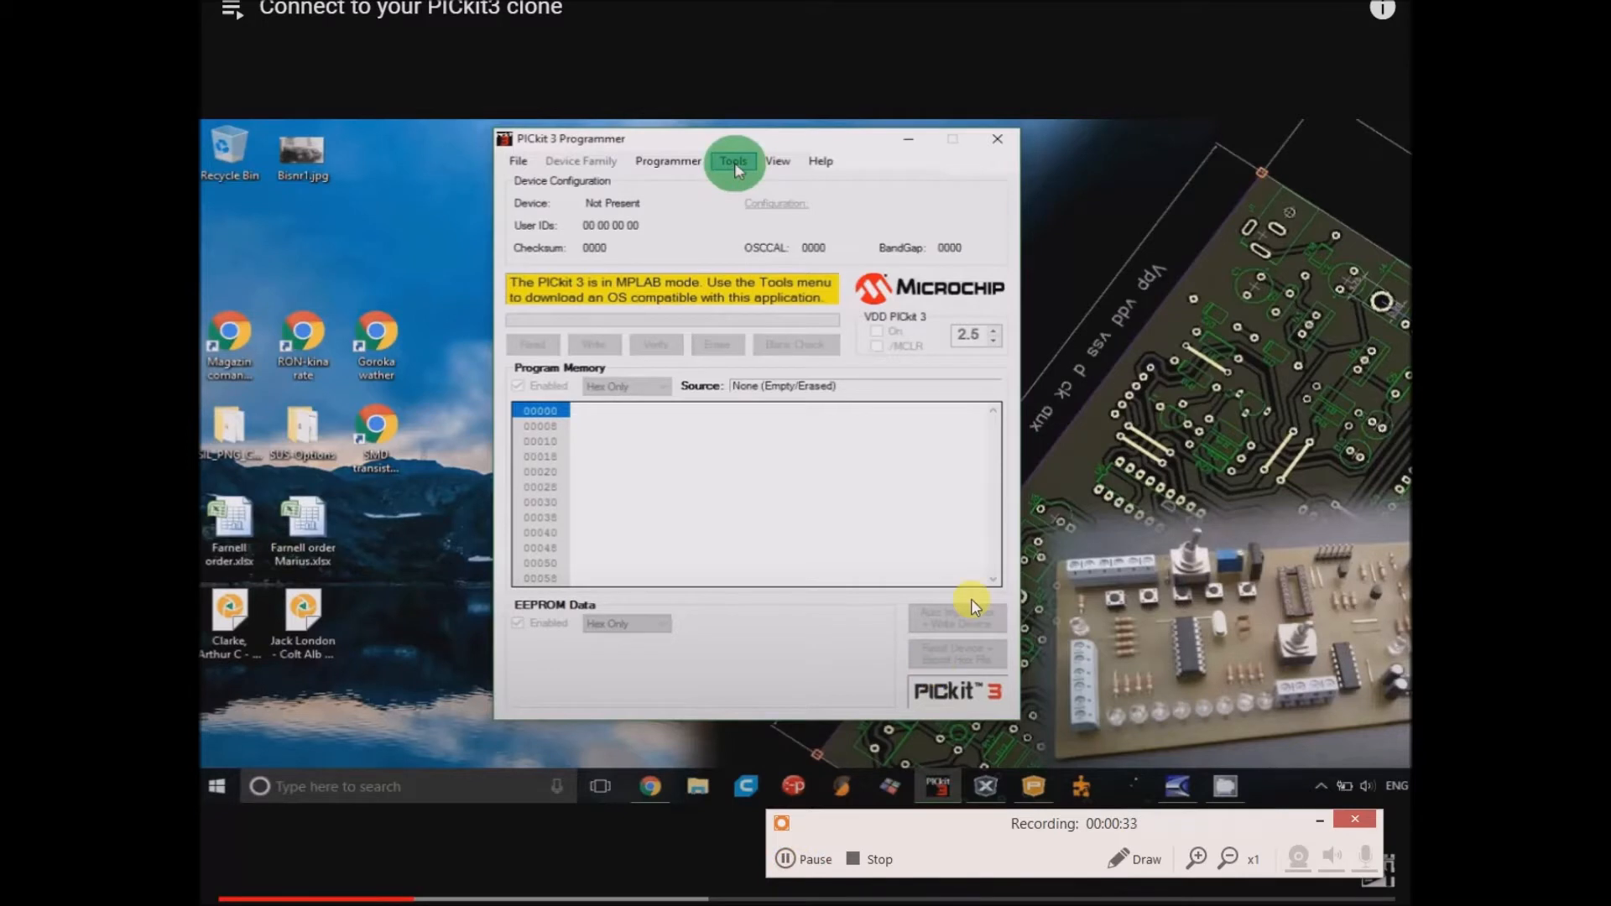
mouse_move(534, 440)
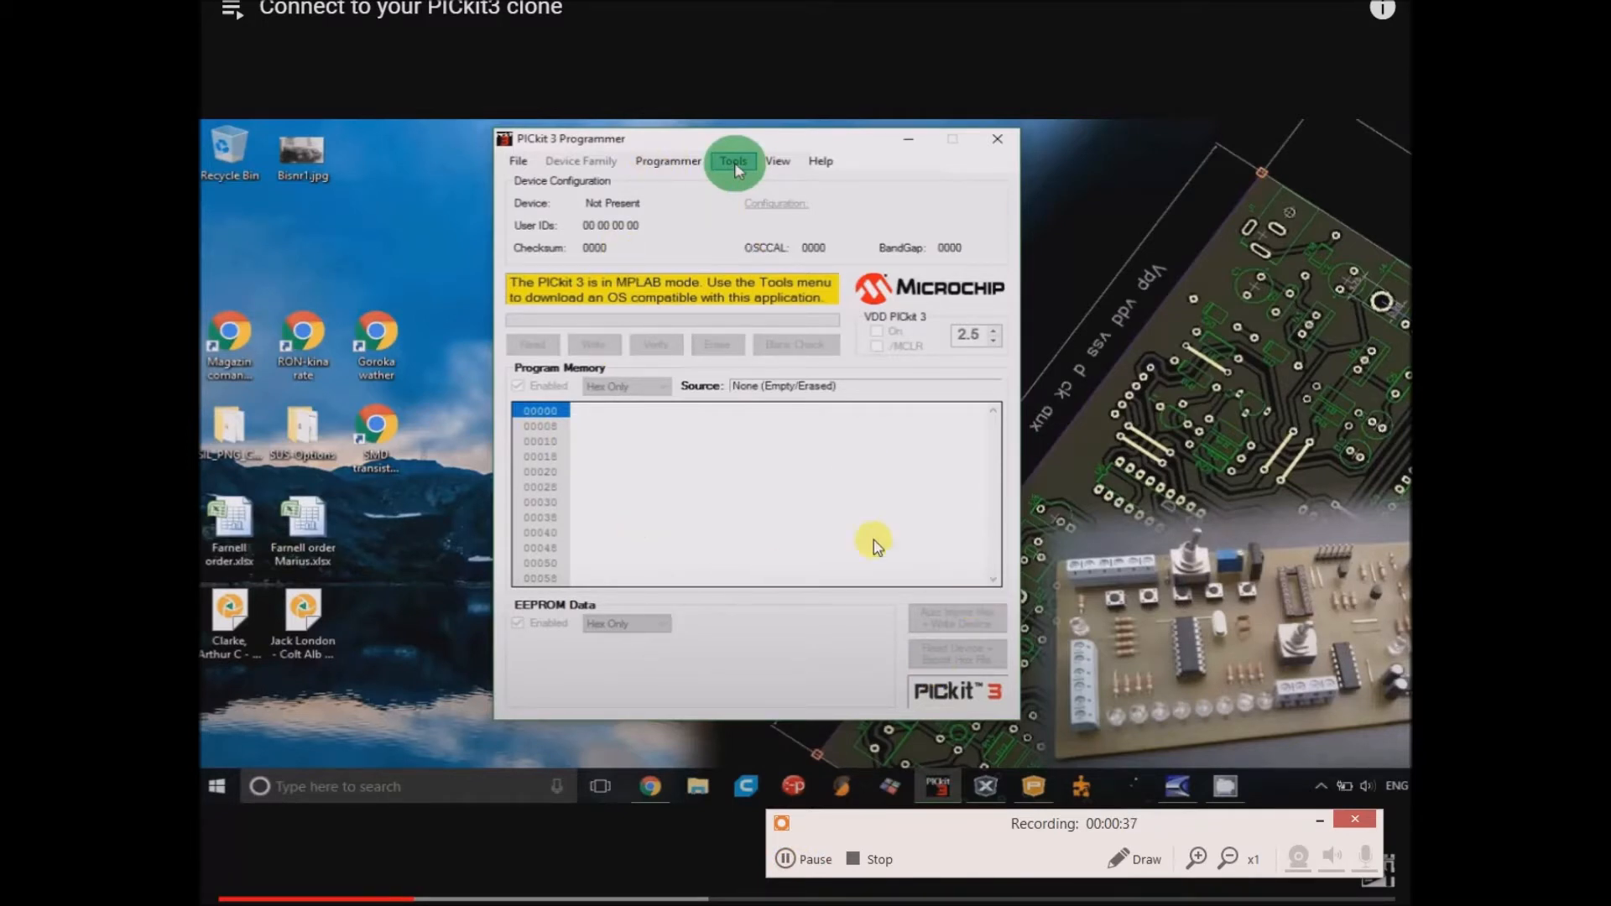
mouse_move(852, 551)
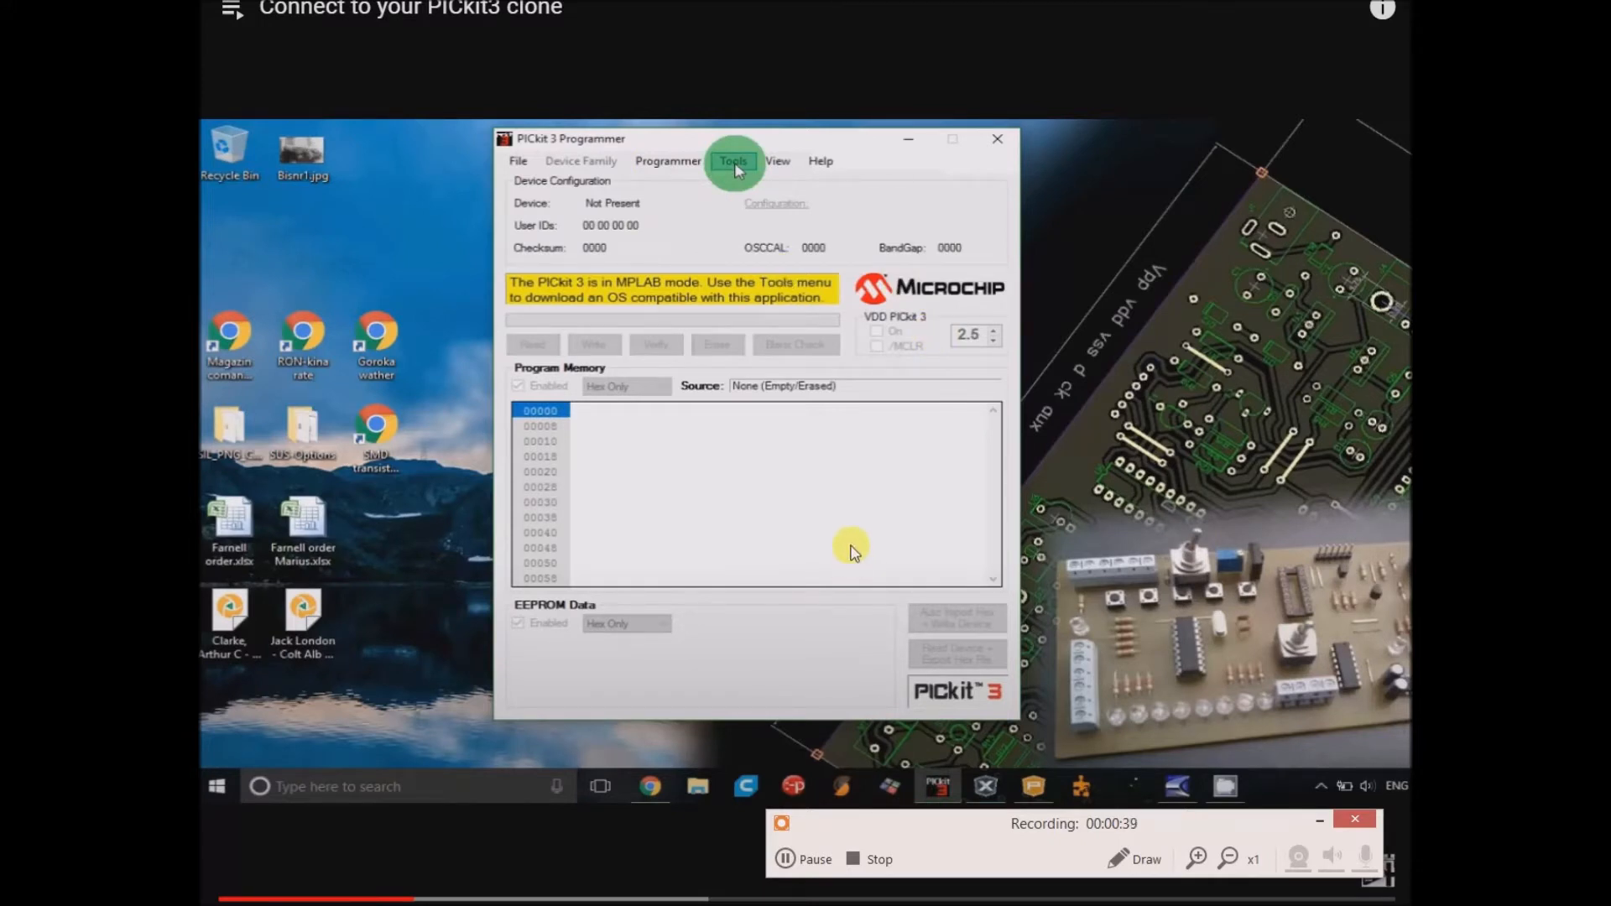
mouse_move(707, 300)
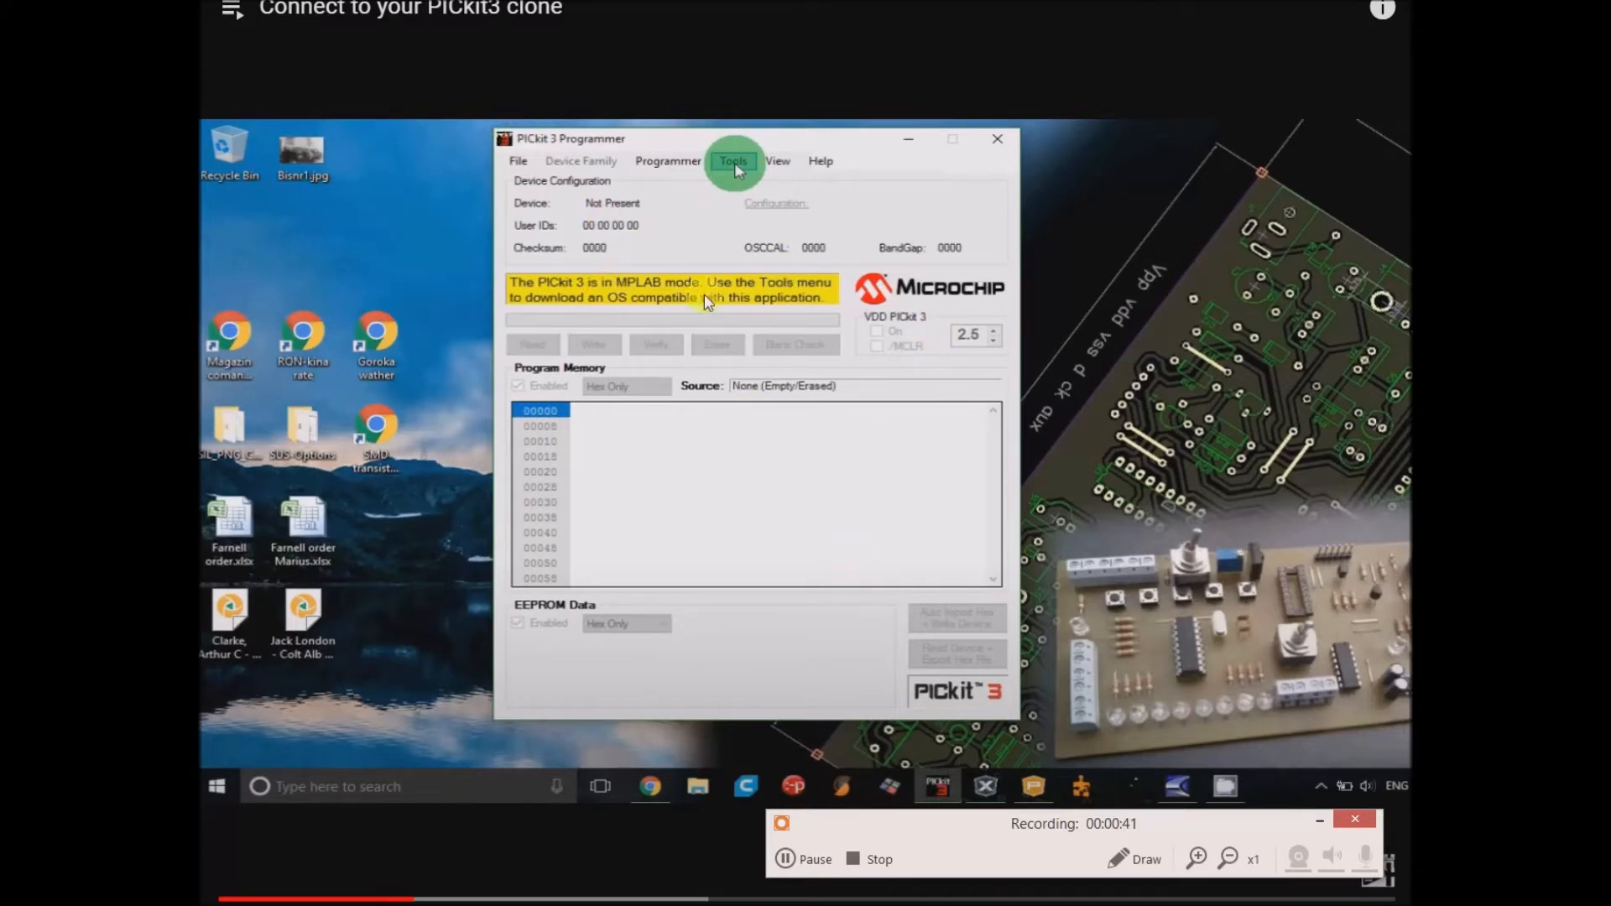
mouse_move(896, 428)
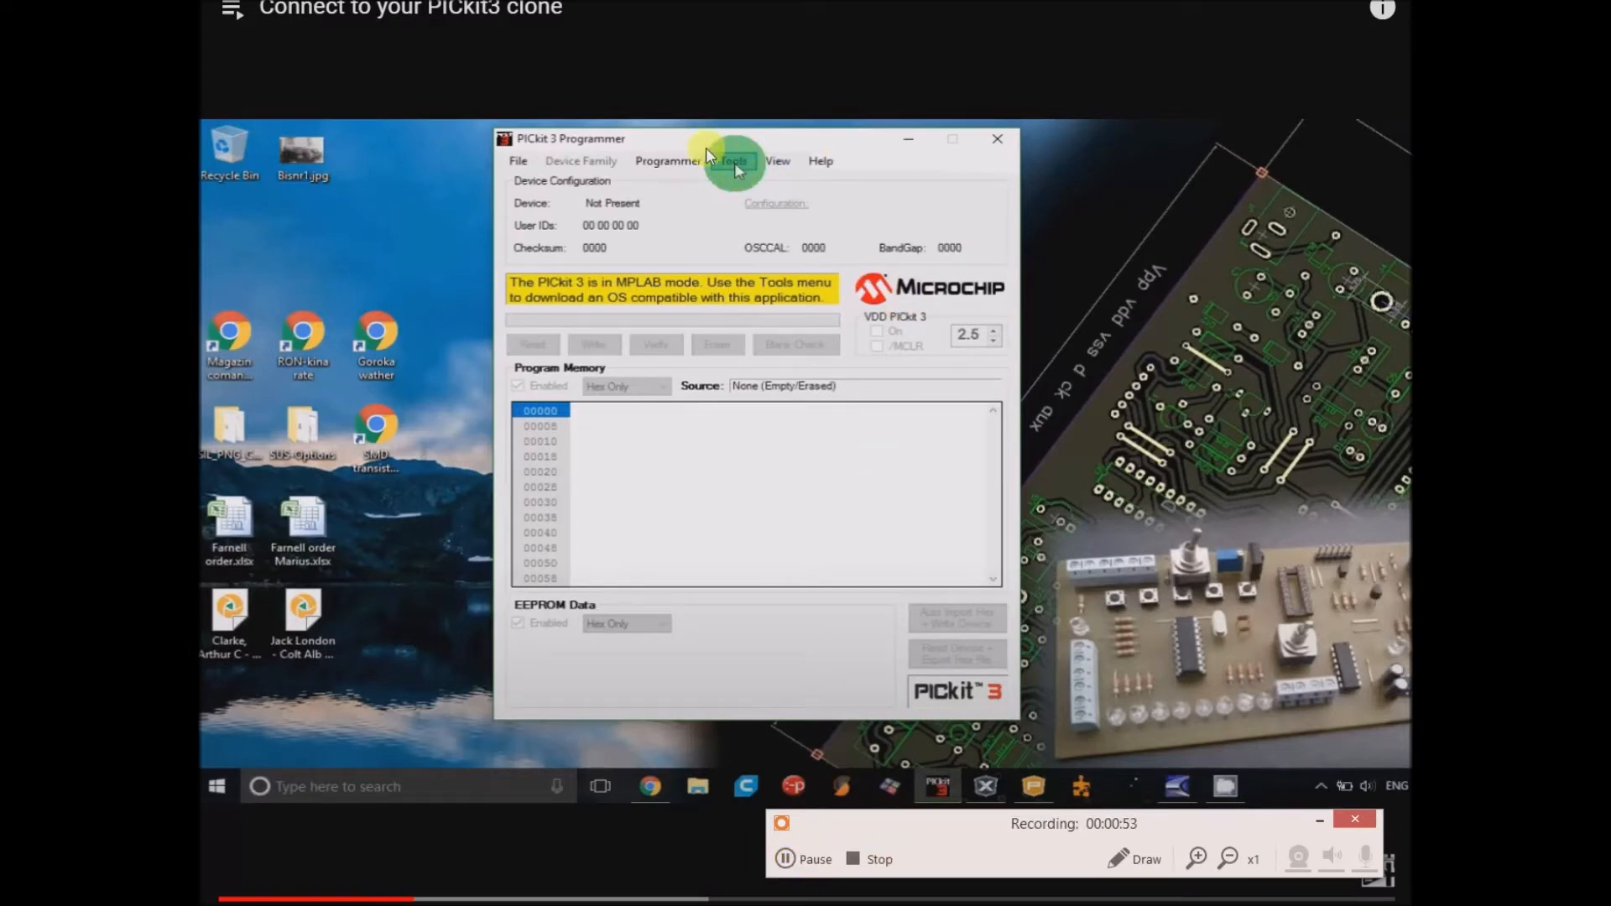
mouse_move(851, 475)
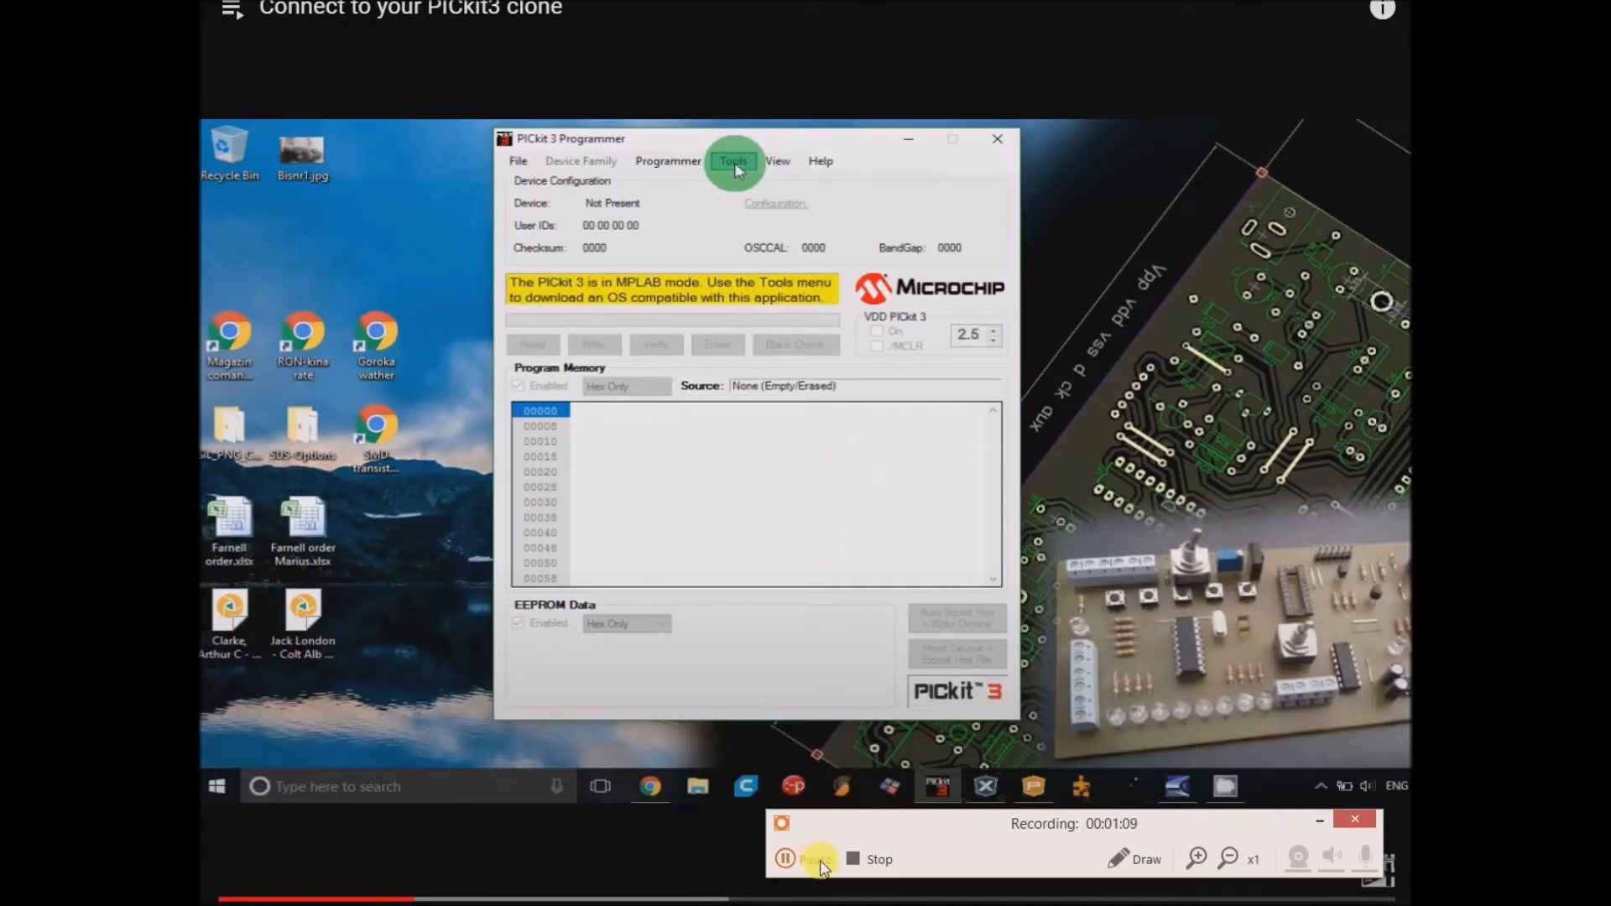
Play the tutorial through Tools > Download PICkit Operating System to the PK3OS file dialog.
left_click(733, 161)
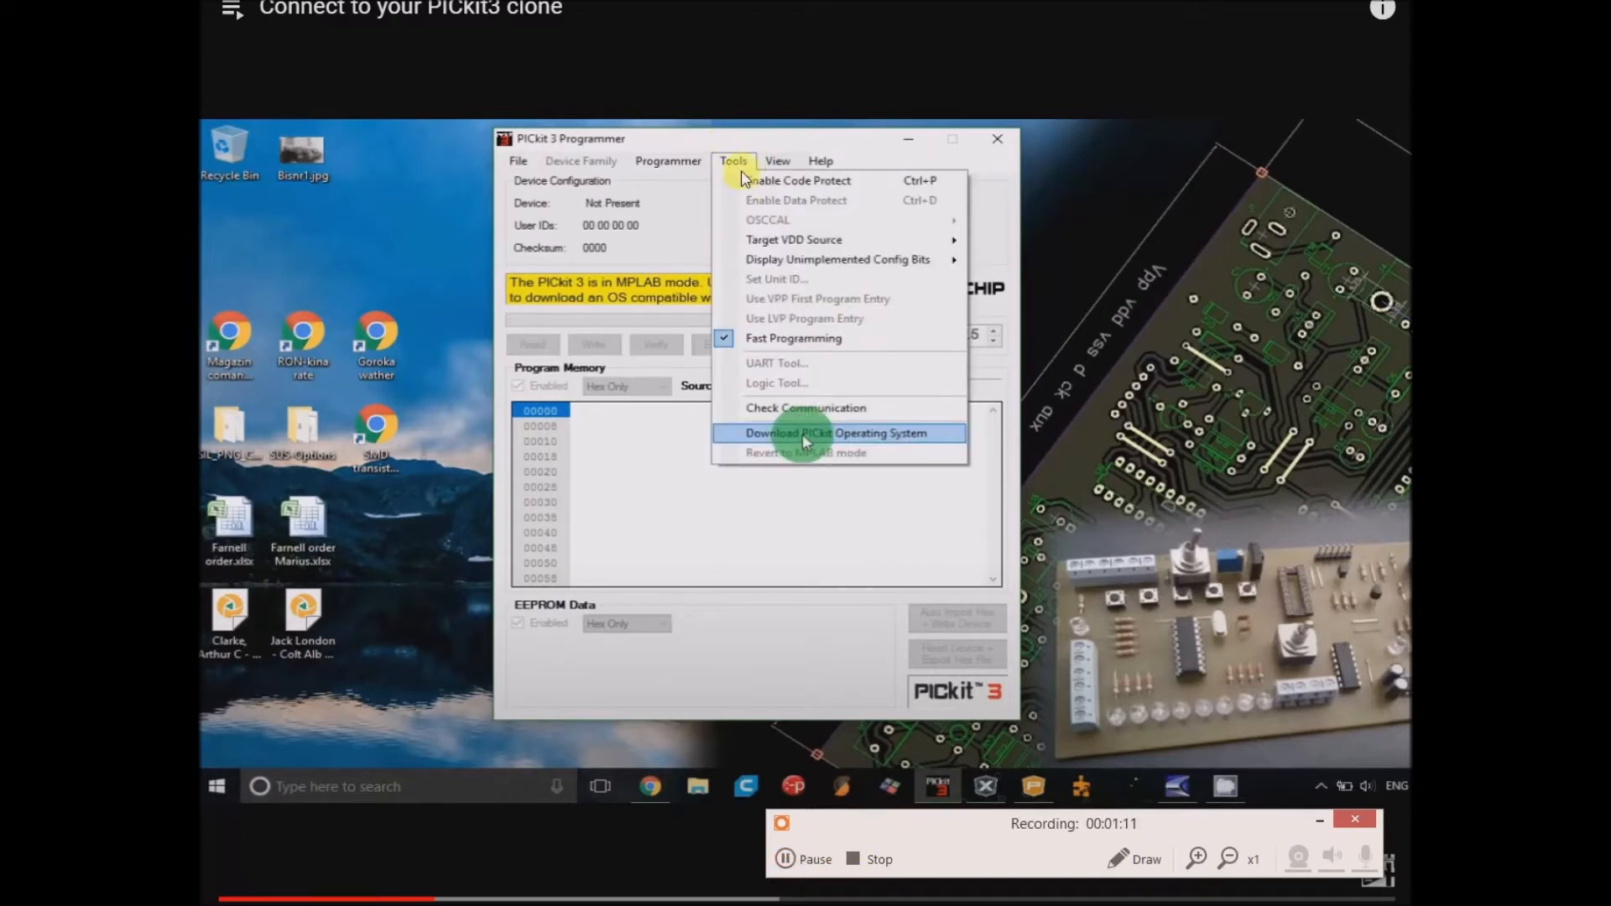
mouse_move(827, 442)
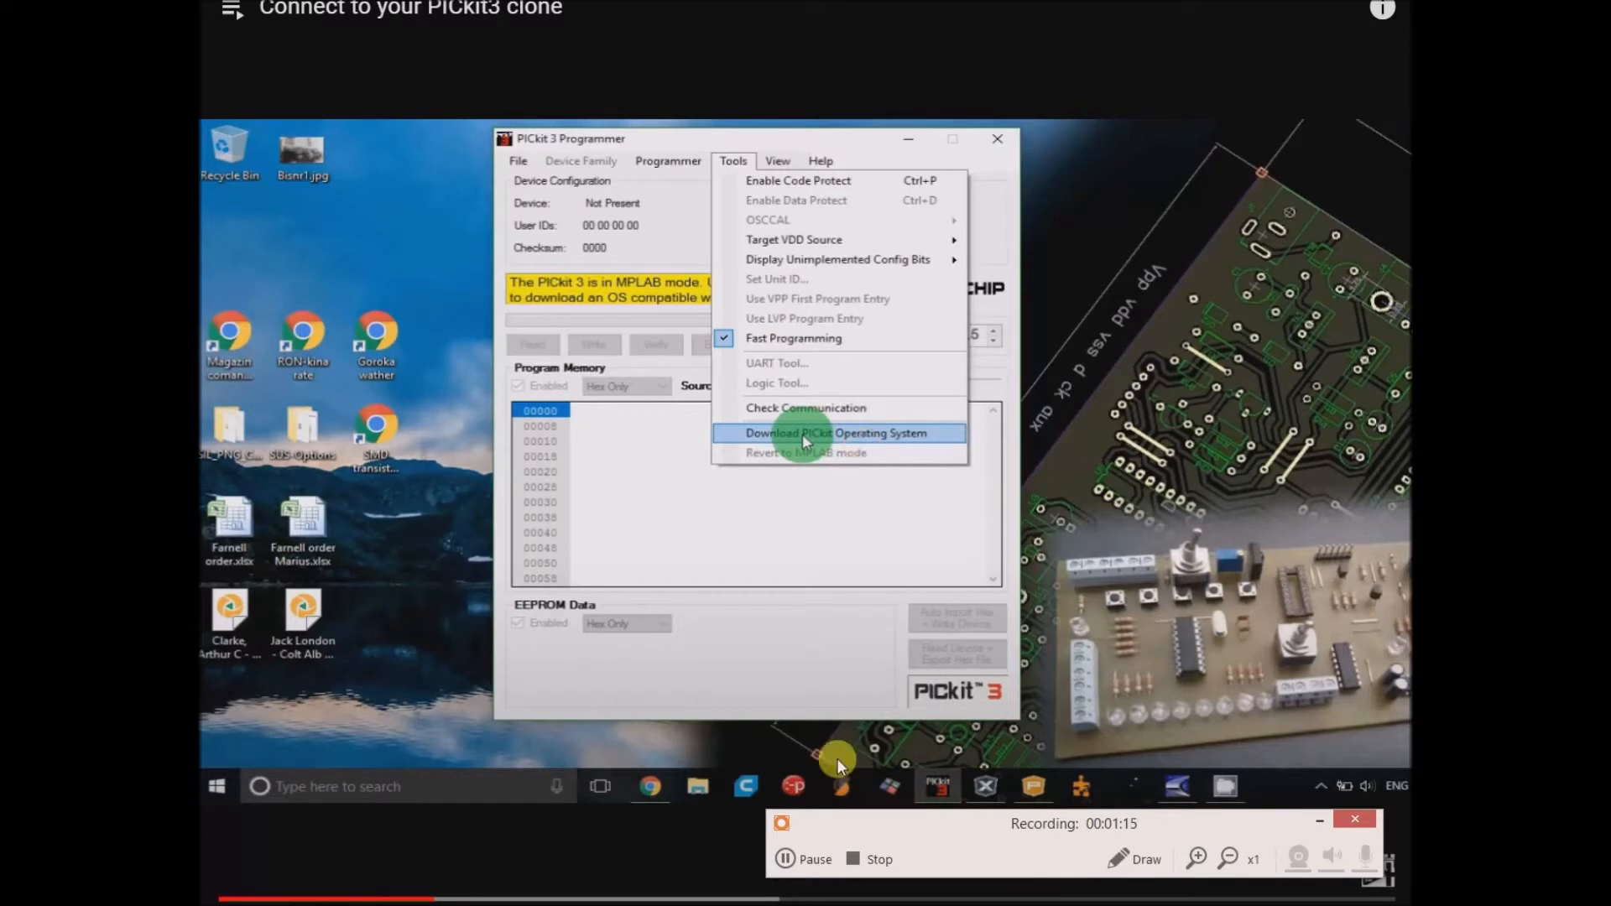
left_click(835, 433)
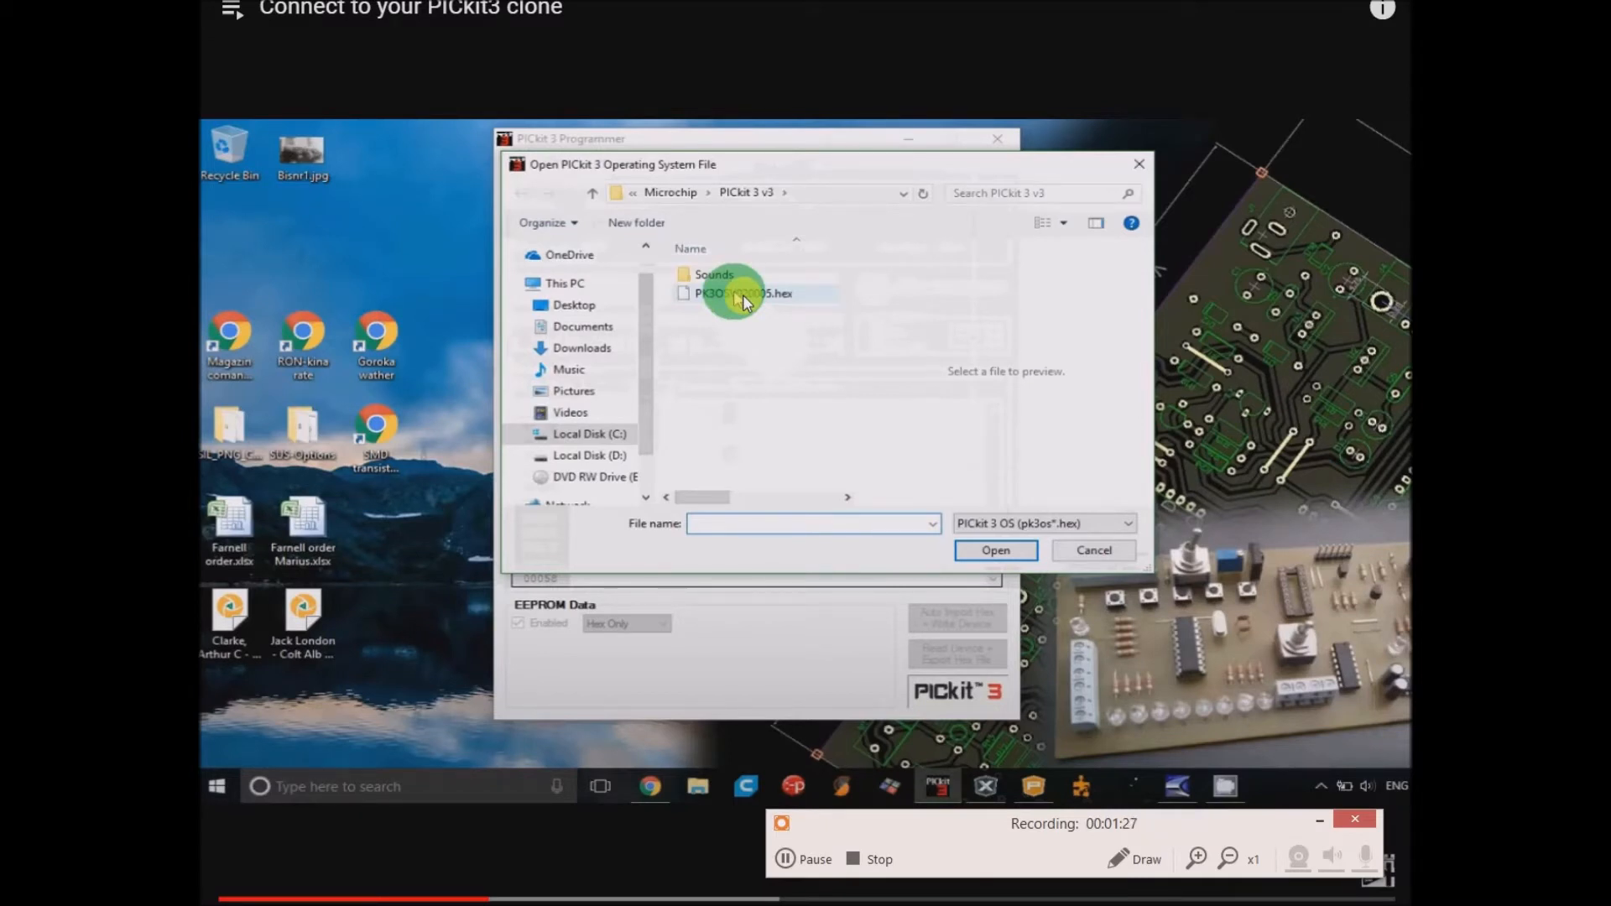
mouse_move(829, 884)
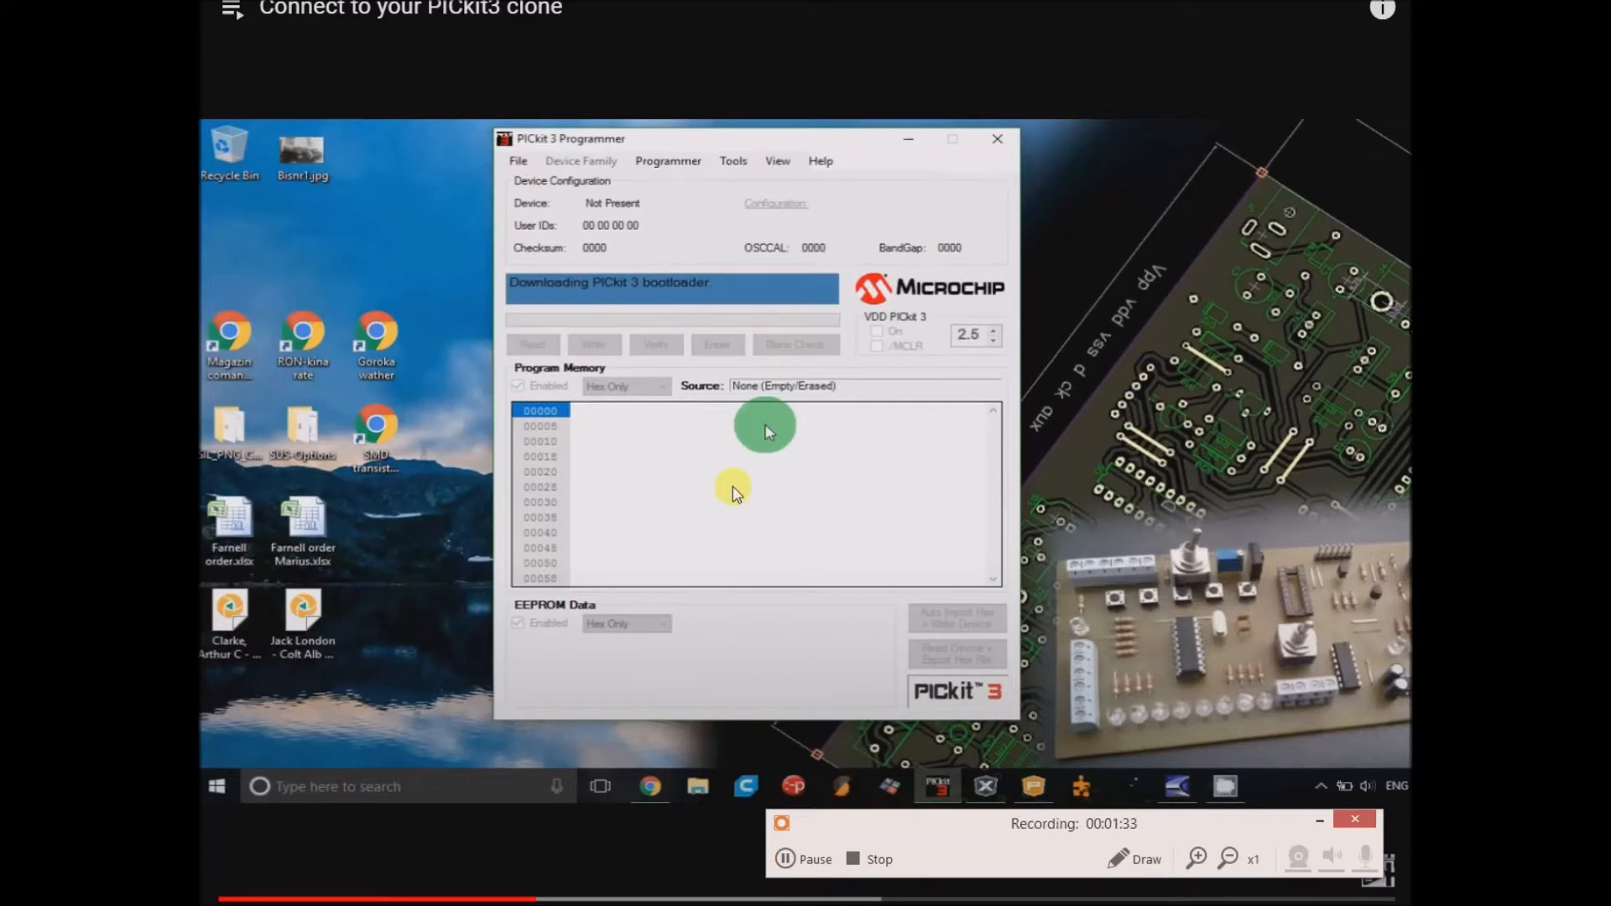
mouse_move(565, 248)
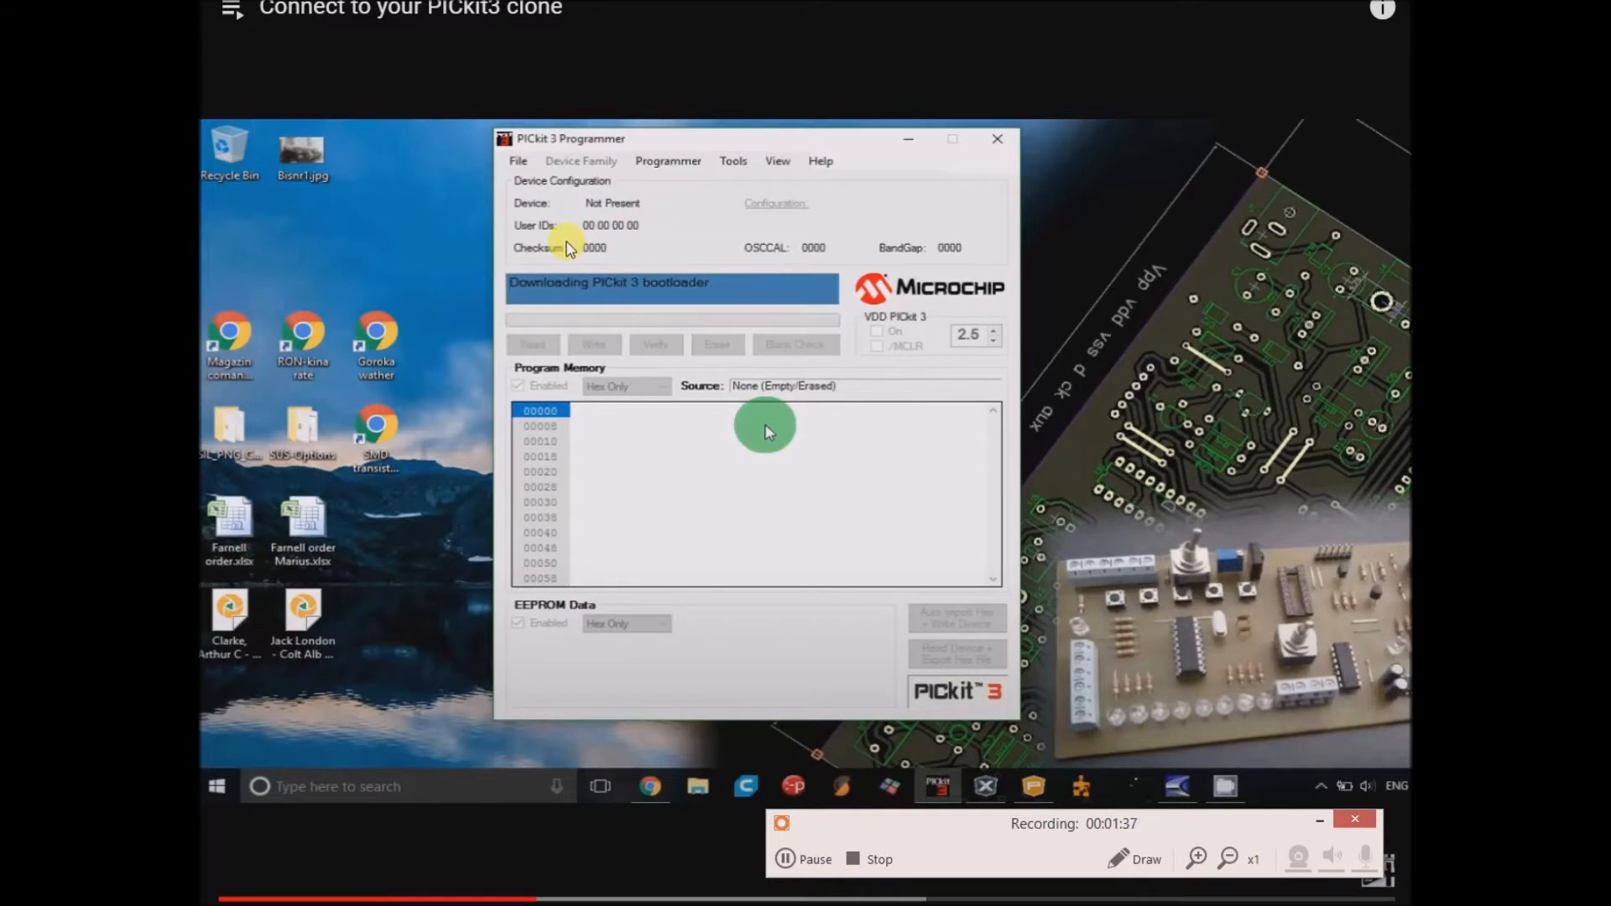
mouse_move(779, 367)
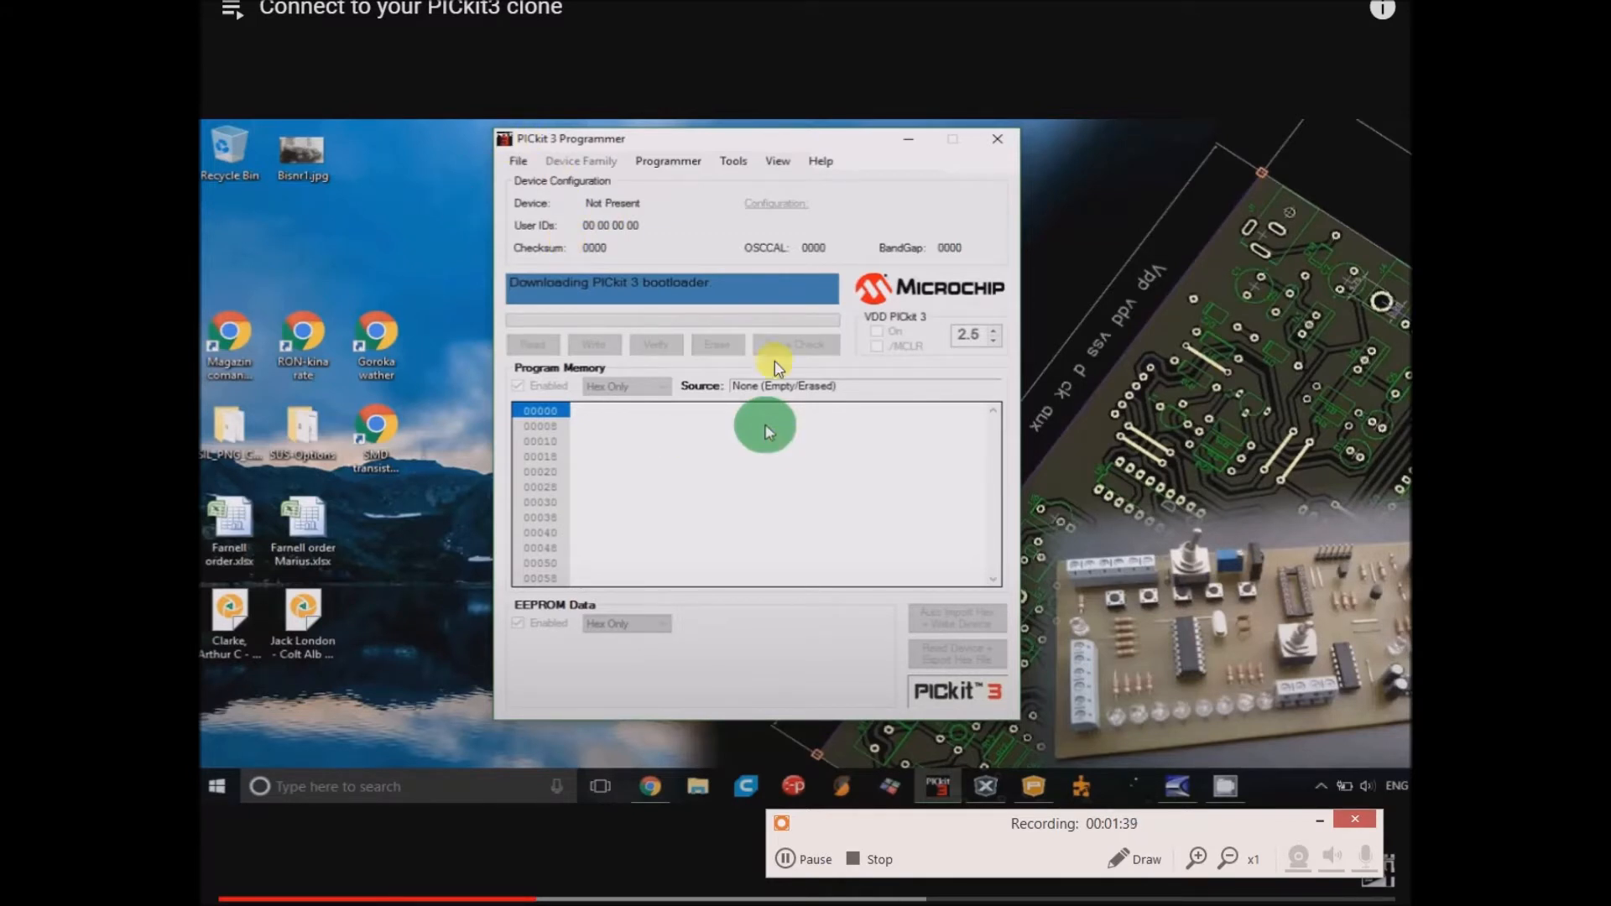
mouse_move(653, 290)
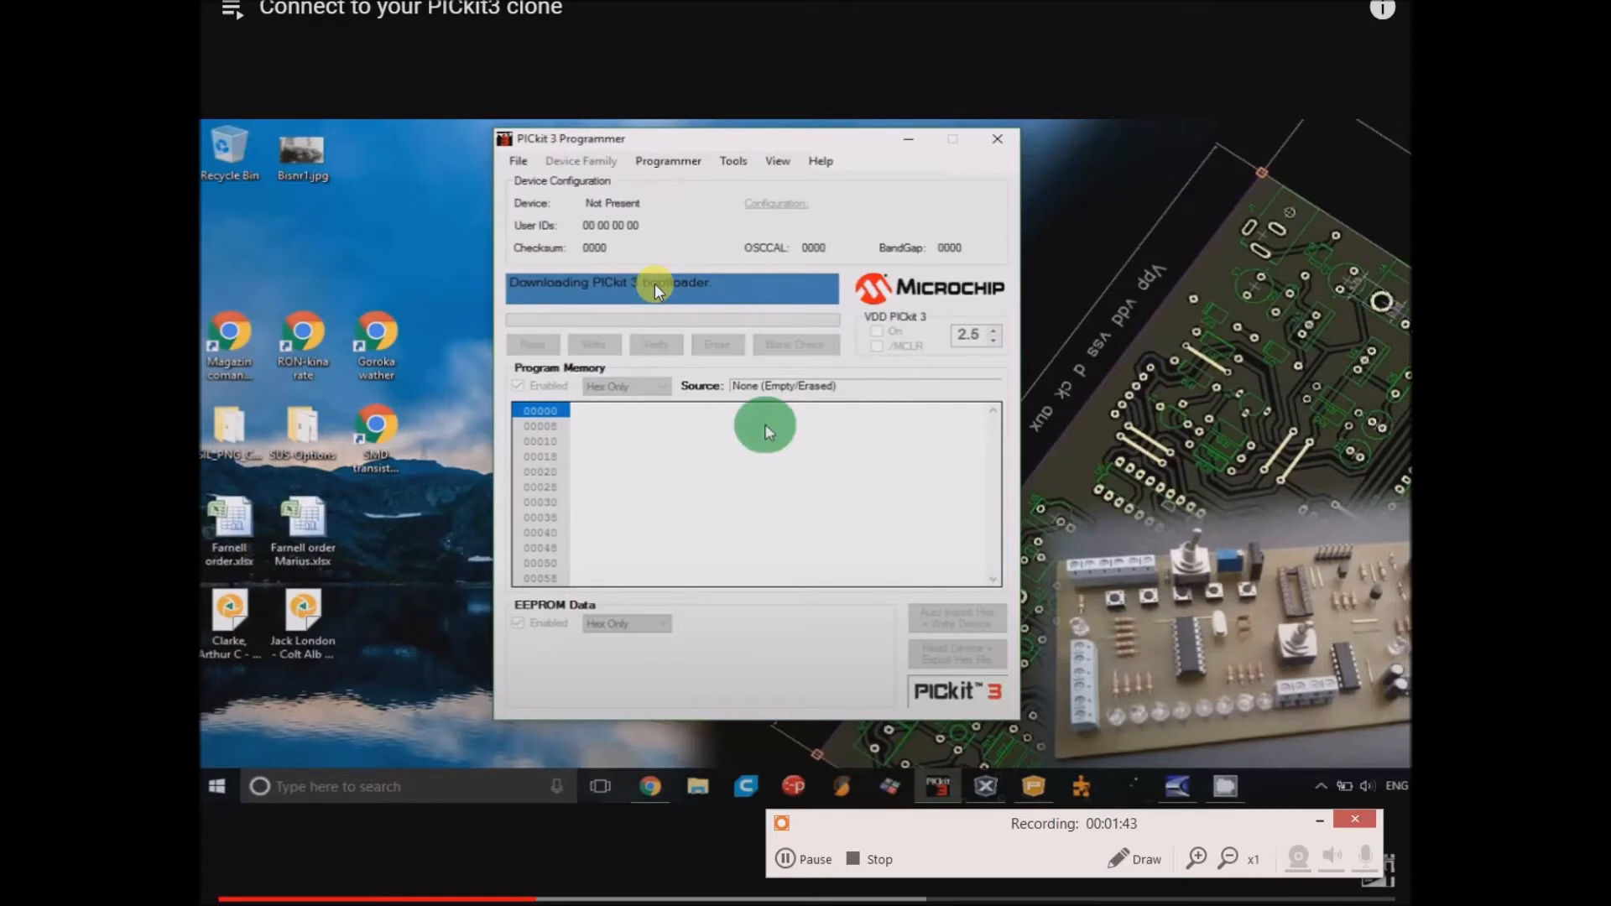
mouse_move(802, 431)
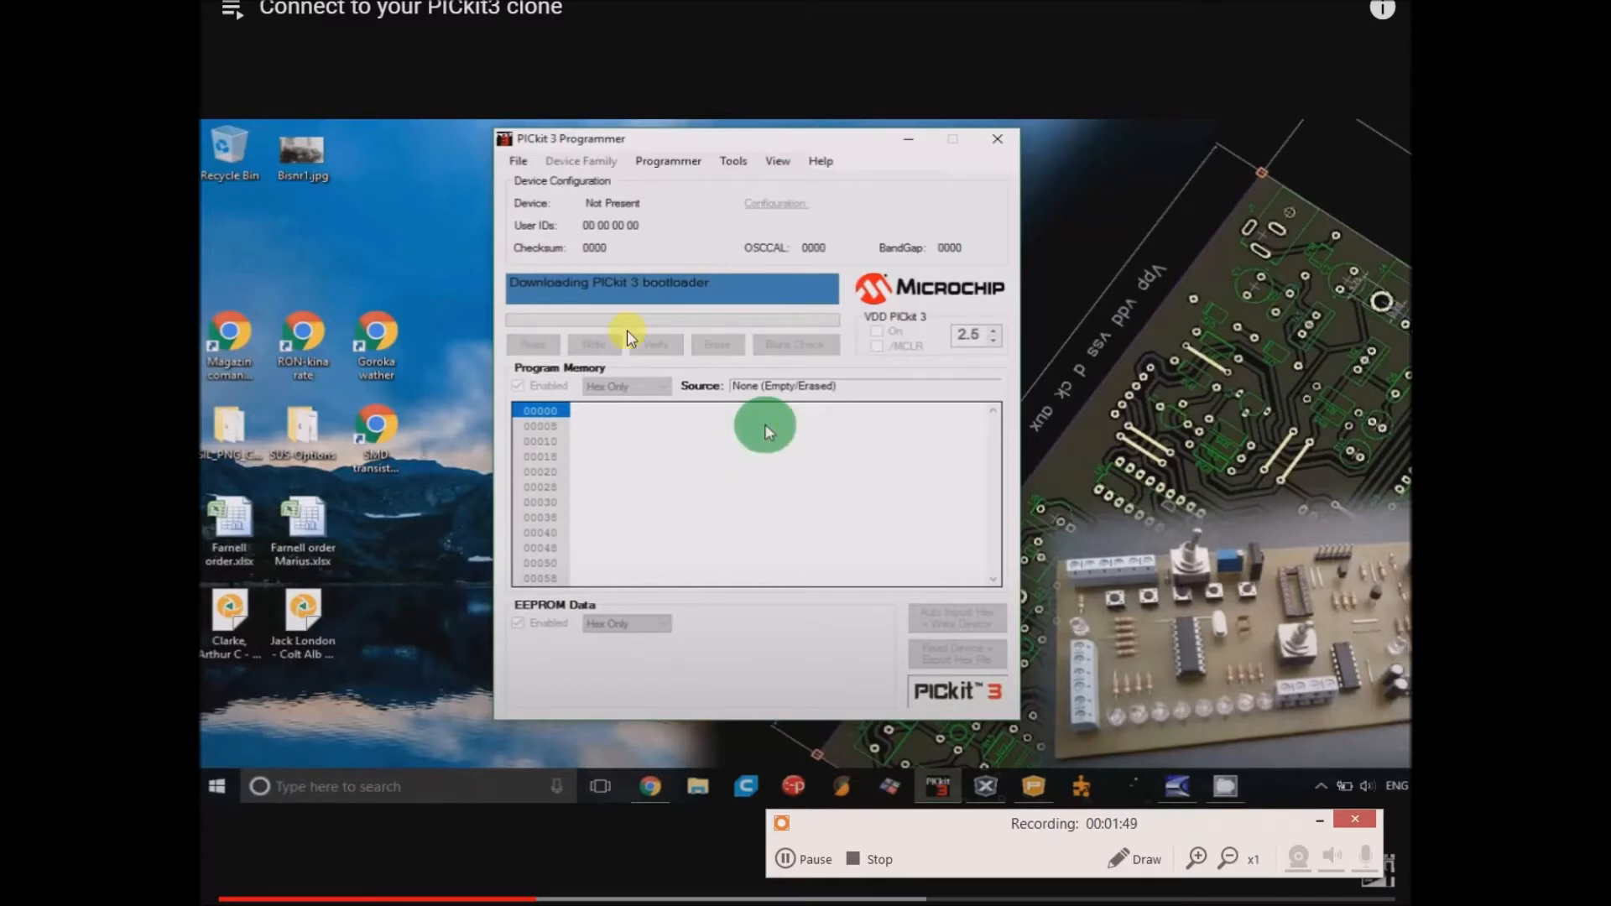
mouse_move(726, 189)
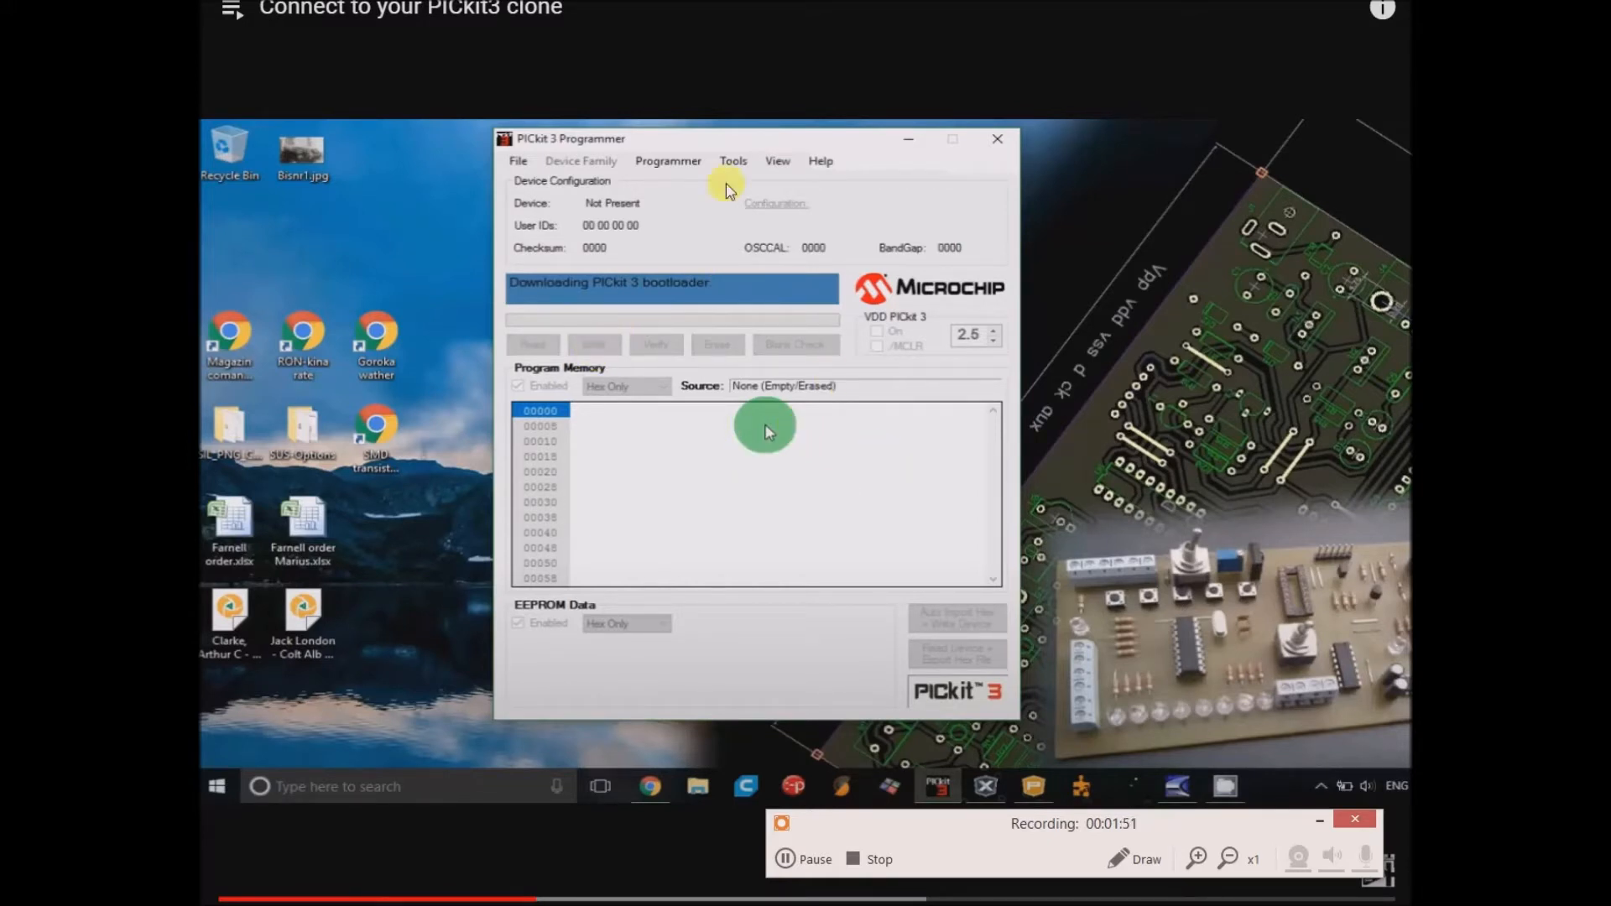
mouse_move(715, 250)
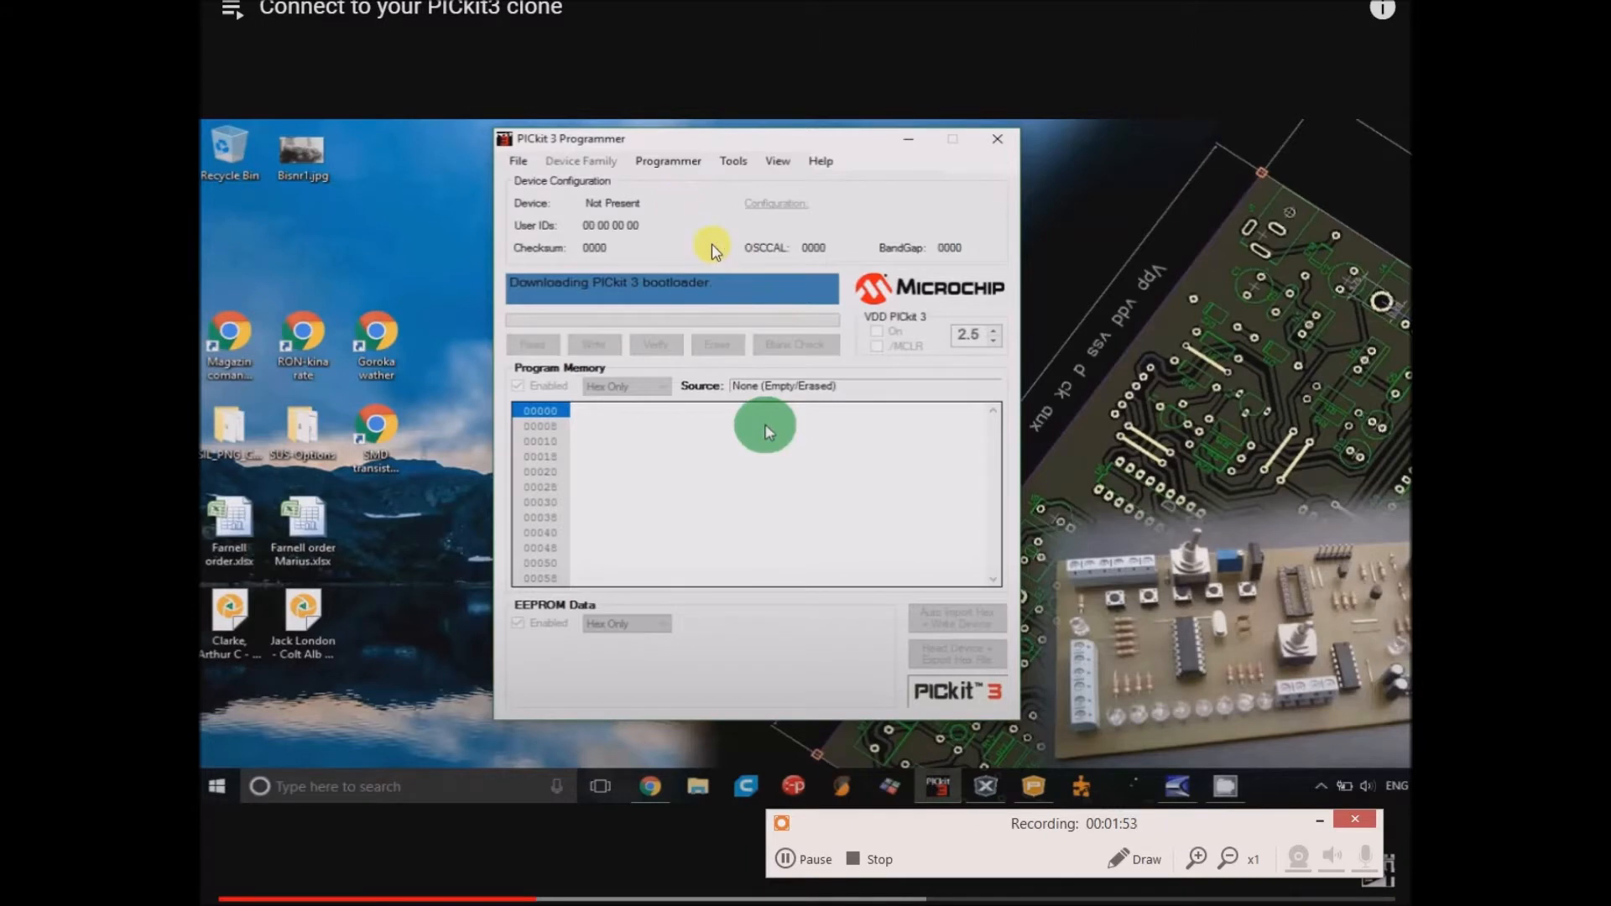
mouse_move(842, 690)
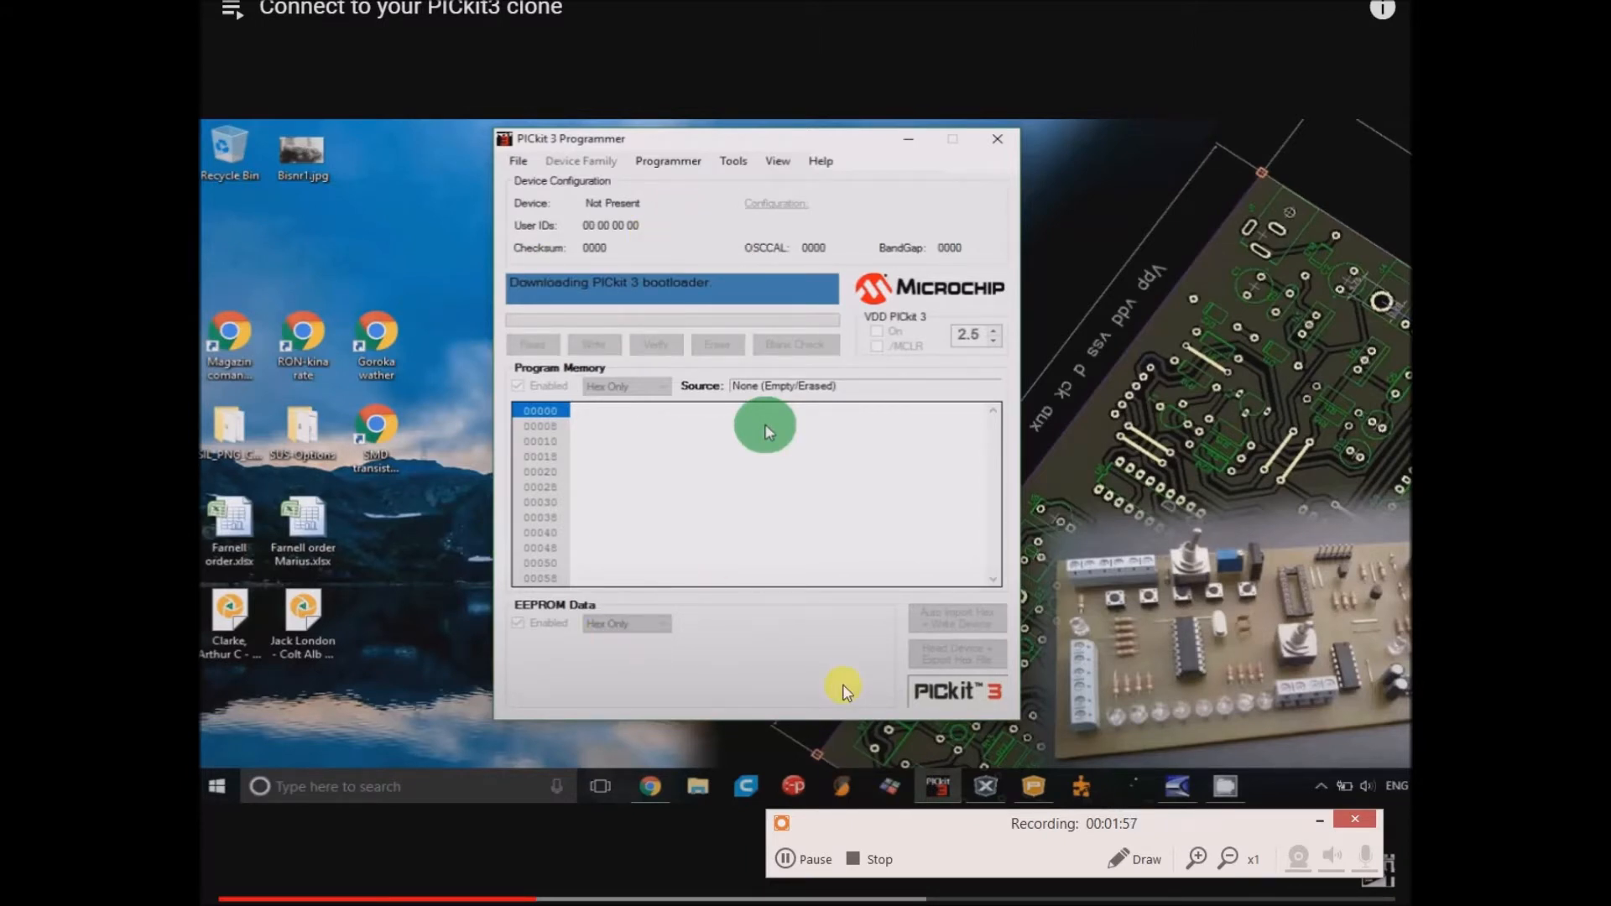
mouse_move(810, 868)
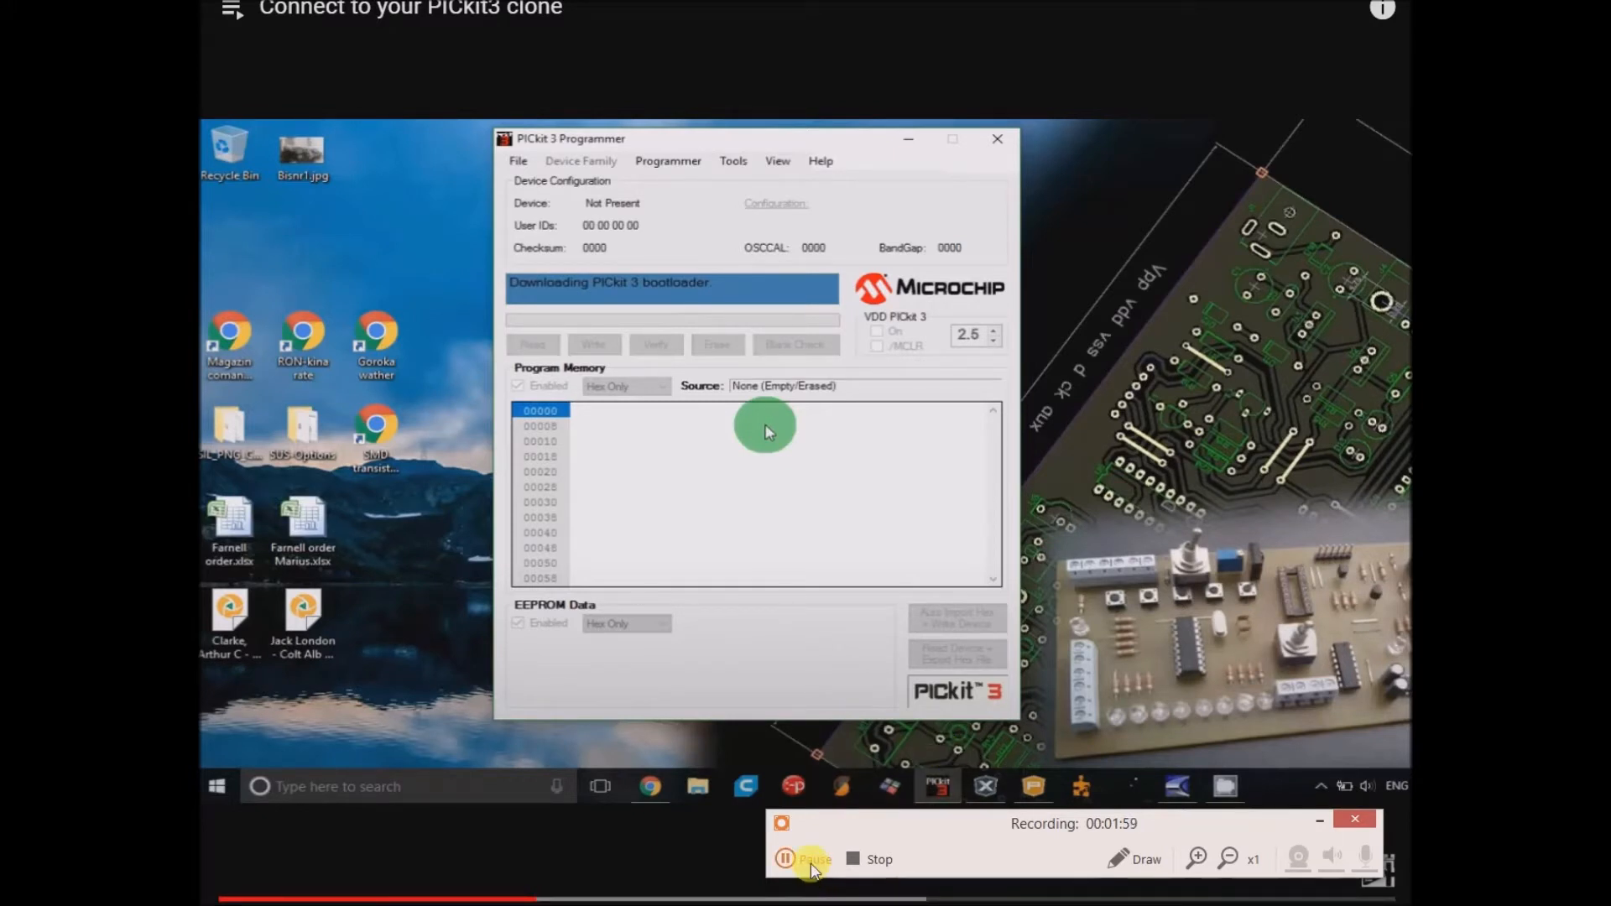
Continue playback until the PICkit 3 bootloader download progress bar is filling.
left_click(803, 859)
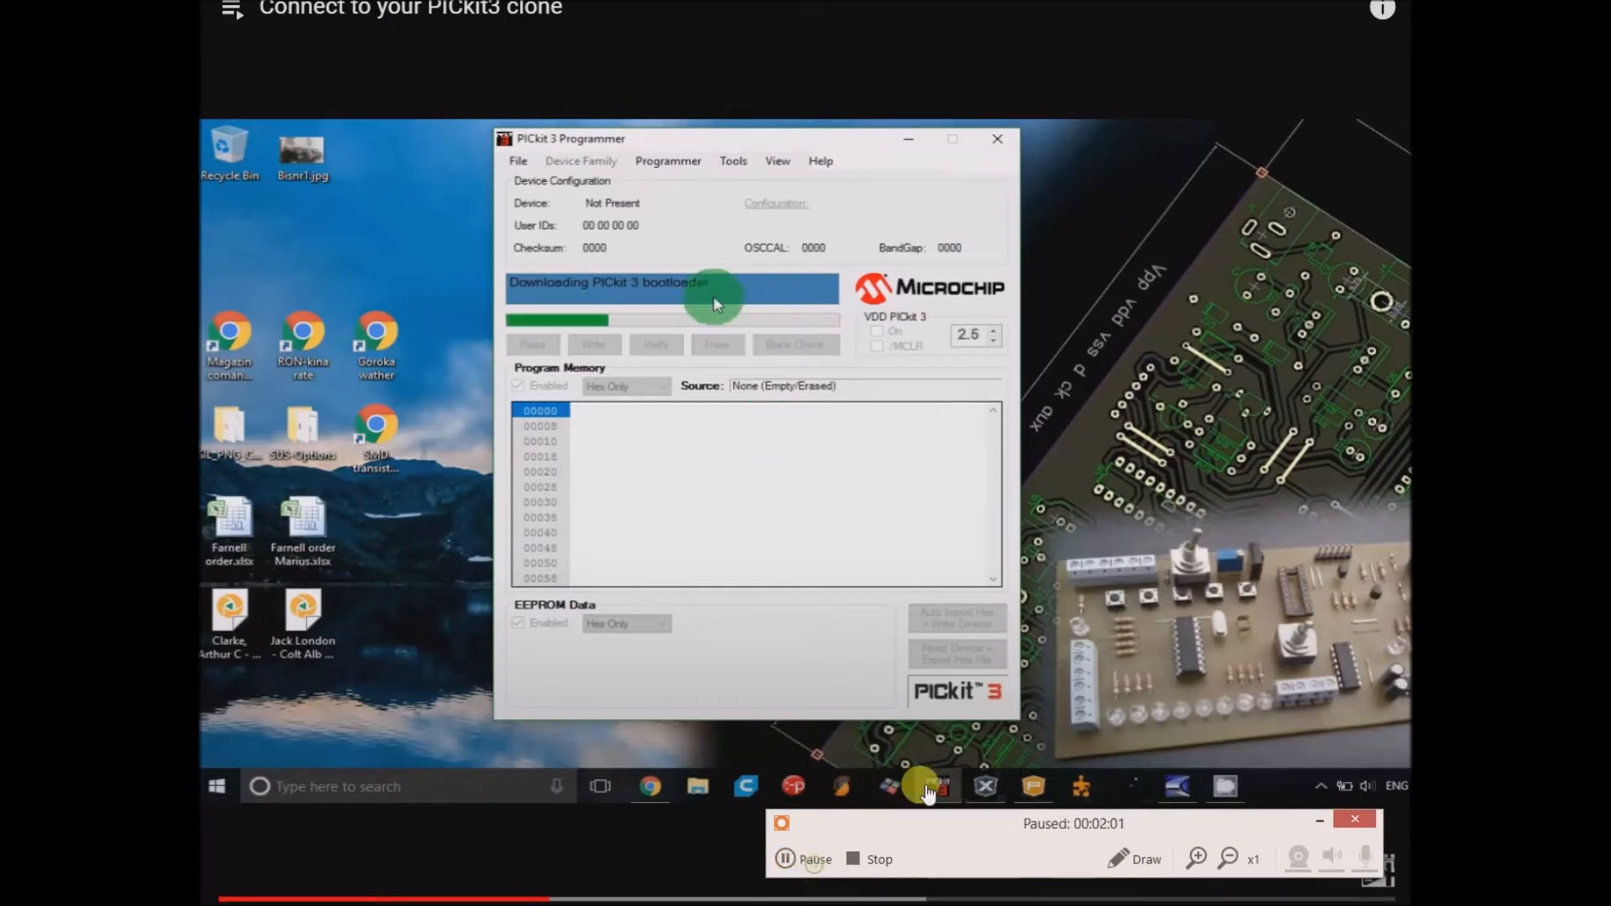
left_click(785, 859)
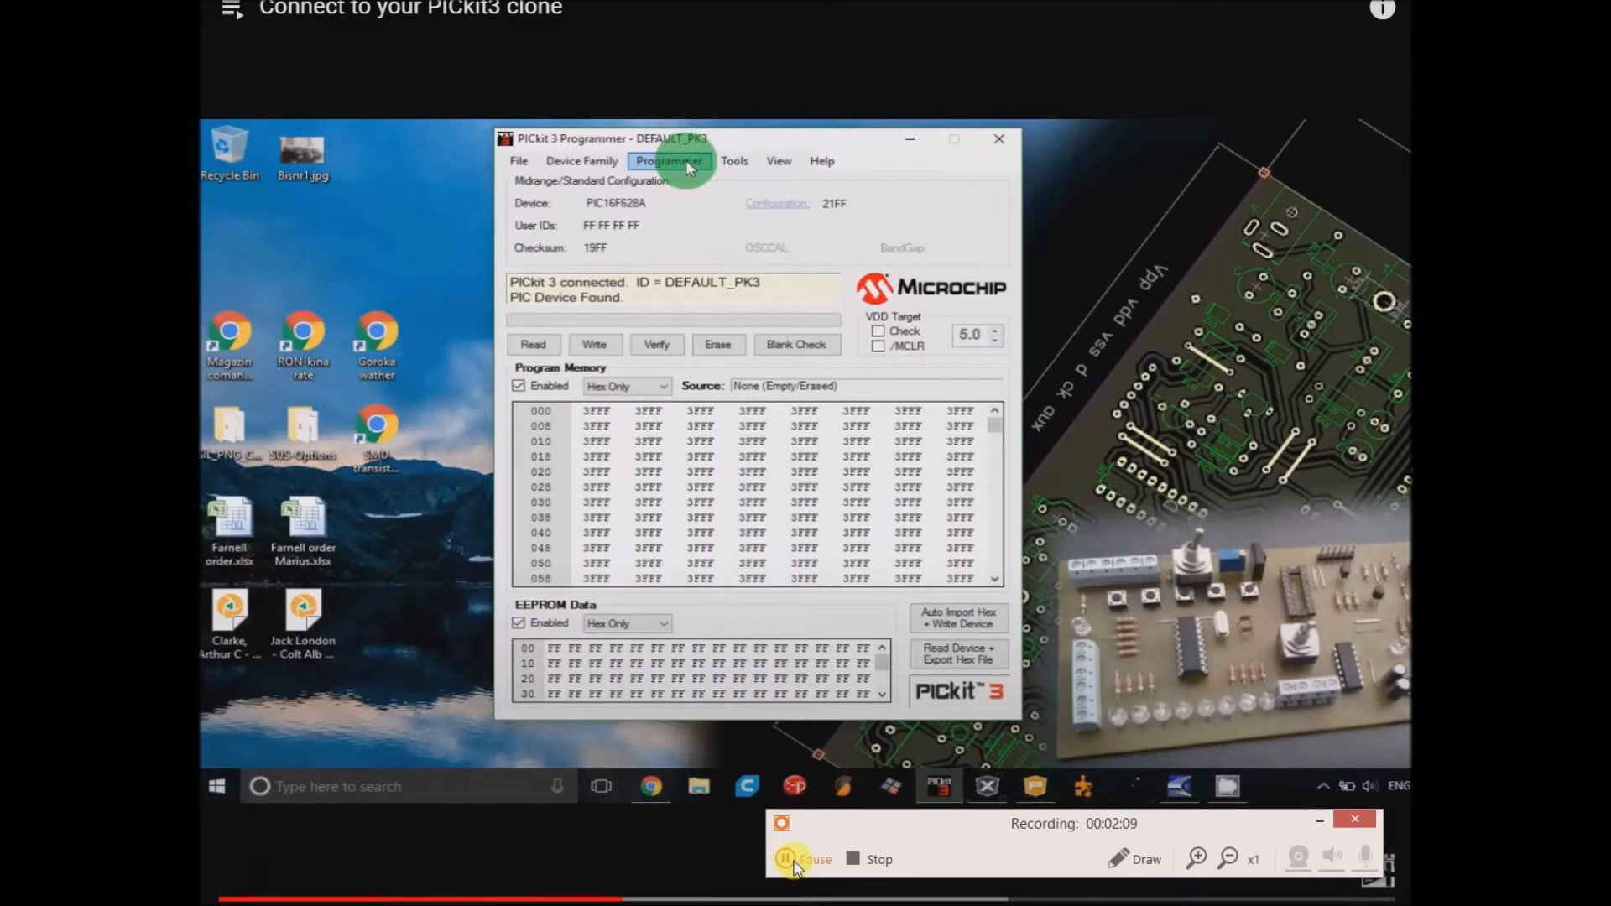
Keep the tutorial playing until the Tools menu shows Revert to MPLAB mode.
left_click(733, 161)
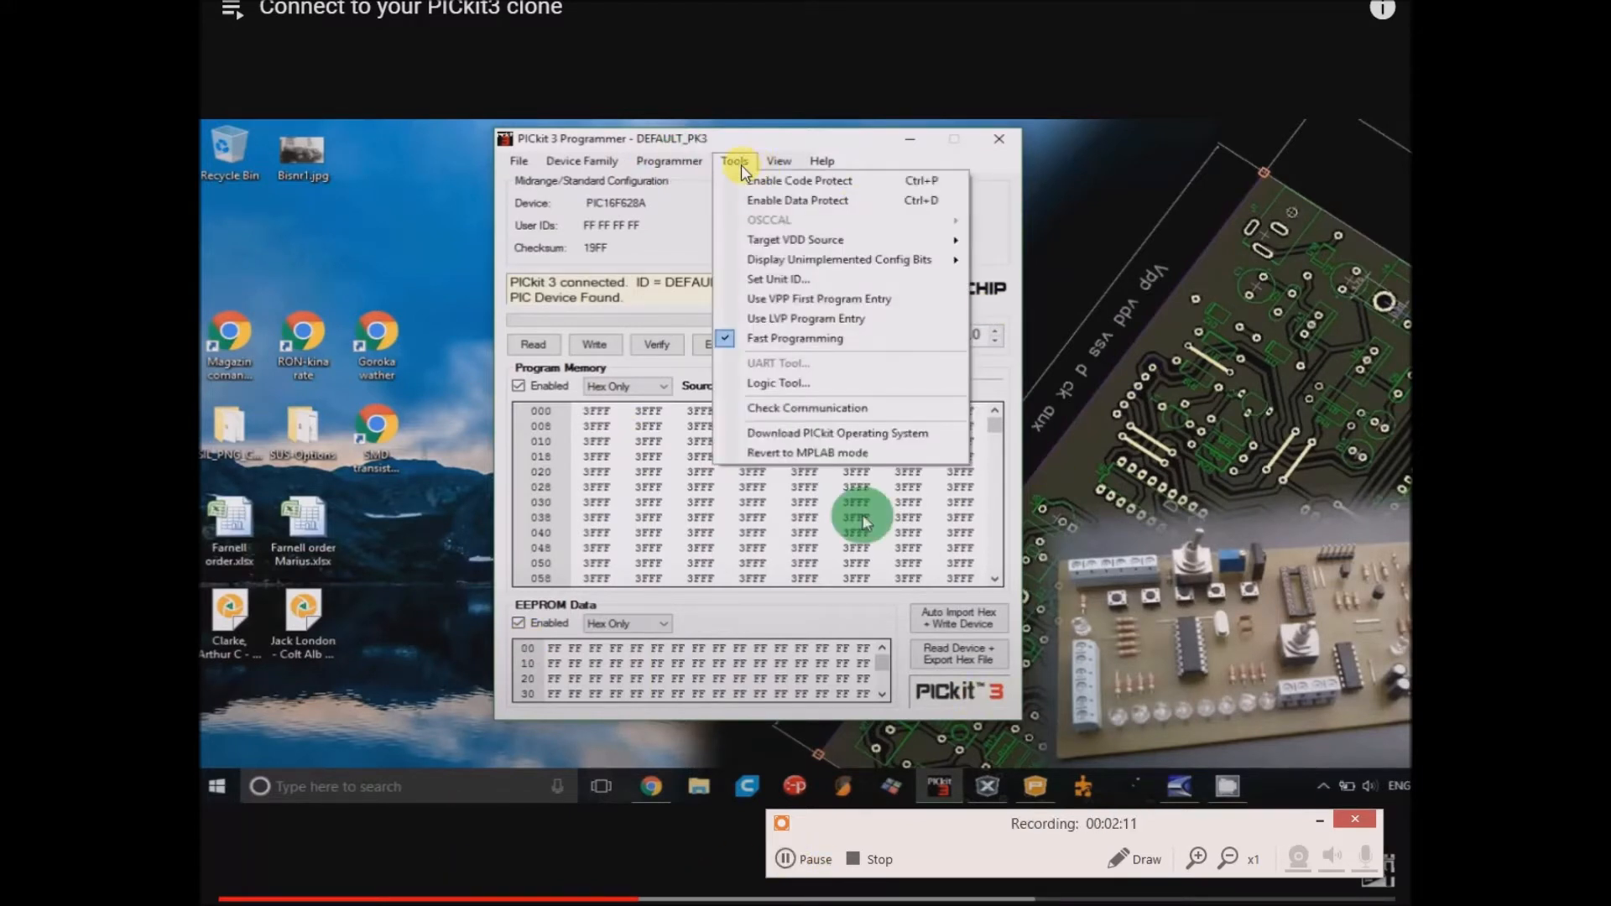
mouse_move(729, 488)
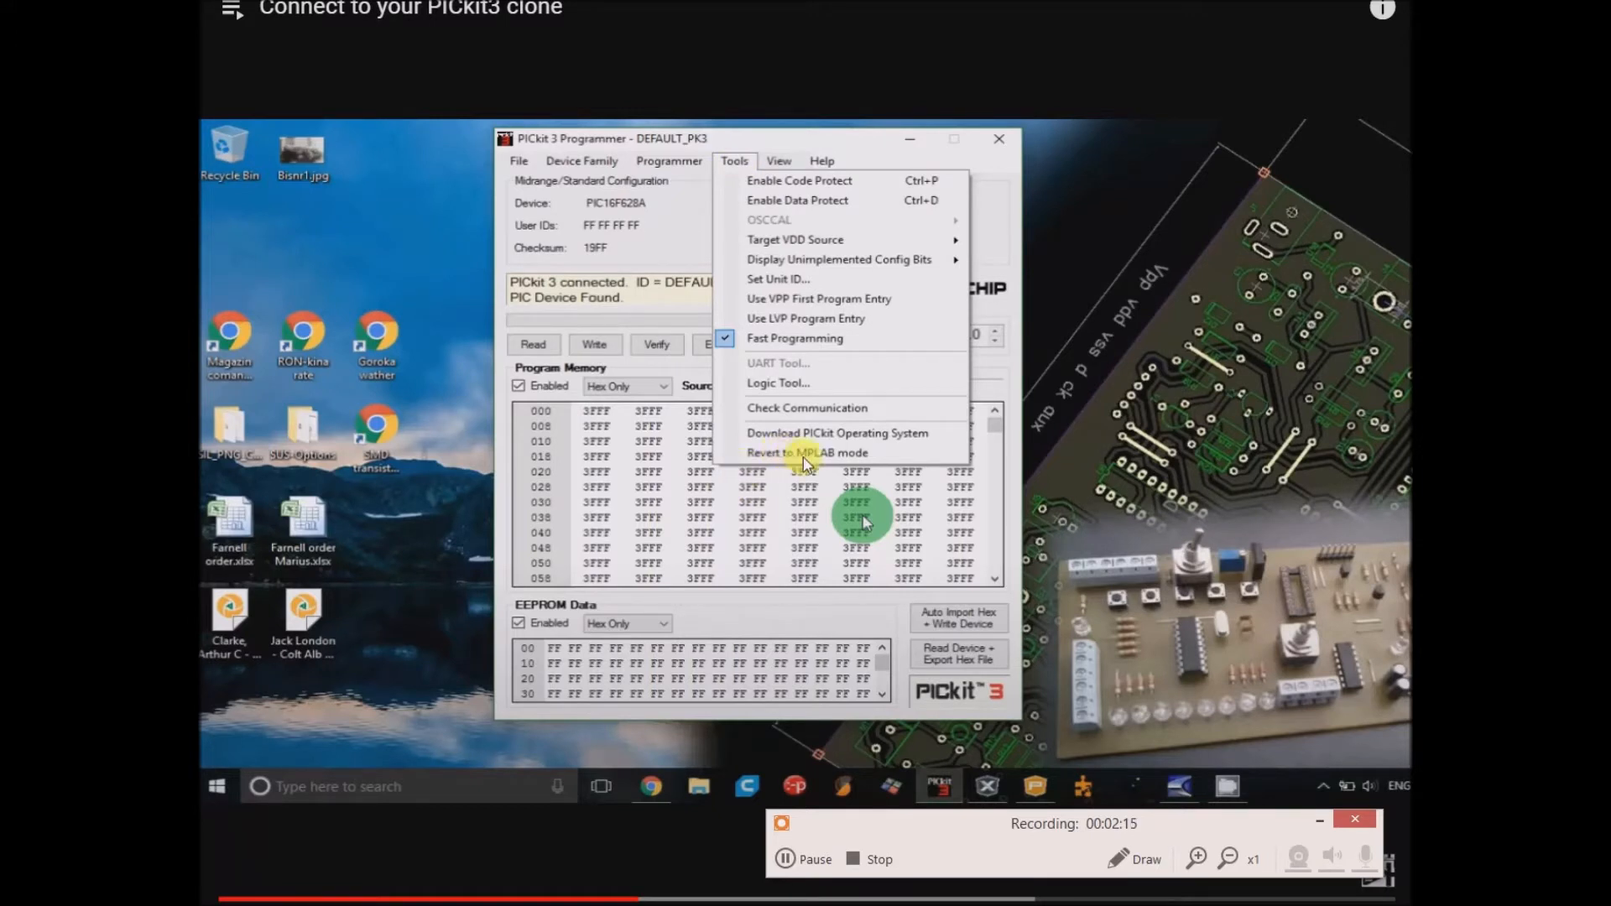
mouse_move(827, 468)
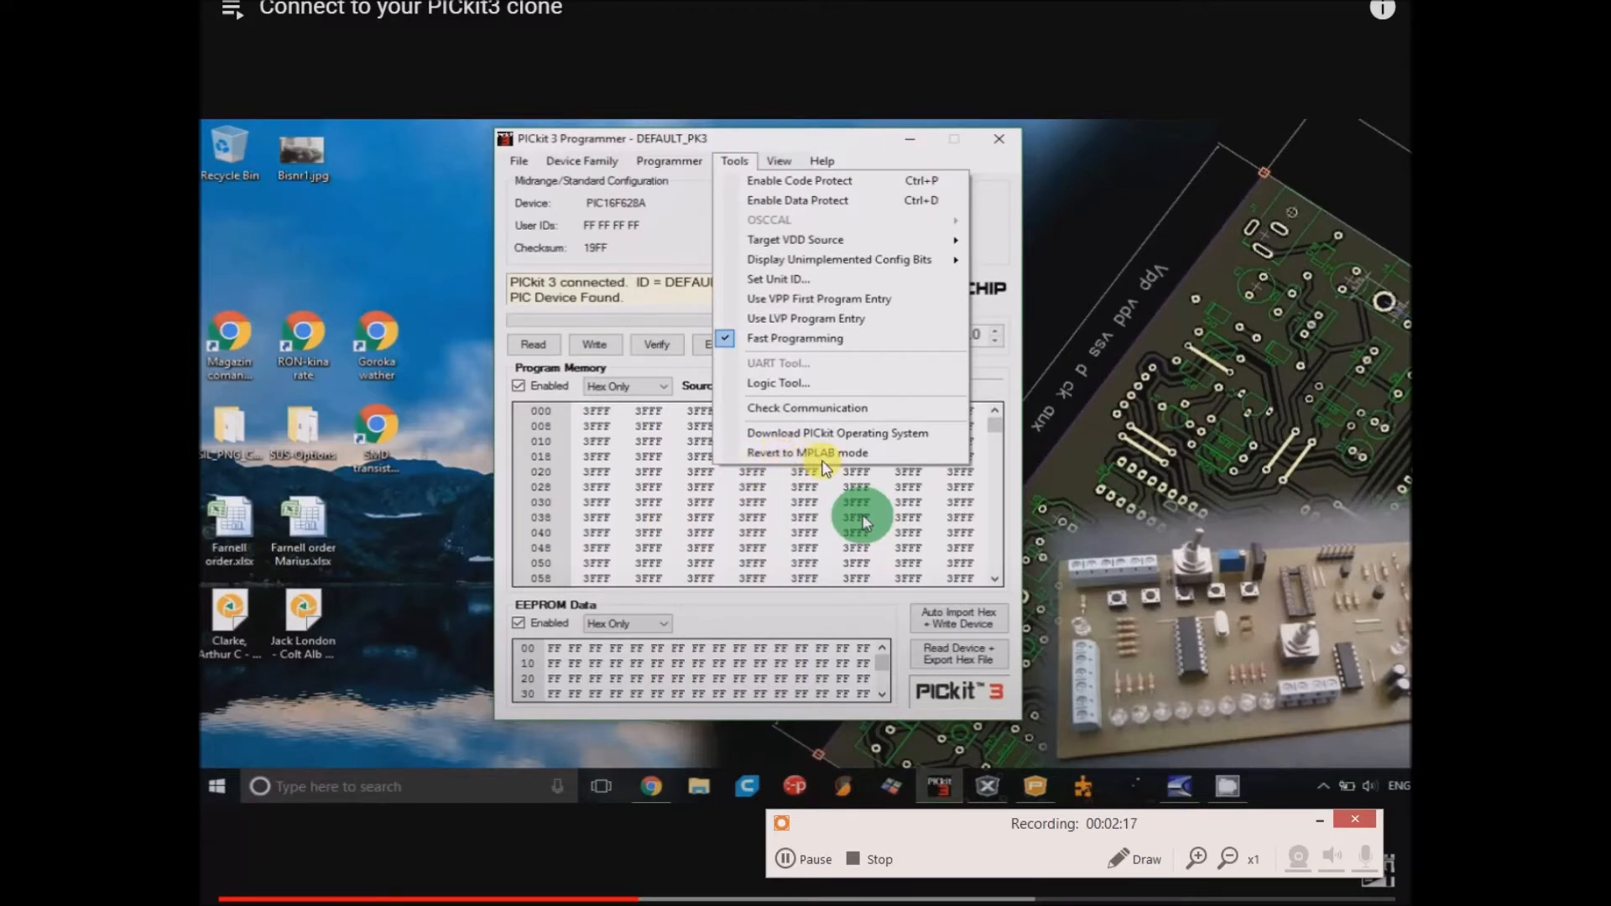
mouse_move(574, 475)
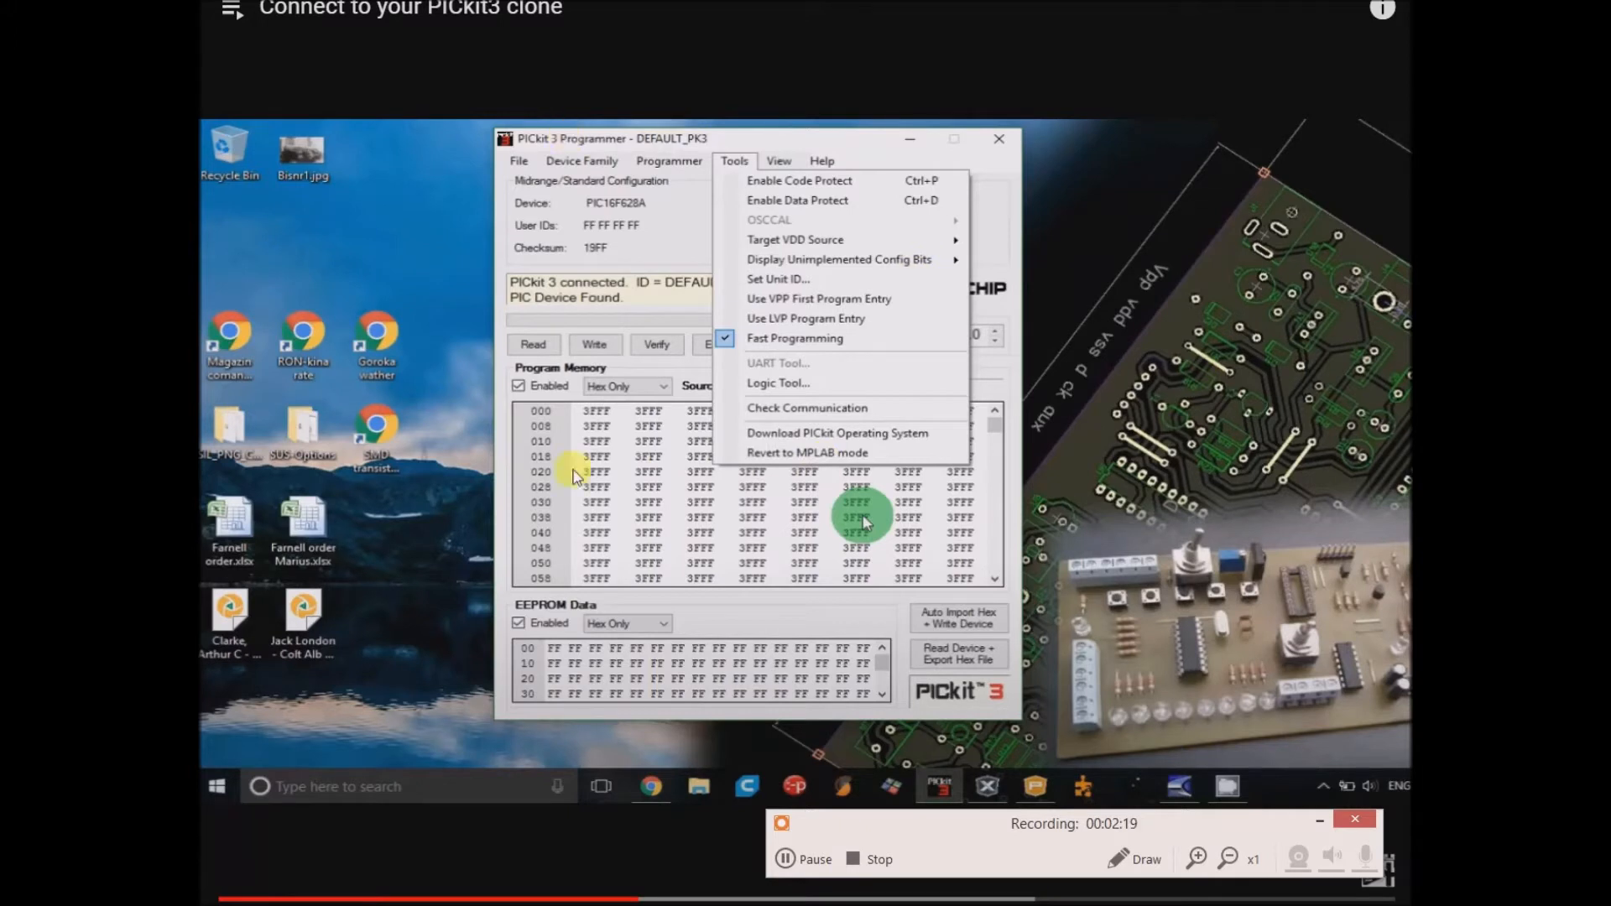
mouse_move(896, 347)
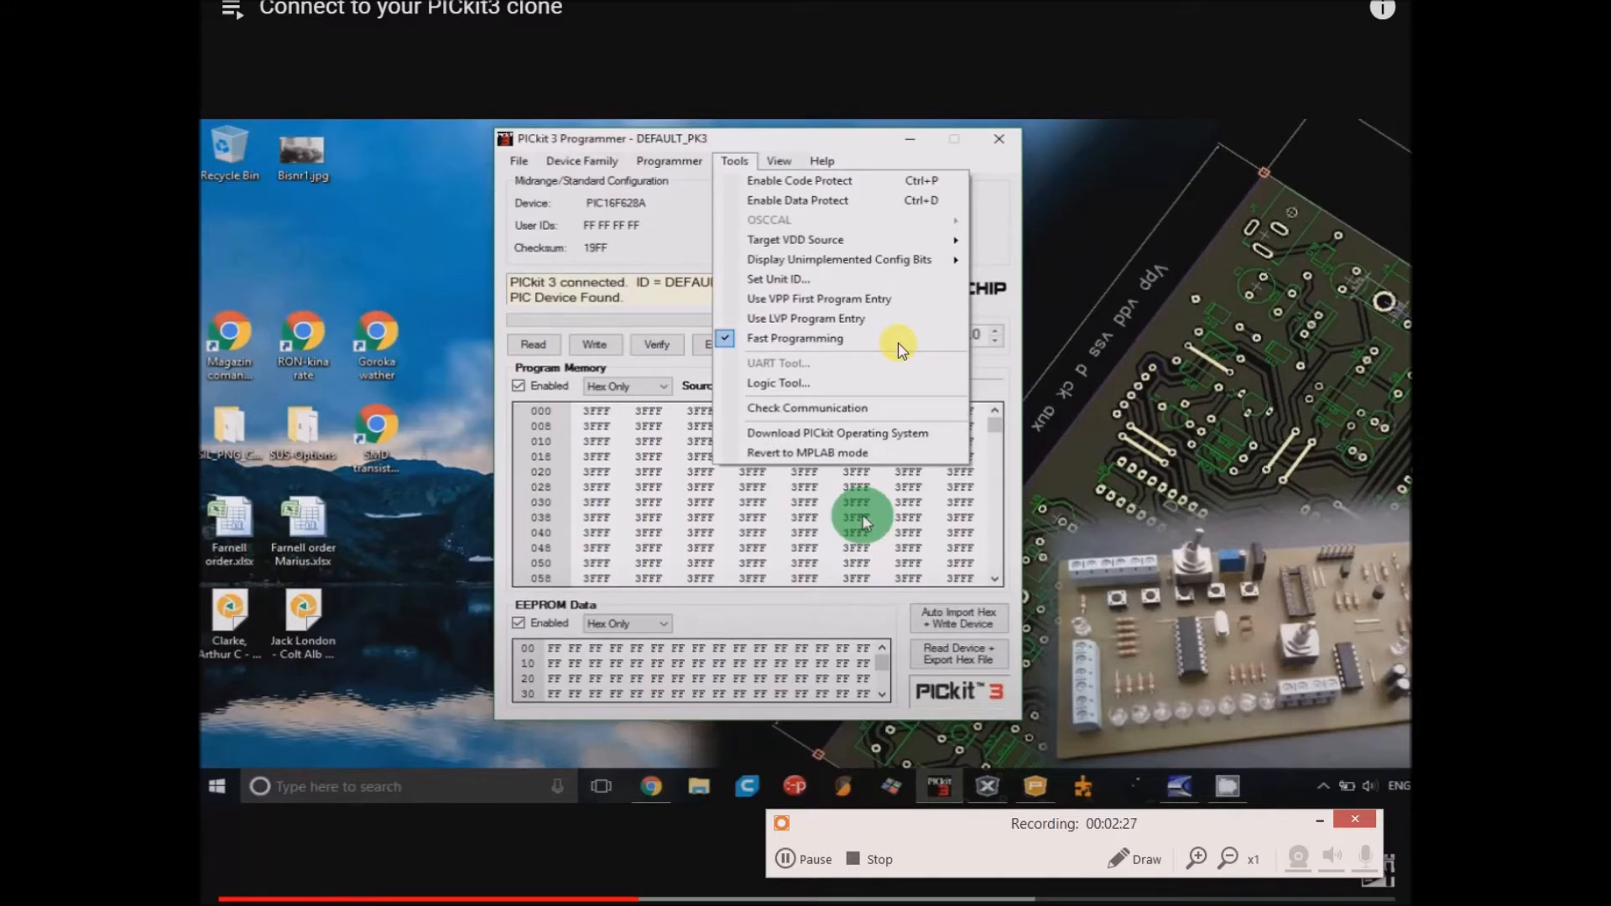
mouse_move(834, 469)
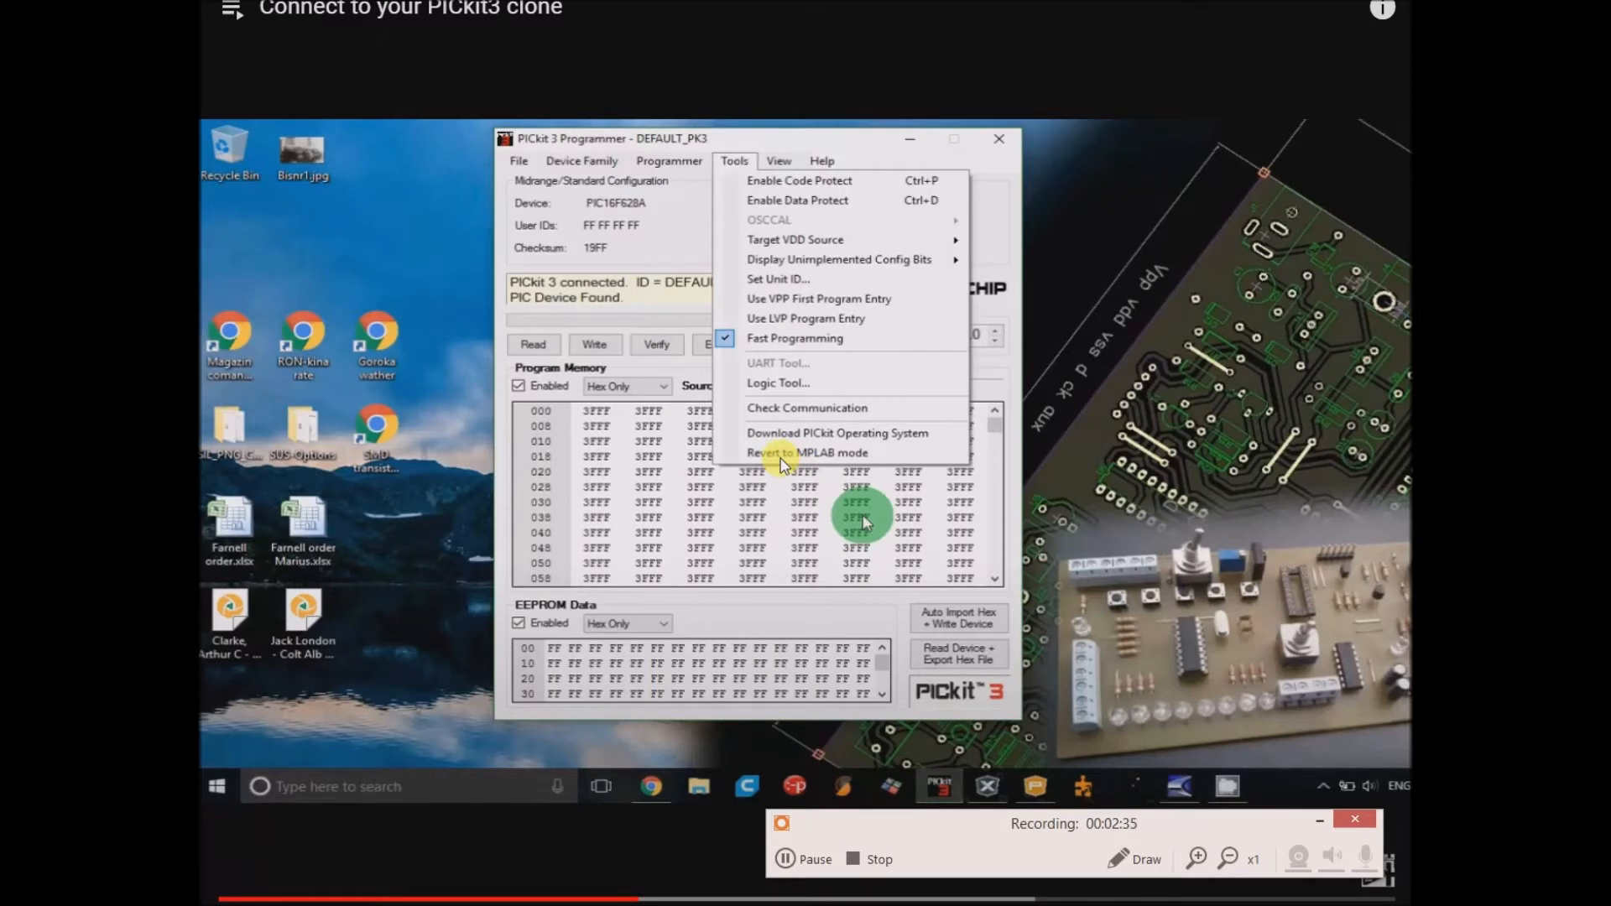
left_click(800, 859)
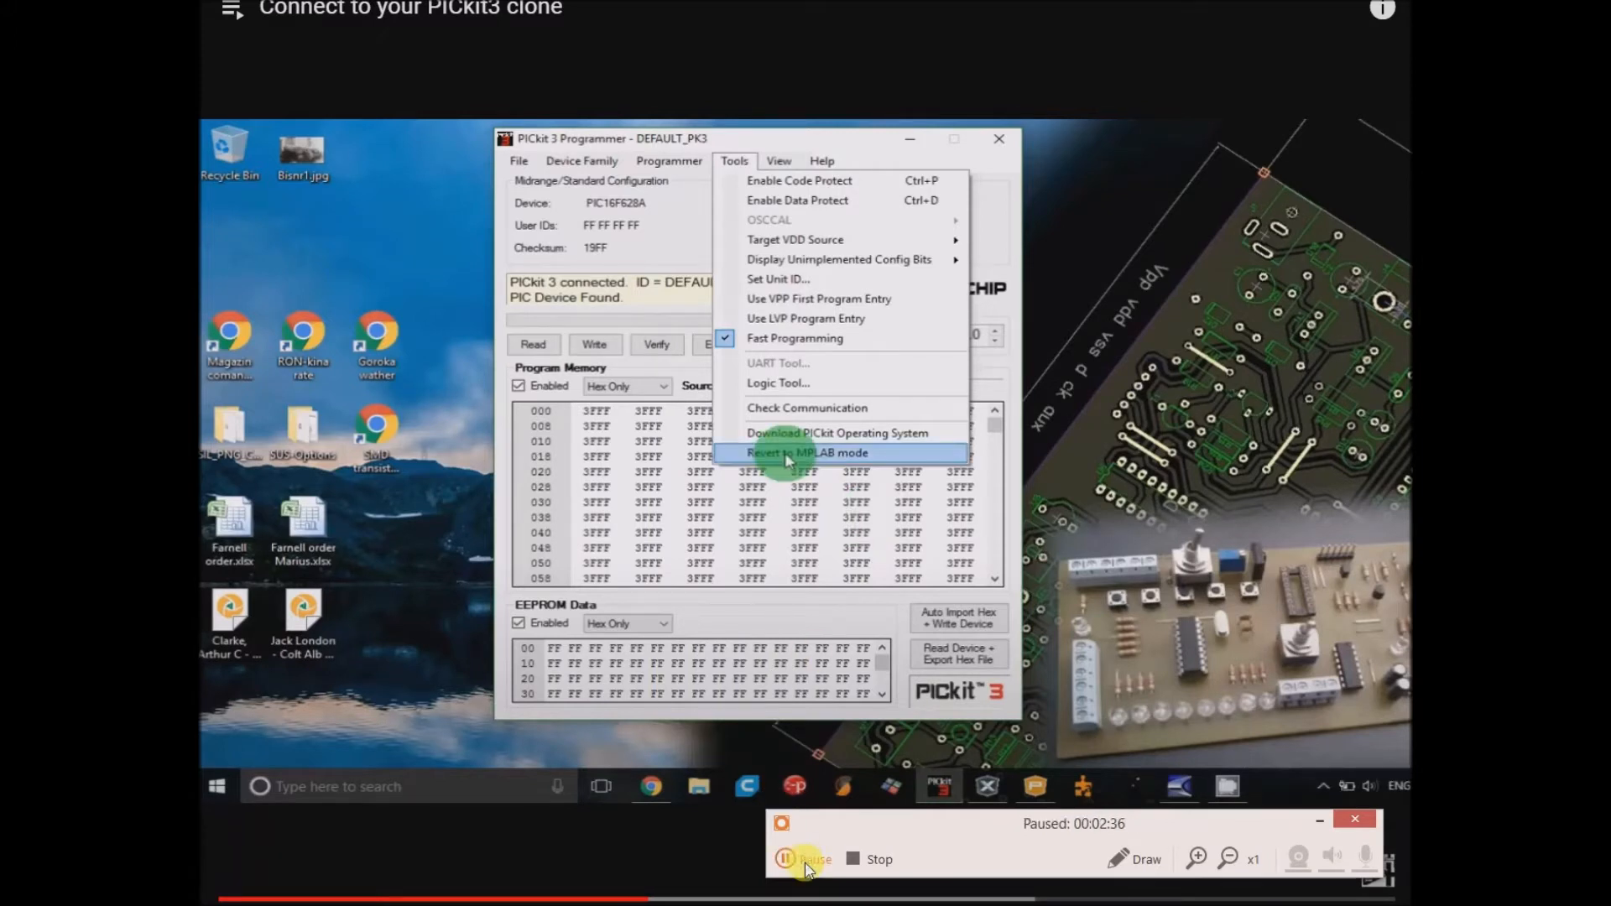
left_click(804, 859)
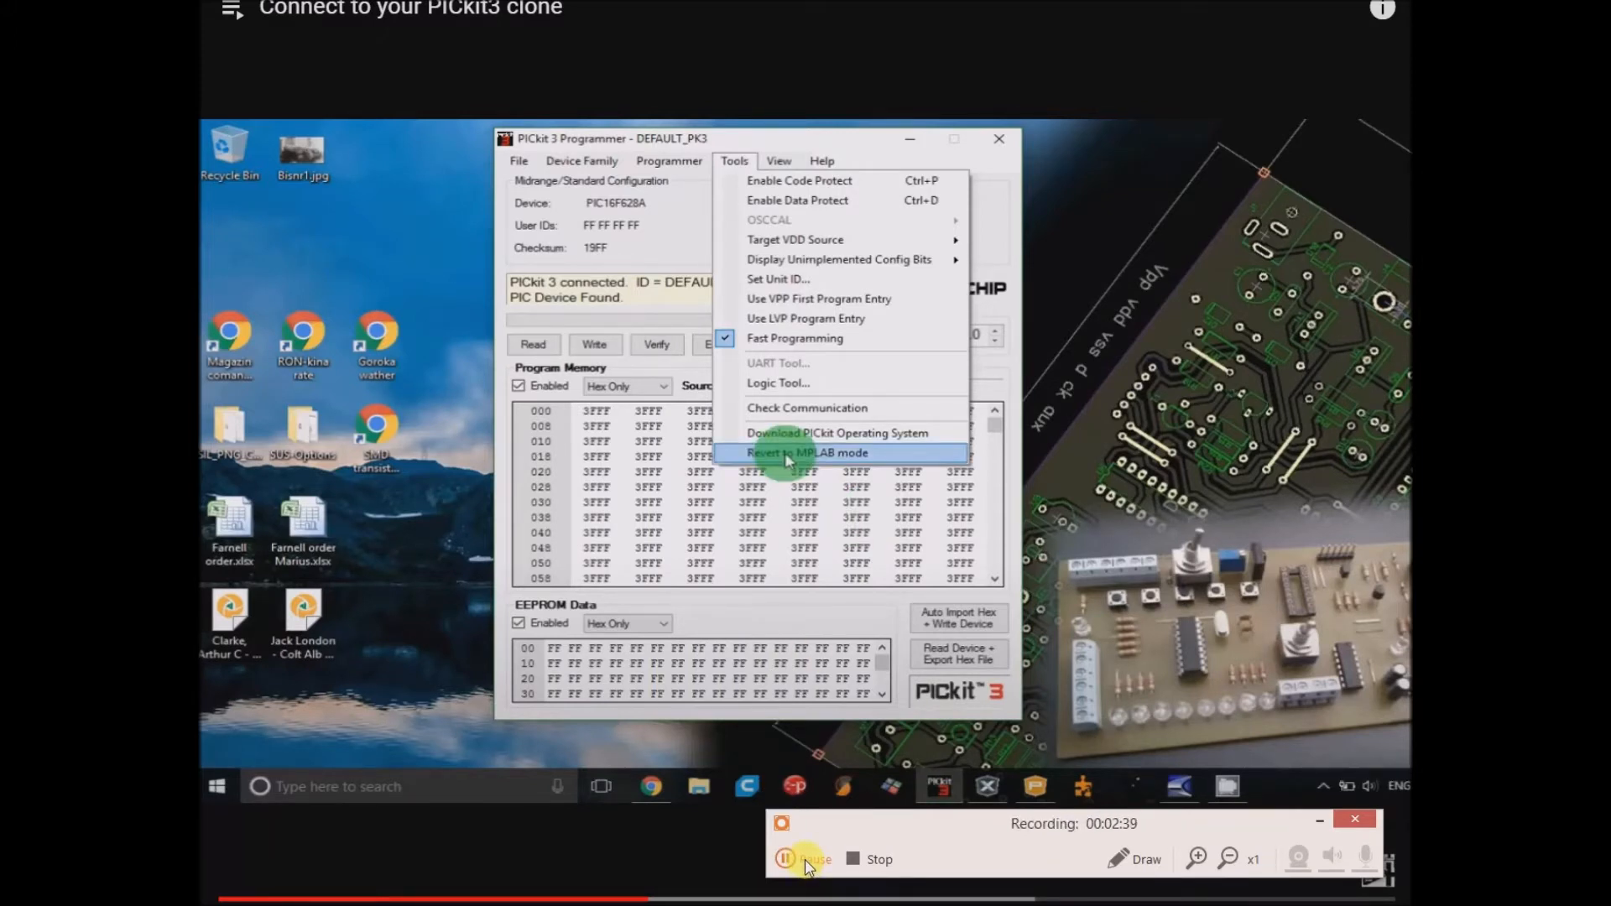
left_click(808, 453)
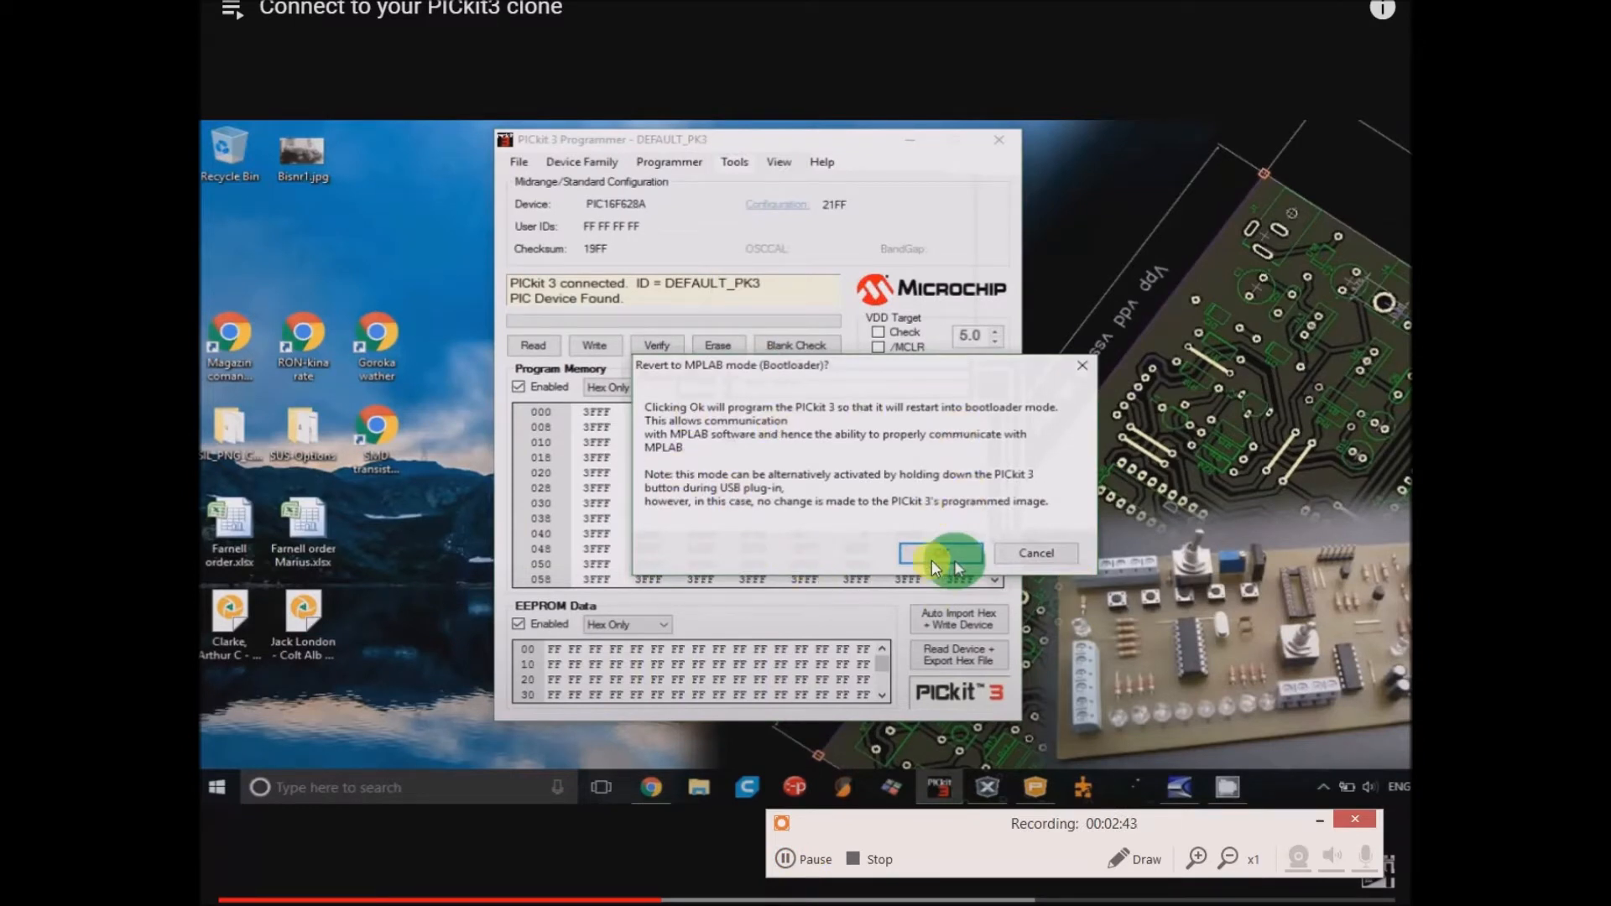
Play past the revert confirmation, the unhandled exception and the 'PICkit 2 has stopped working' message.
left_click(940, 553)
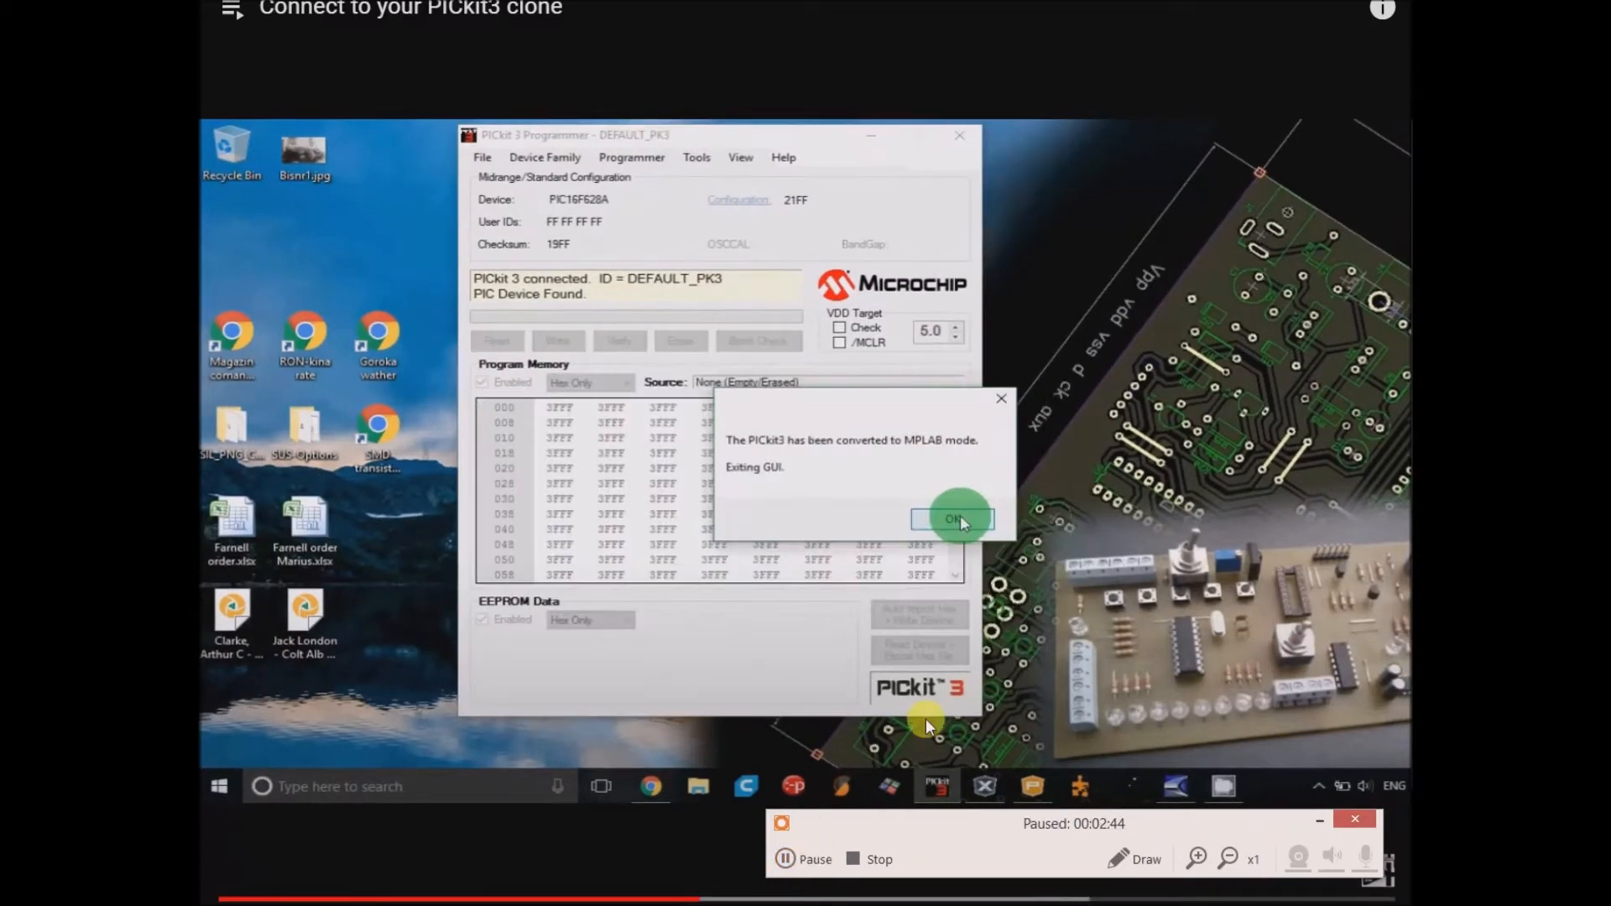
left_click(800, 859)
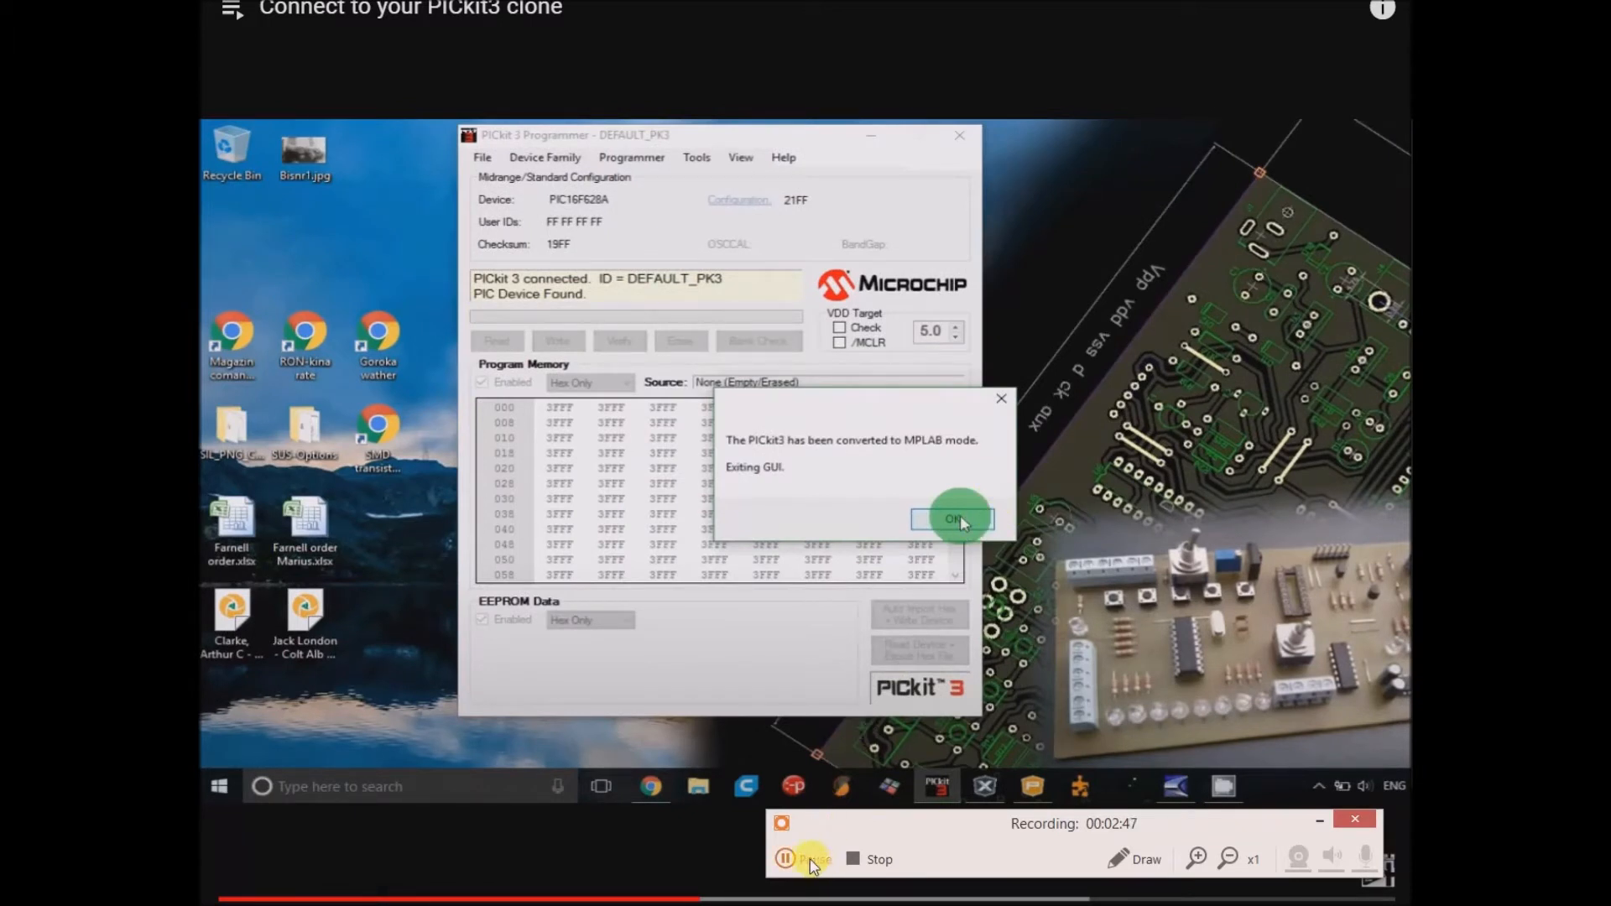
left_click(950, 518)
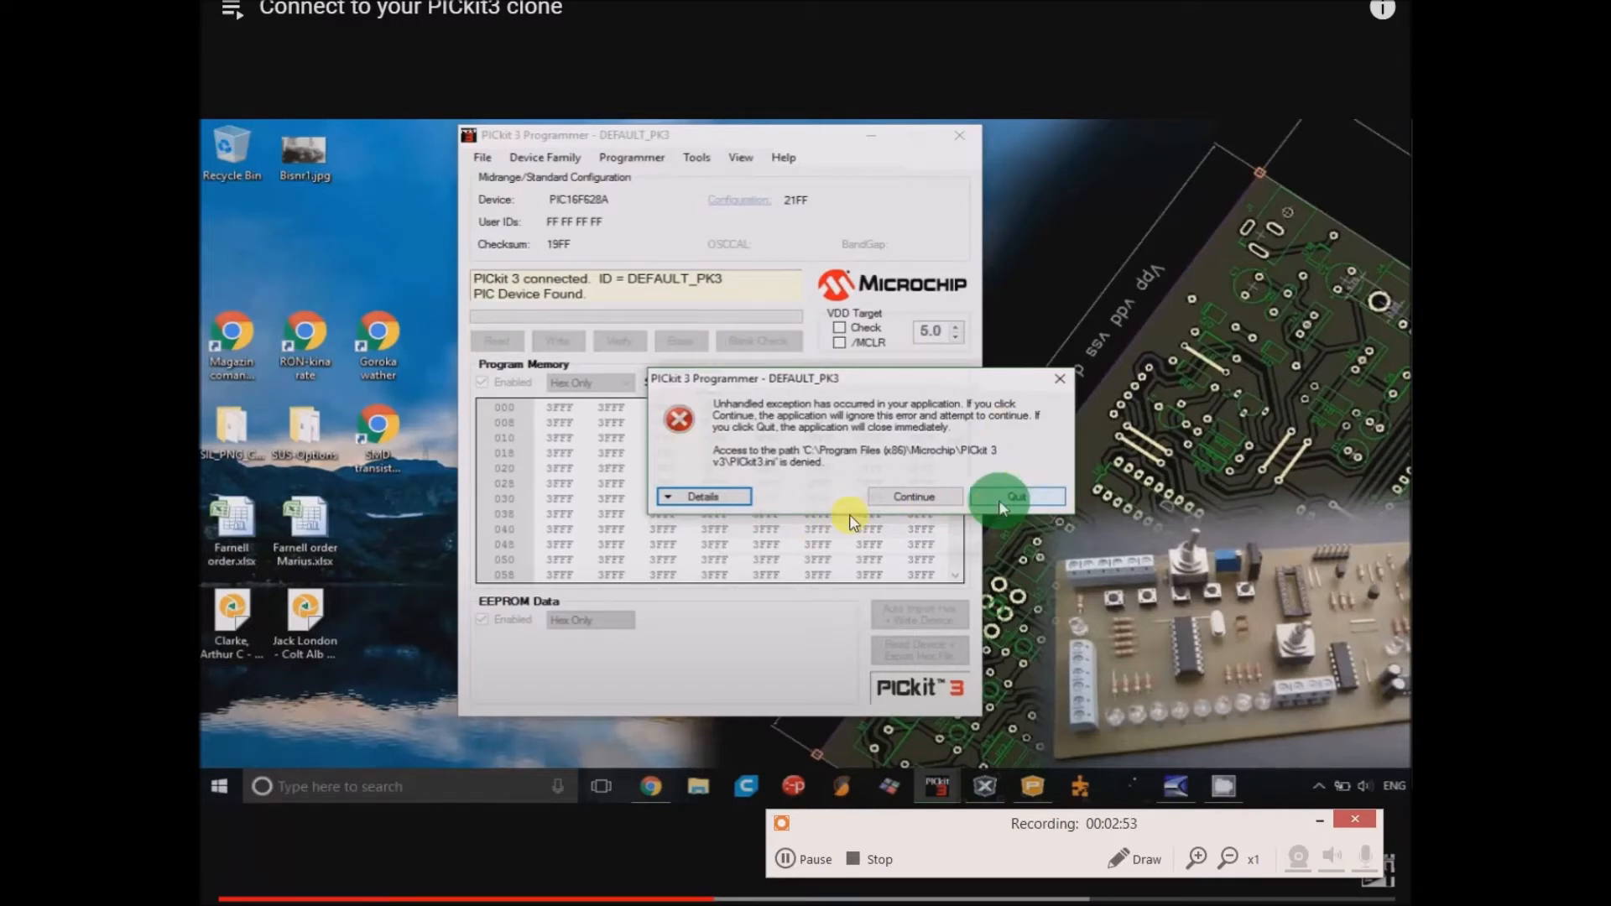
mouse_move(843, 770)
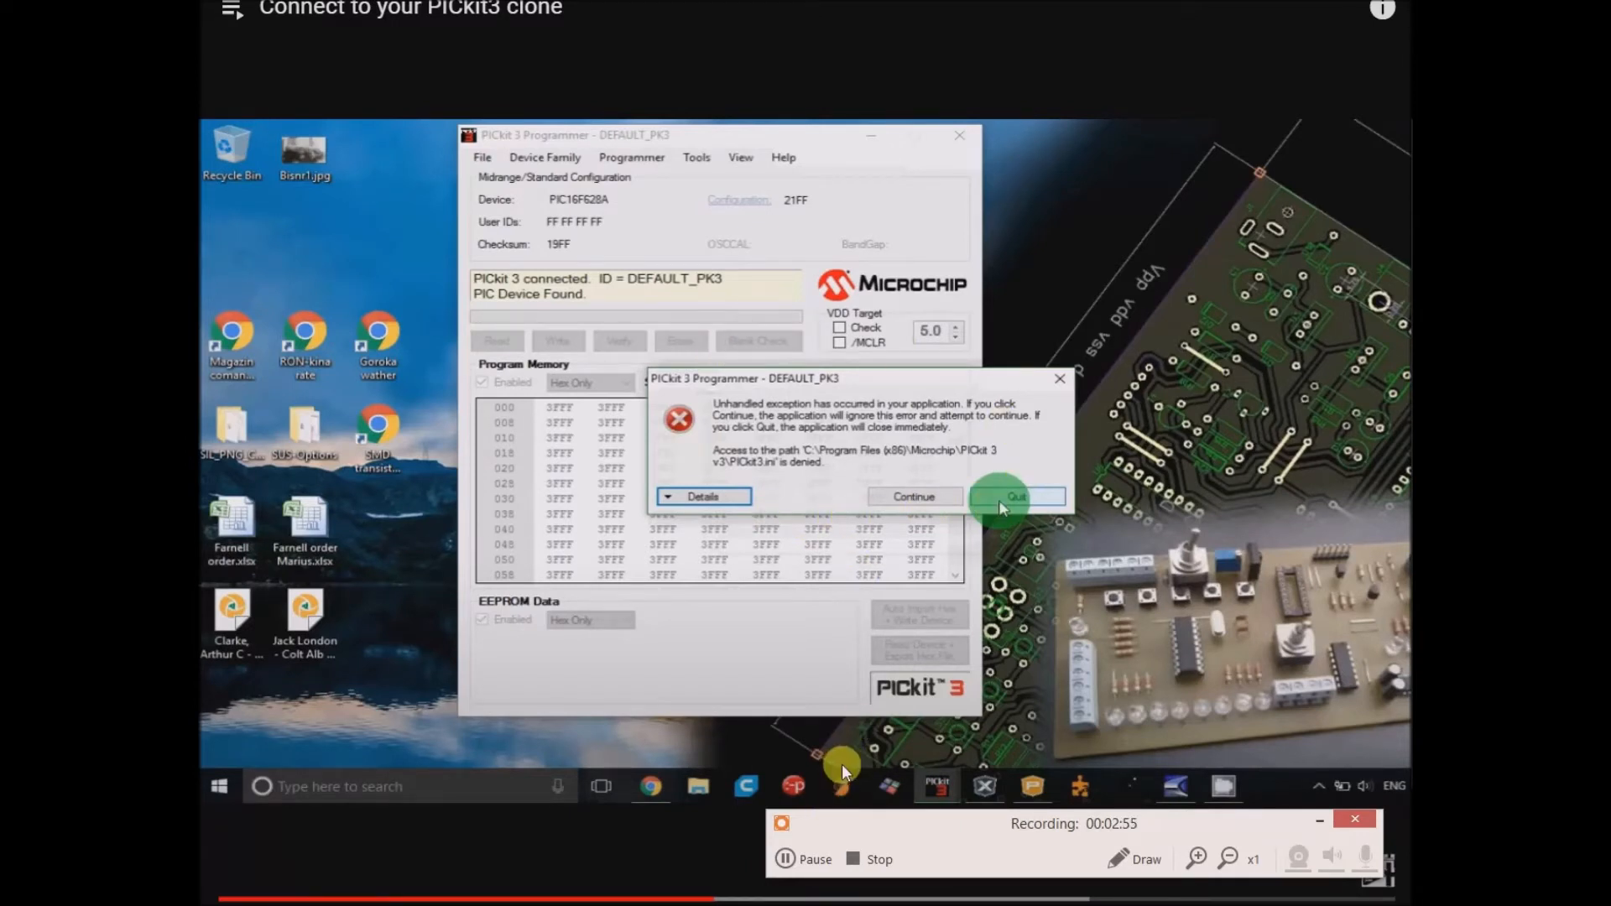
mouse_move(922, 484)
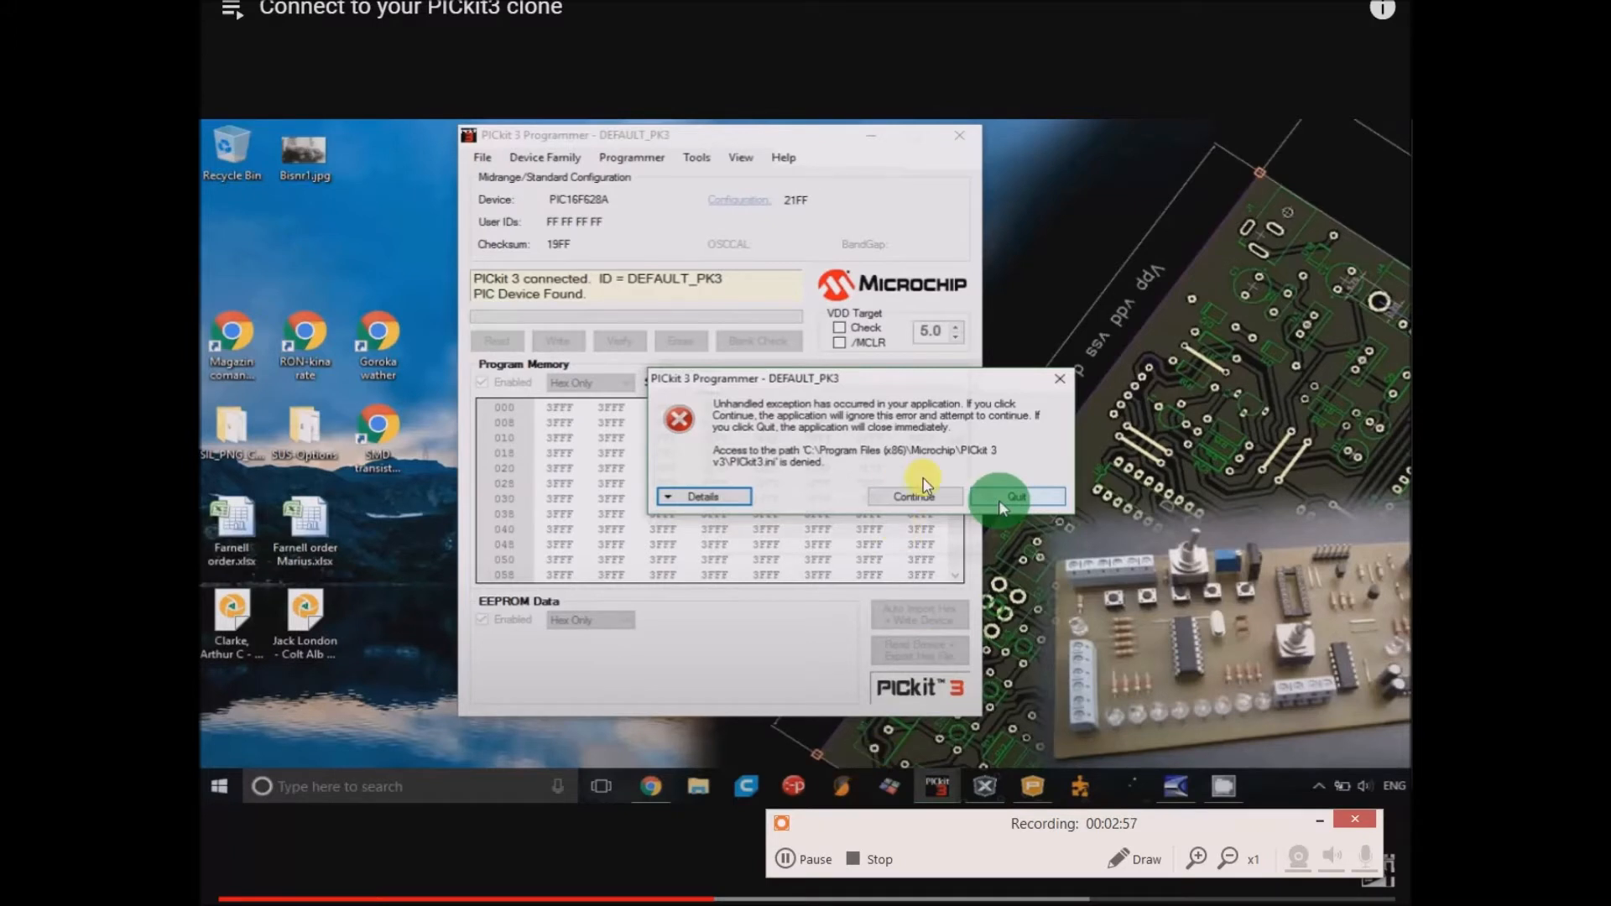
mouse_move(881, 488)
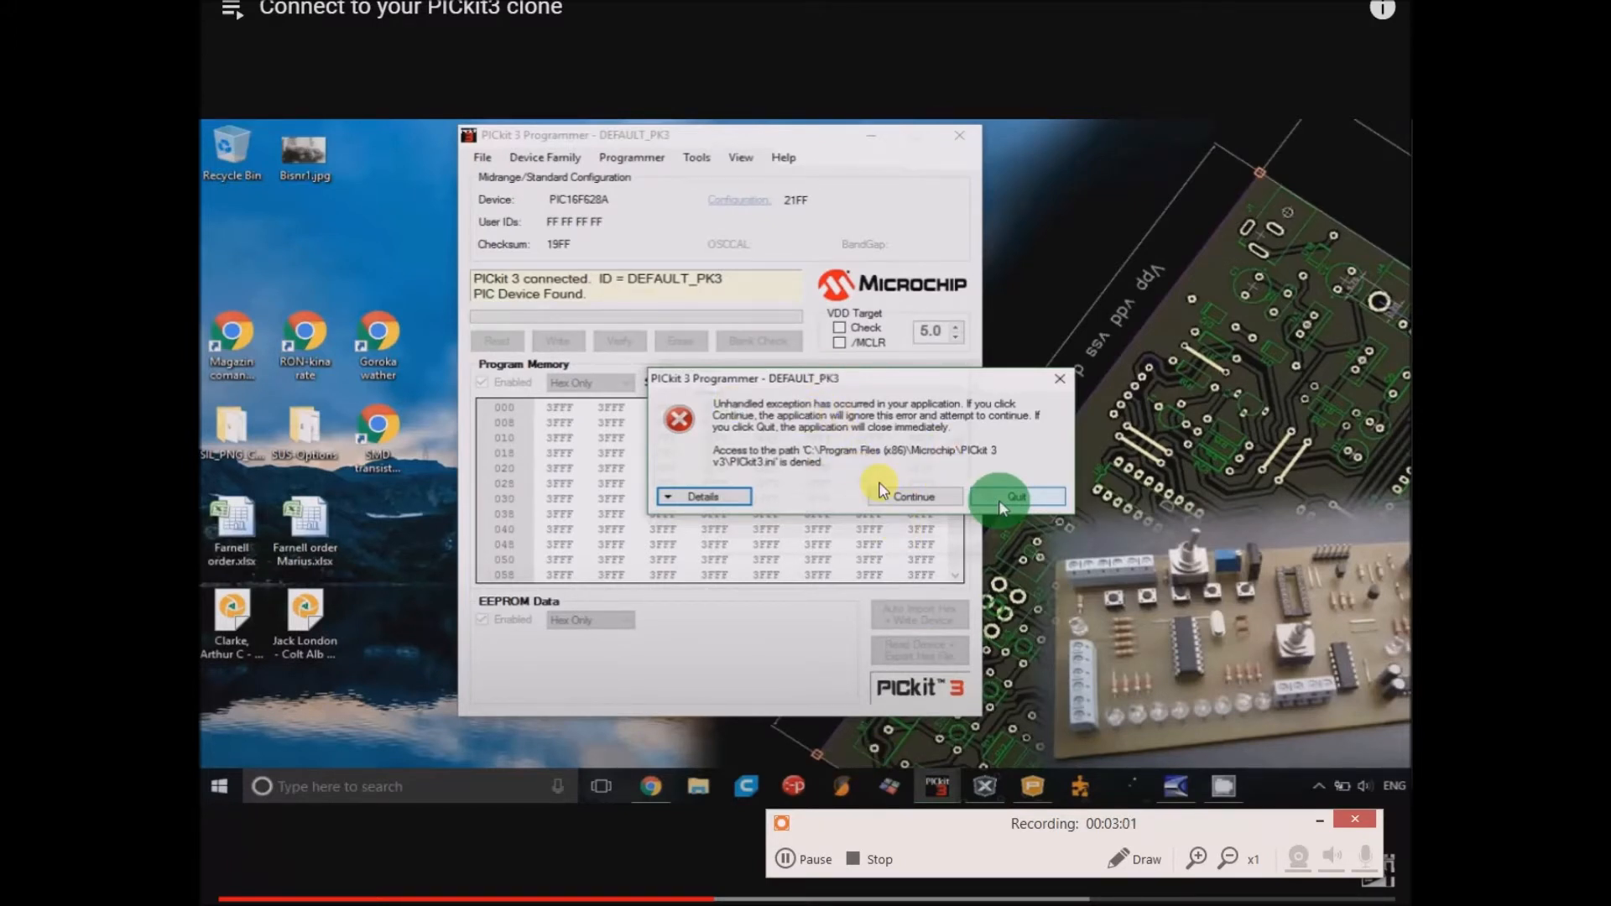
mouse_move(564, 174)
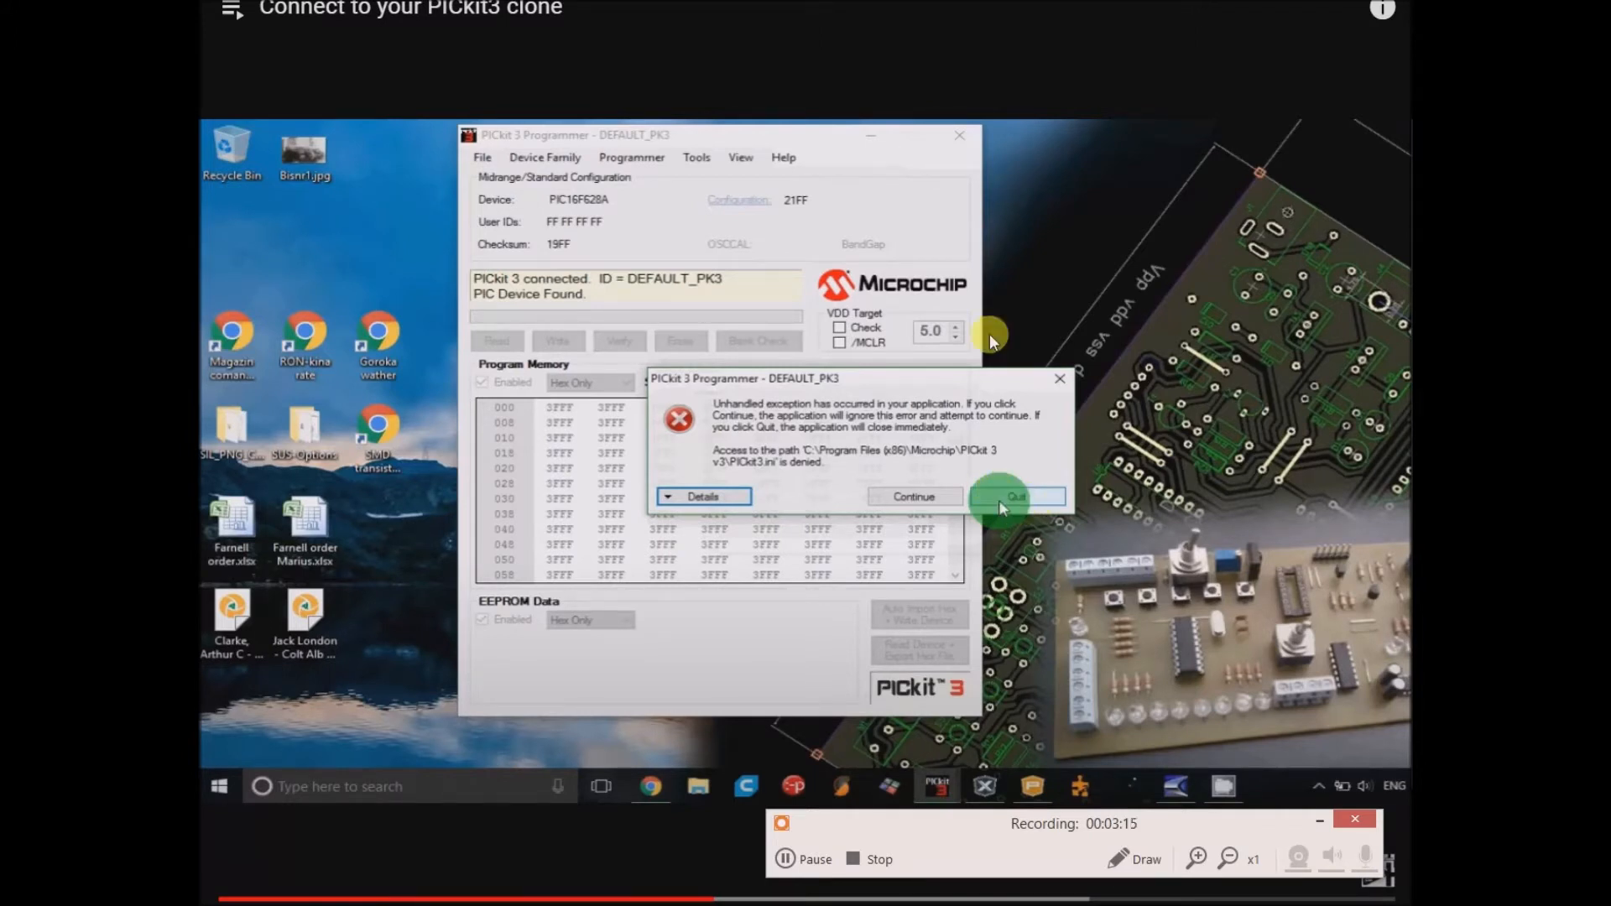
mouse_move(981, 251)
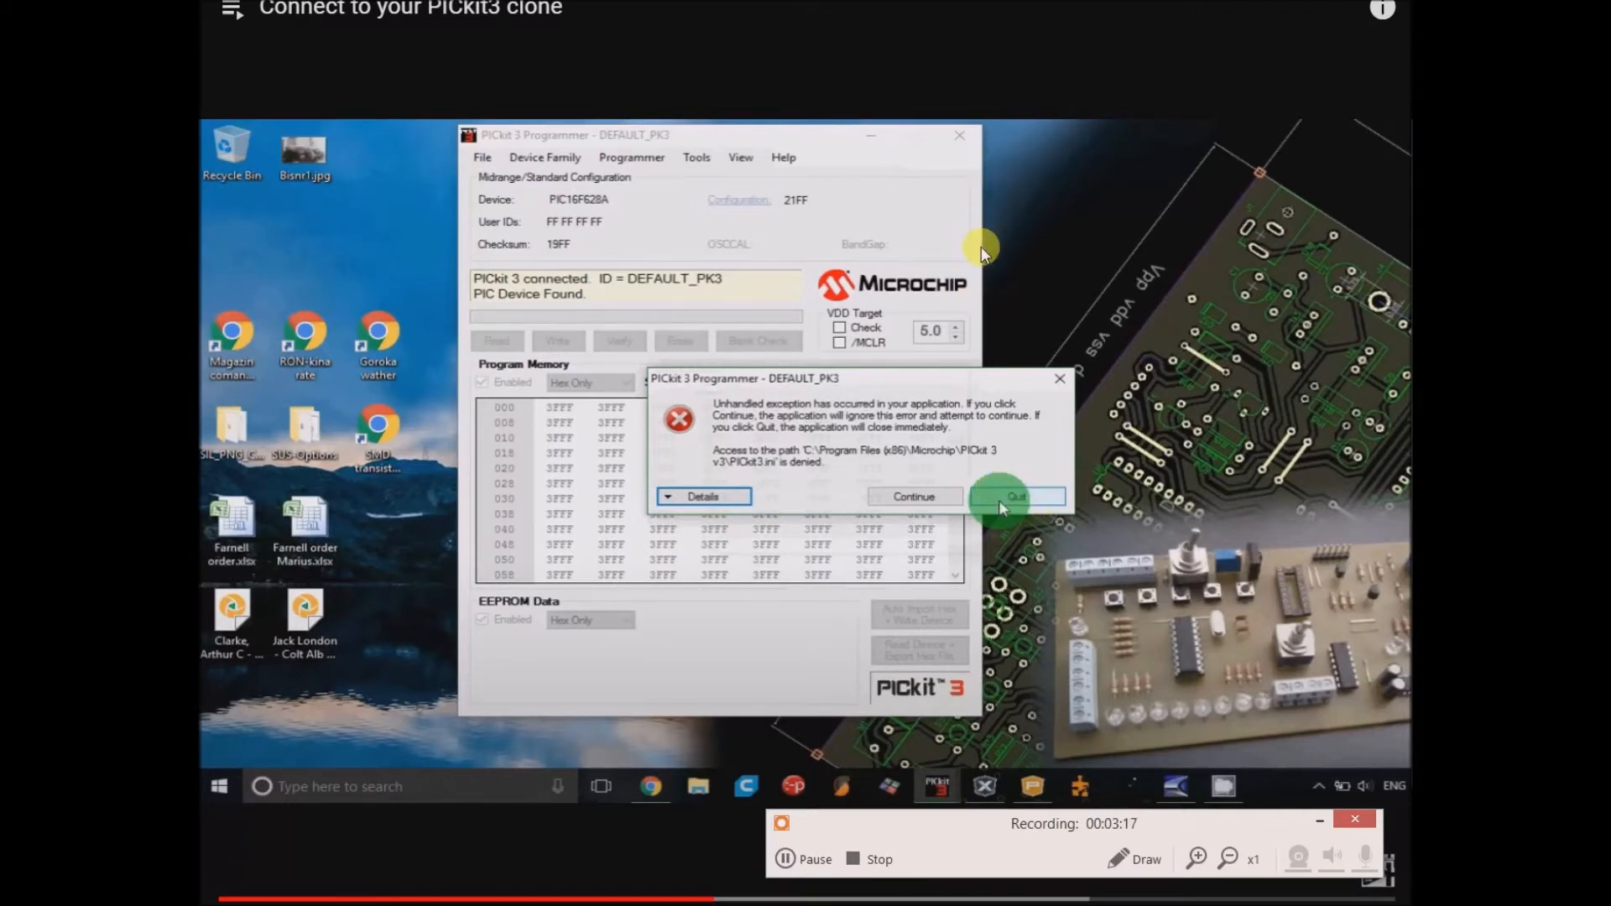
mouse_move(595, 822)
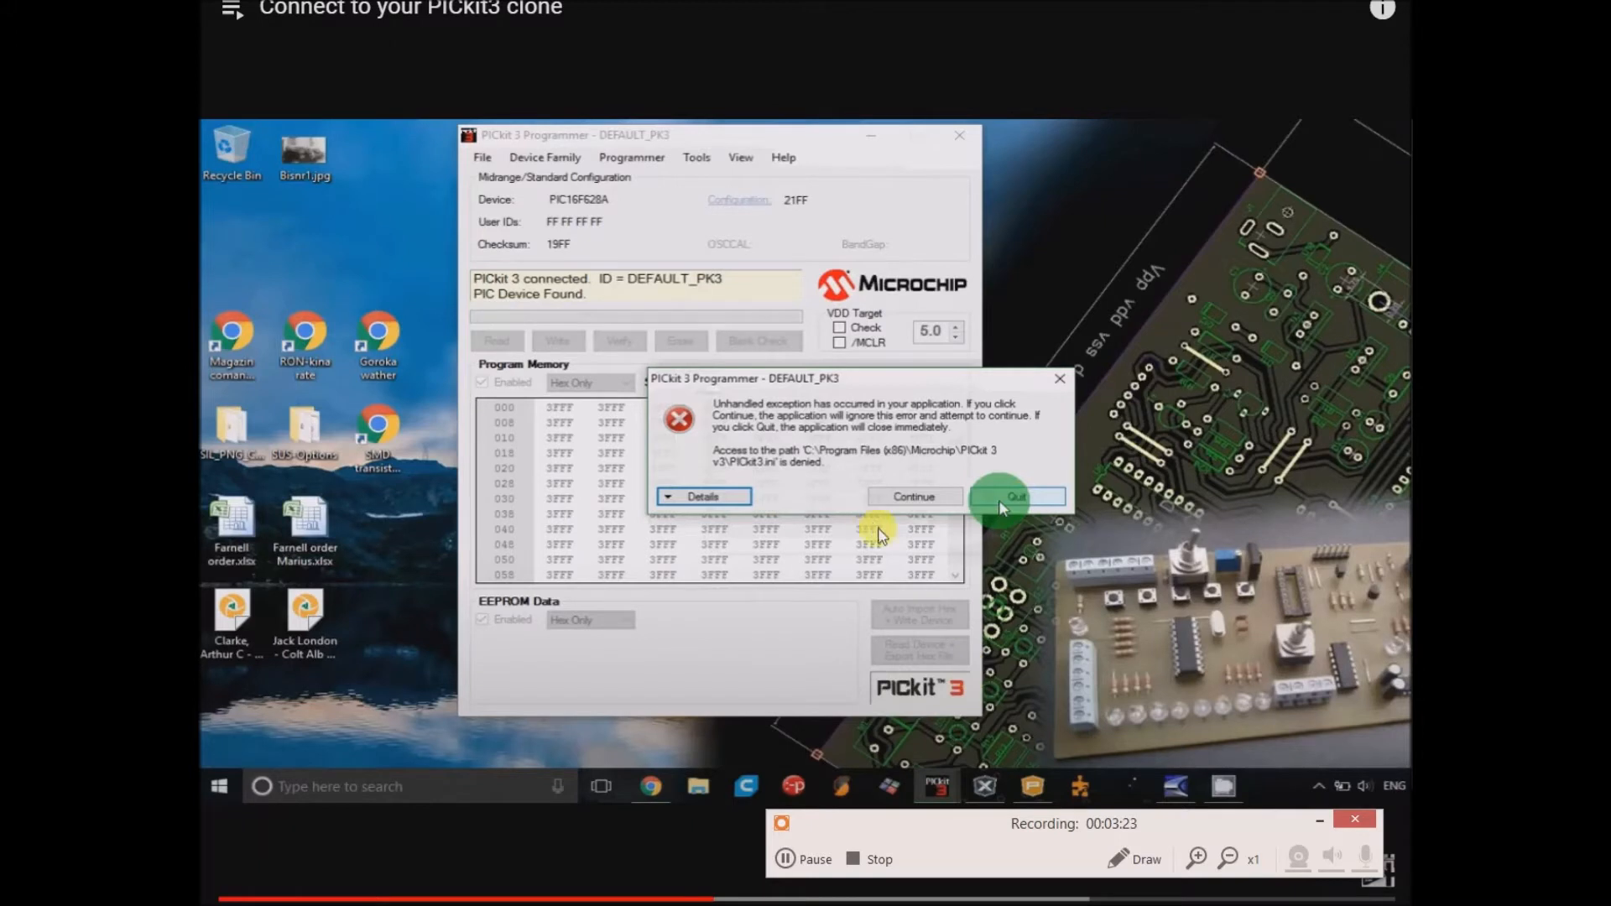
left_click(1015, 496)
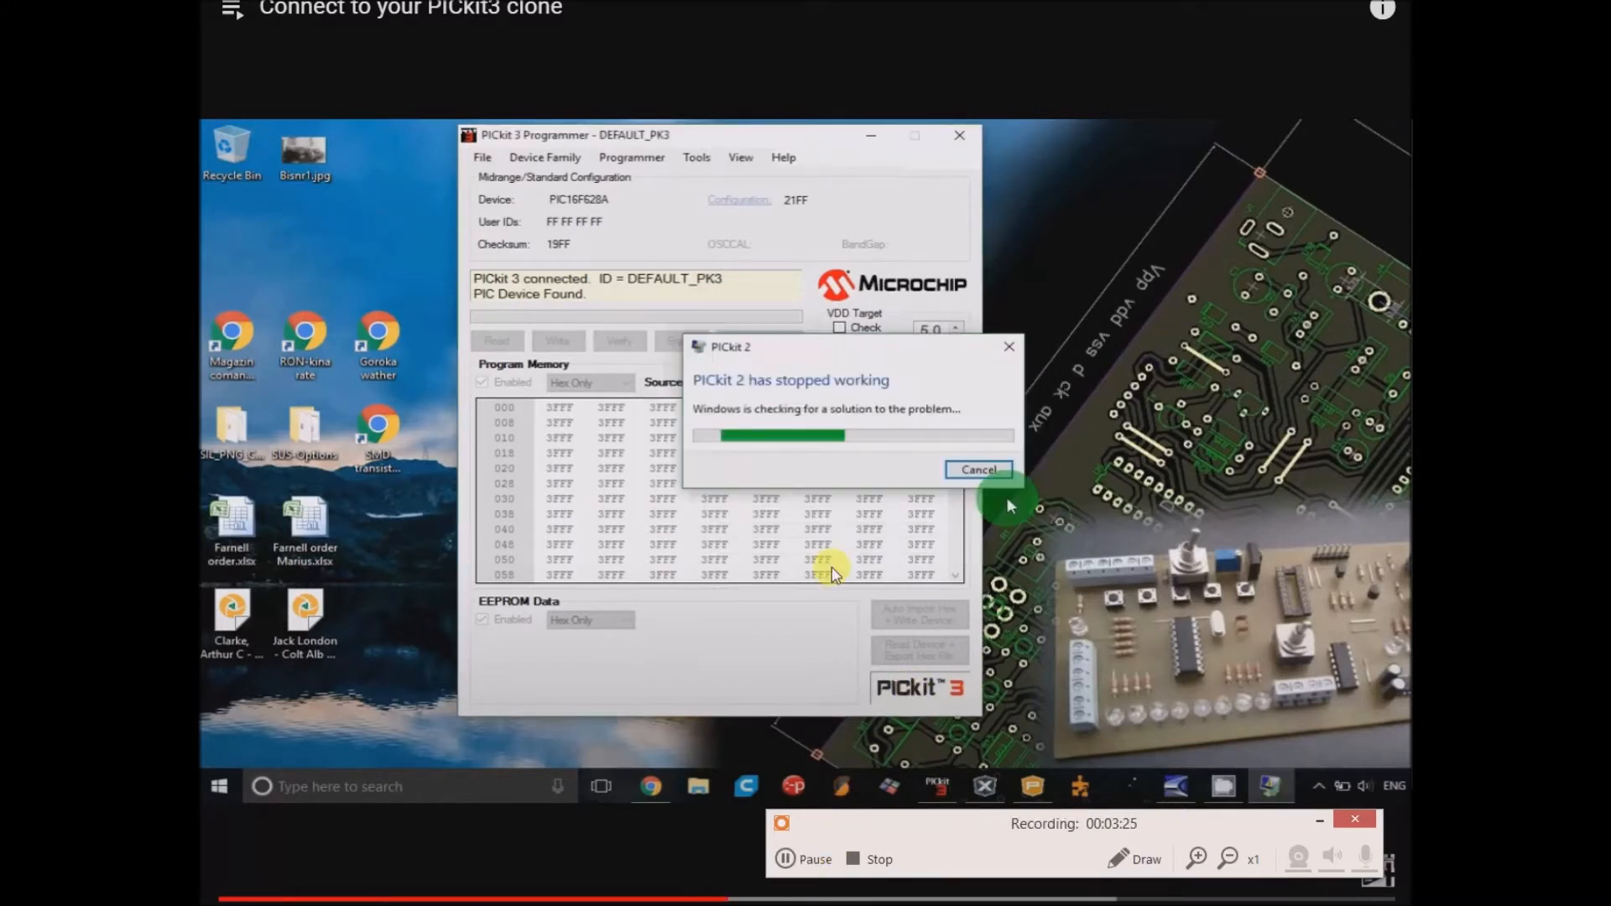
mouse_move(735, 406)
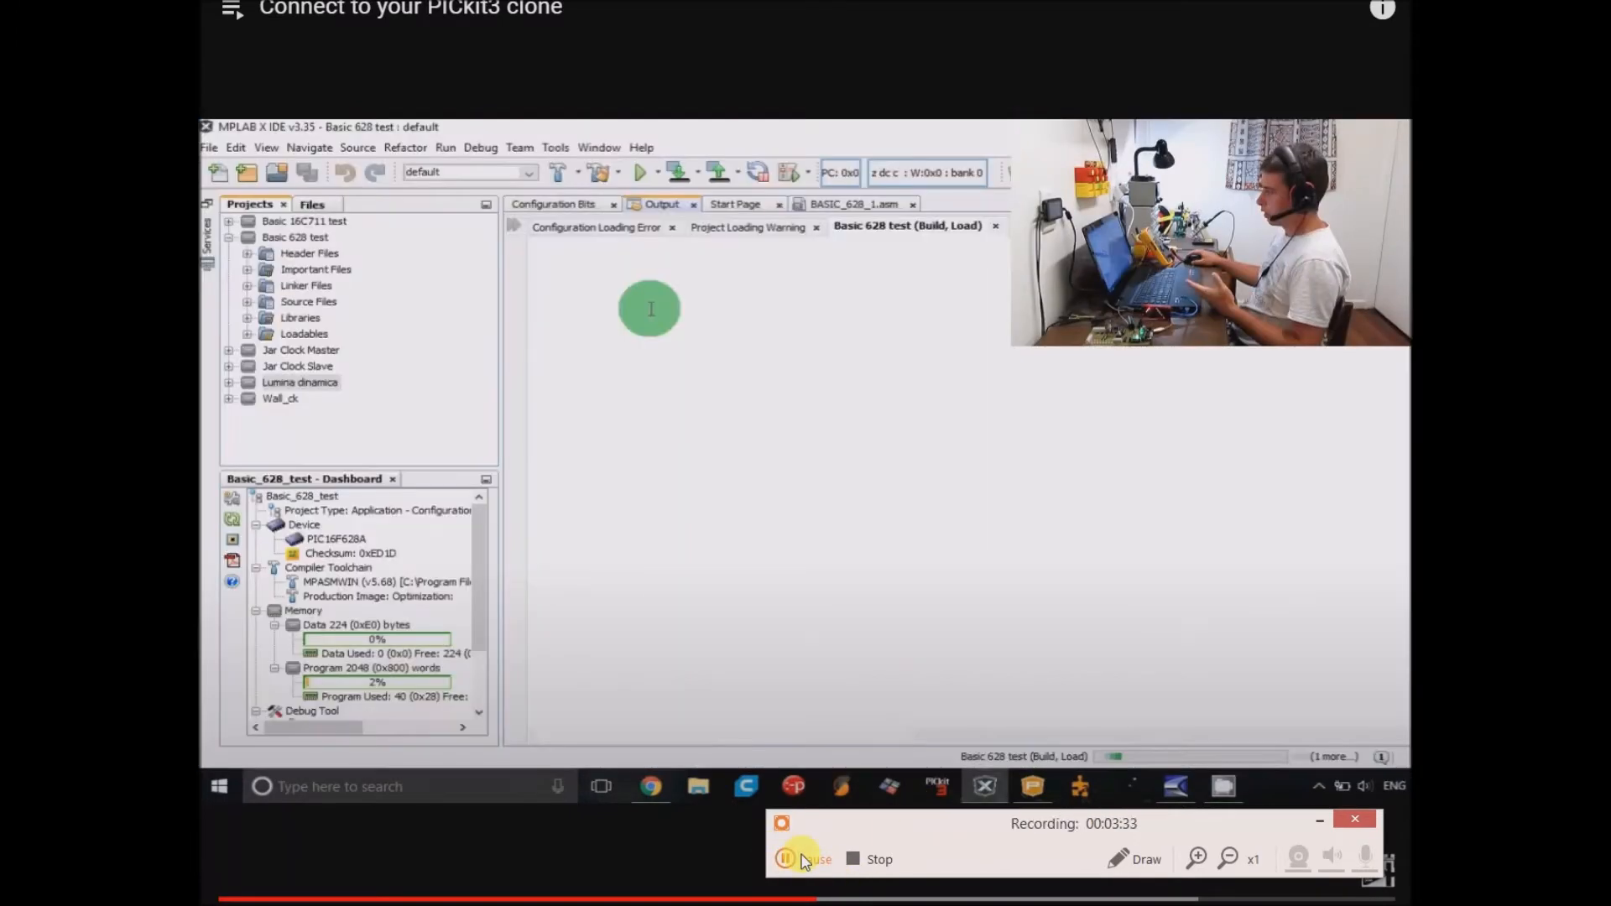
mouse_move(871, 661)
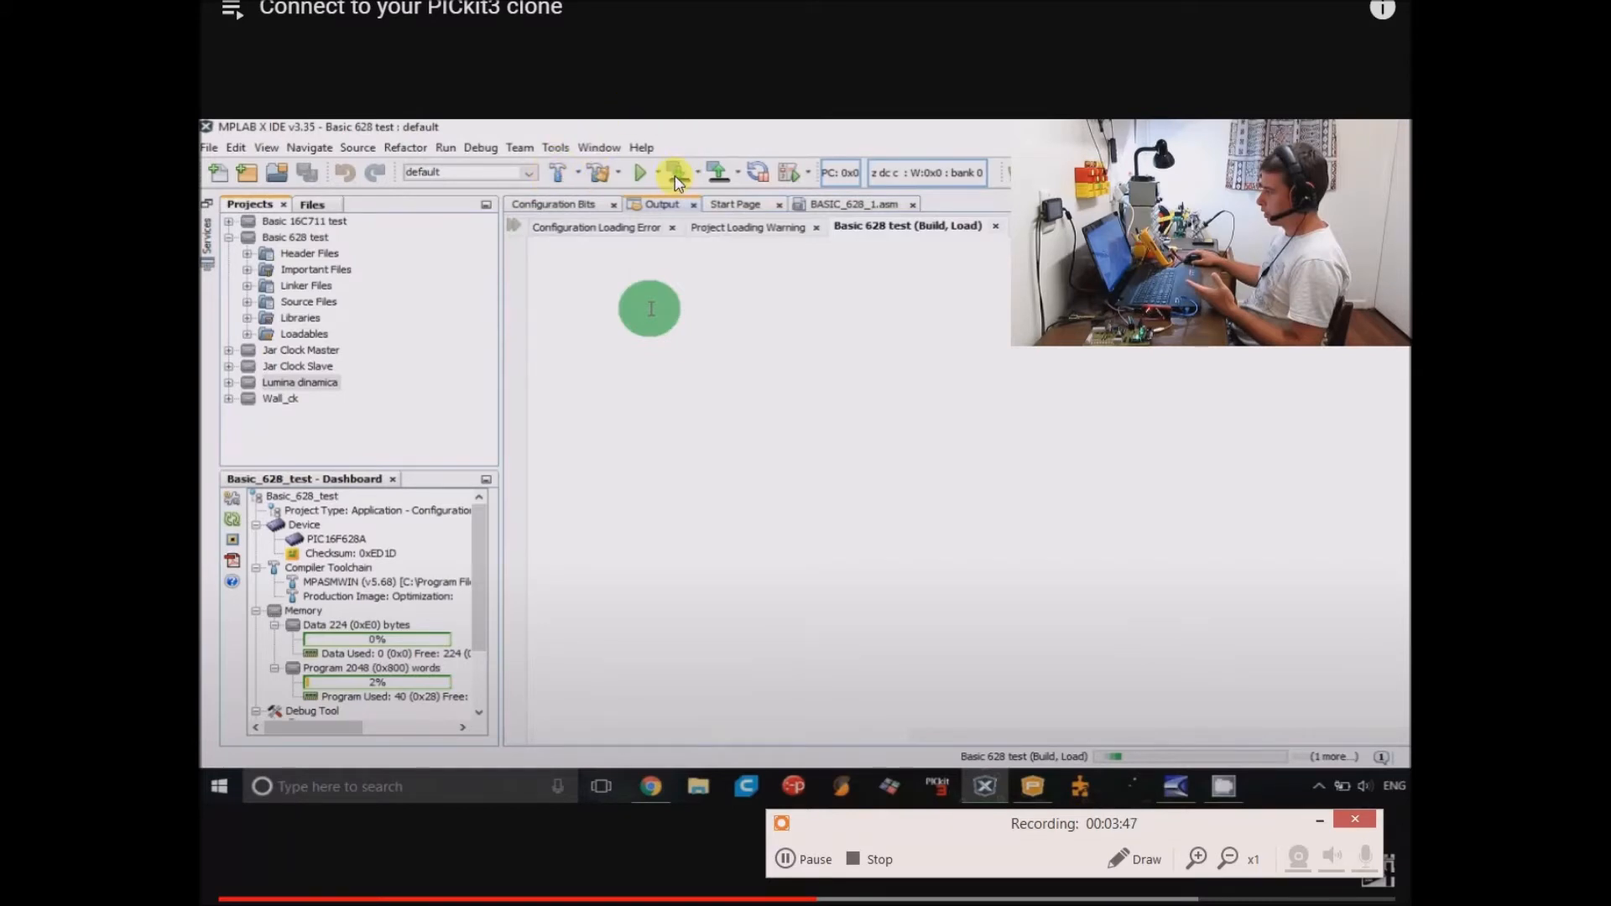
mouse_move(722, 374)
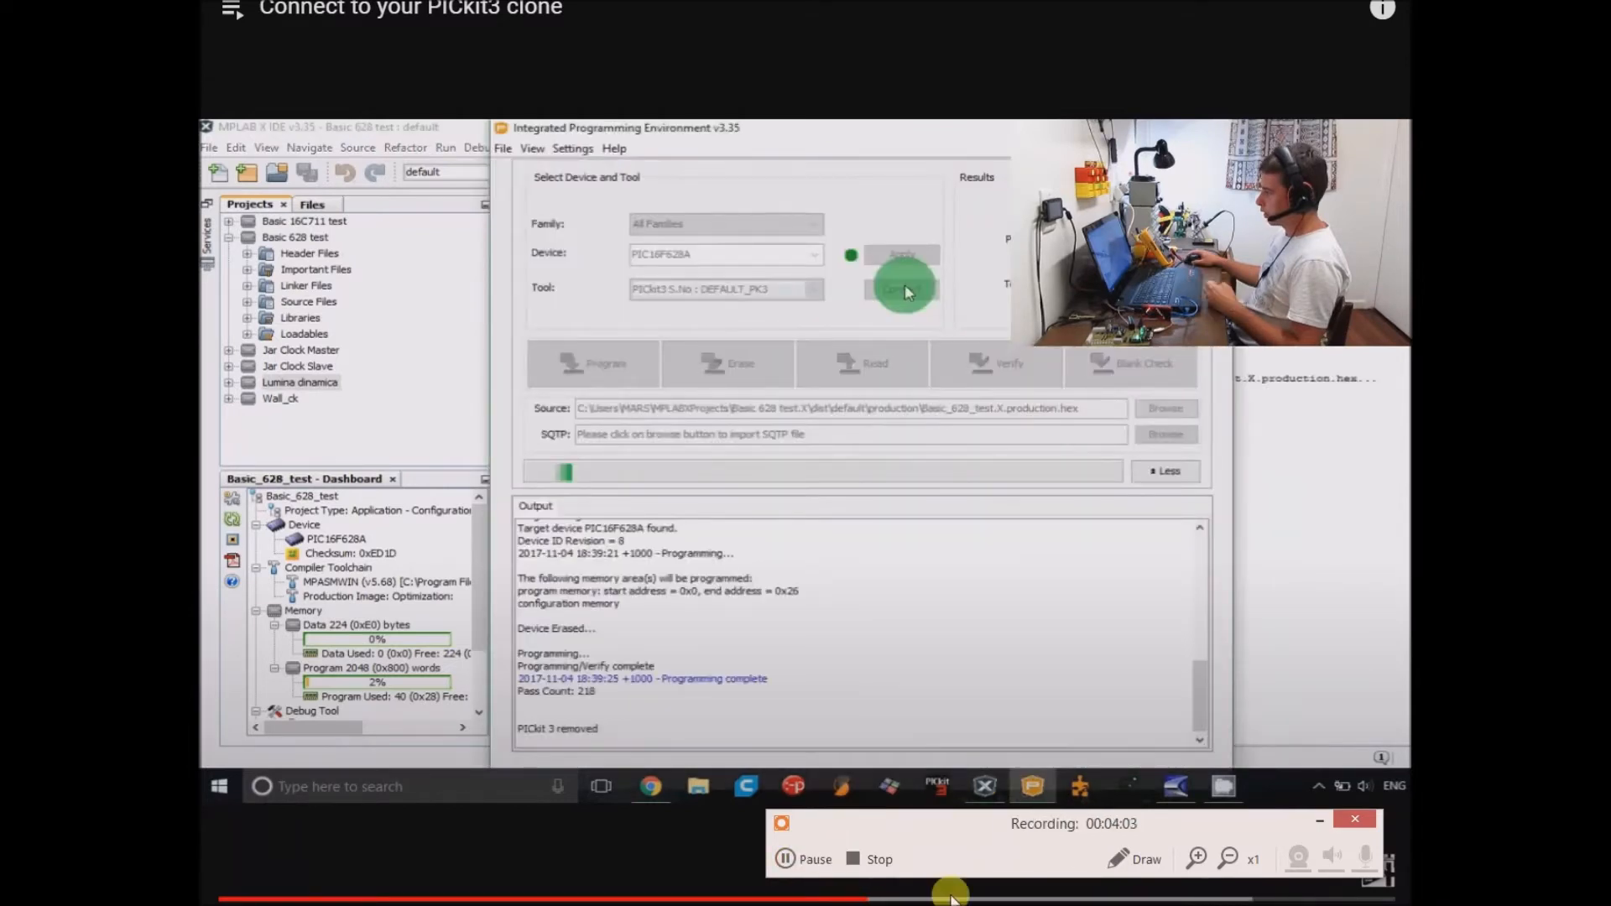
mouse_move(915, 359)
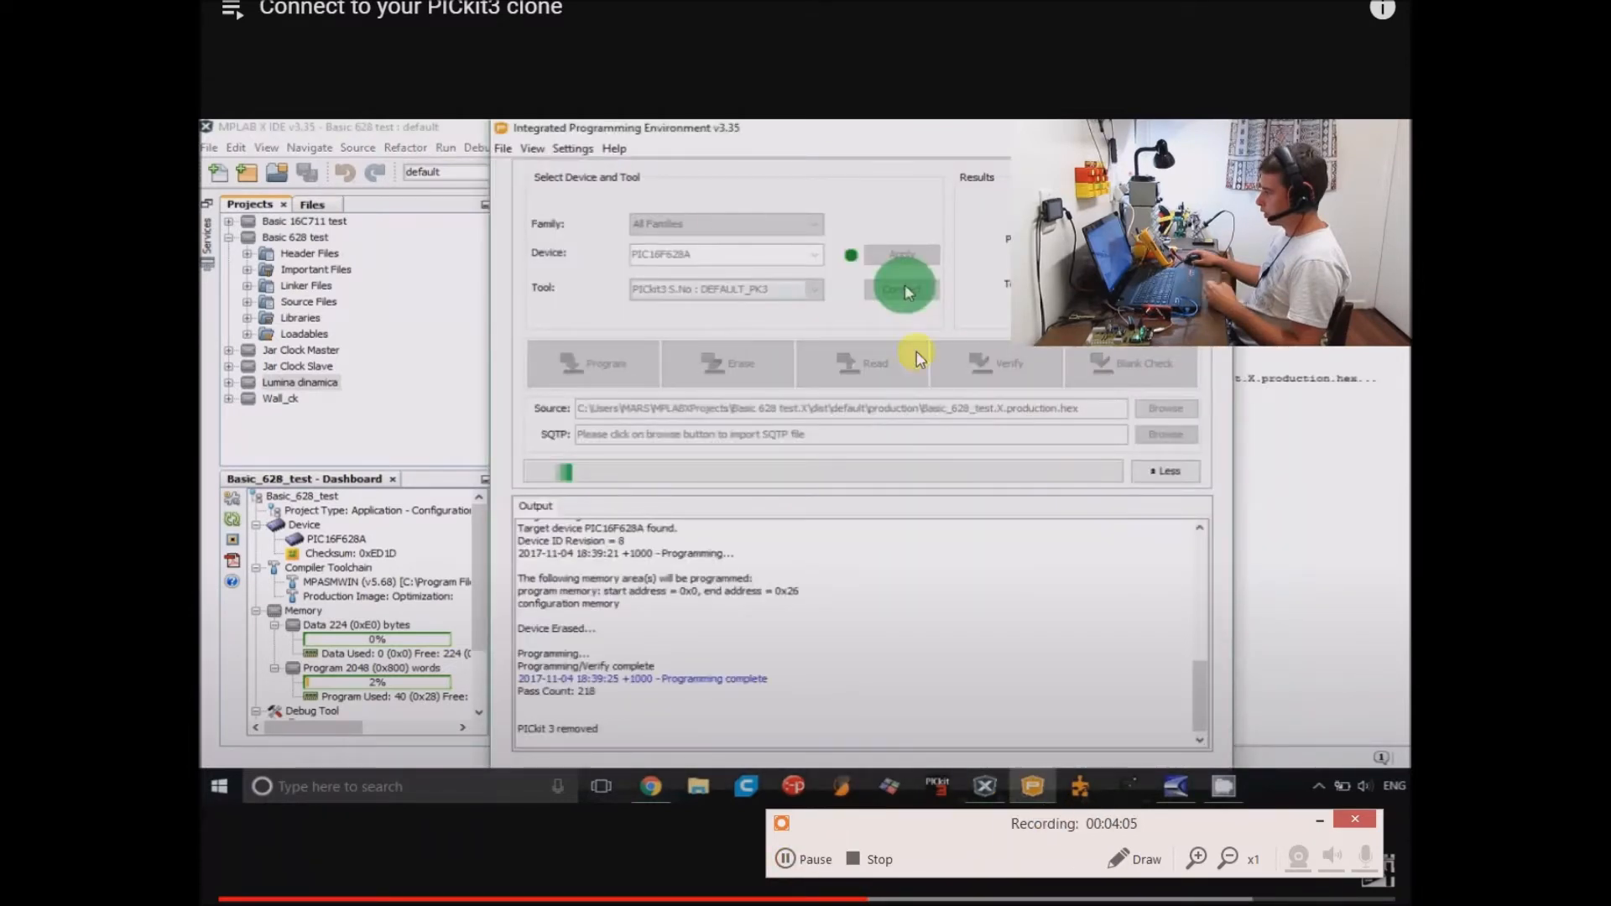
mouse_move(591, 155)
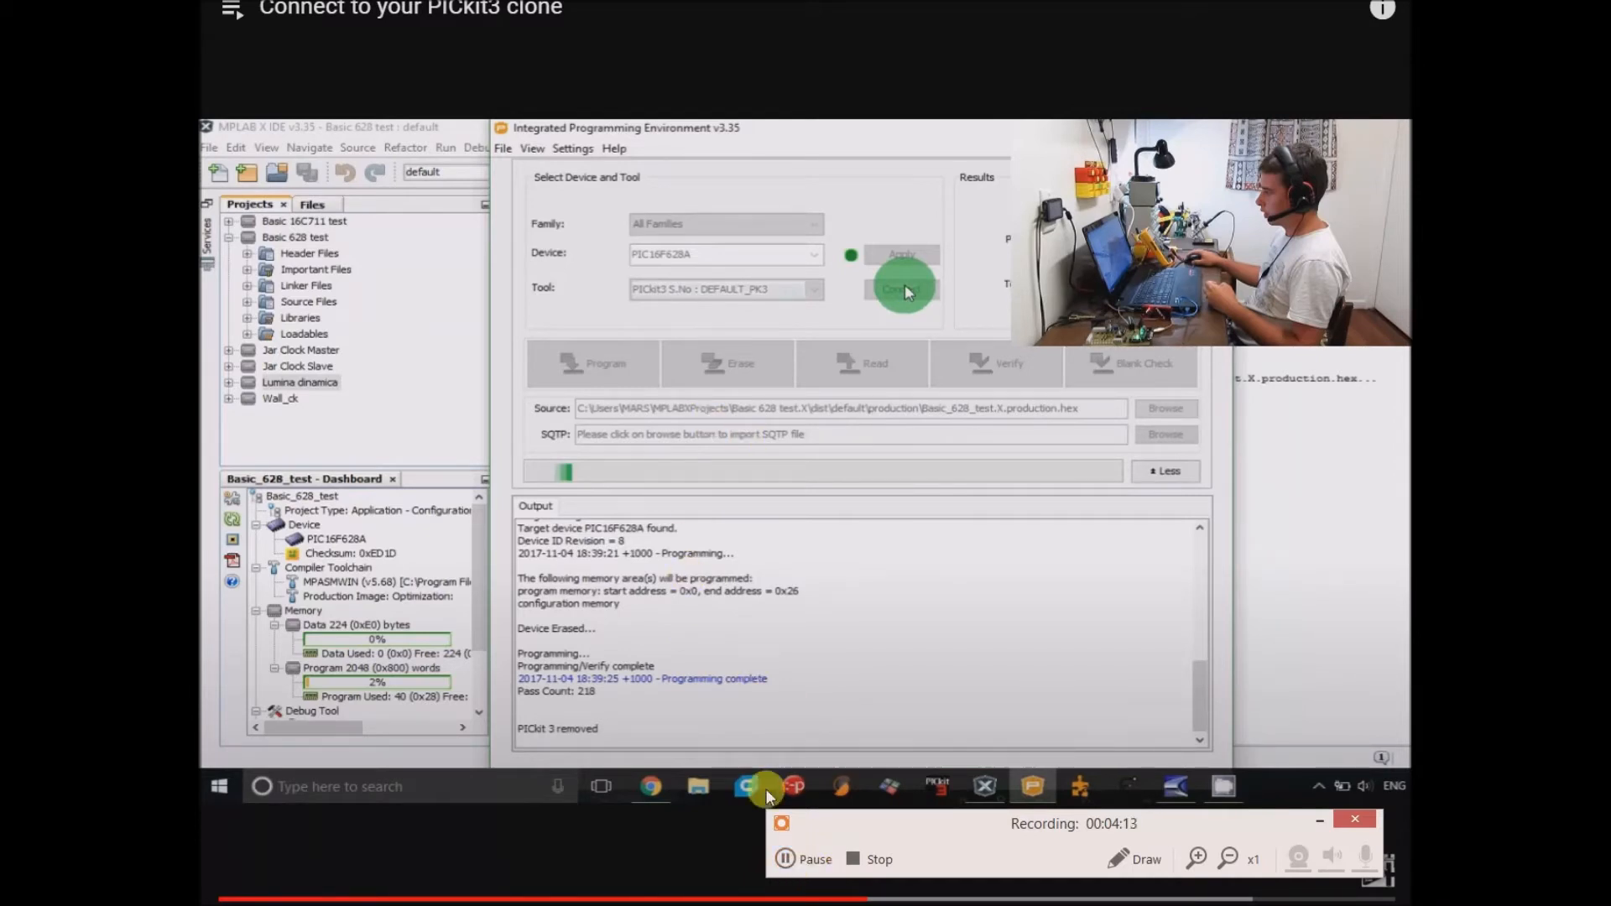
Watch through the IPE caution prompt and the midrange firmware download output.
left_click(903, 288)
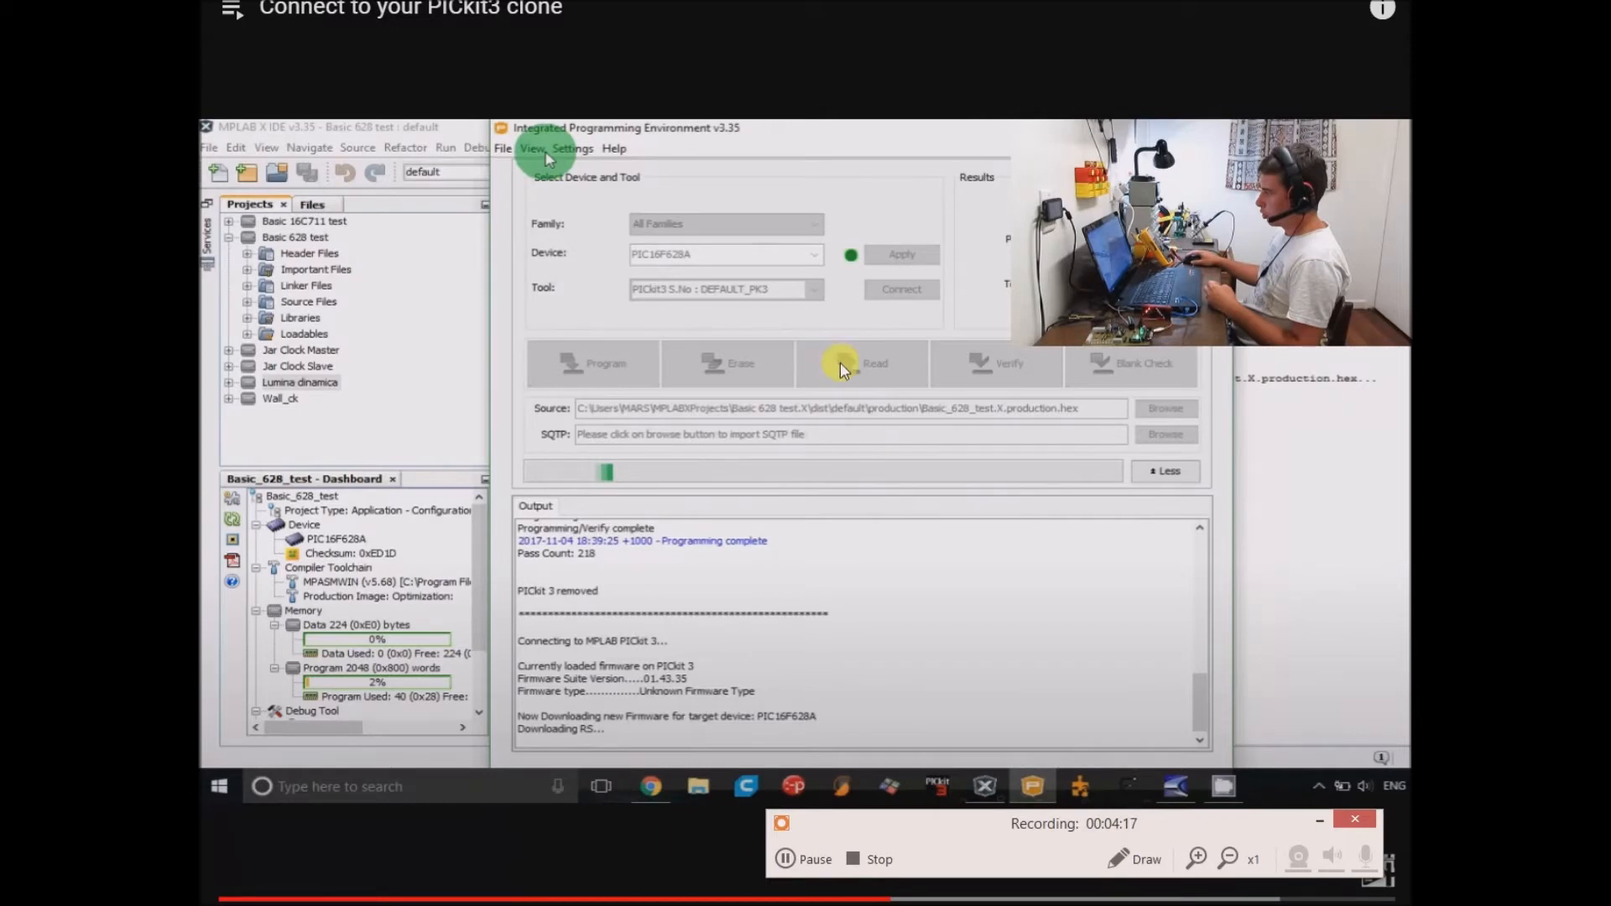
mouse_move(750, 407)
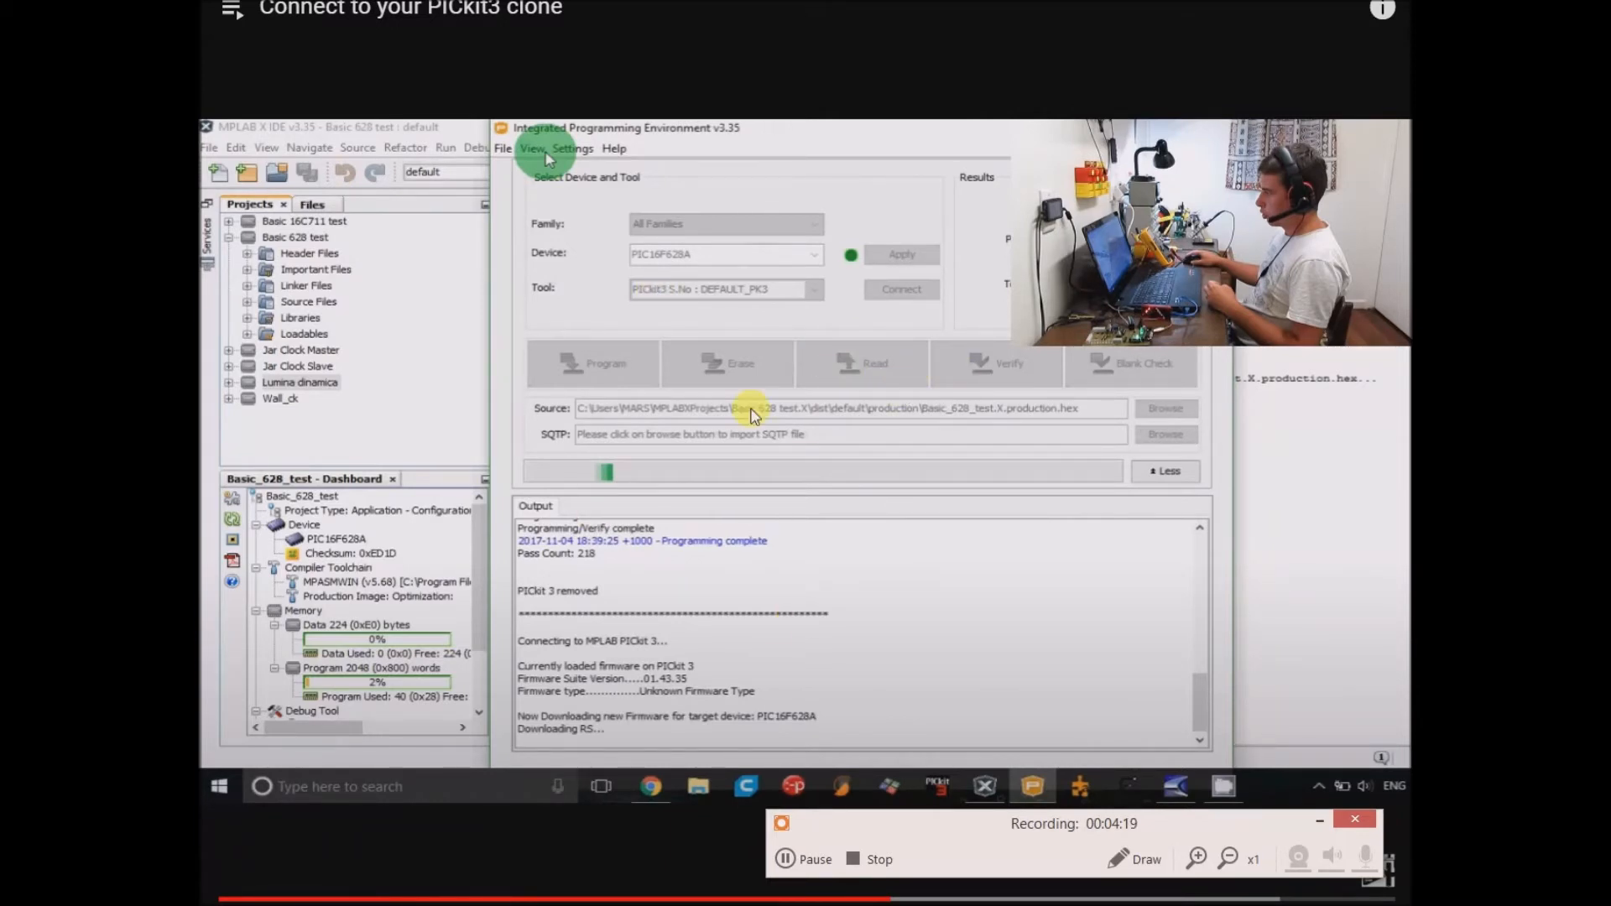
mouse_move(609, 472)
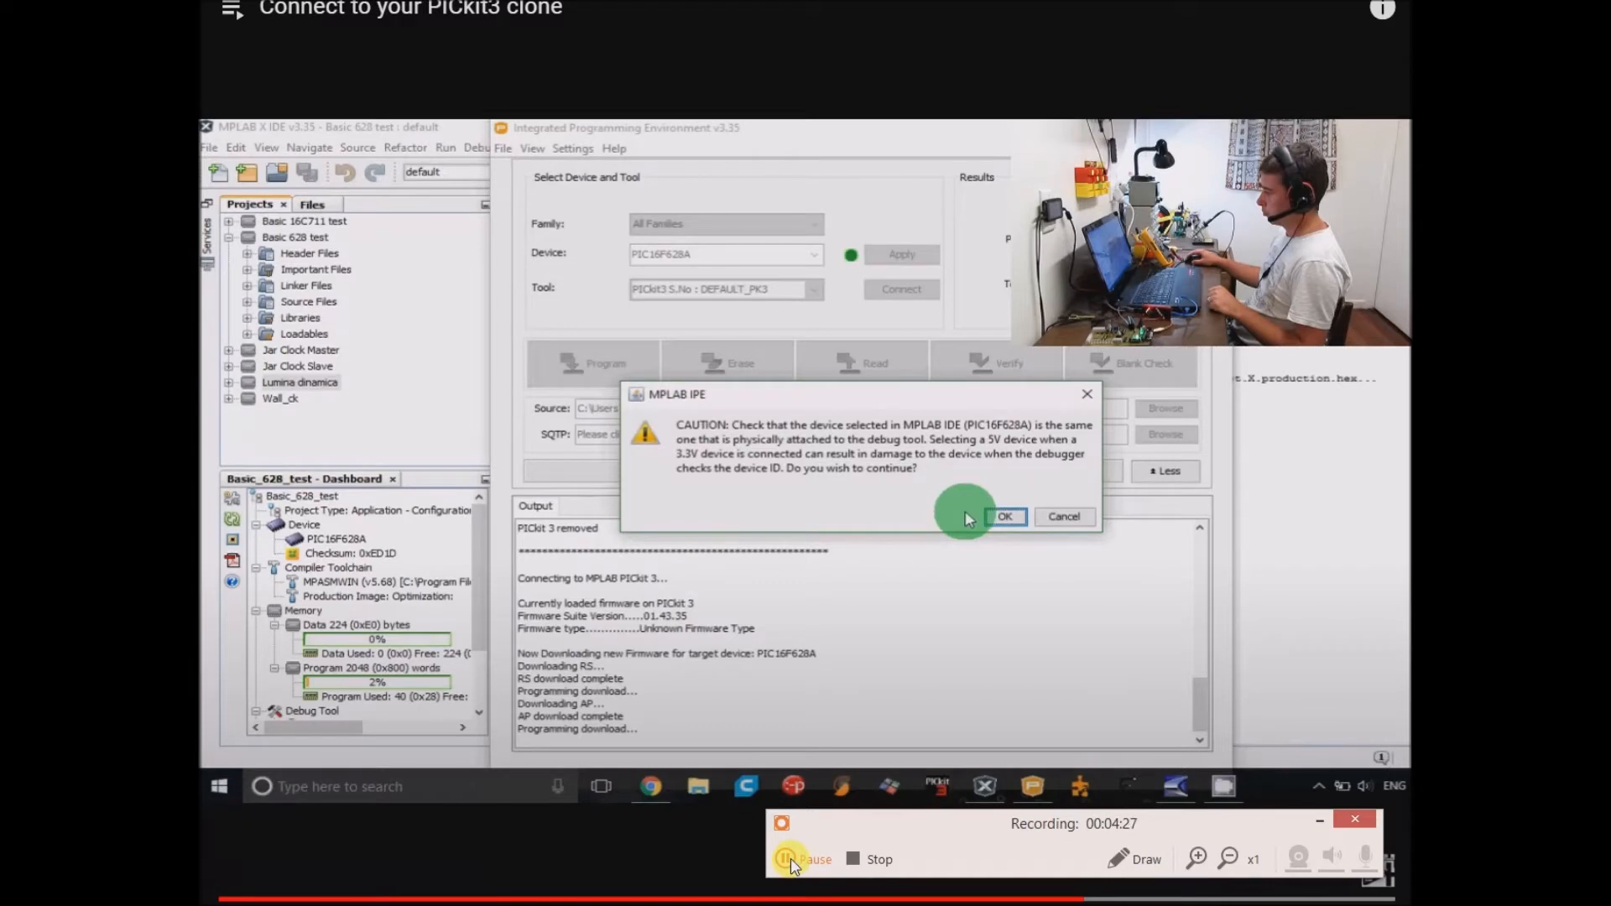
left_click(1005, 515)
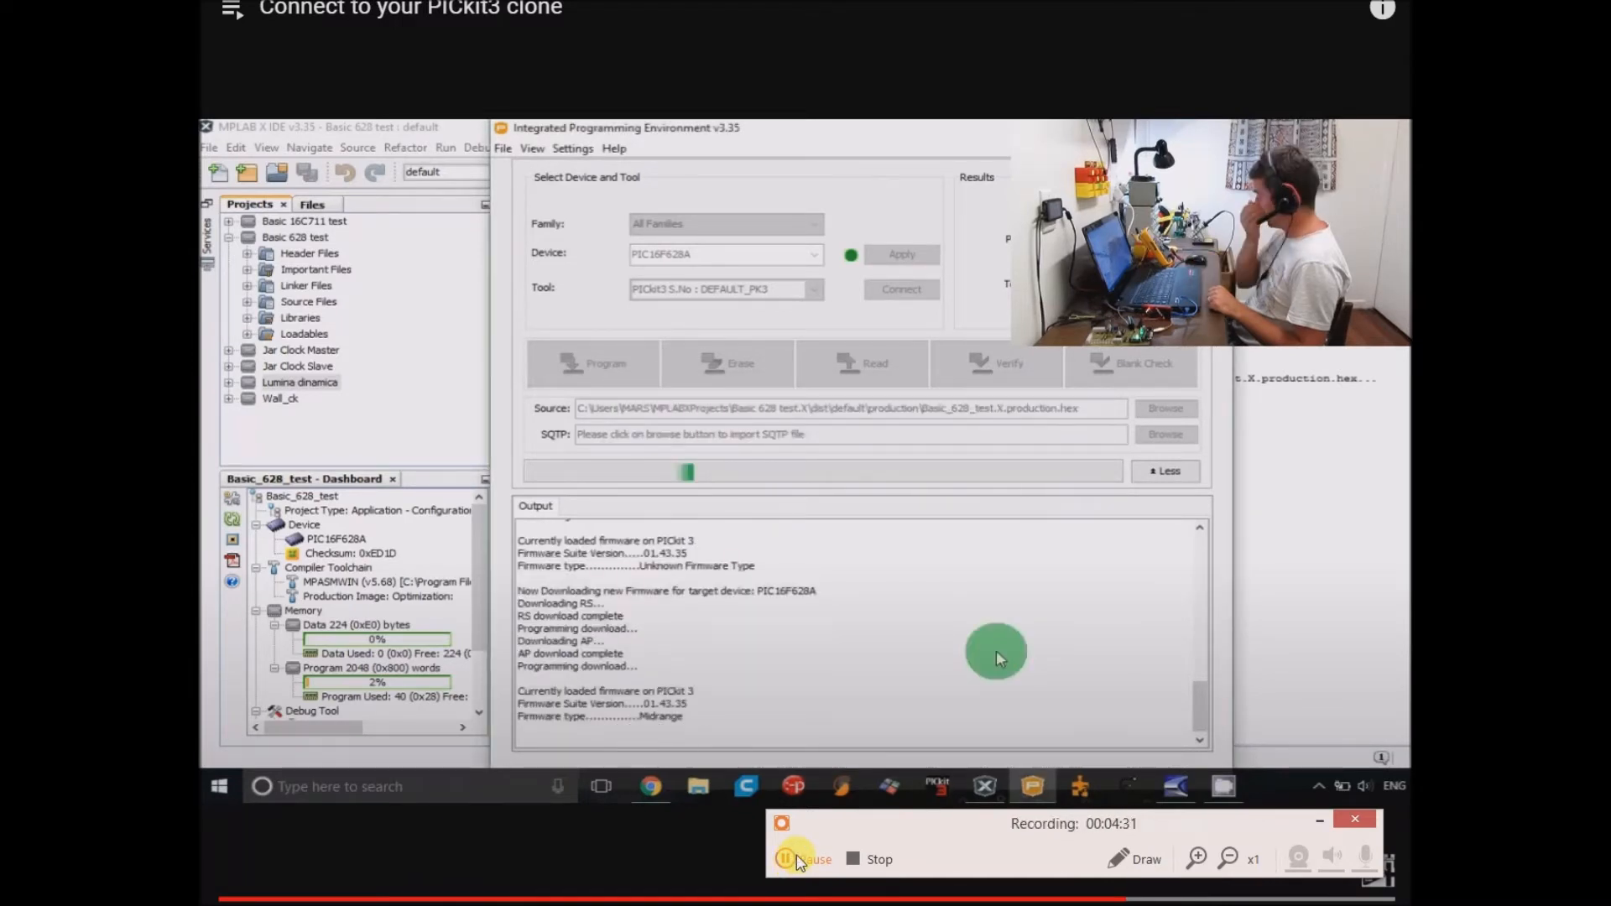
left_click(593, 363)
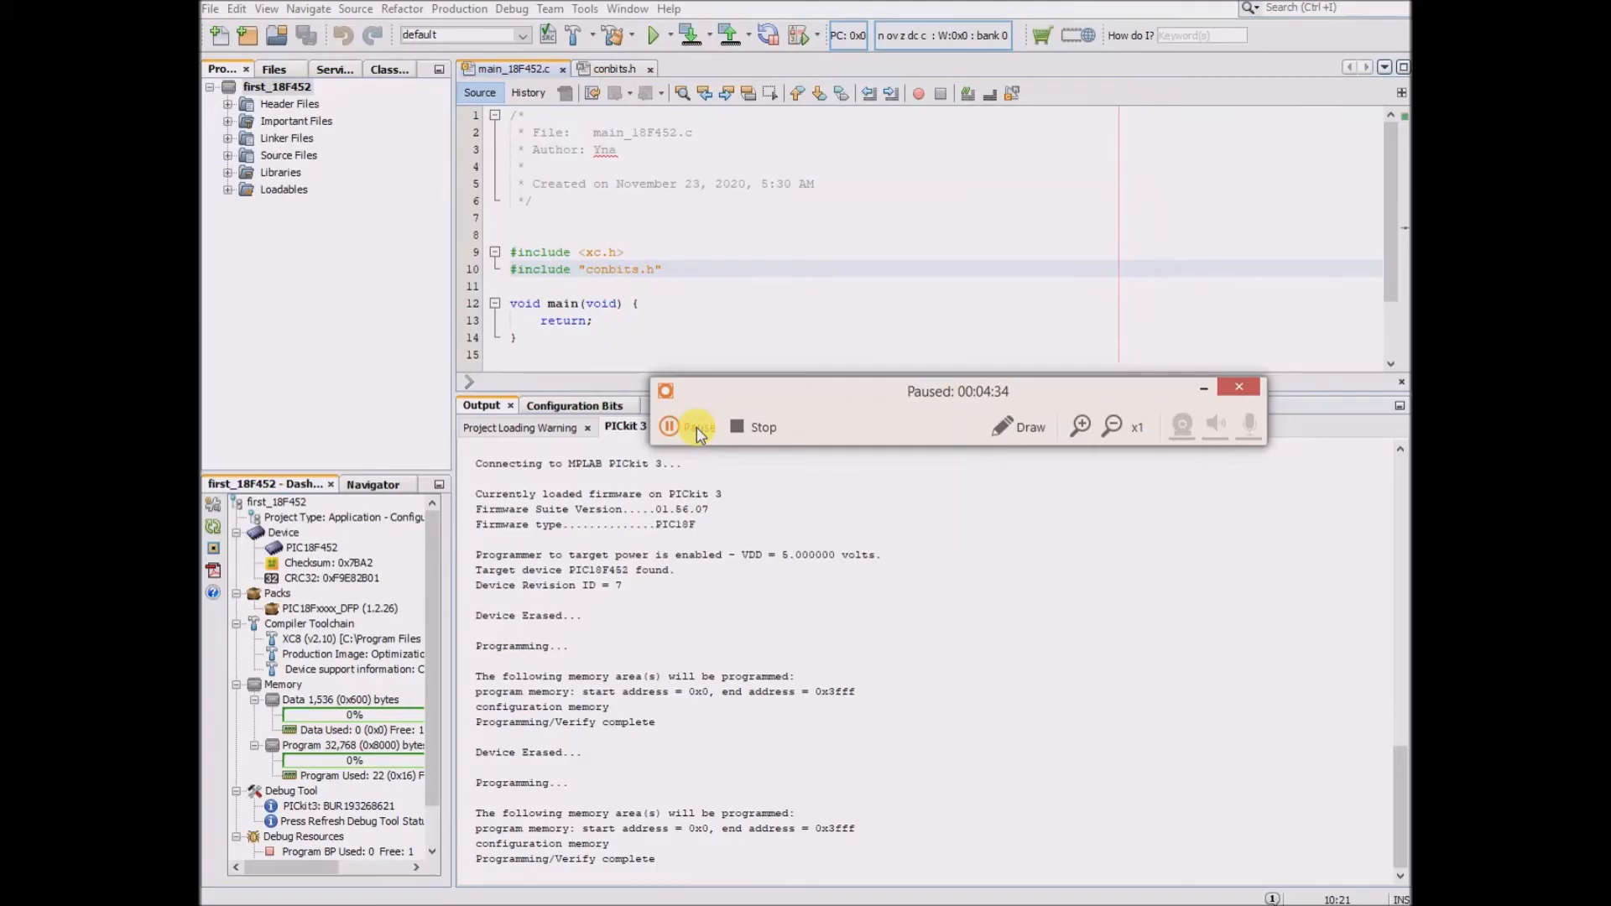
Reach the first_18F452 Project Properties and select the PICkit 3 Power category.
left_click(670, 427)
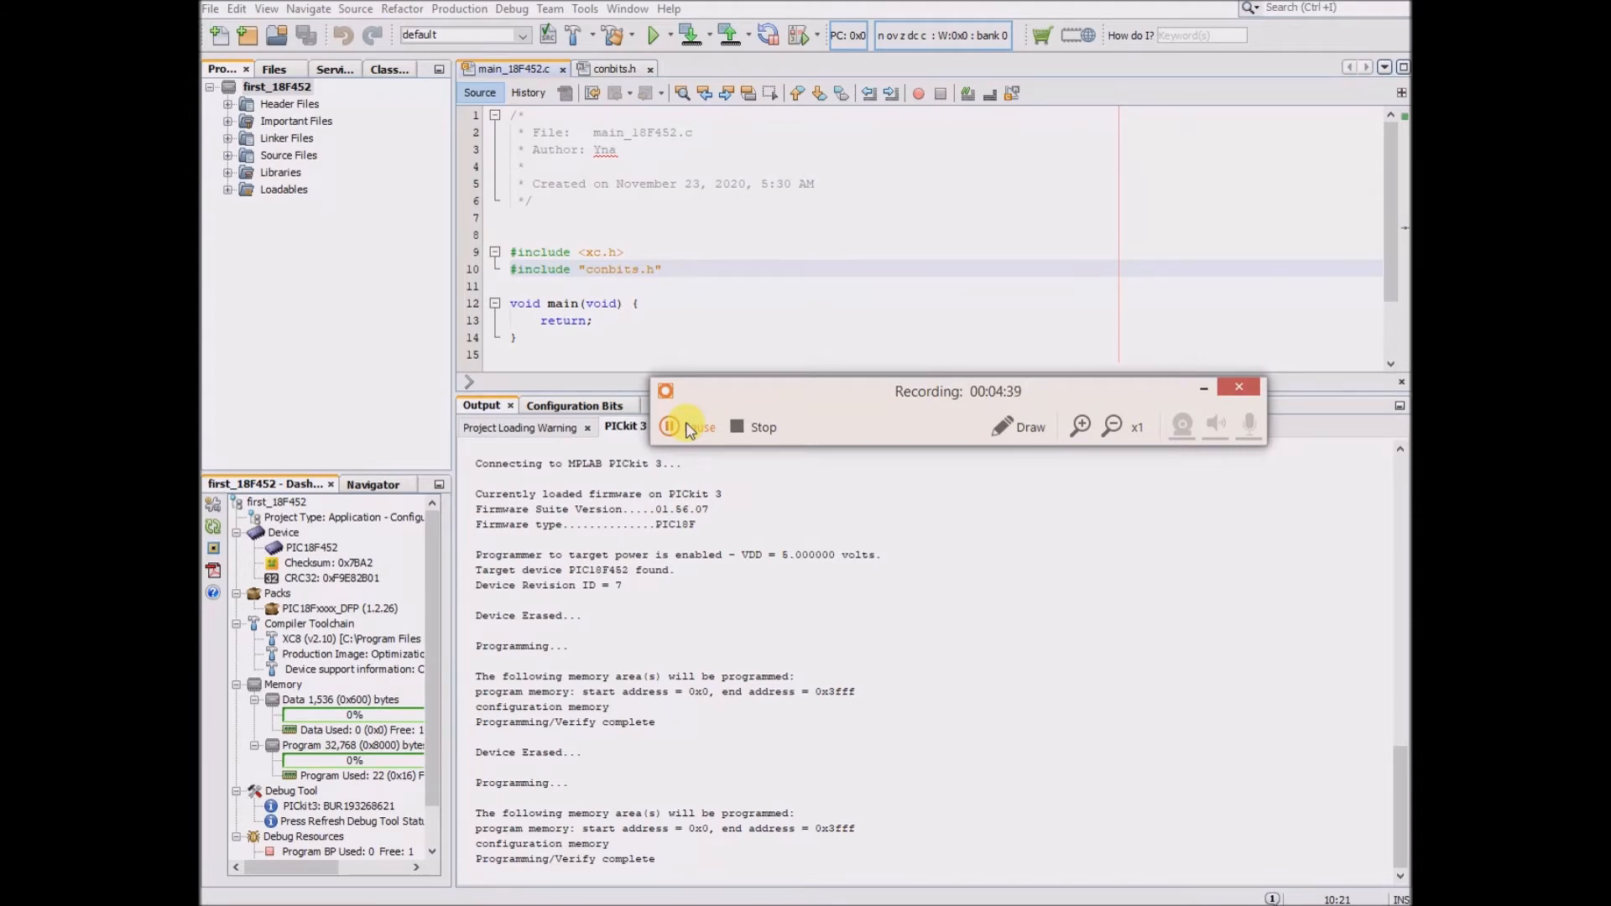
left_click(523, 33)
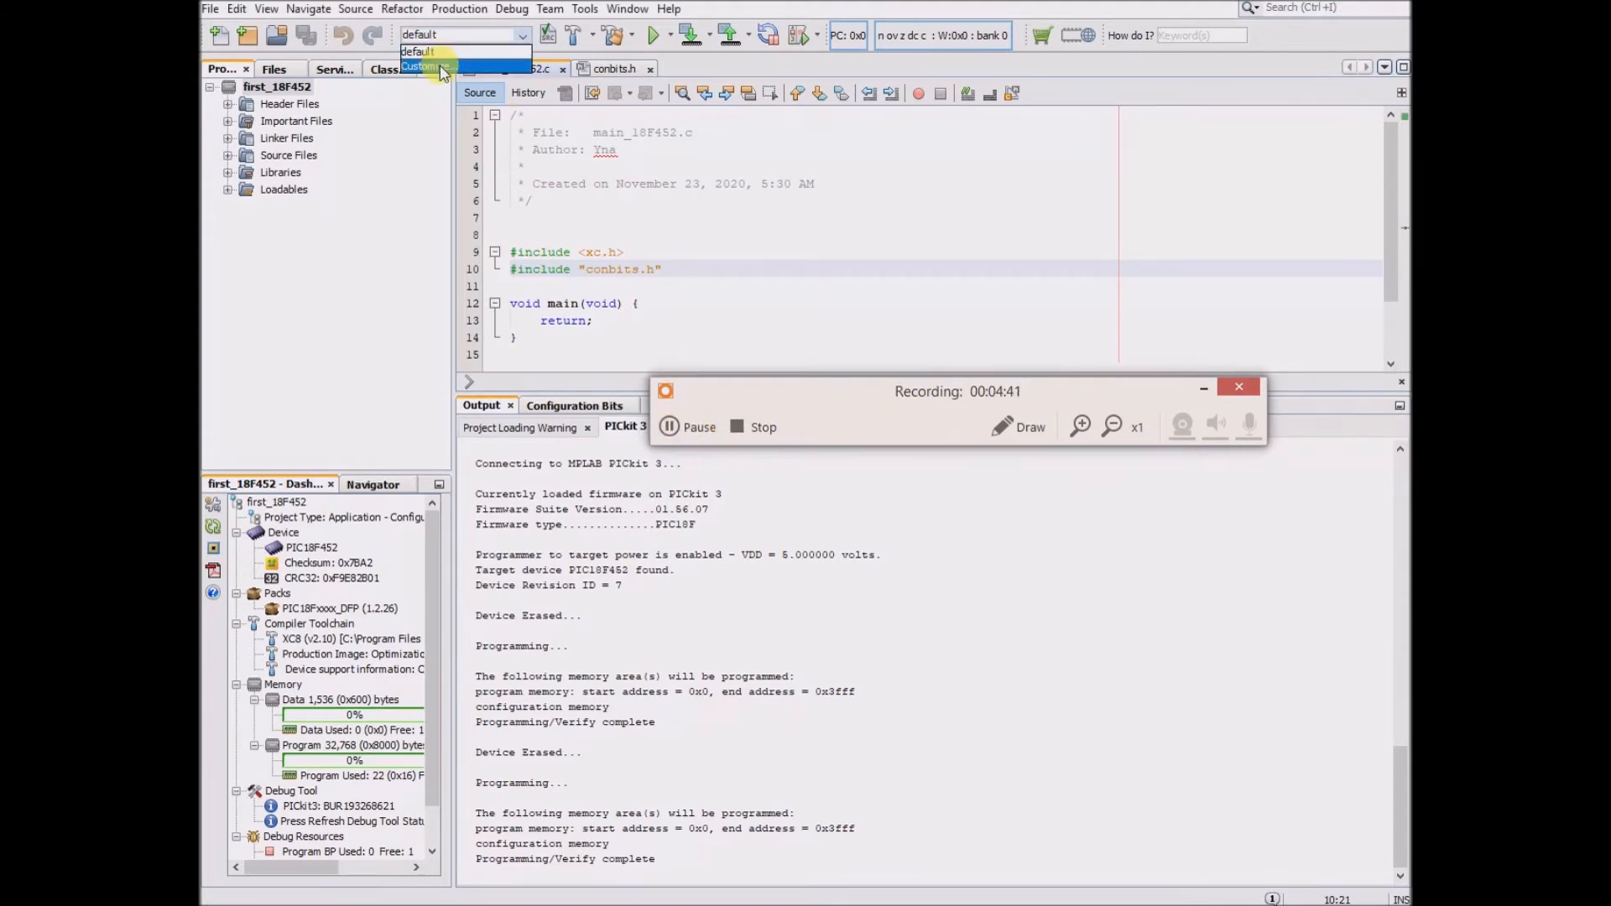
left_click(420, 66)
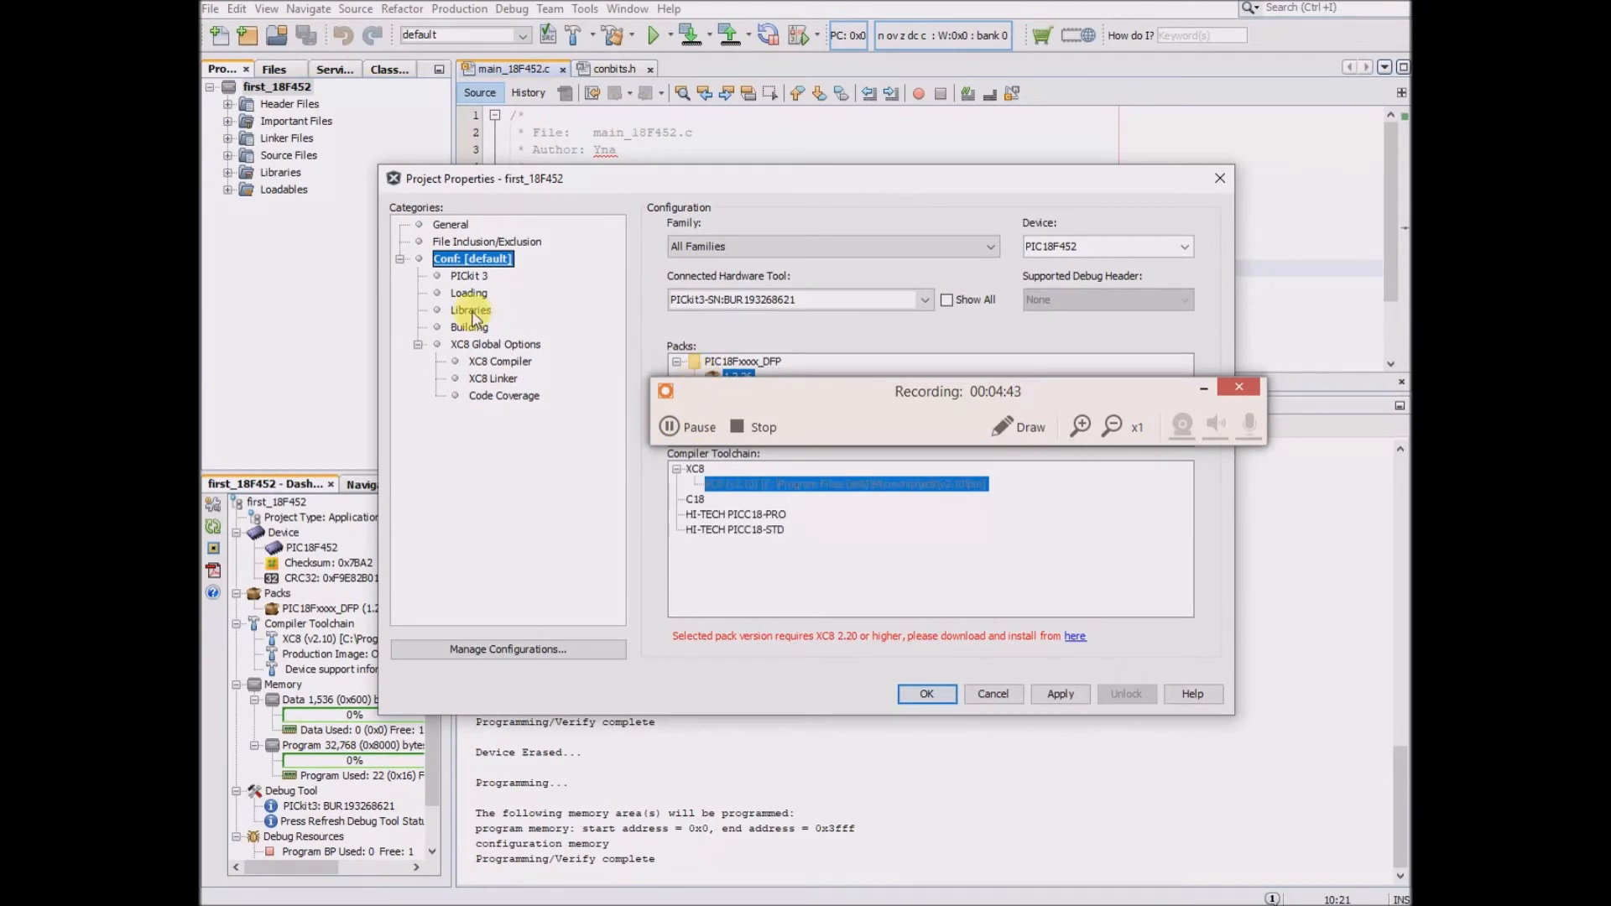
left_click(468, 276)
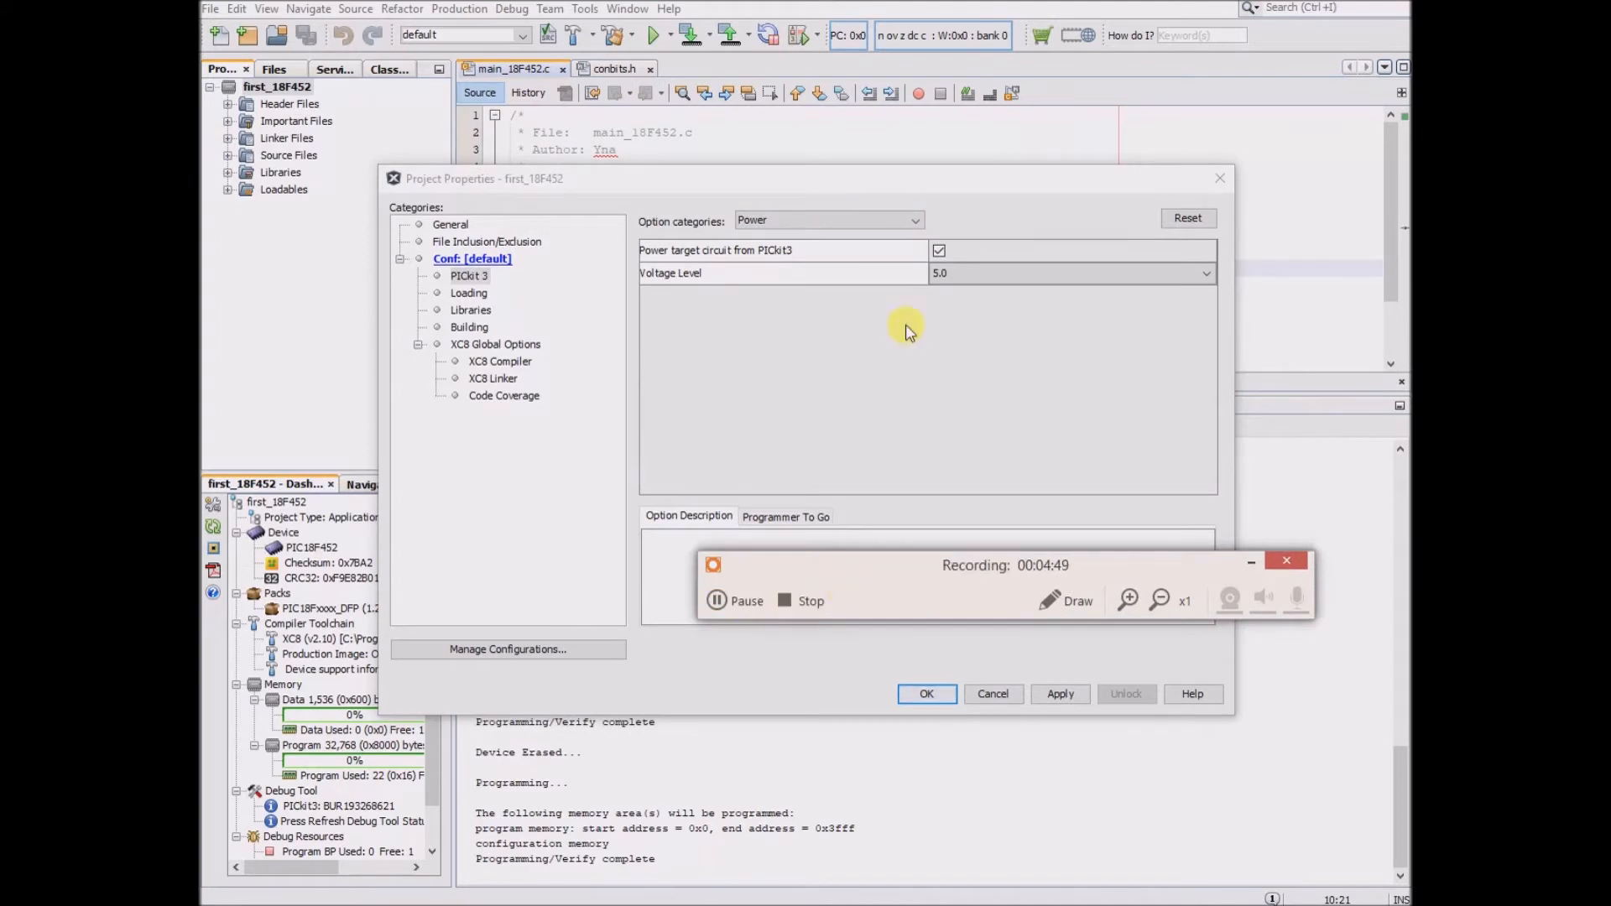
mouse_move(904, 242)
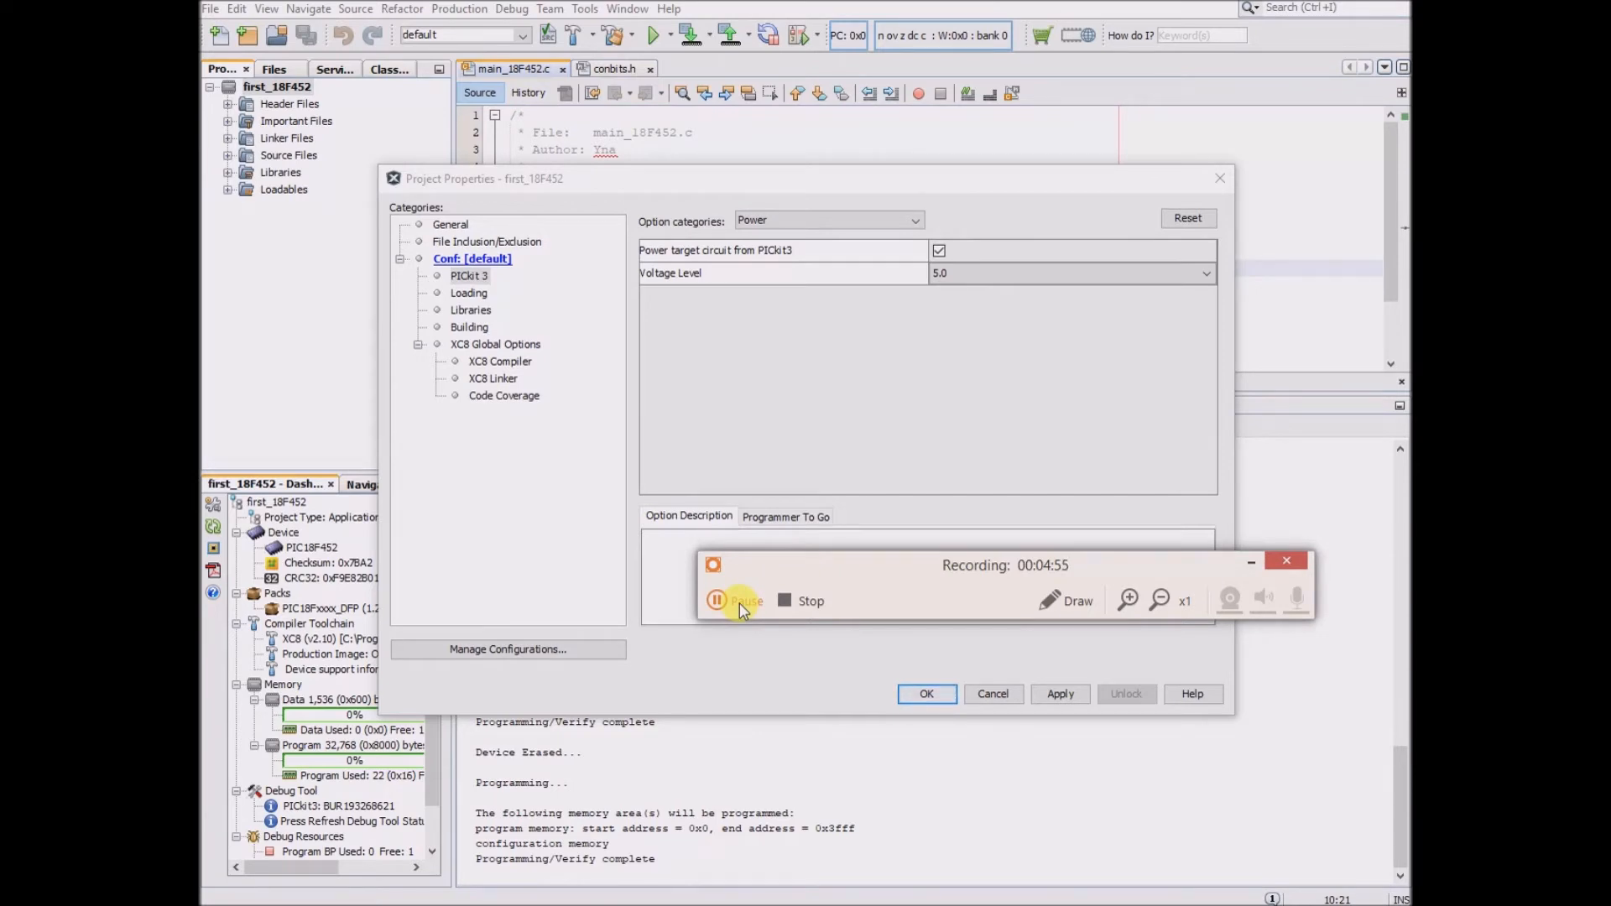
Enable 'Power target circuit from PICkit3' with Voltage Level 5.0.
left_click(717, 601)
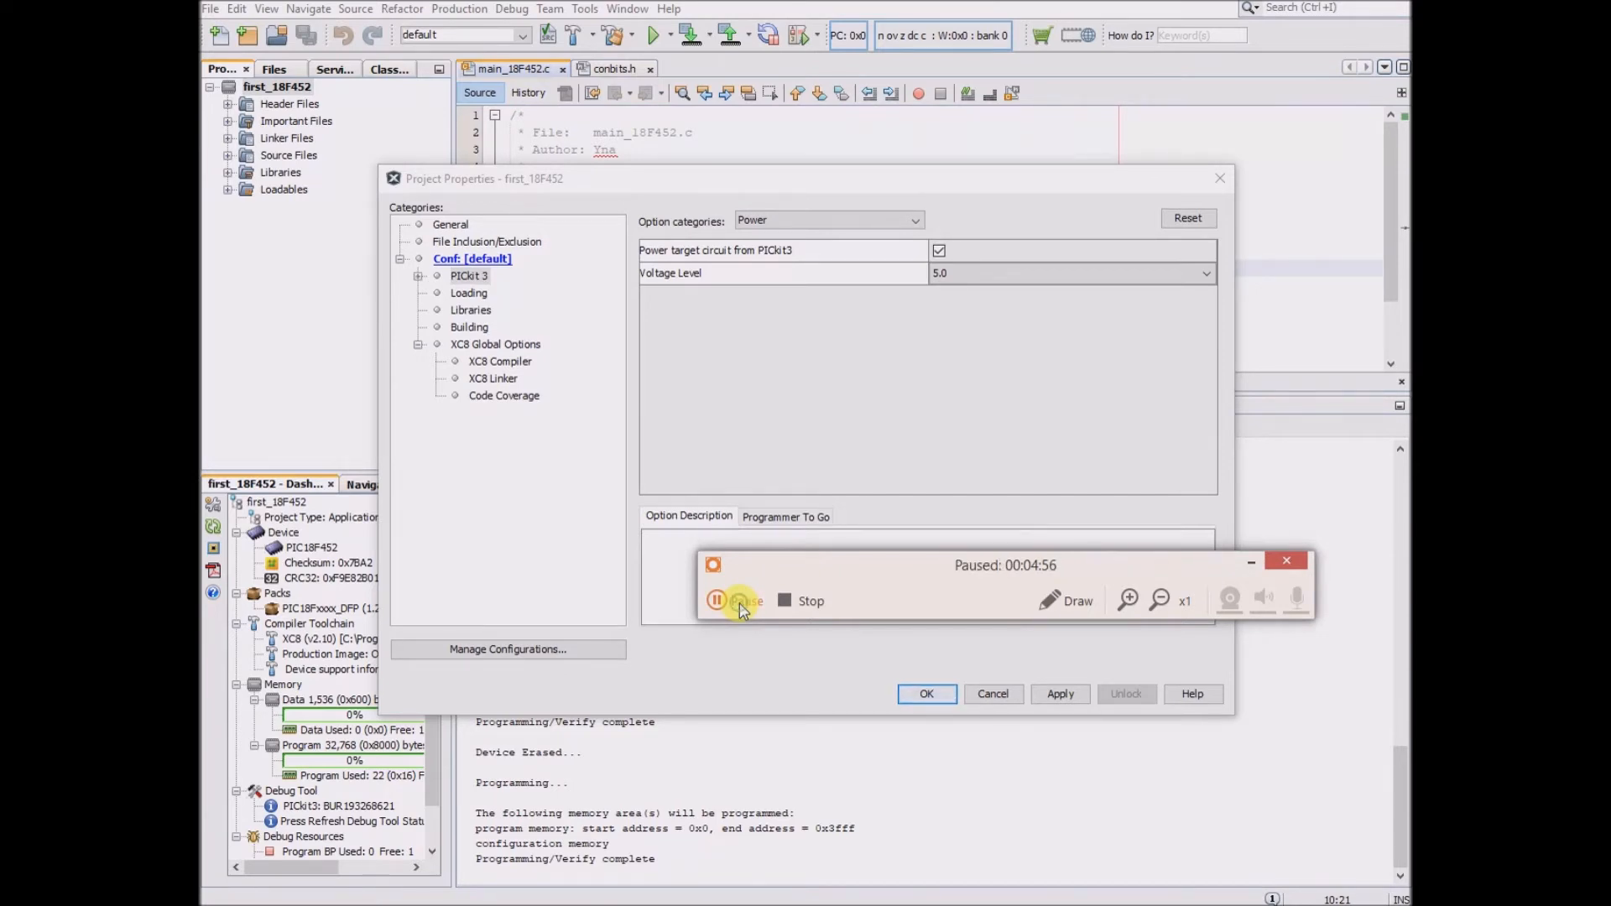
left_click(717, 601)
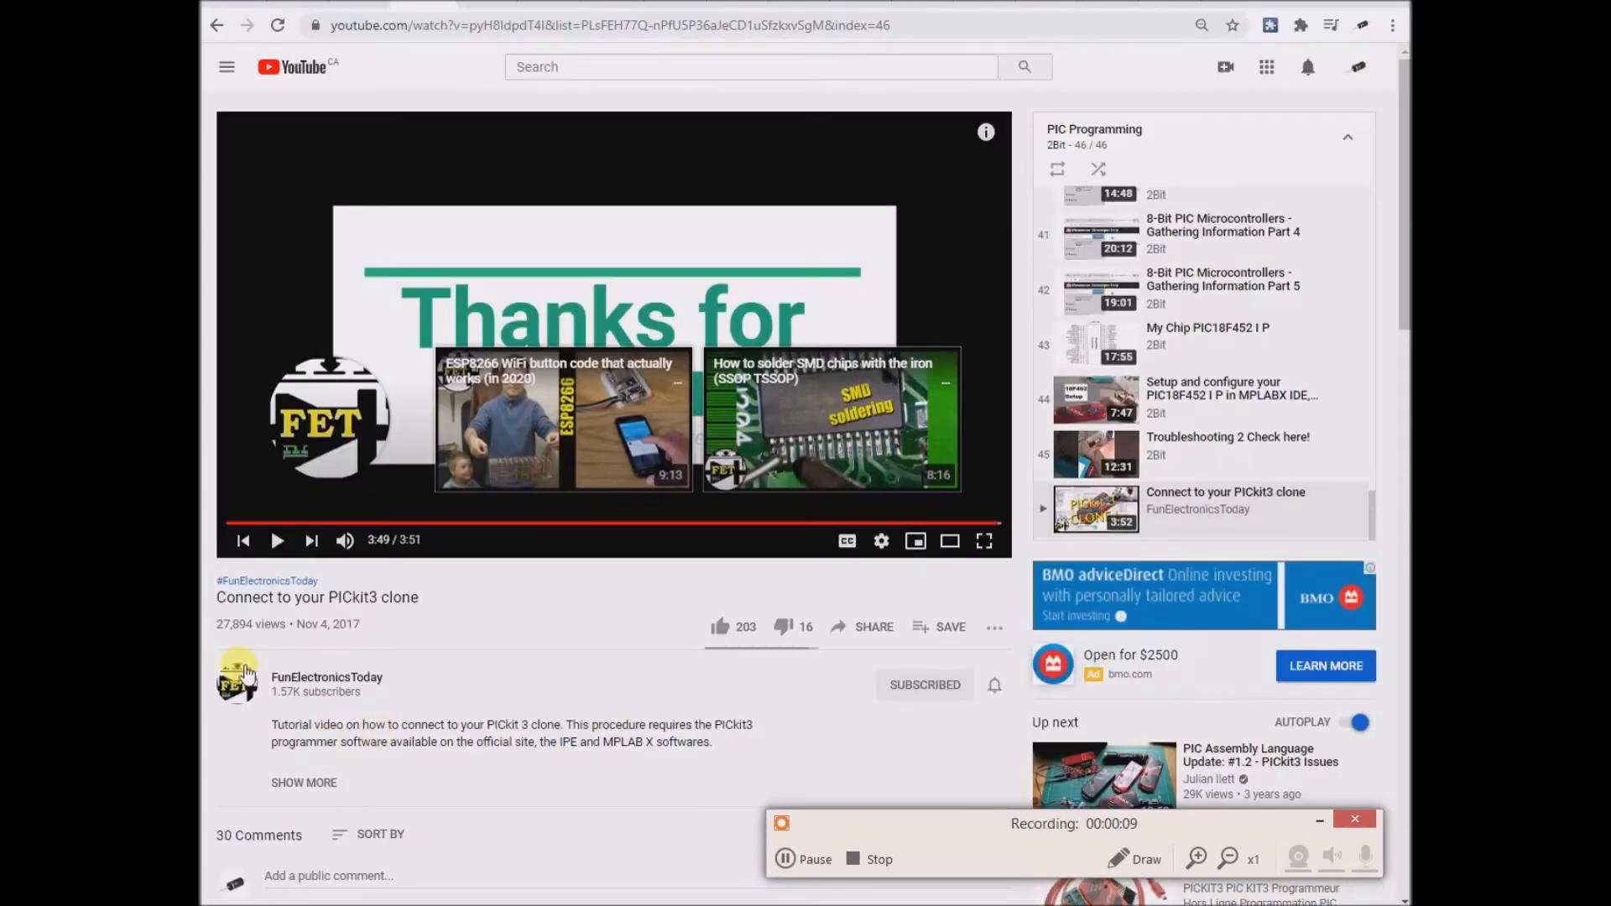
mouse_move(299, 683)
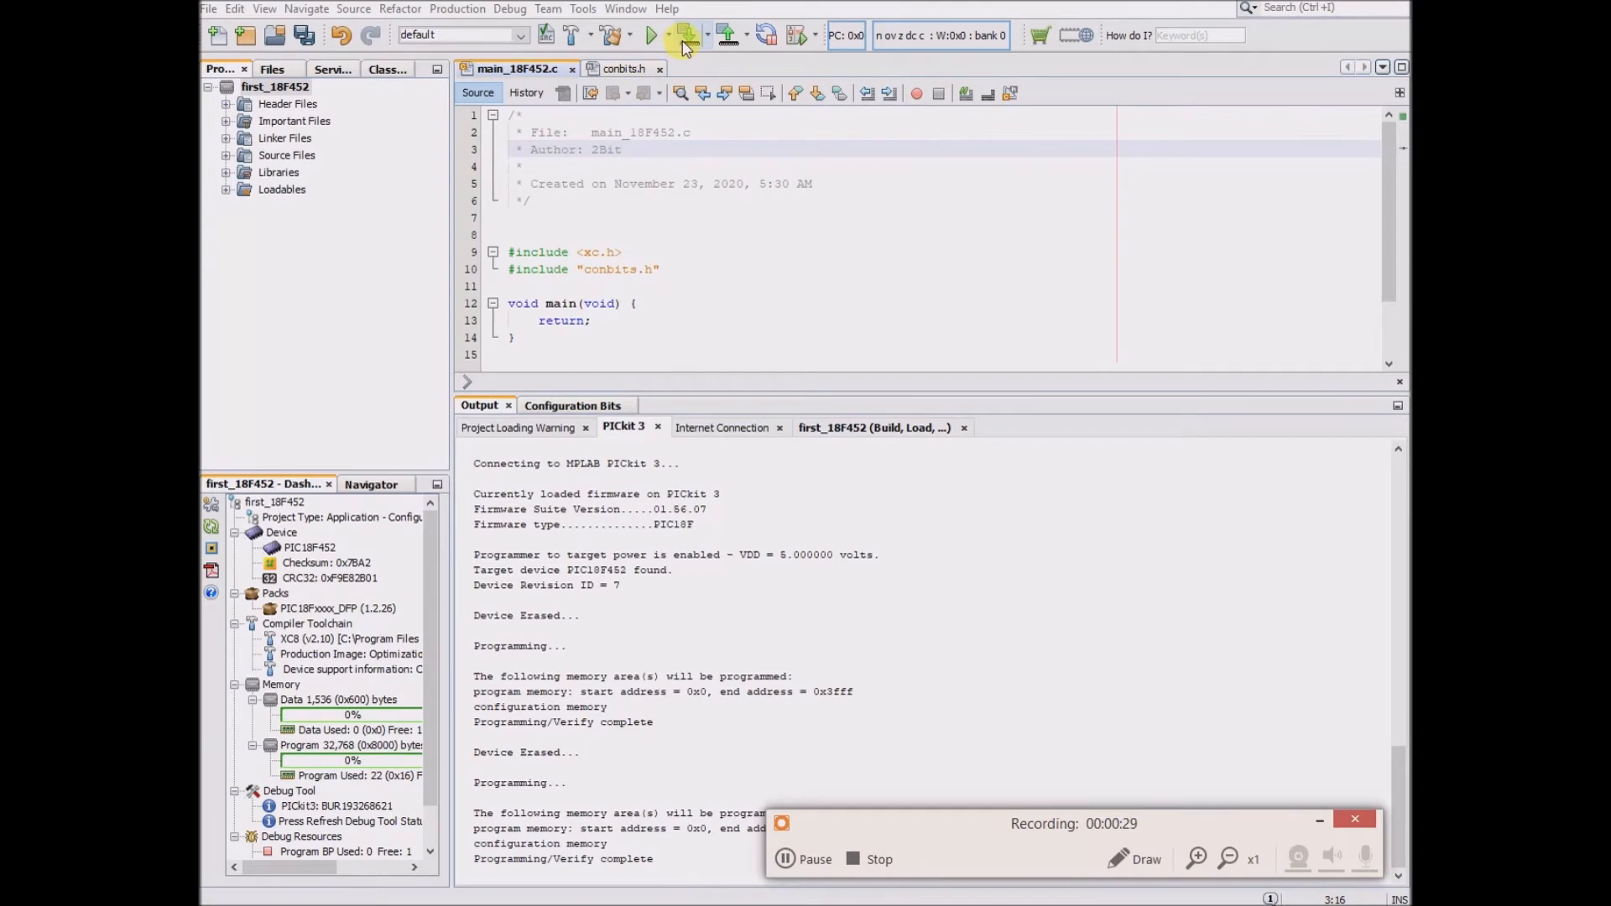
Run Make and Program Device for first_18F452 and watch the PICkit 3 output for Programming/Verify complete.
left_click(683, 35)
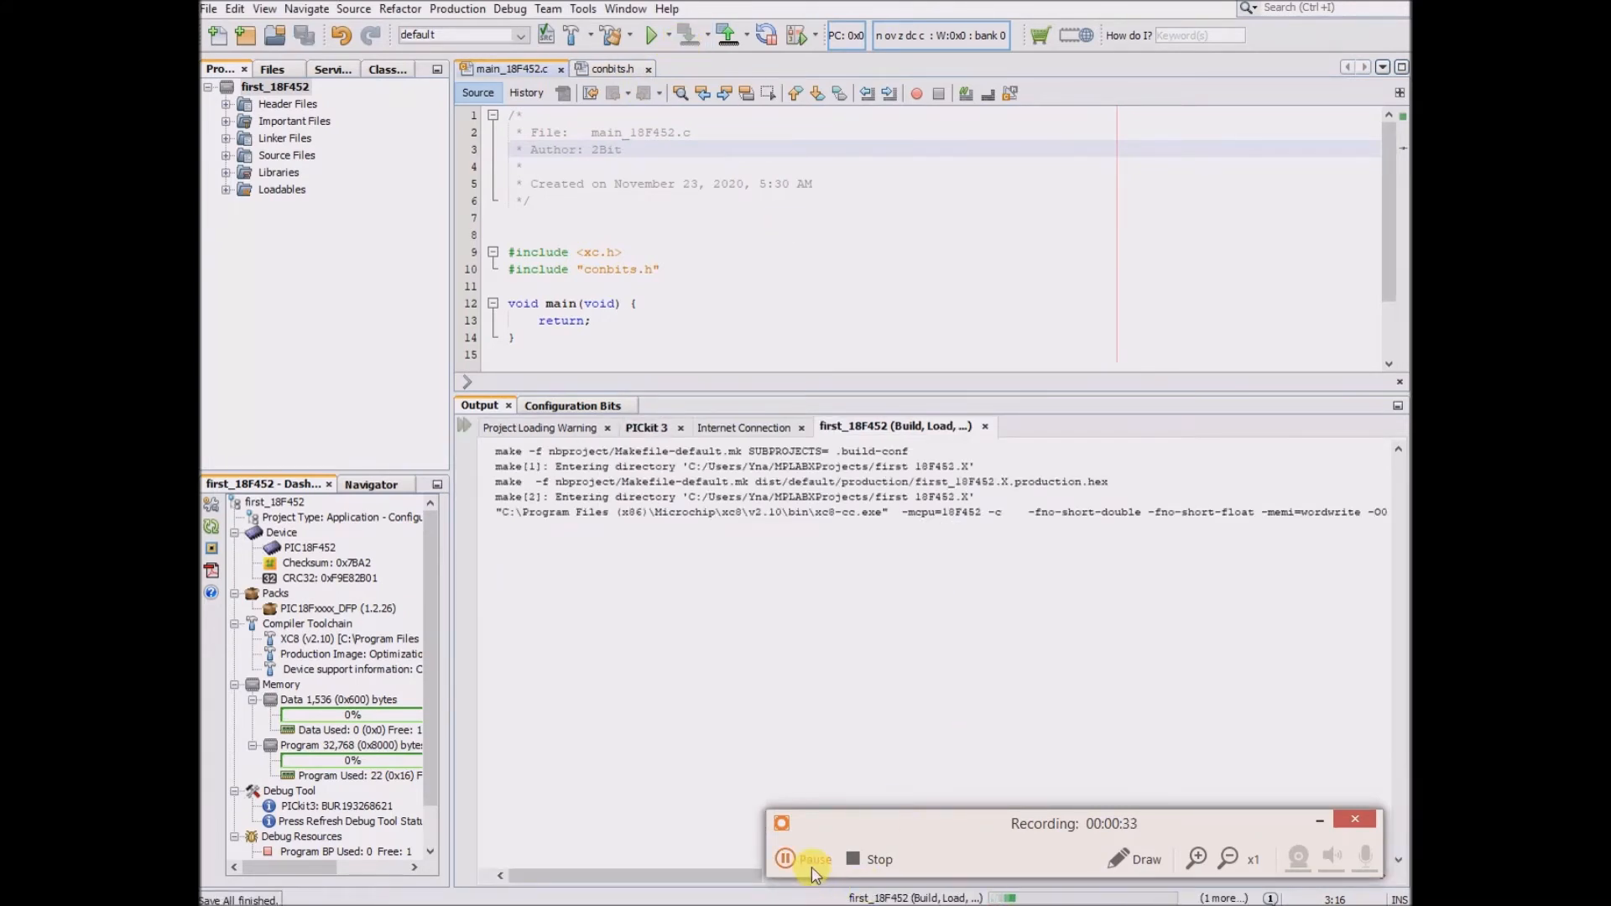
left_click(812, 859)
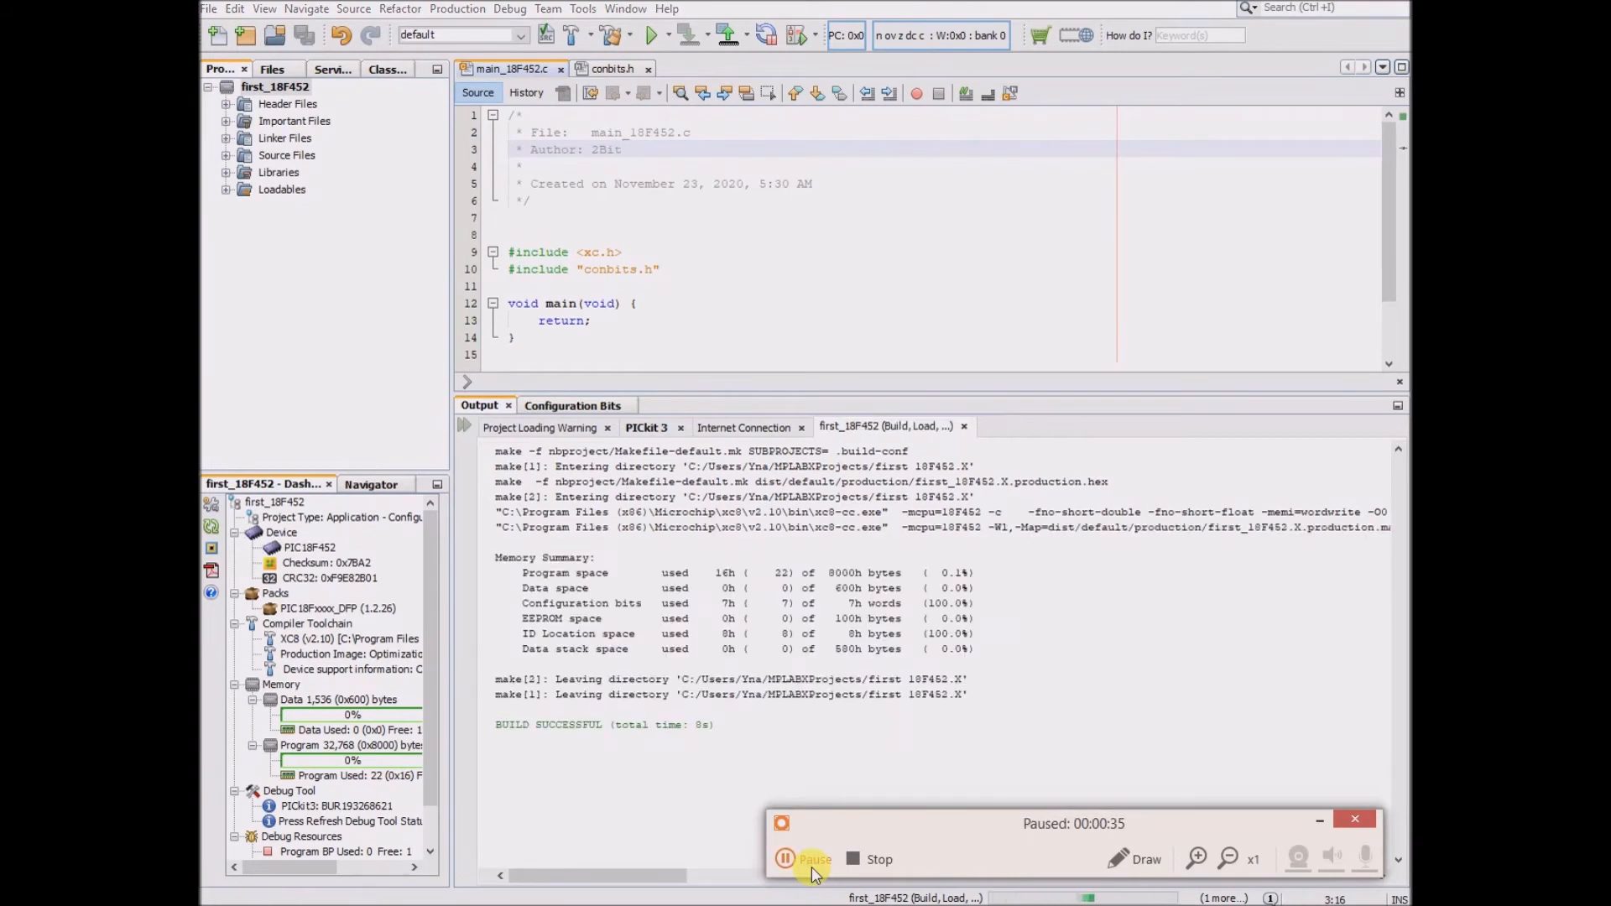
left_click(812, 859)
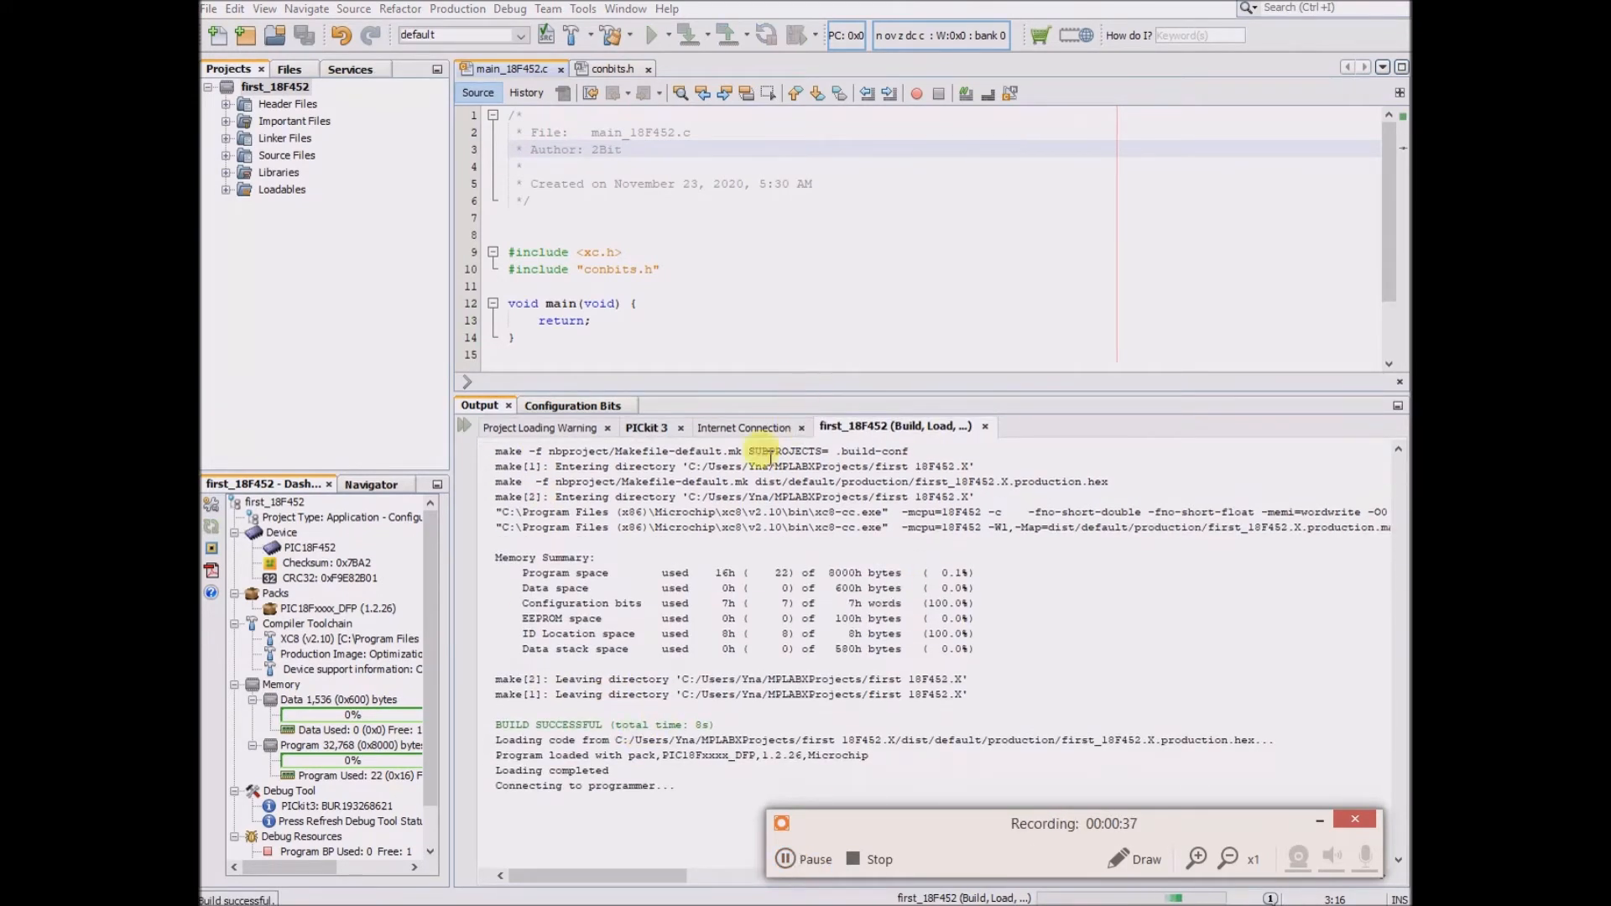
mouse_move(664, 807)
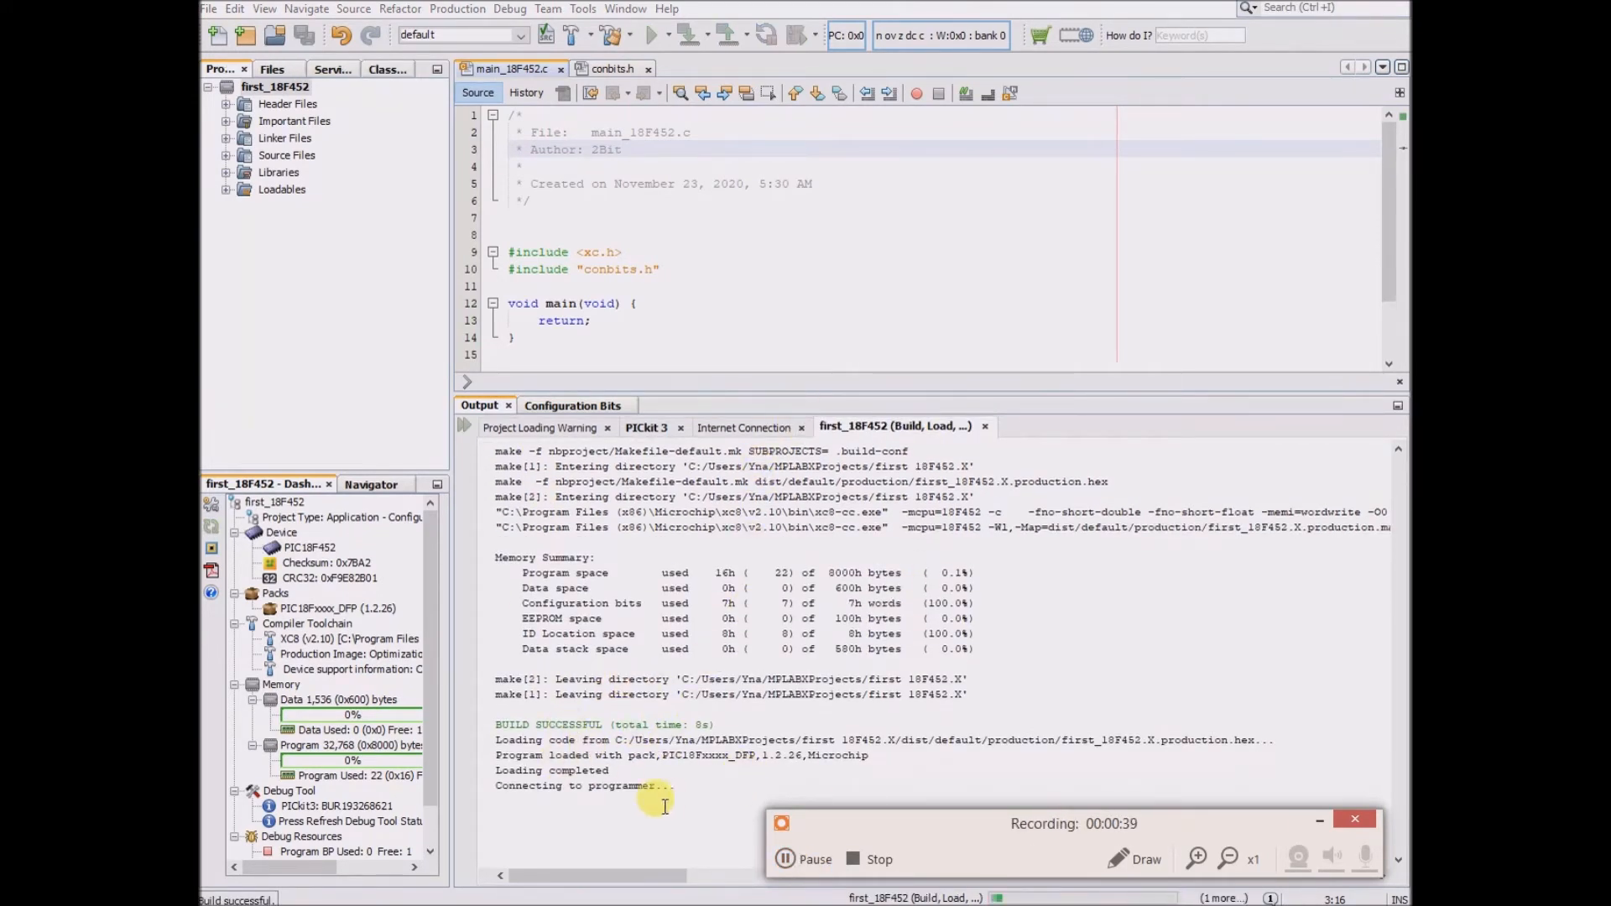
mouse_move(621, 789)
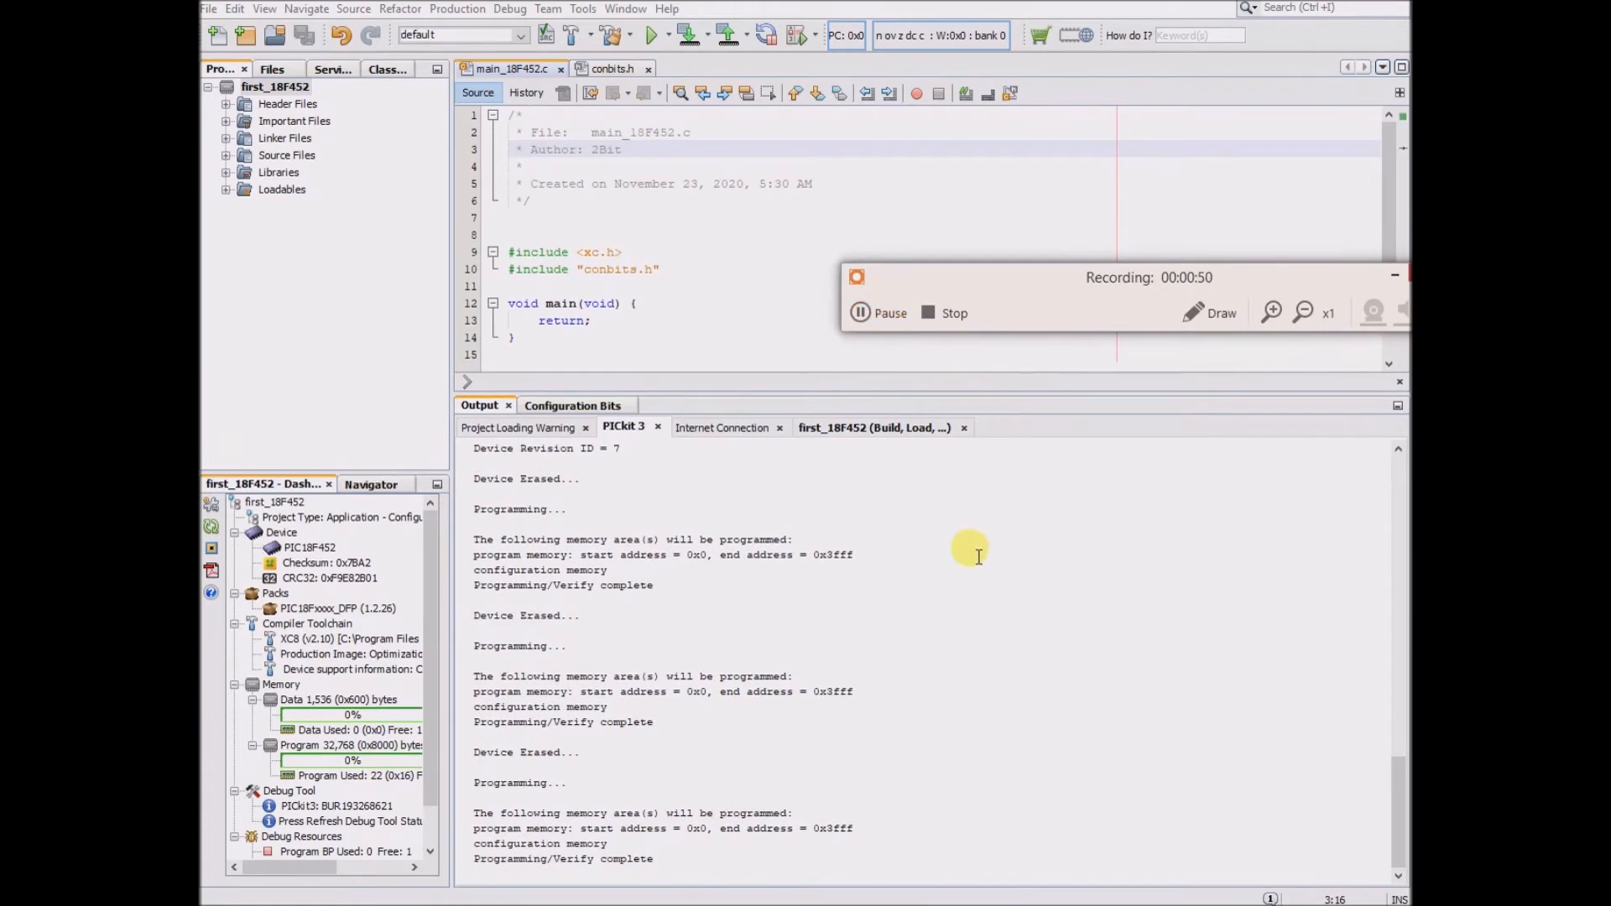
mouse_move(1129, 894)
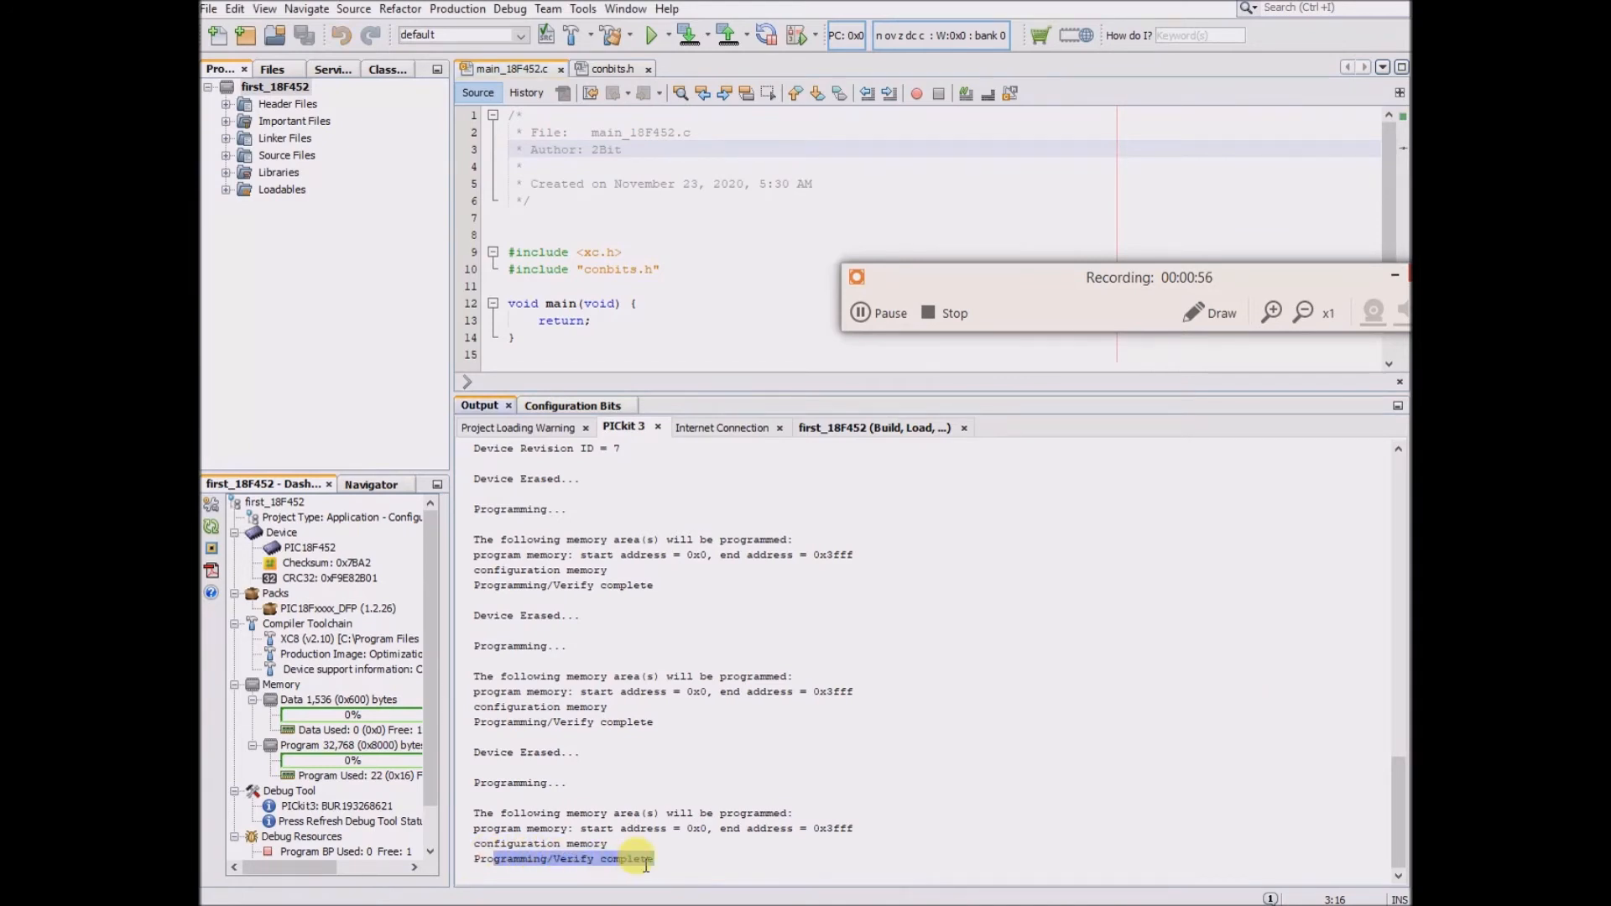
mouse_move(842, 271)
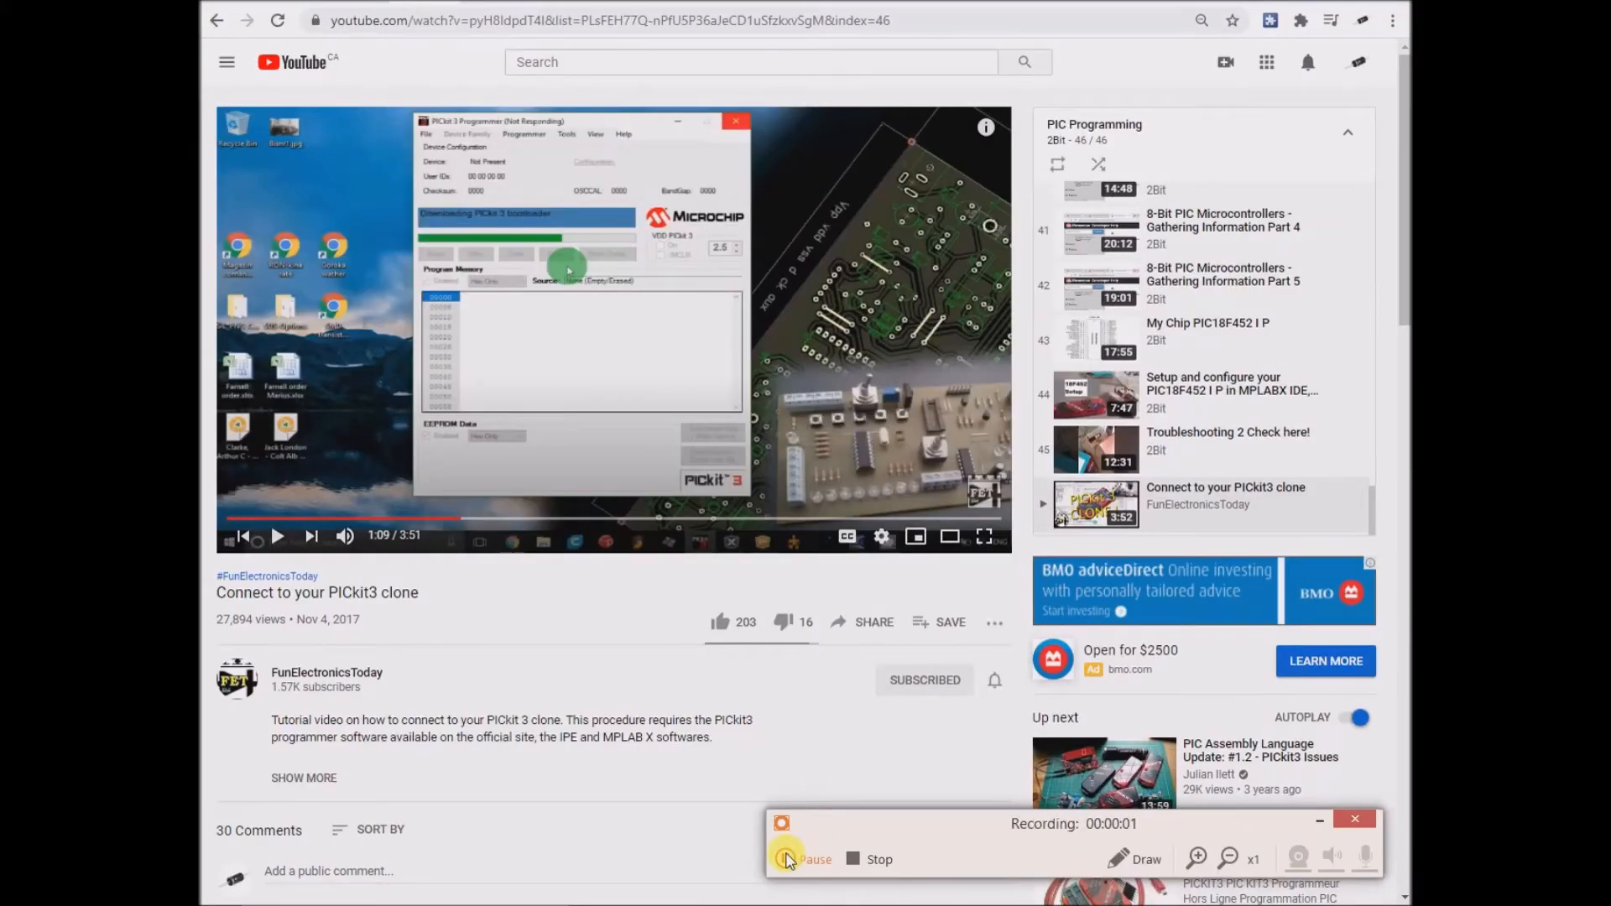
Rewind the tutorial to 1:09 and enlarge the video to full screen.
left_click(983, 535)
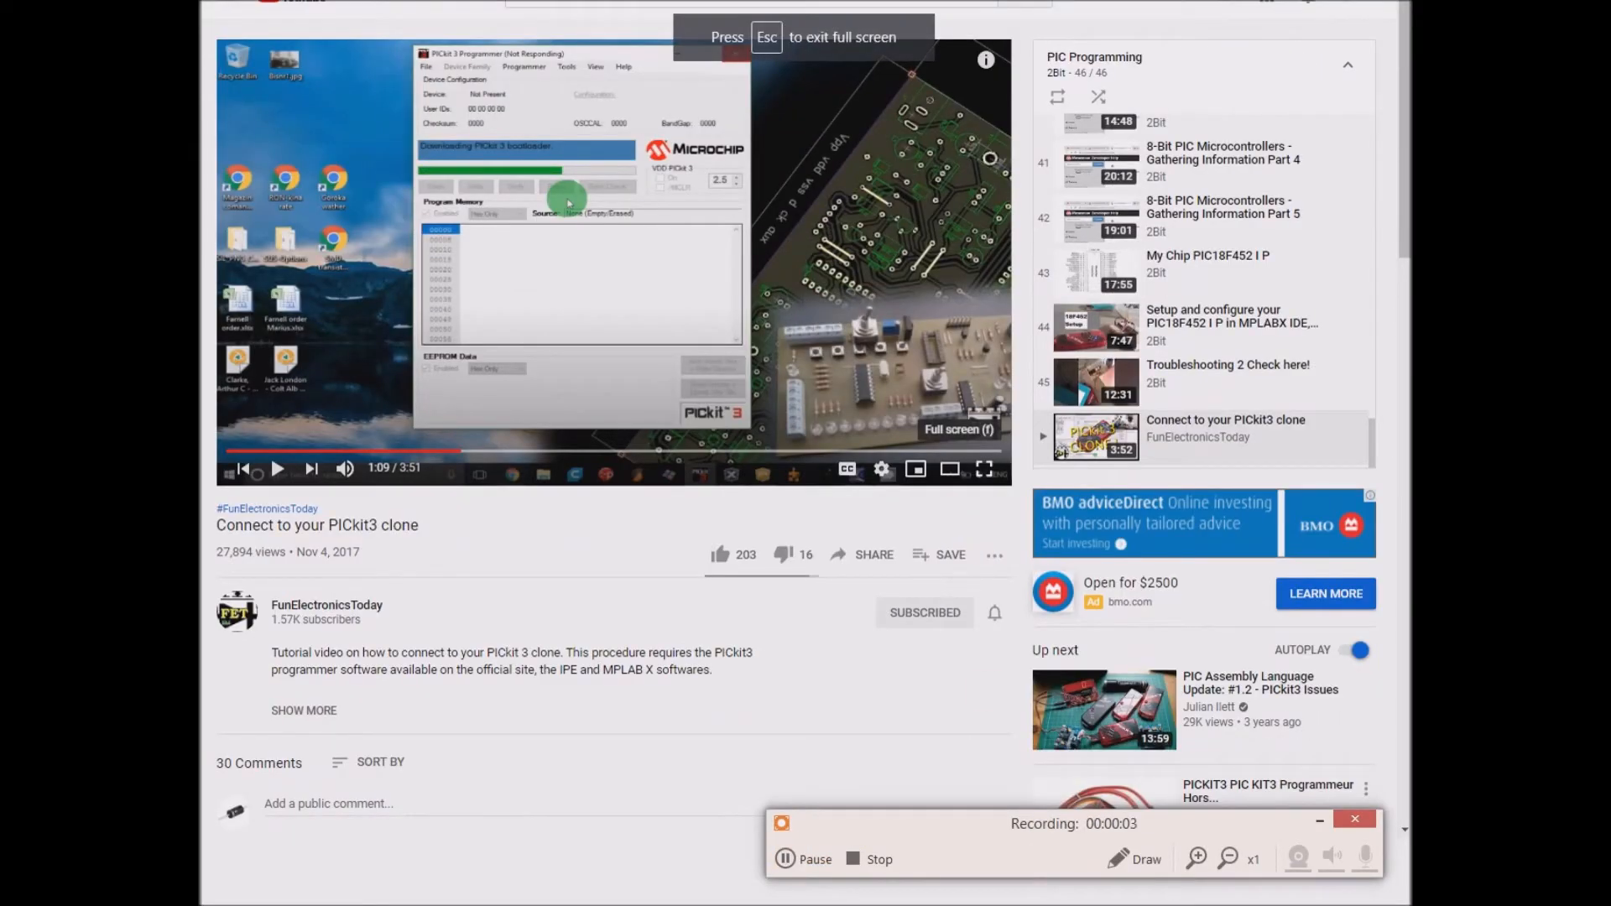
left_click(985, 469)
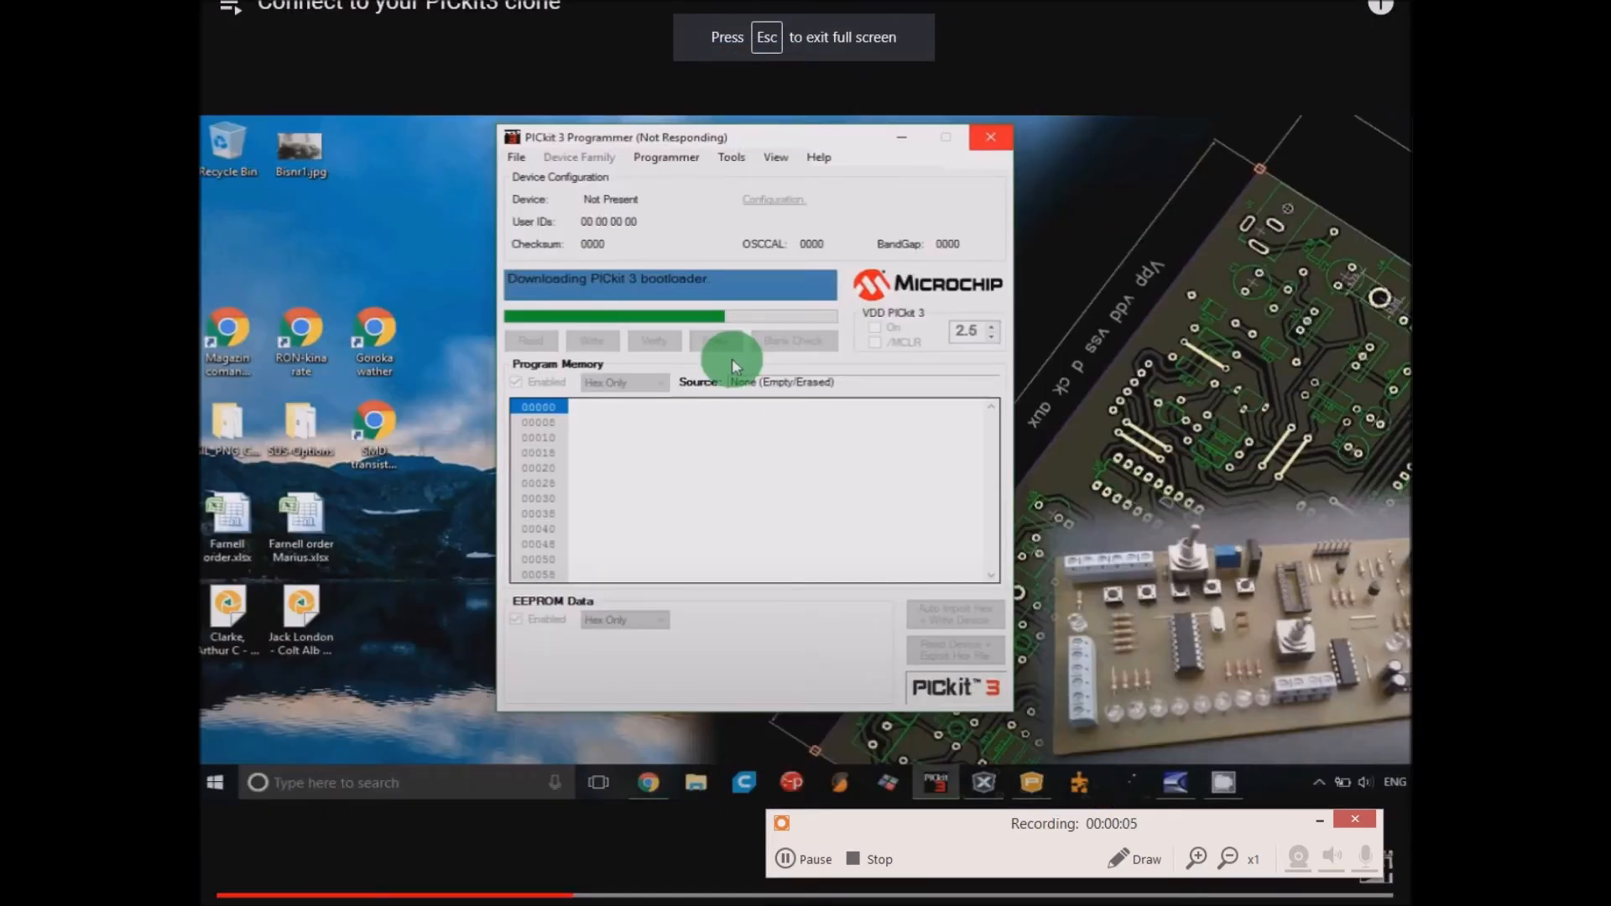
mouse_move(919, 255)
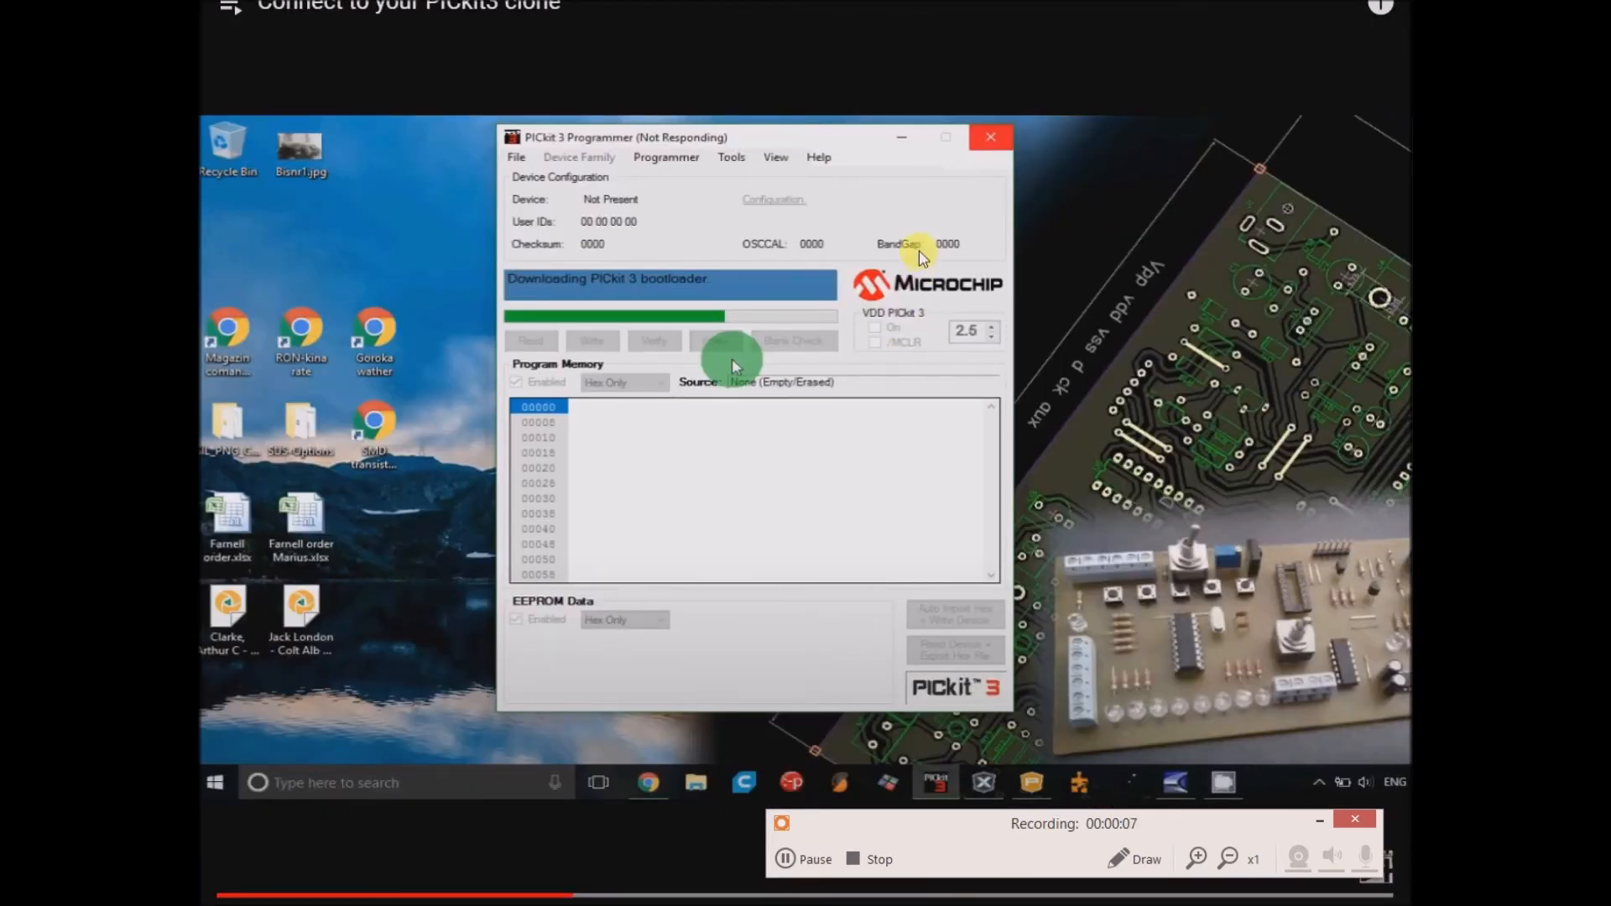
mouse_move(686, 606)
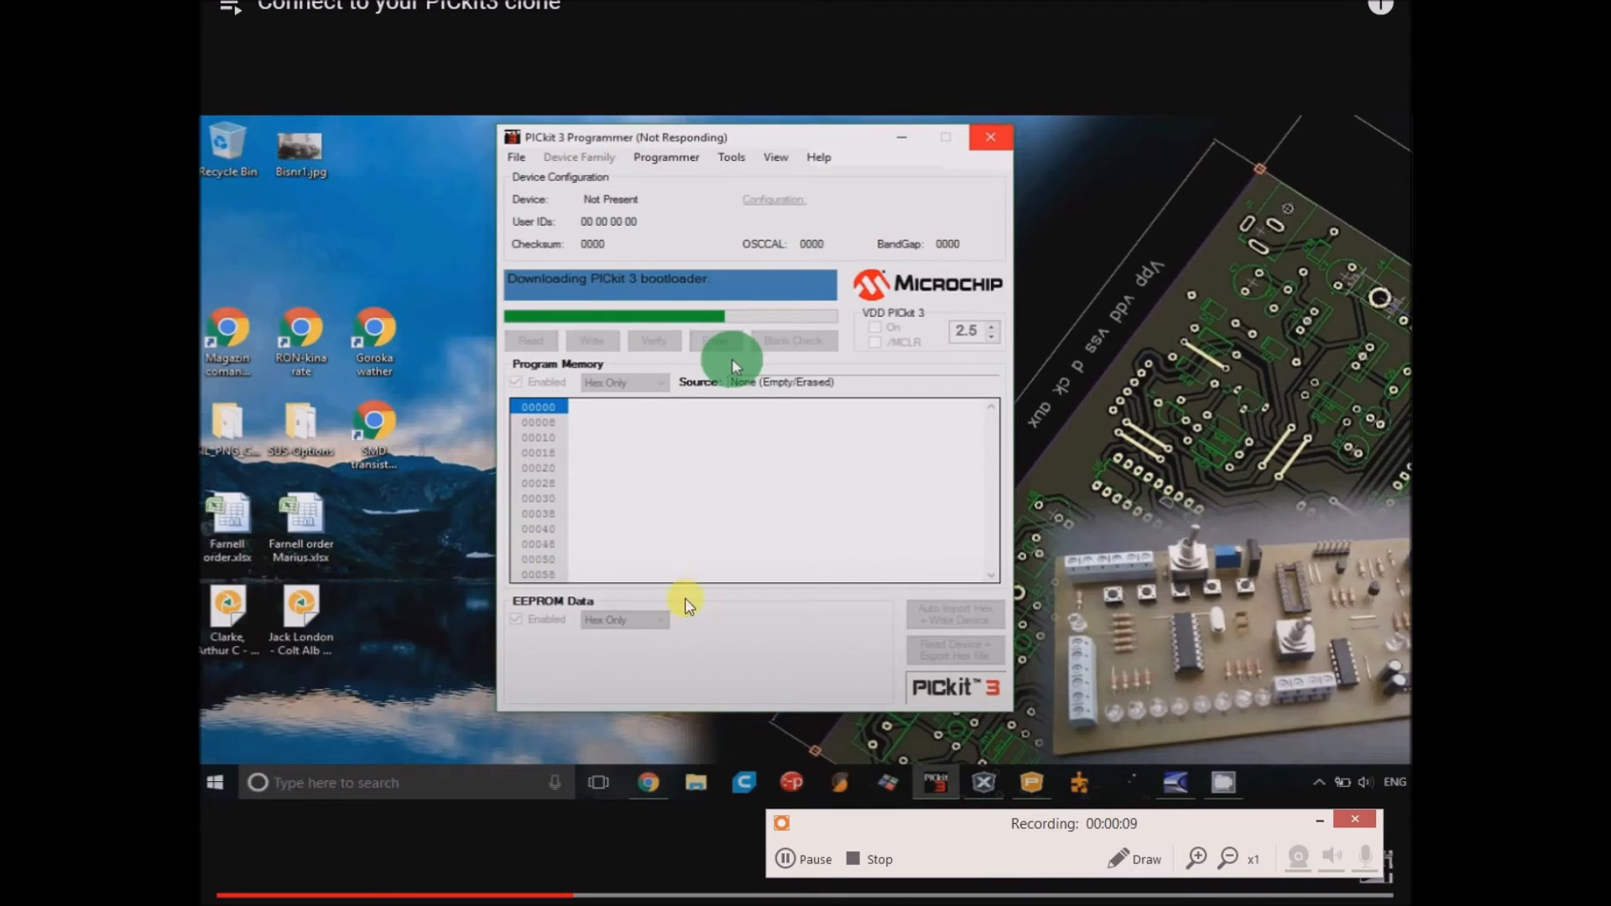
mouse_move(571, 160)
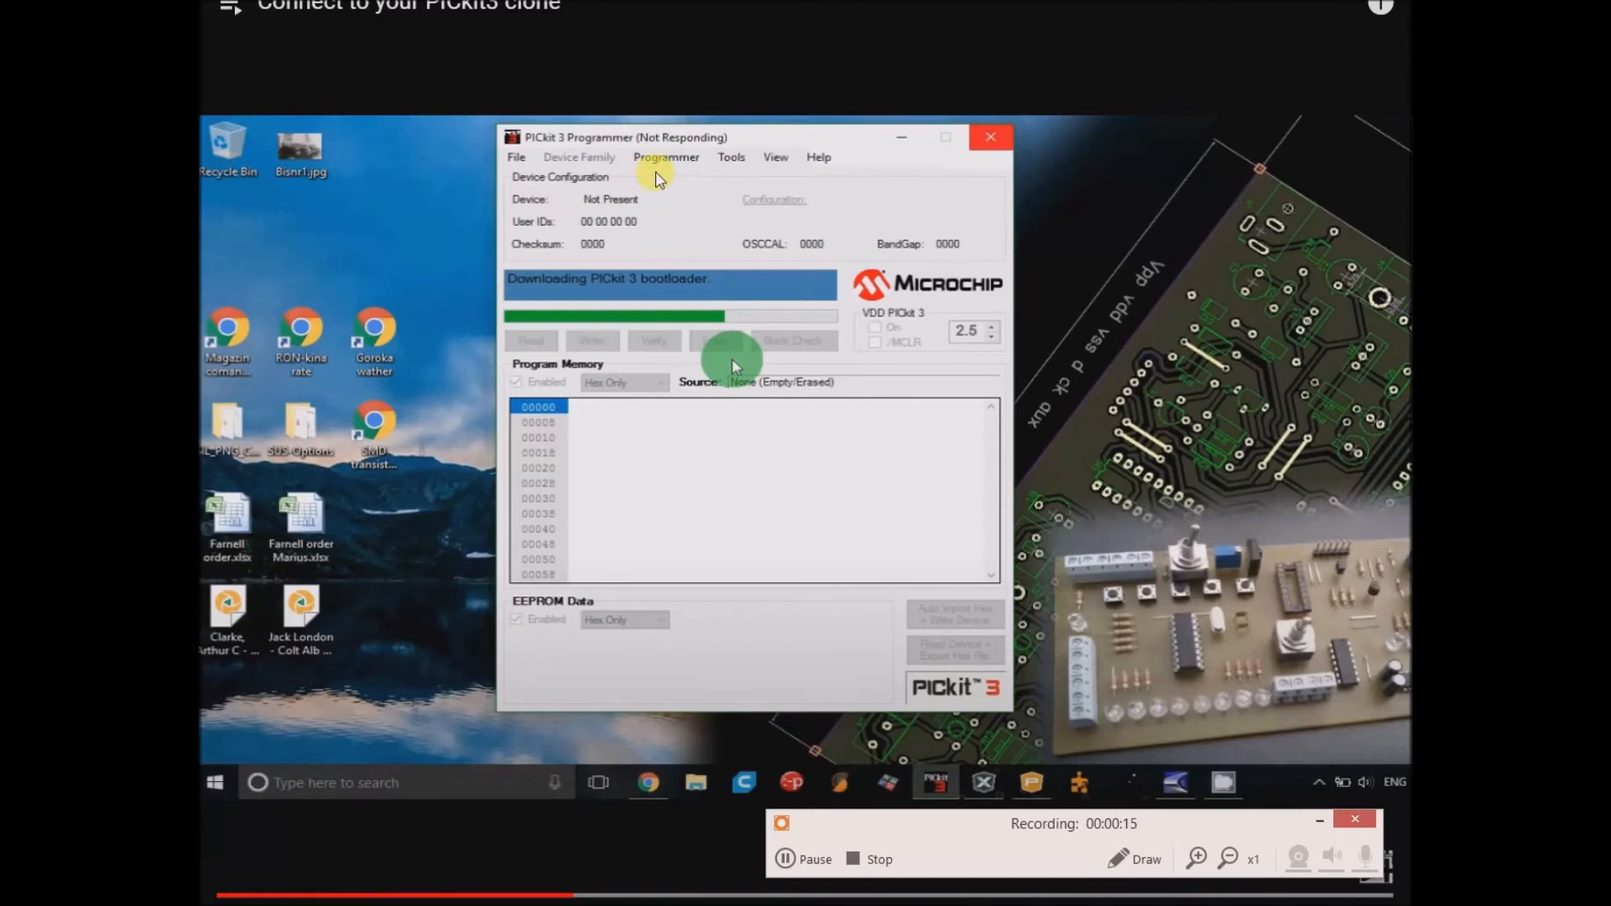
mouse_move(775, 169)
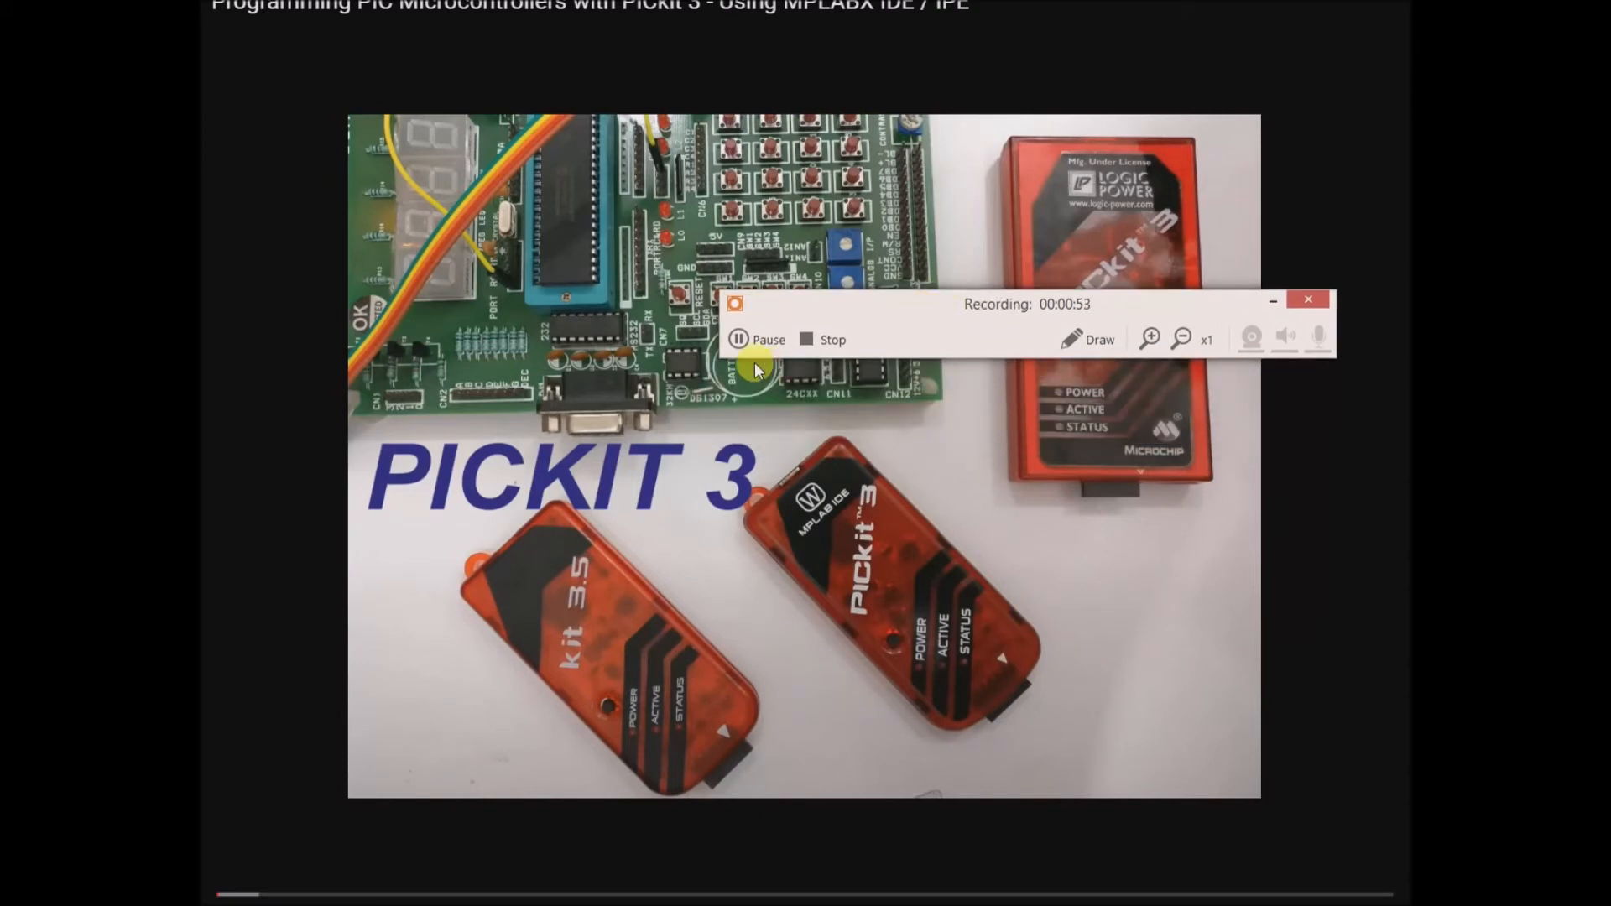
mouse_move(629, 588)
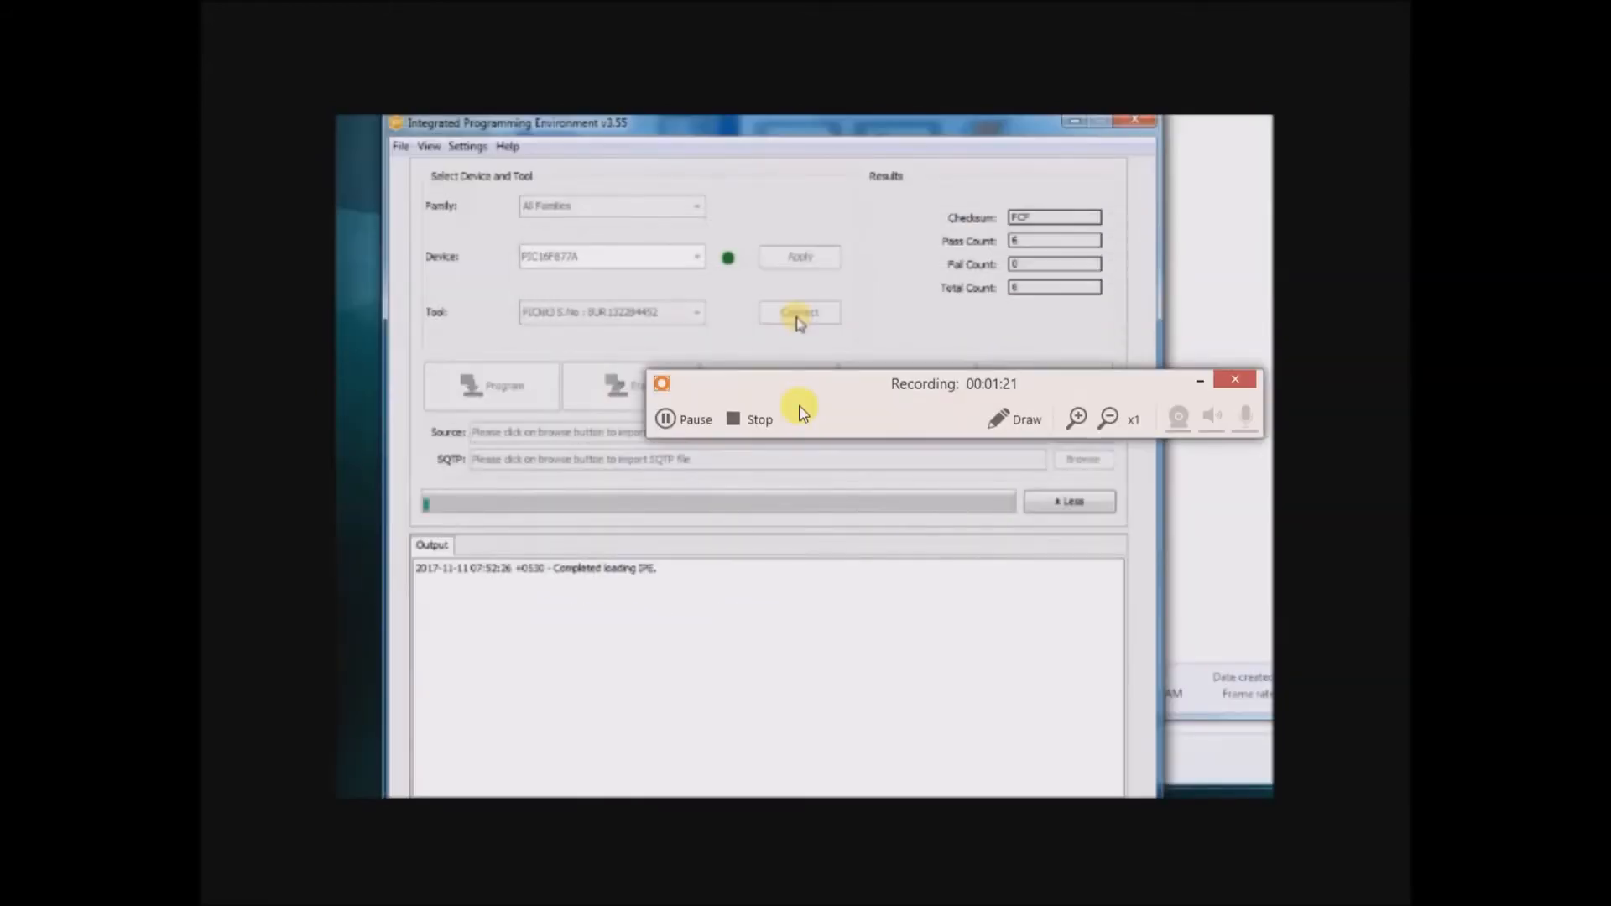
Play on to IPE's Connect and the device-selection caution dialog.
left_click(799, 312)
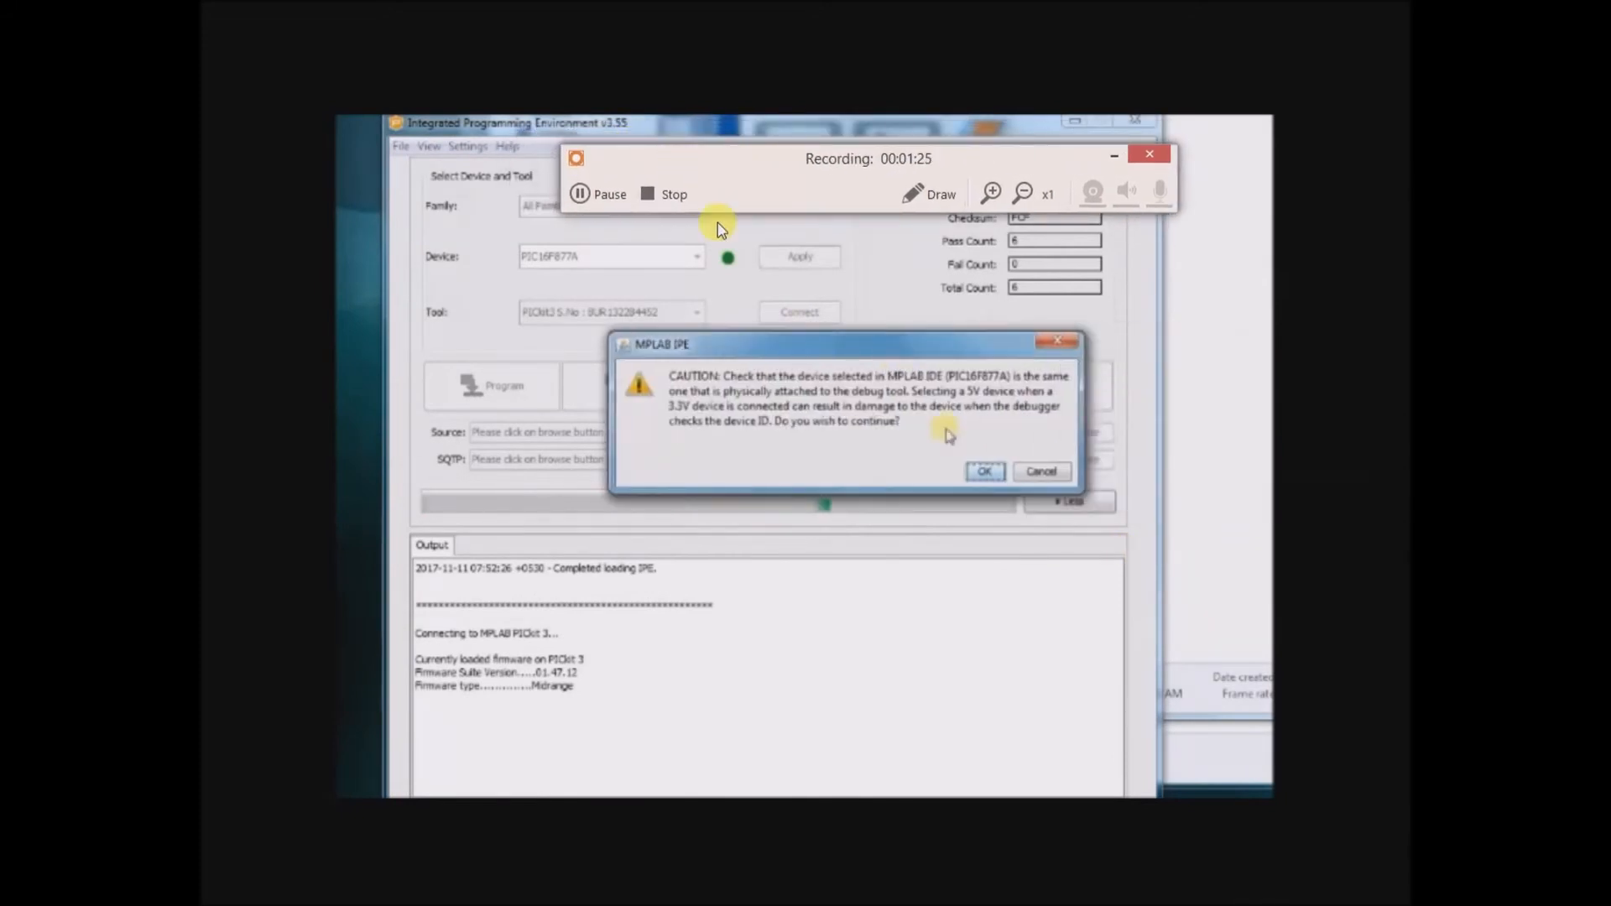
left_click(983, 469)
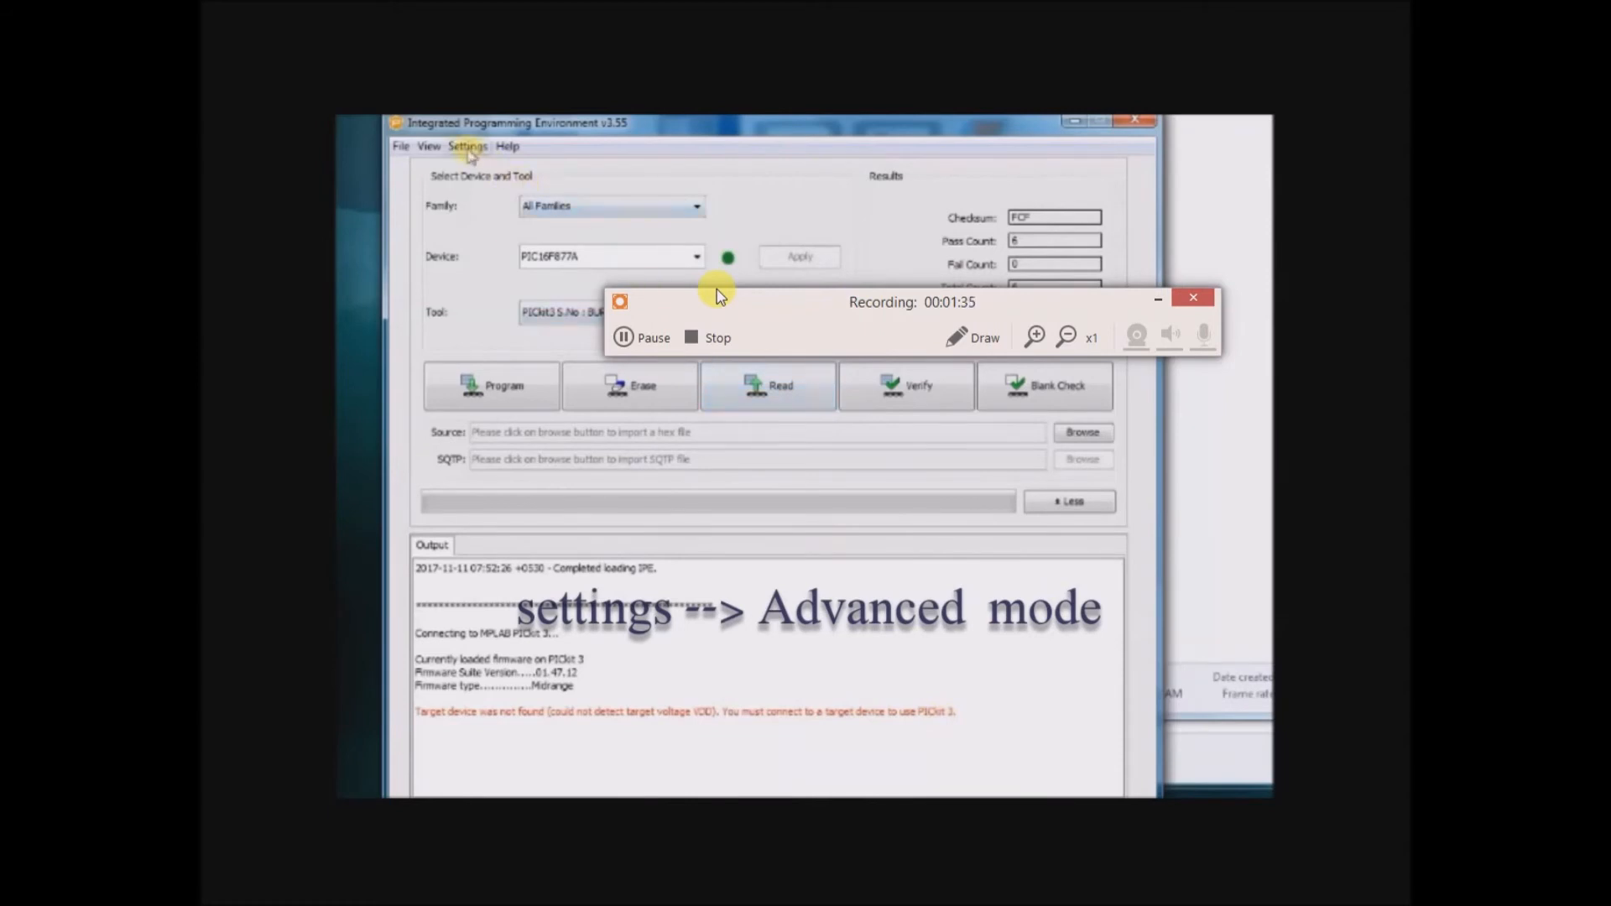
left_click(468, 144)
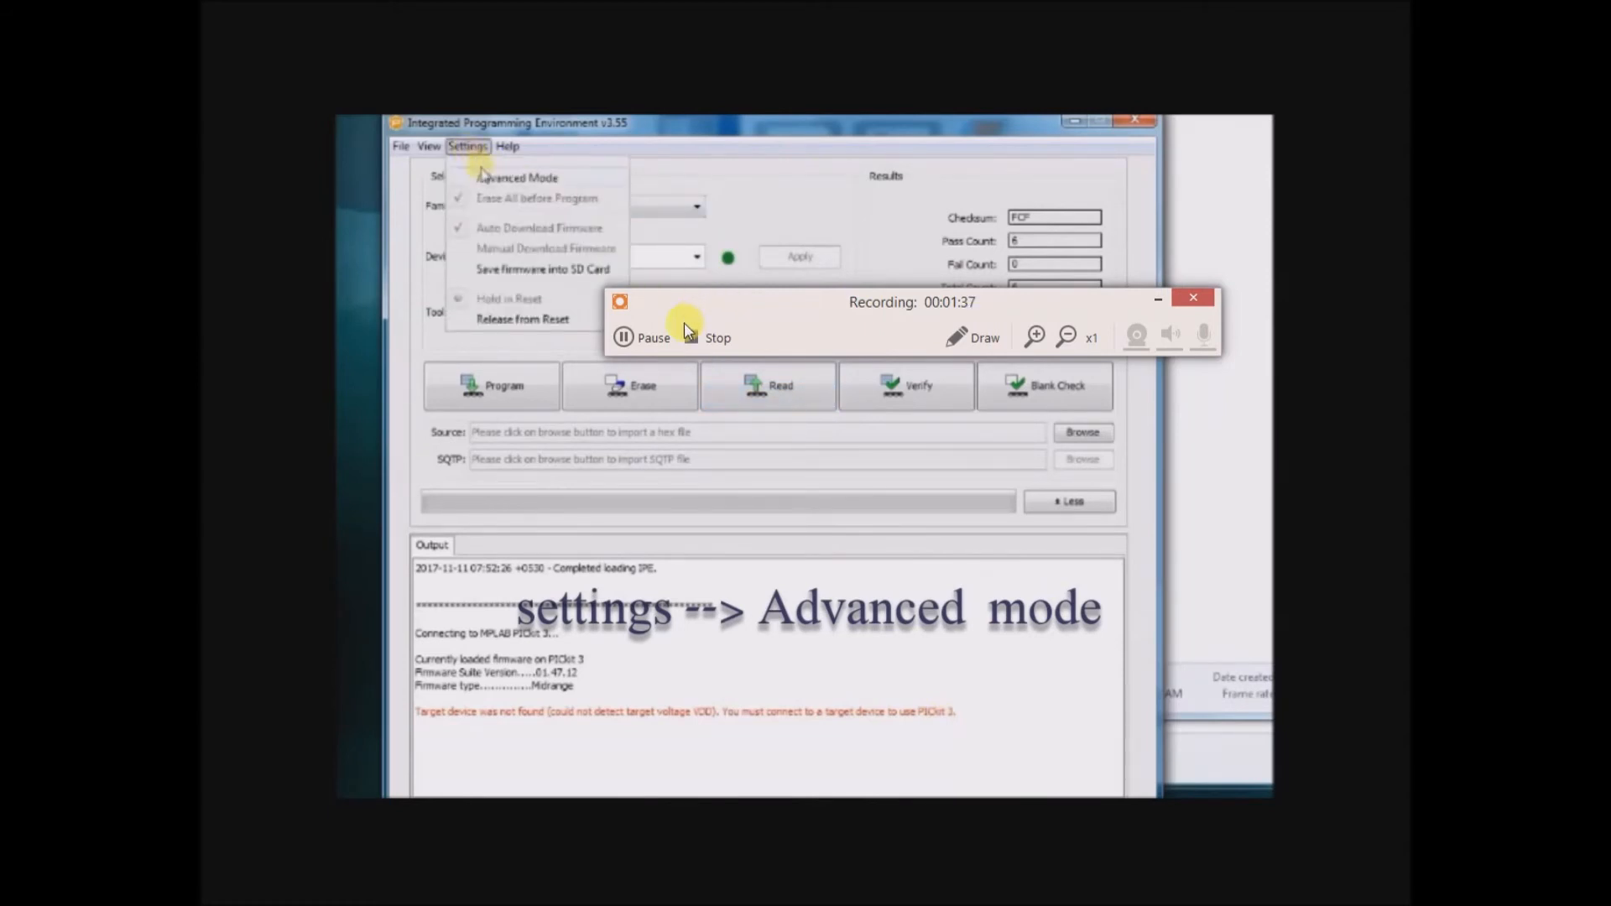
left_click(515, 177)
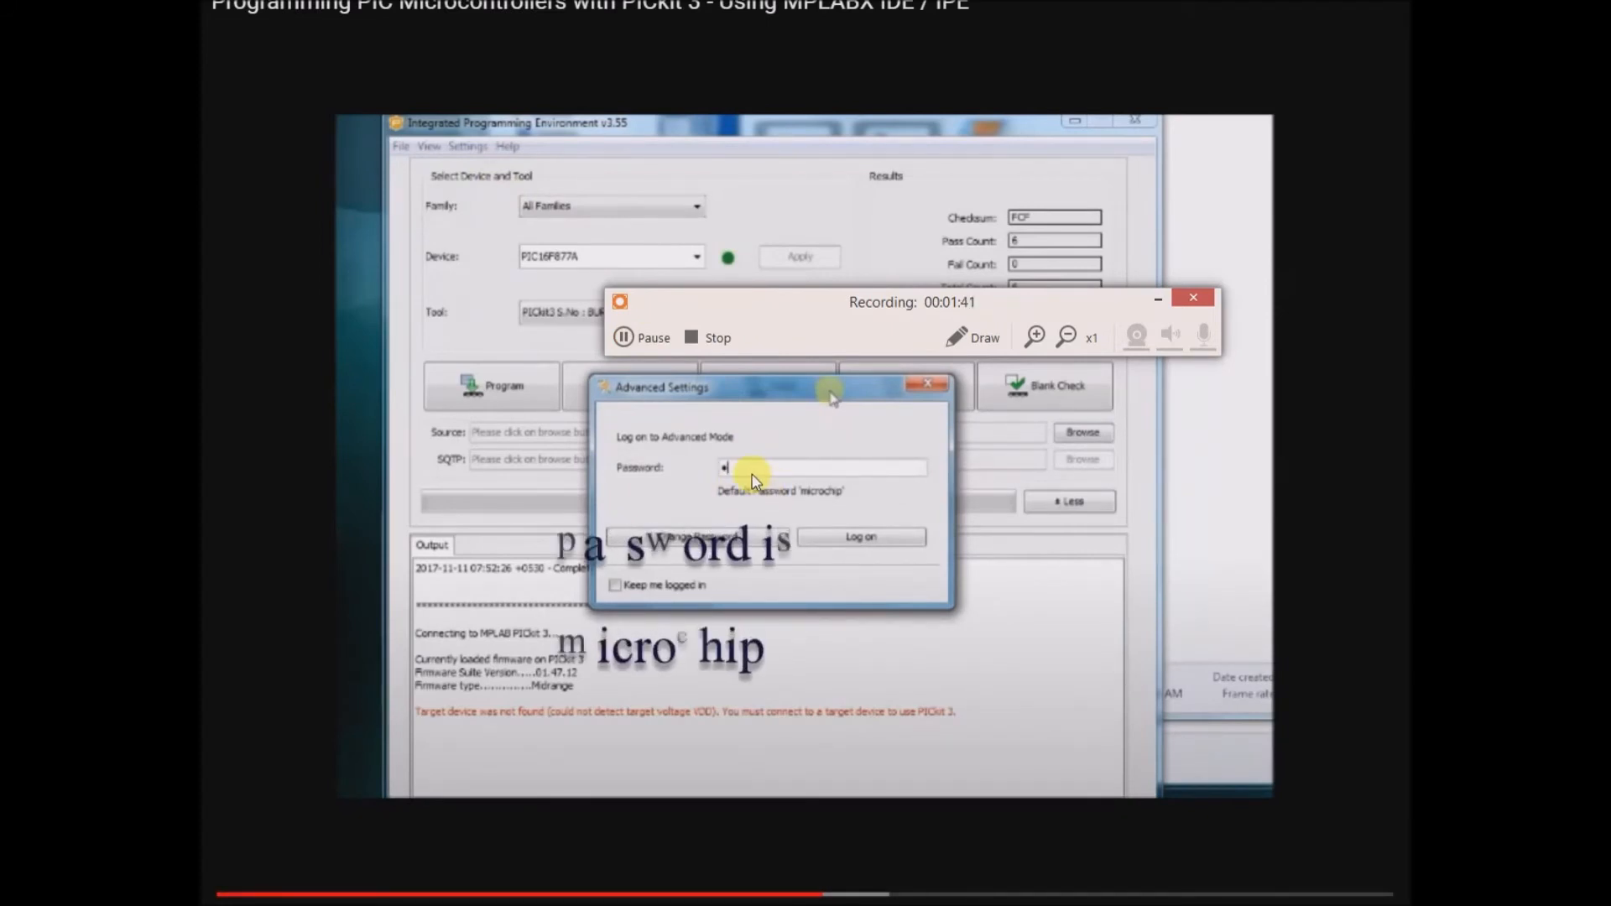
type("microchip")
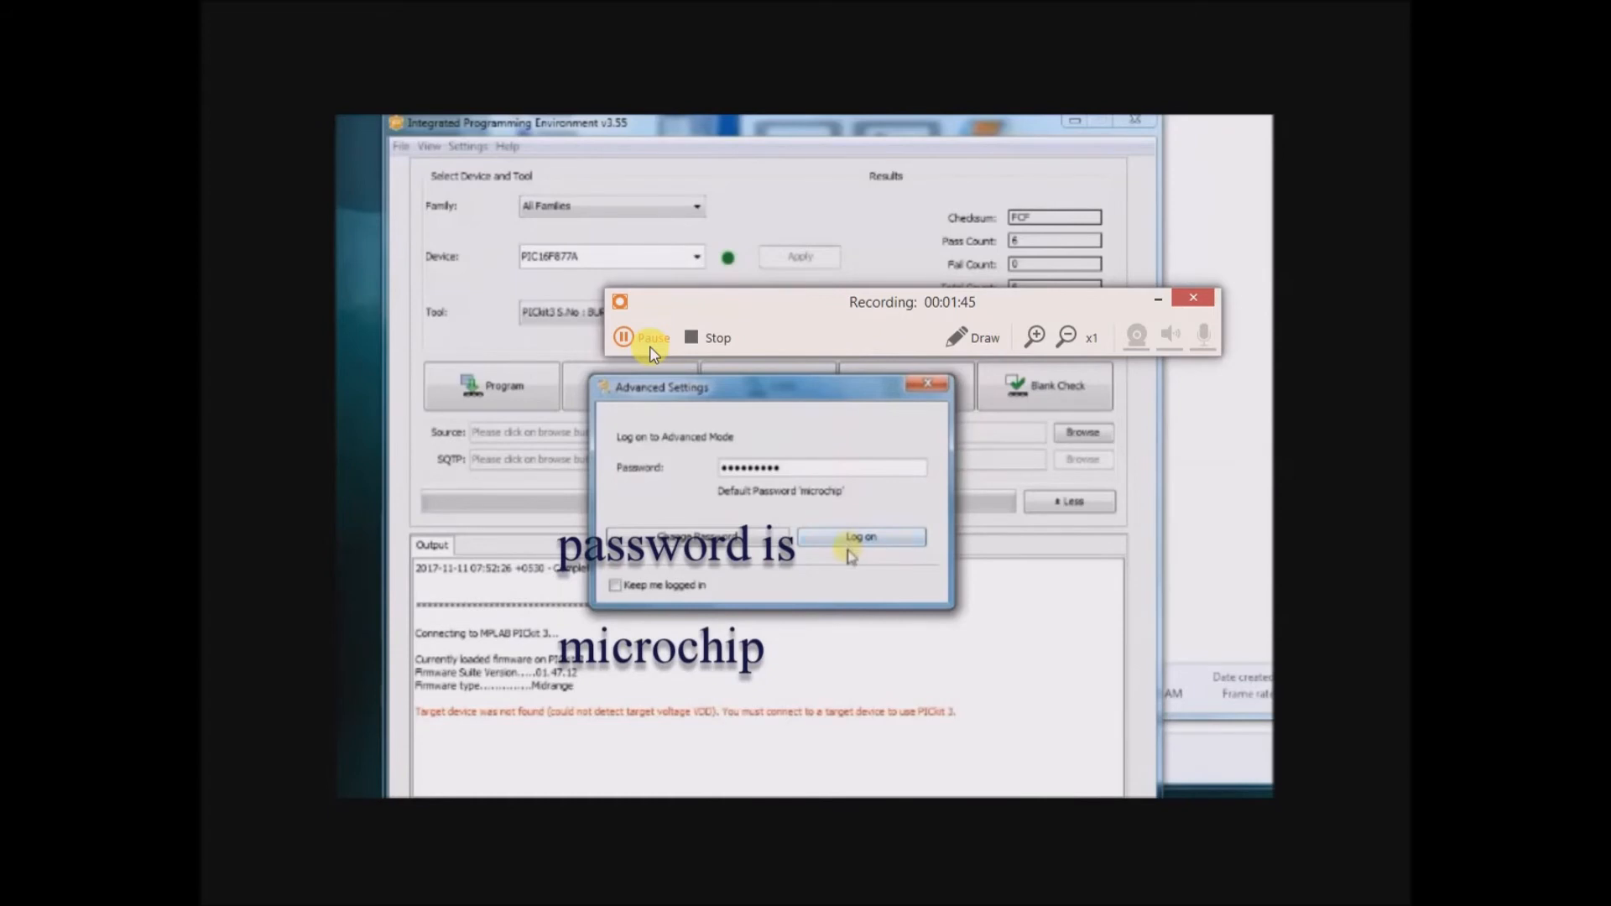
left_click(861, 537)
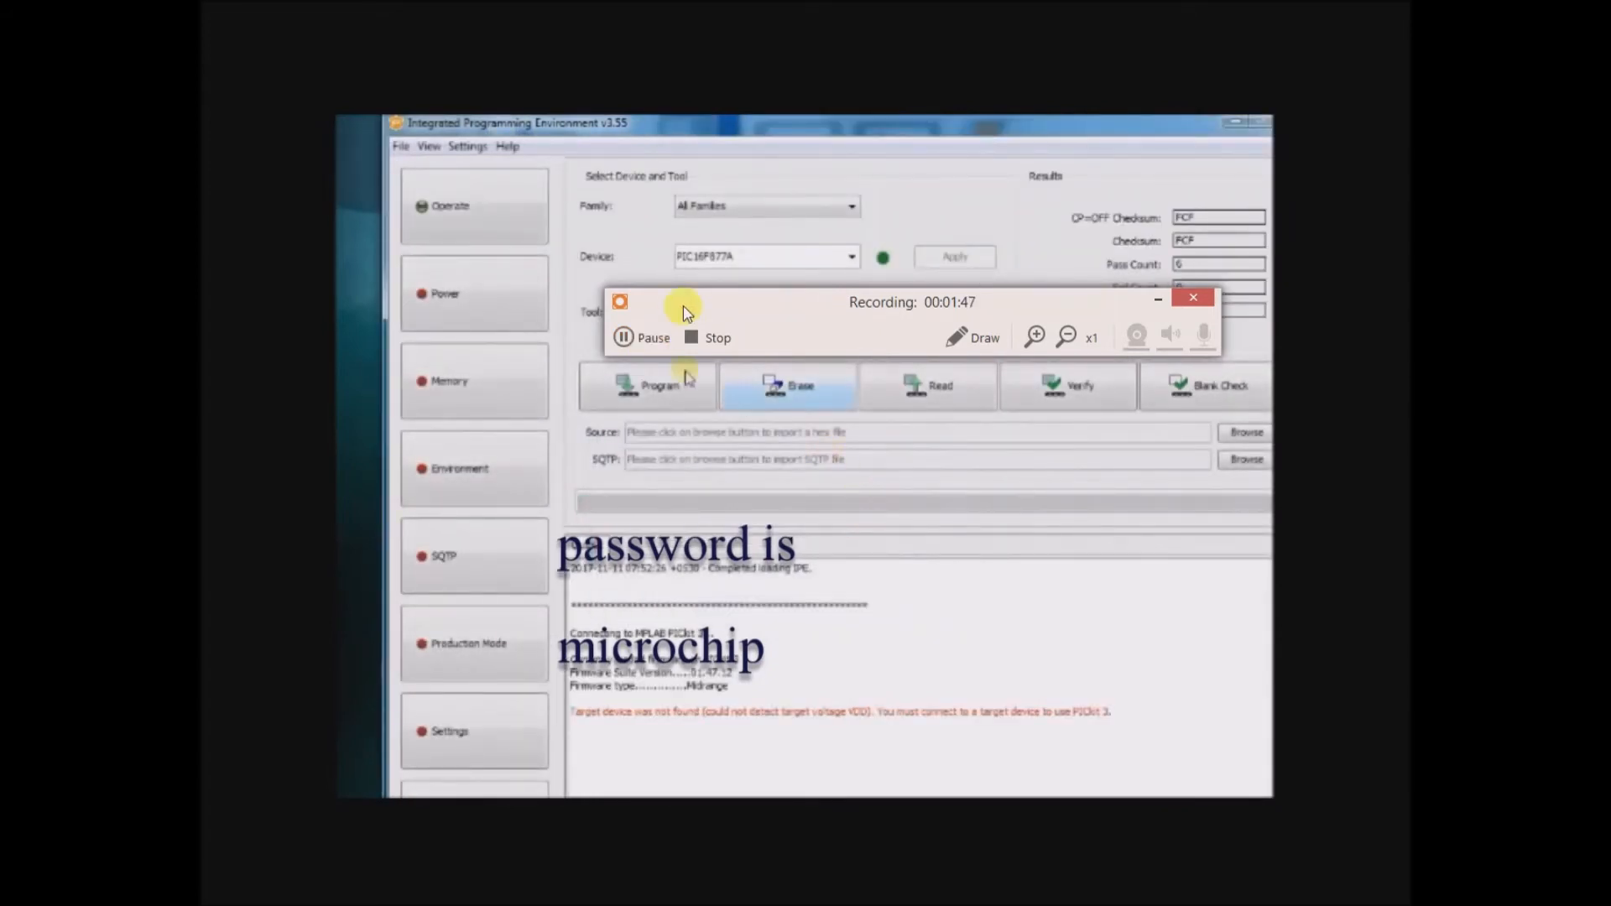
left_click(473, 292)
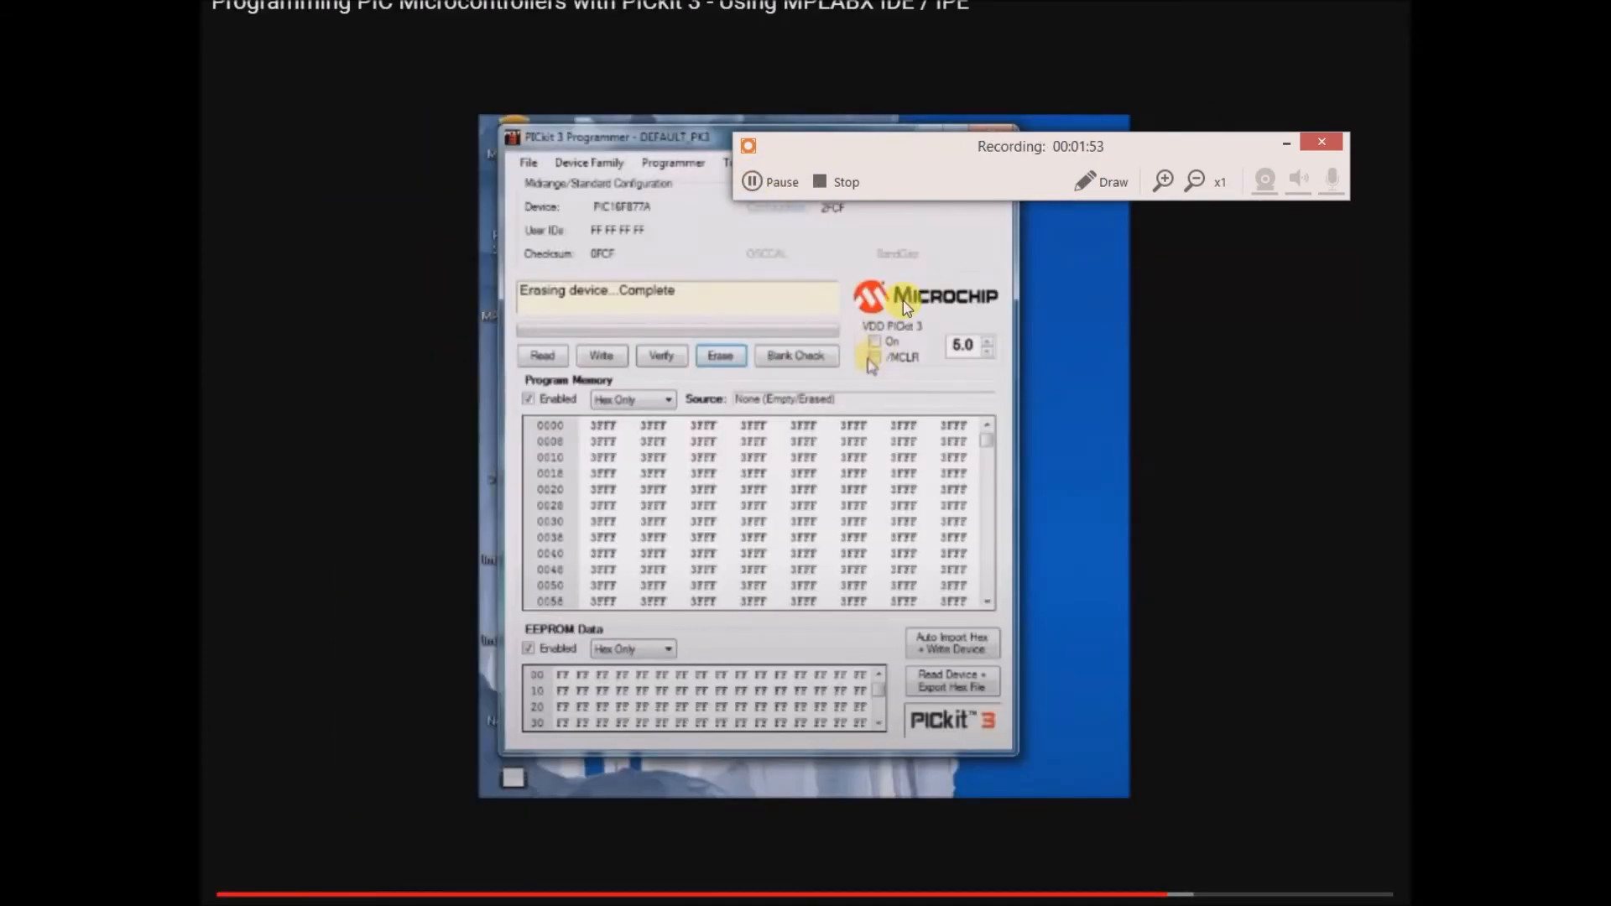
mouse_move(849, 399)
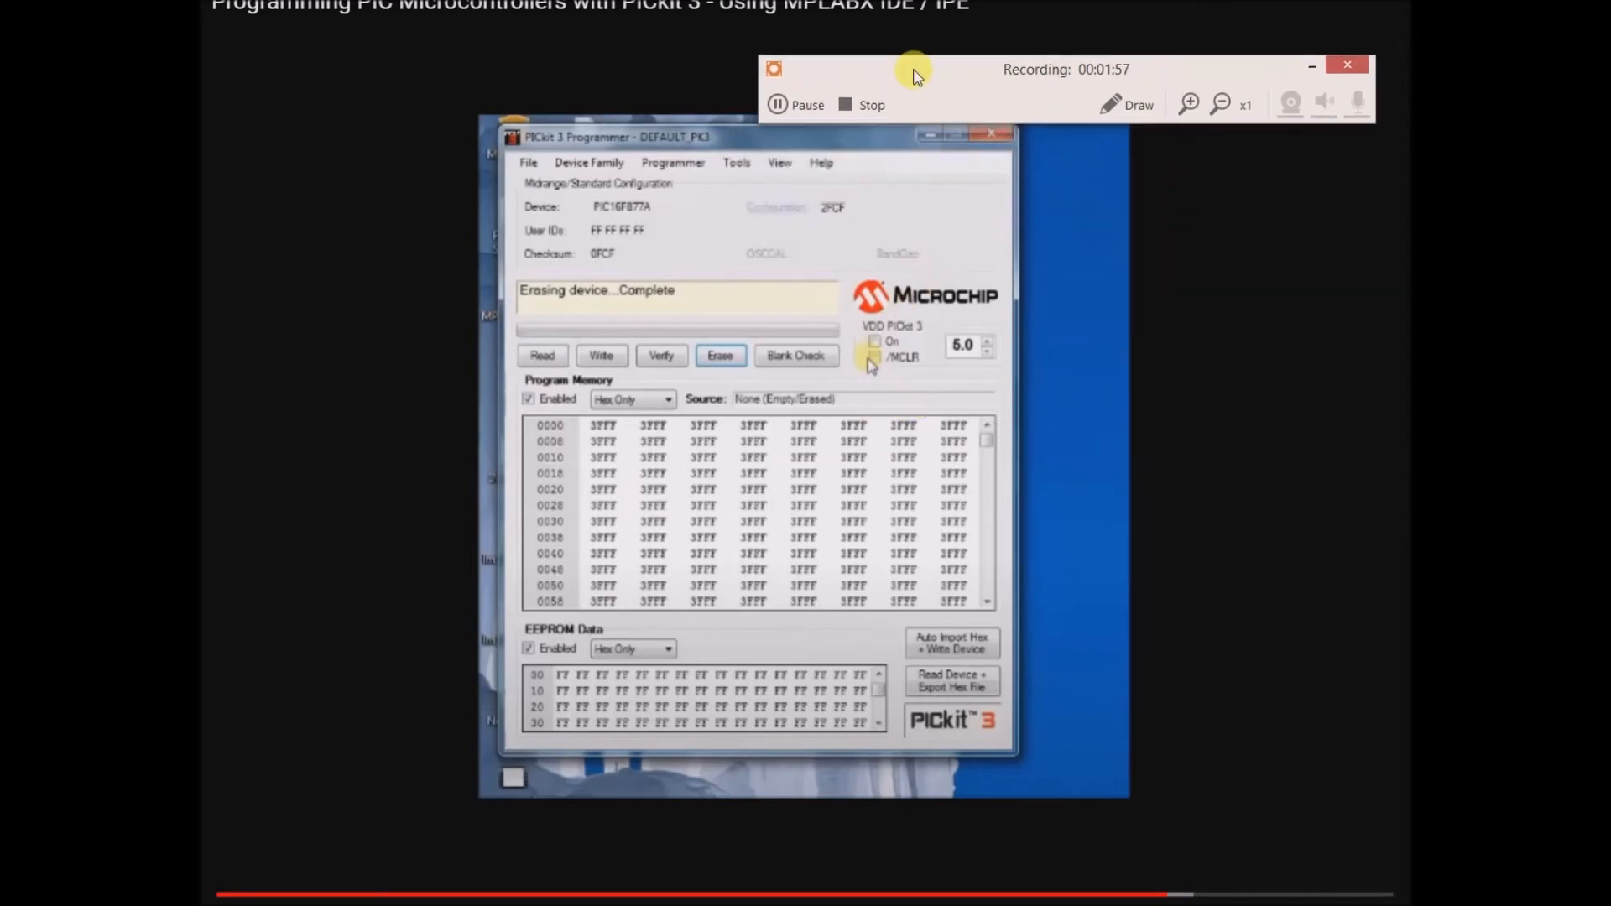
mouse_move(665, 332)
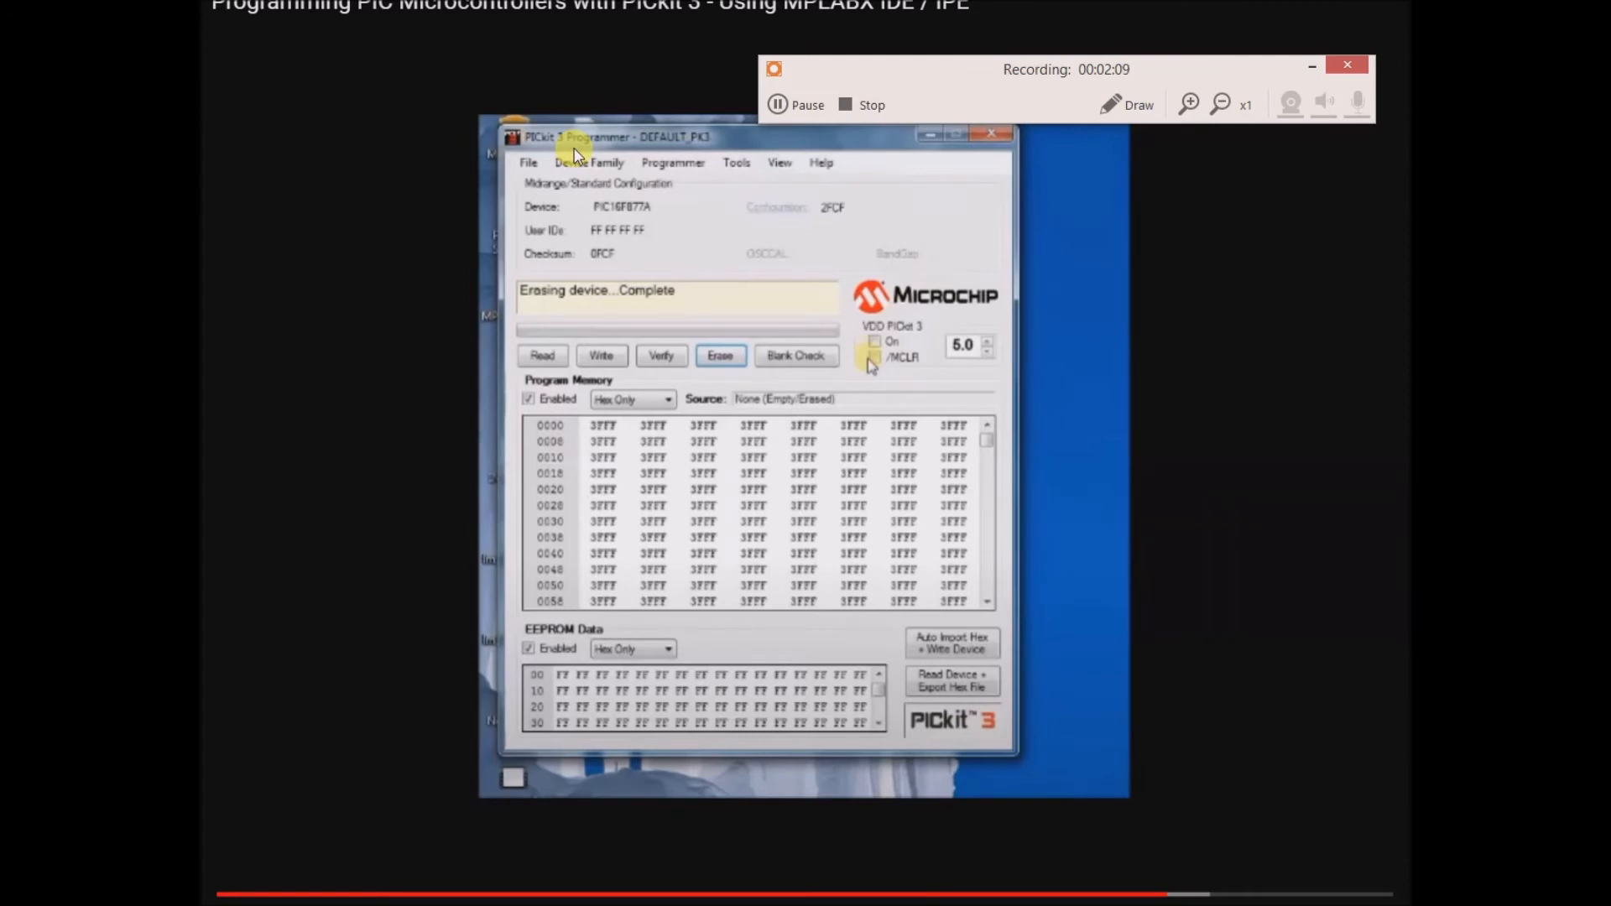
mouse_move(796, 90)
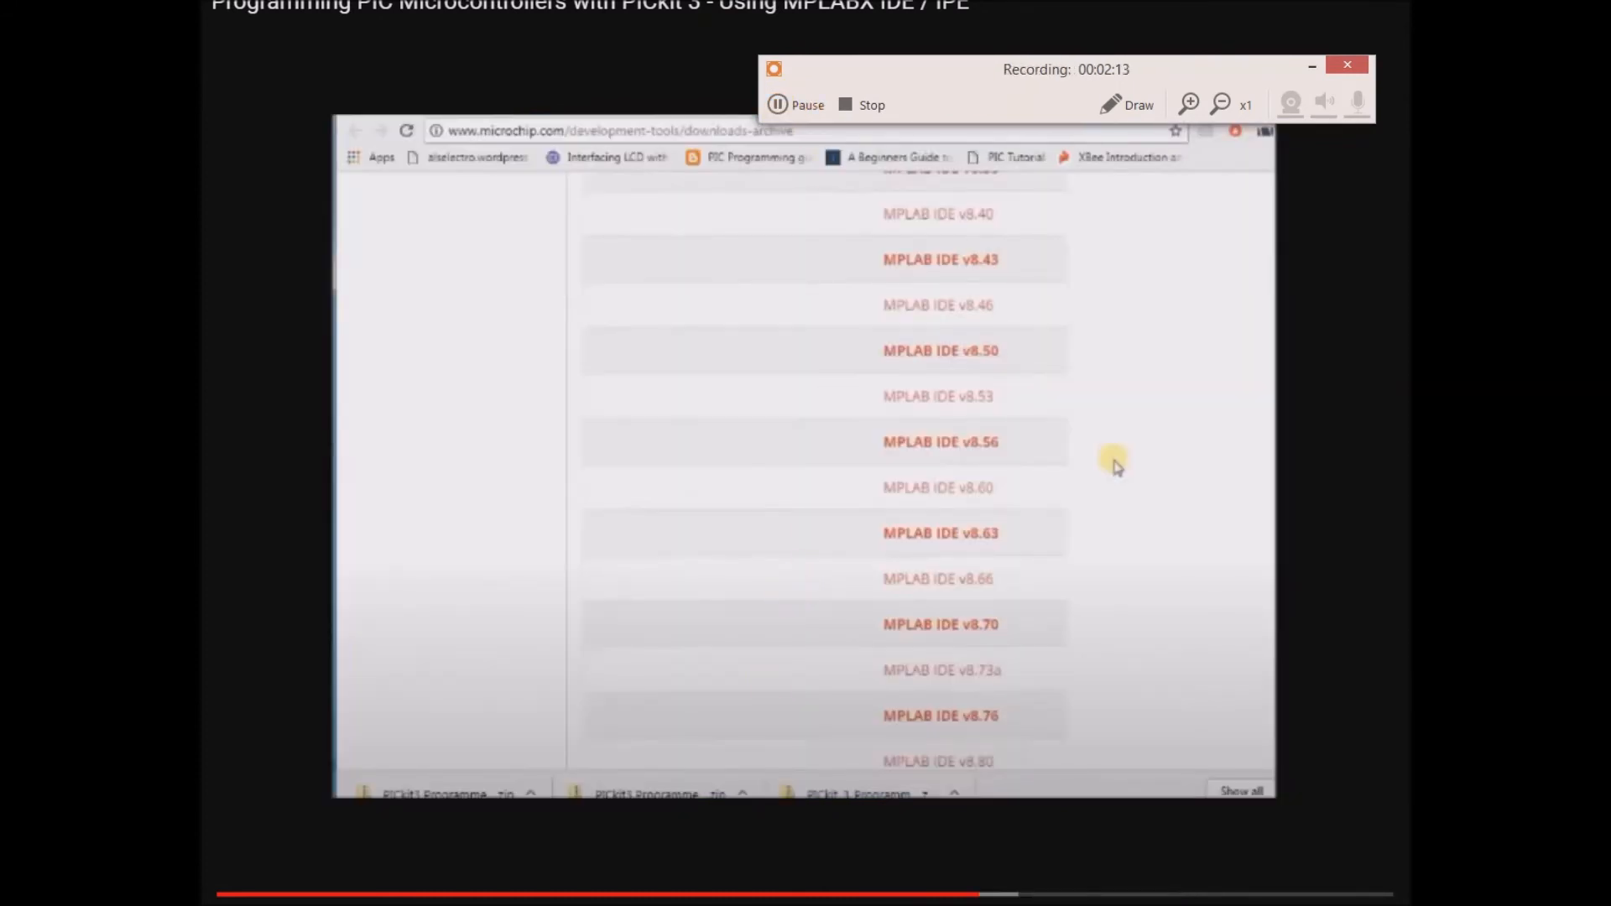
Scroll the Microchip downloads archive down to the PICkit Archives section.
scroll("down", 3)
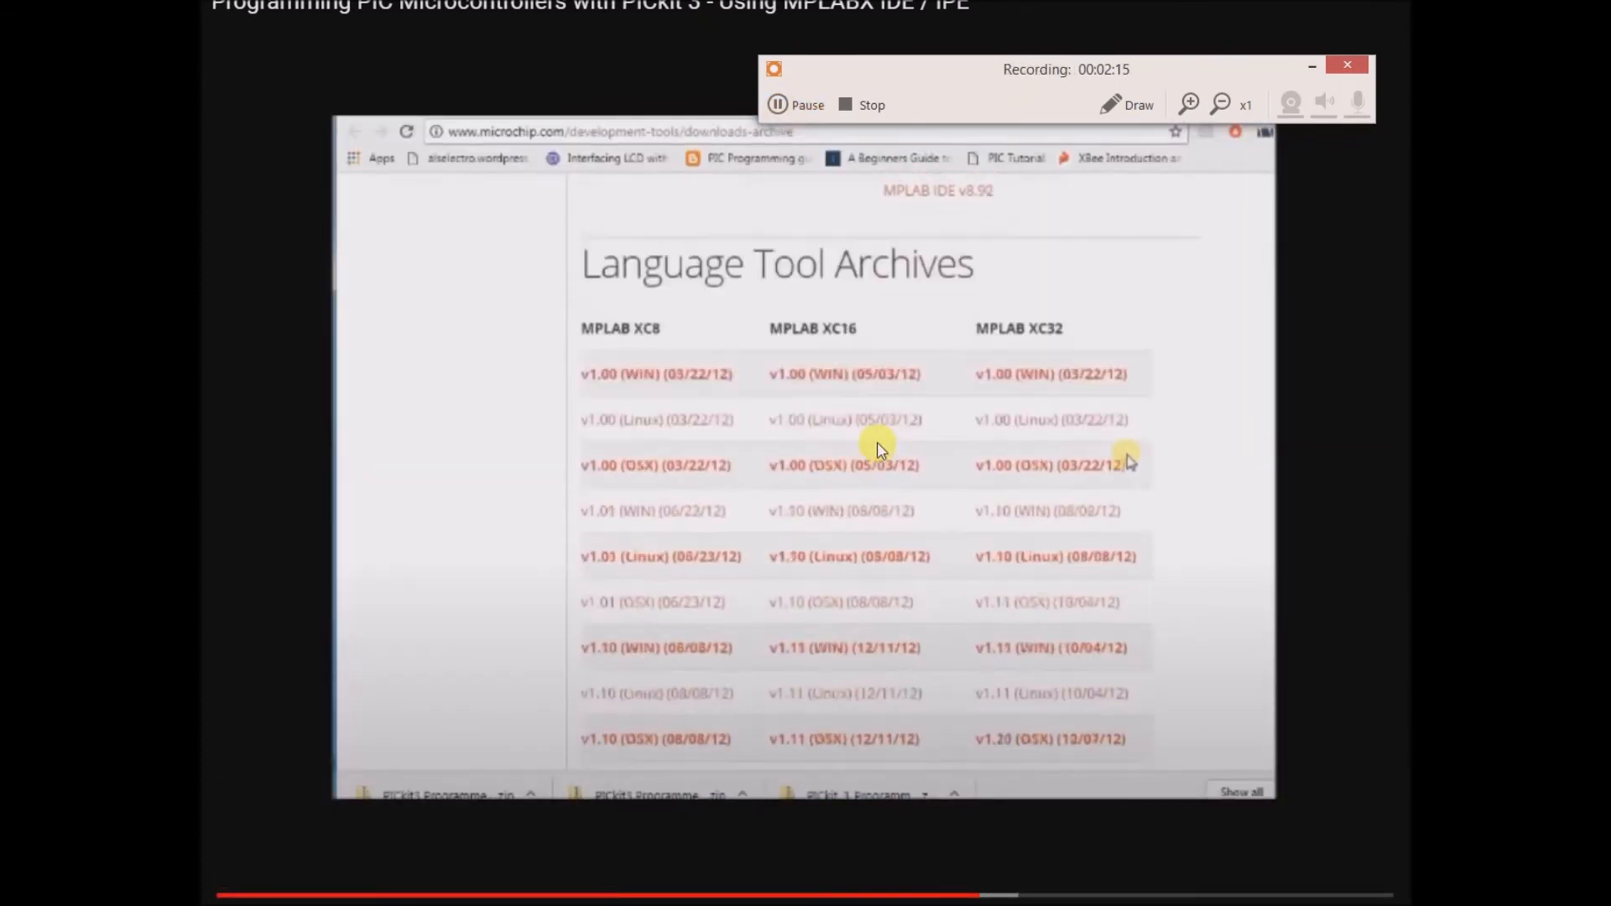
scroll("down", 3)
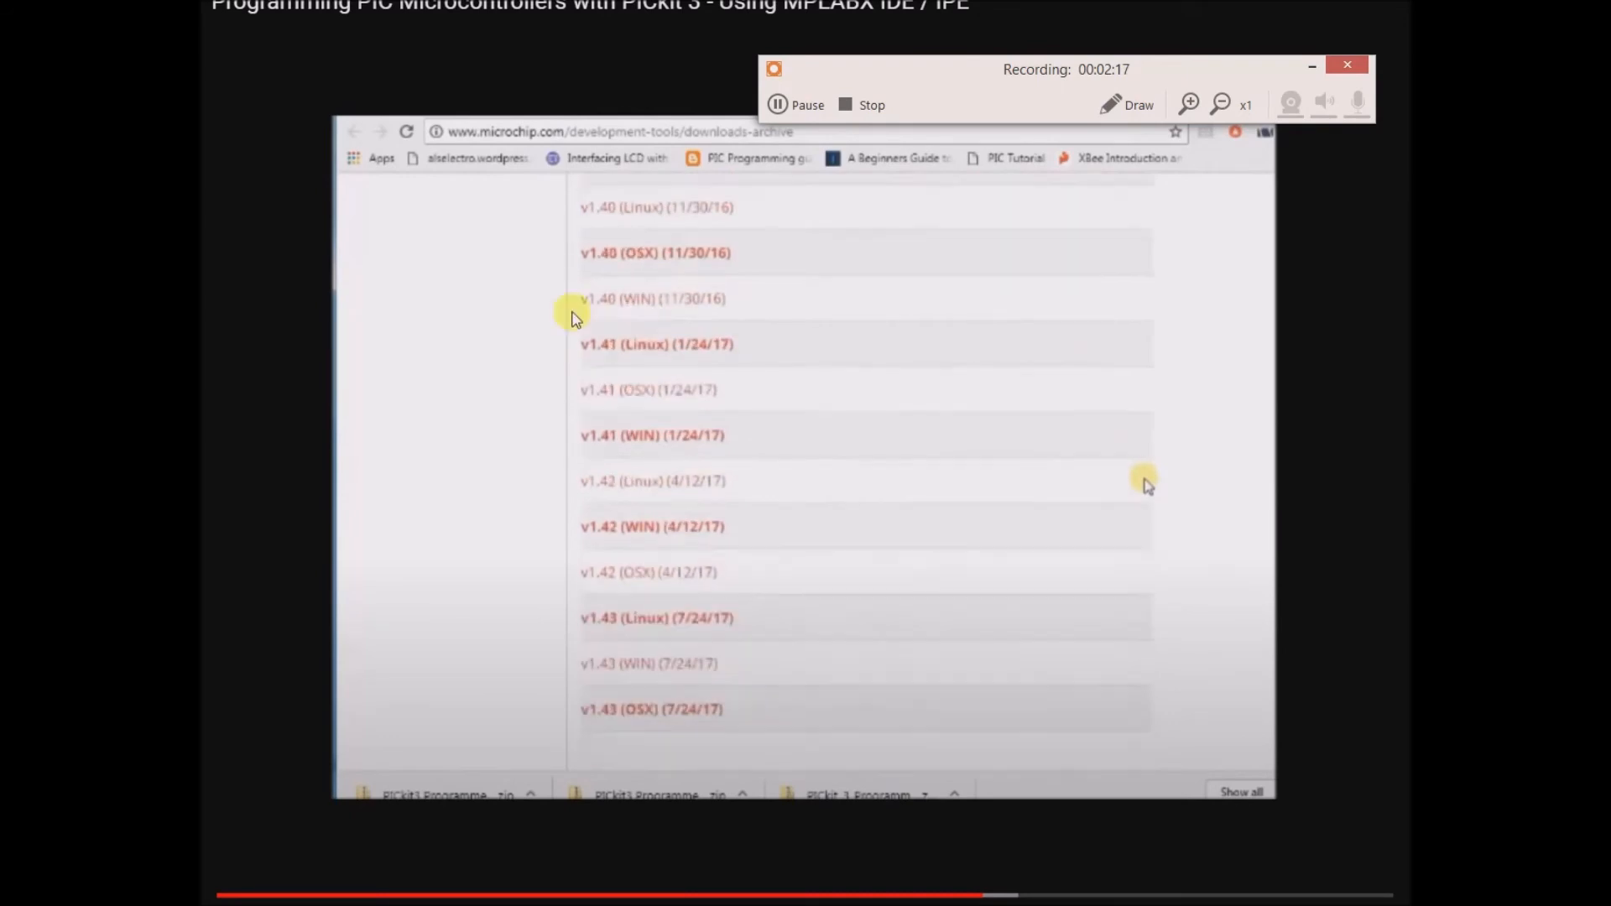
scroll("down", 3)
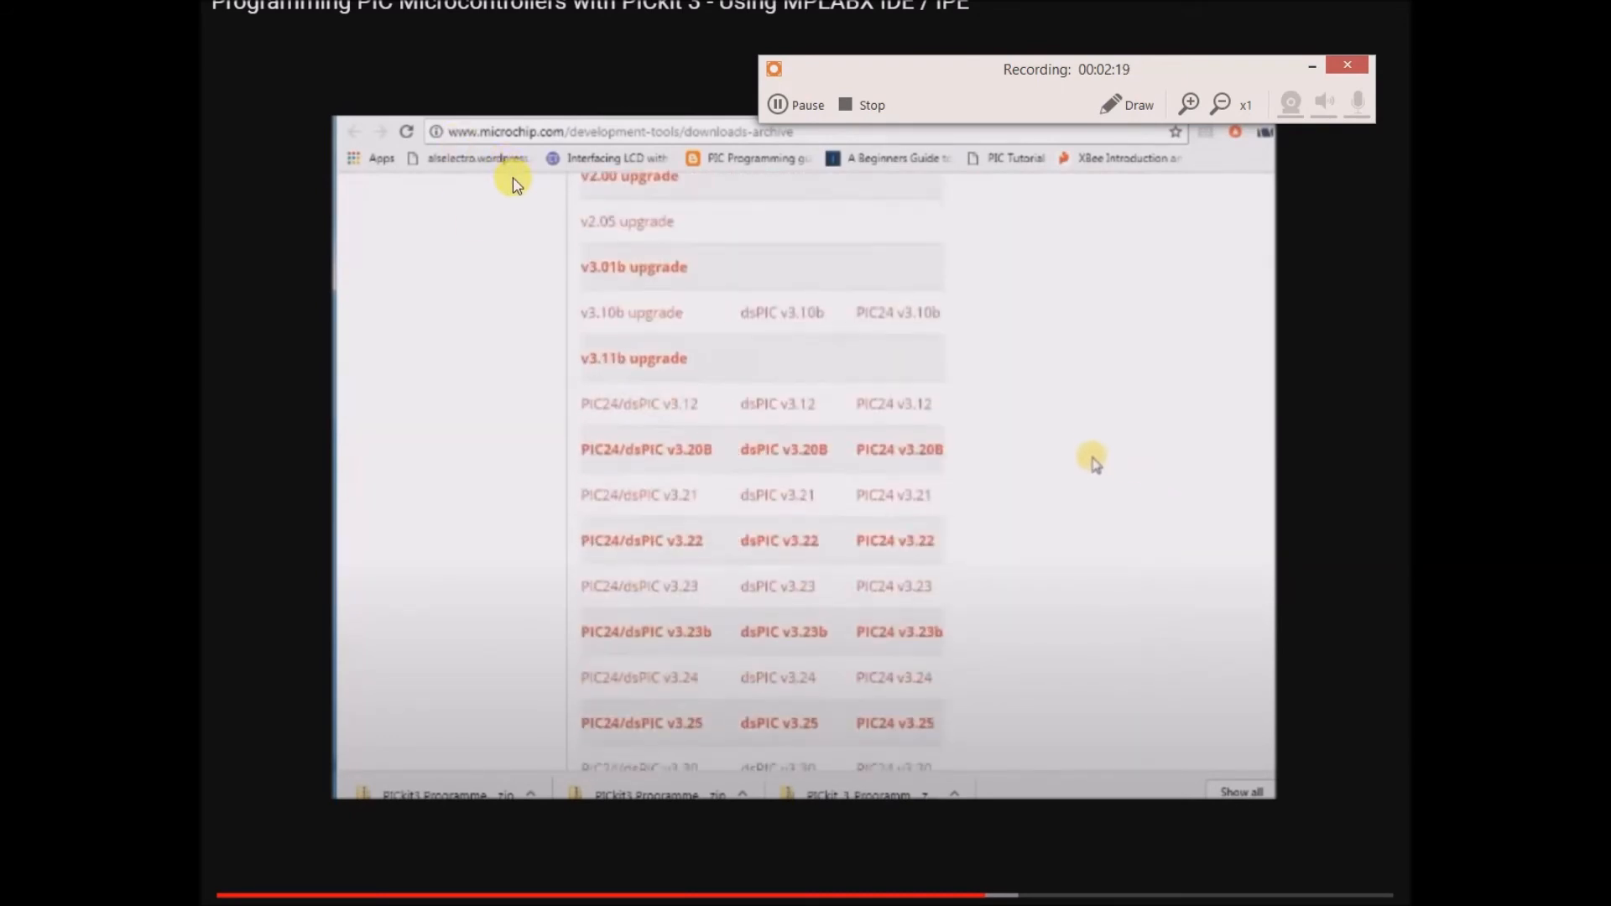
scroll("down", 3)
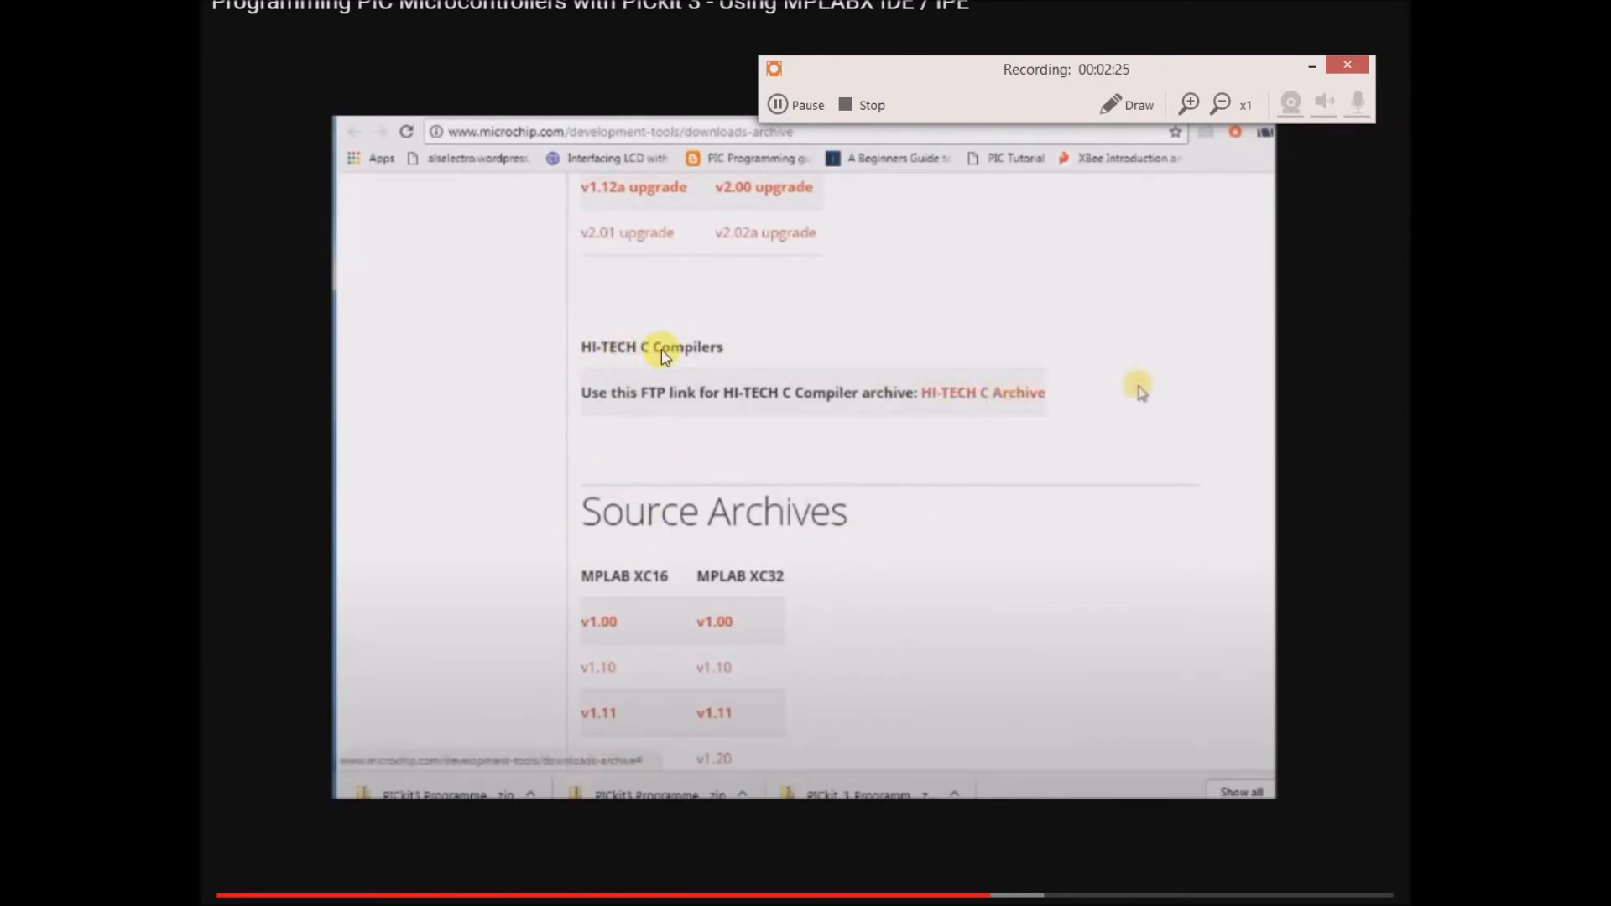
mouse_move(1005, 411)
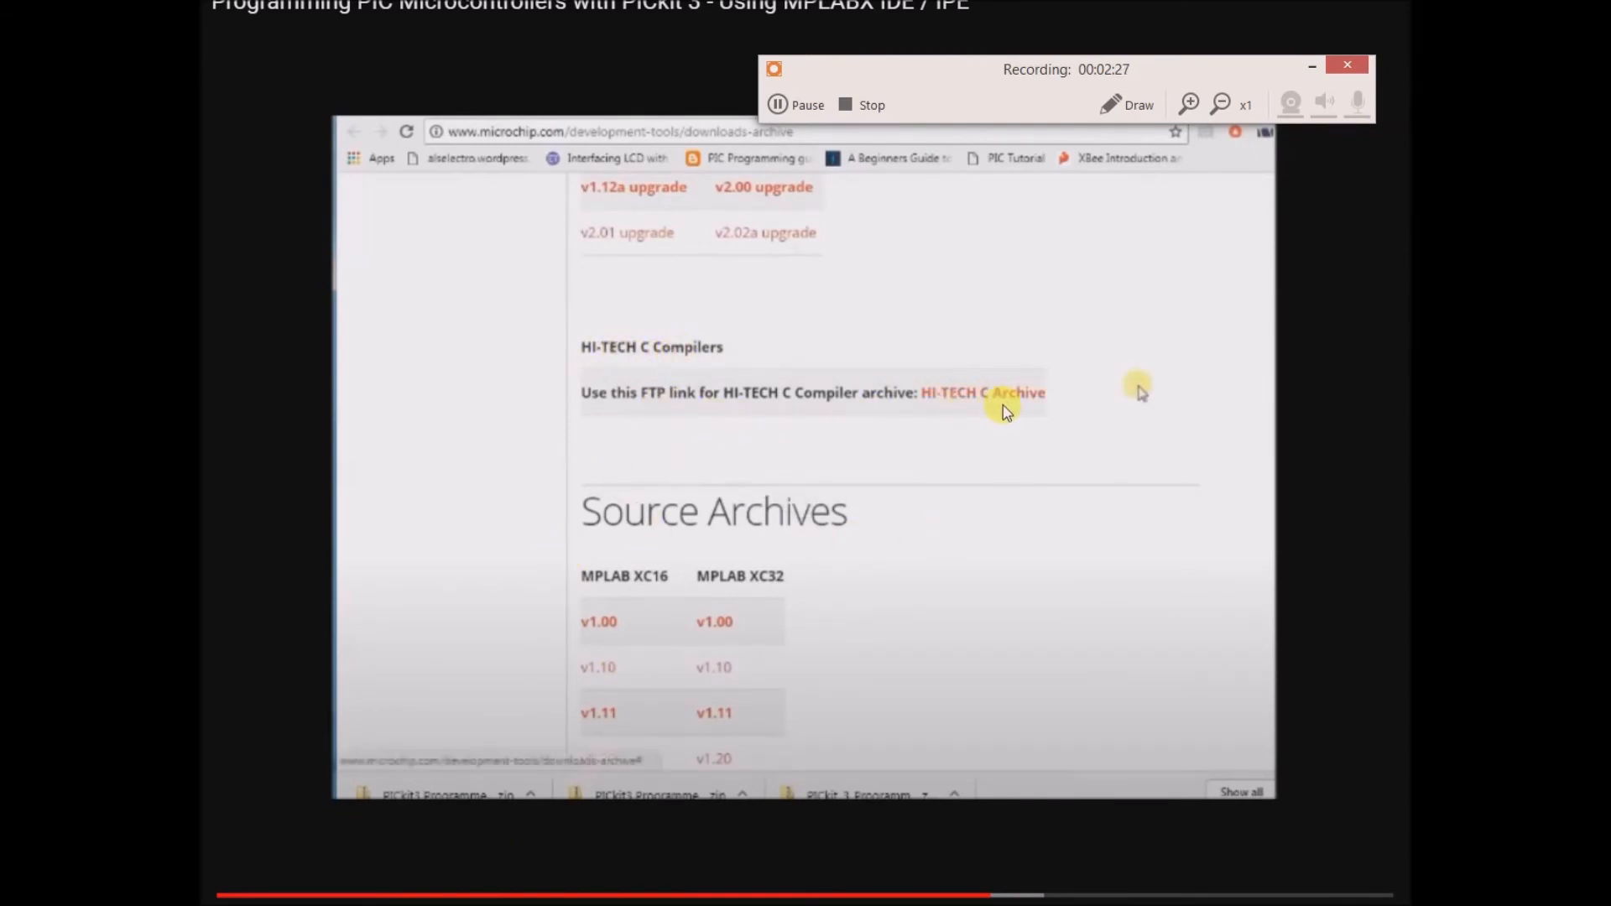
scroll("down", 3)
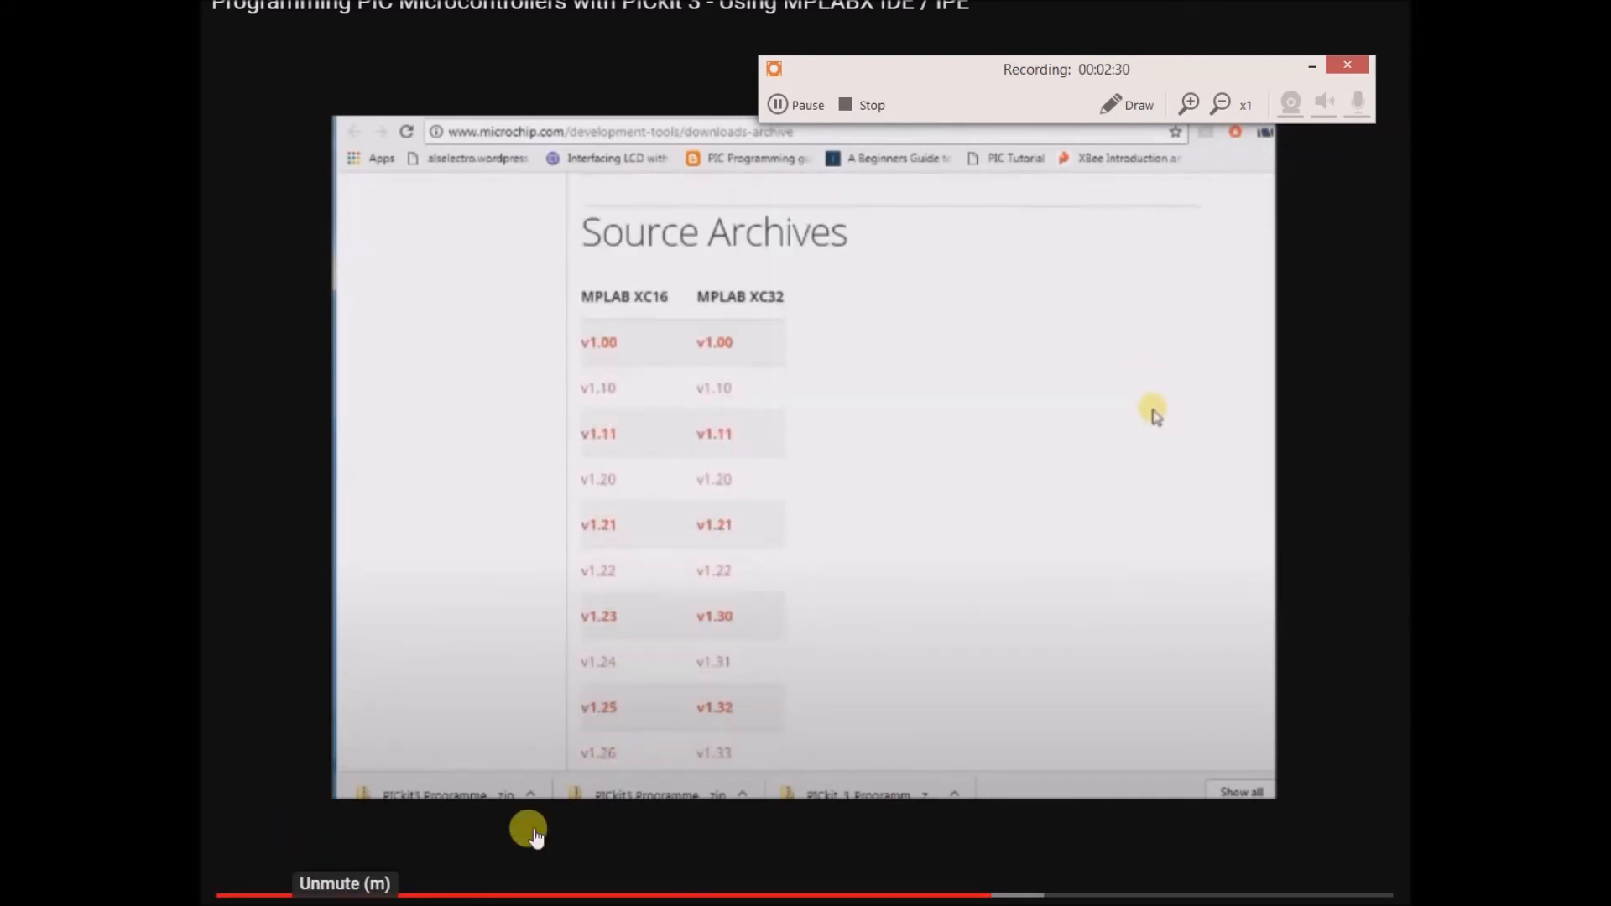
scroll("down", 3)
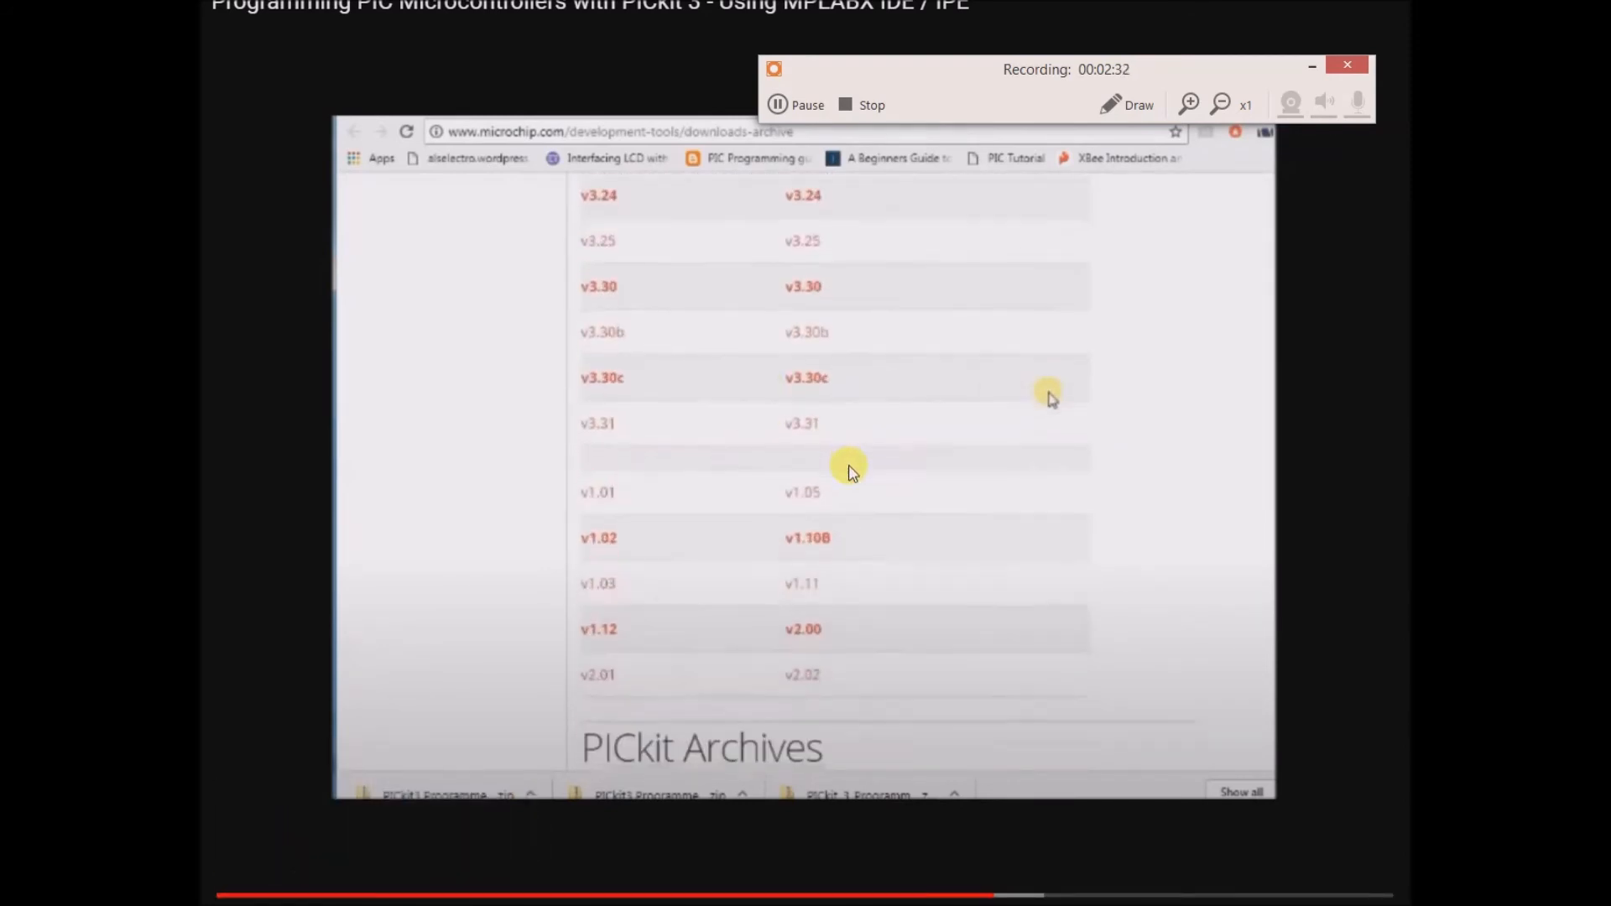
scroll("down", 3)
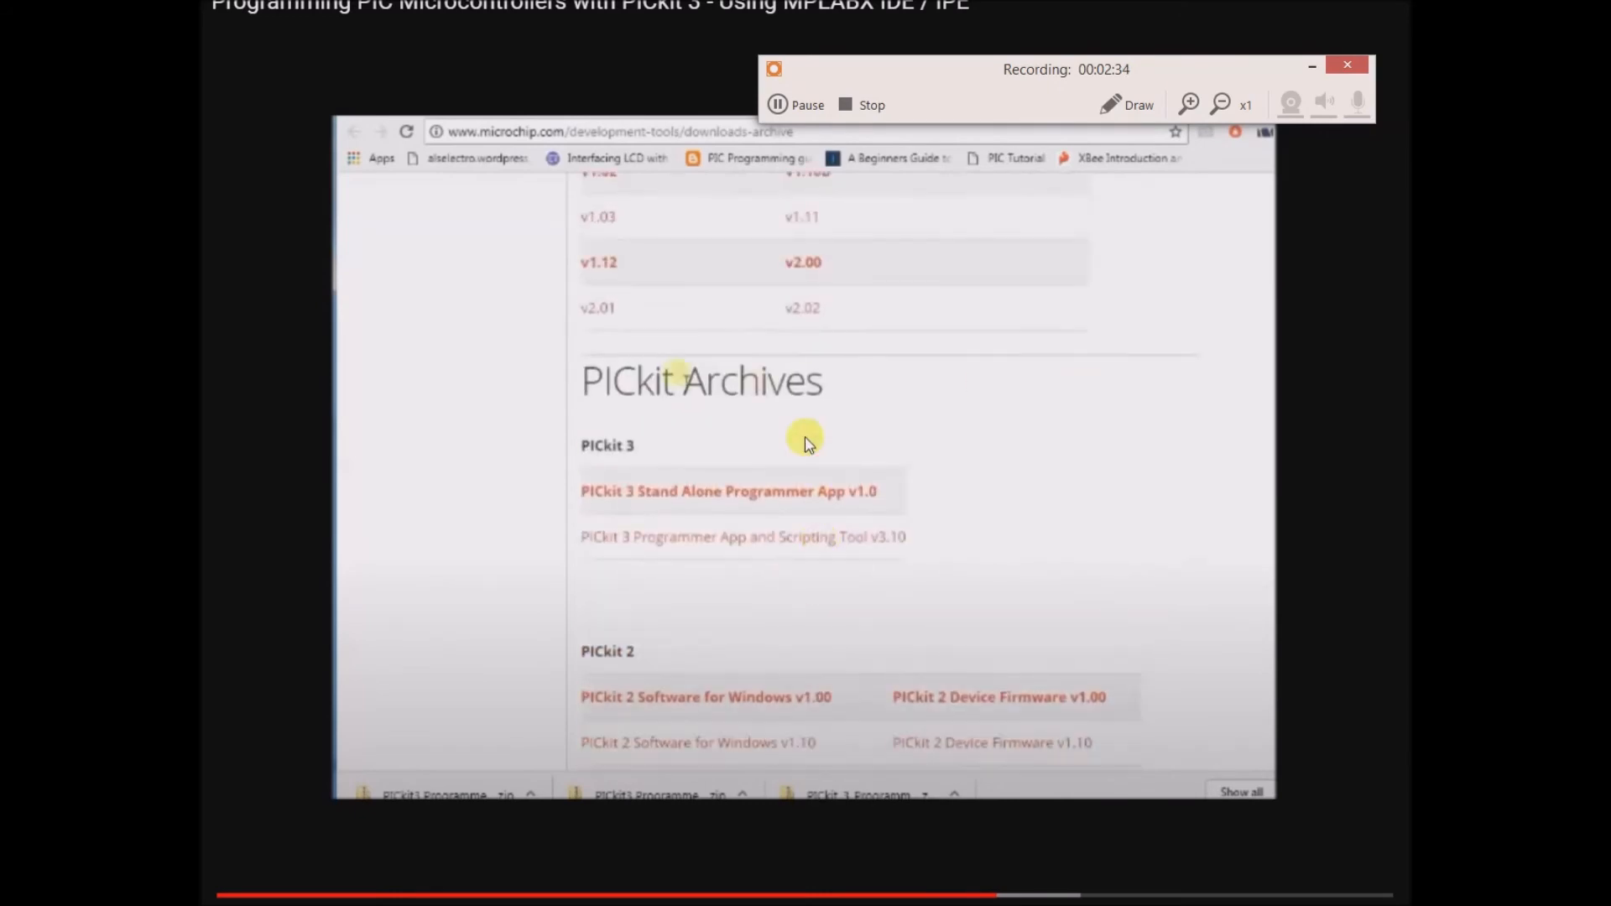
Select the PICkit 3 Stand Alone Programmer App download from the PICkit Archives list.
double_click(701, 381)
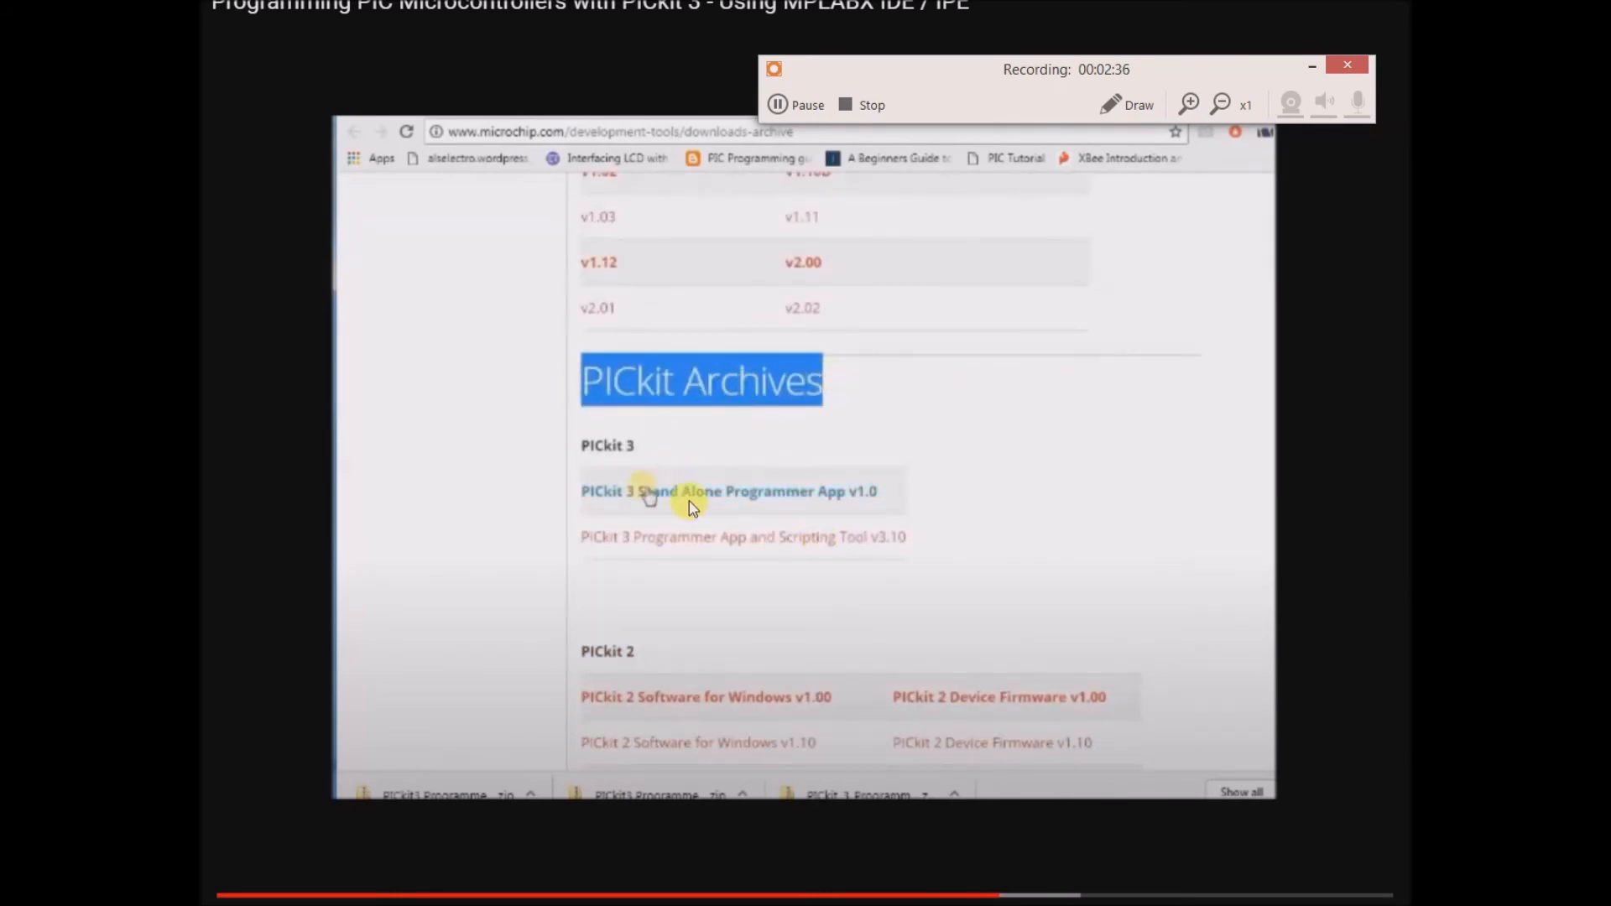
mouse_move(776, 552)
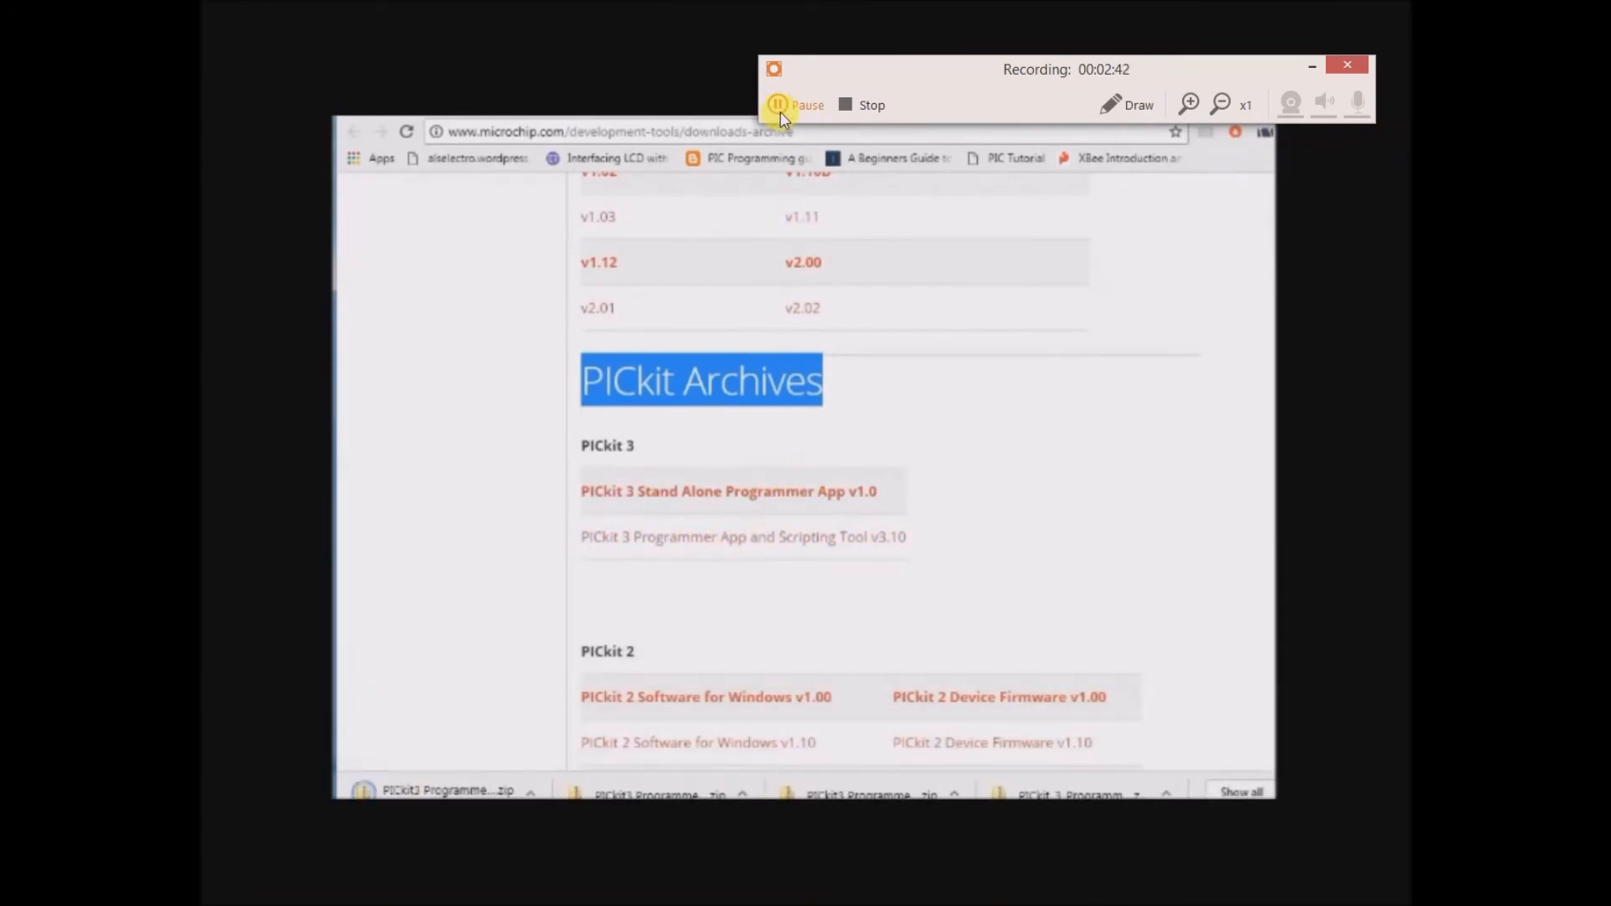
left_click(531, 791)
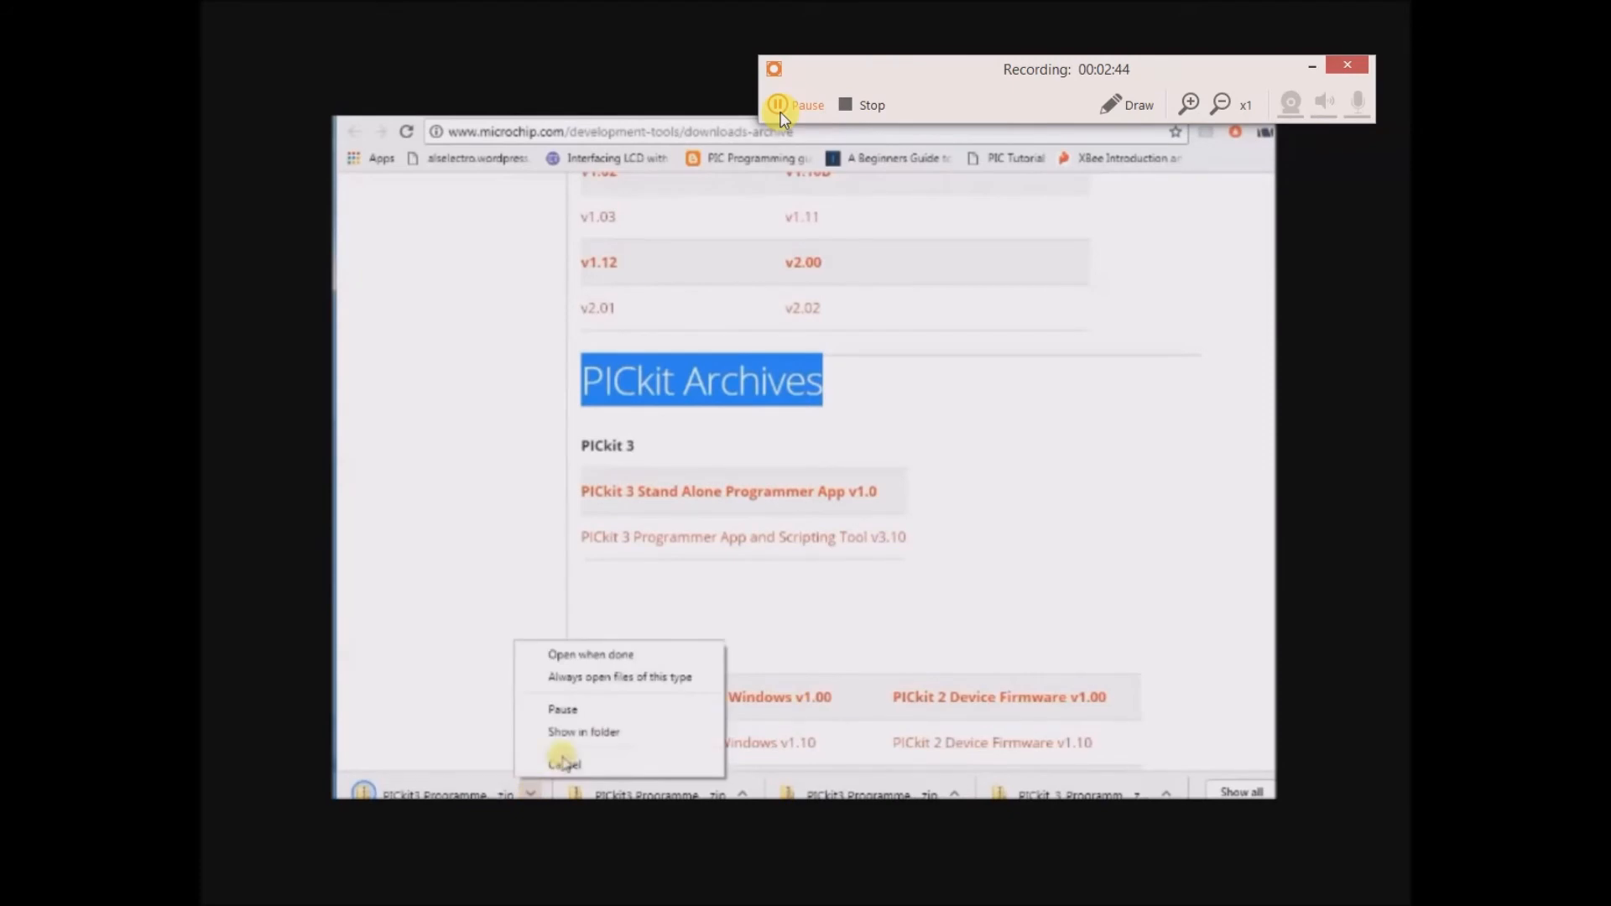
left_click(584, 731)
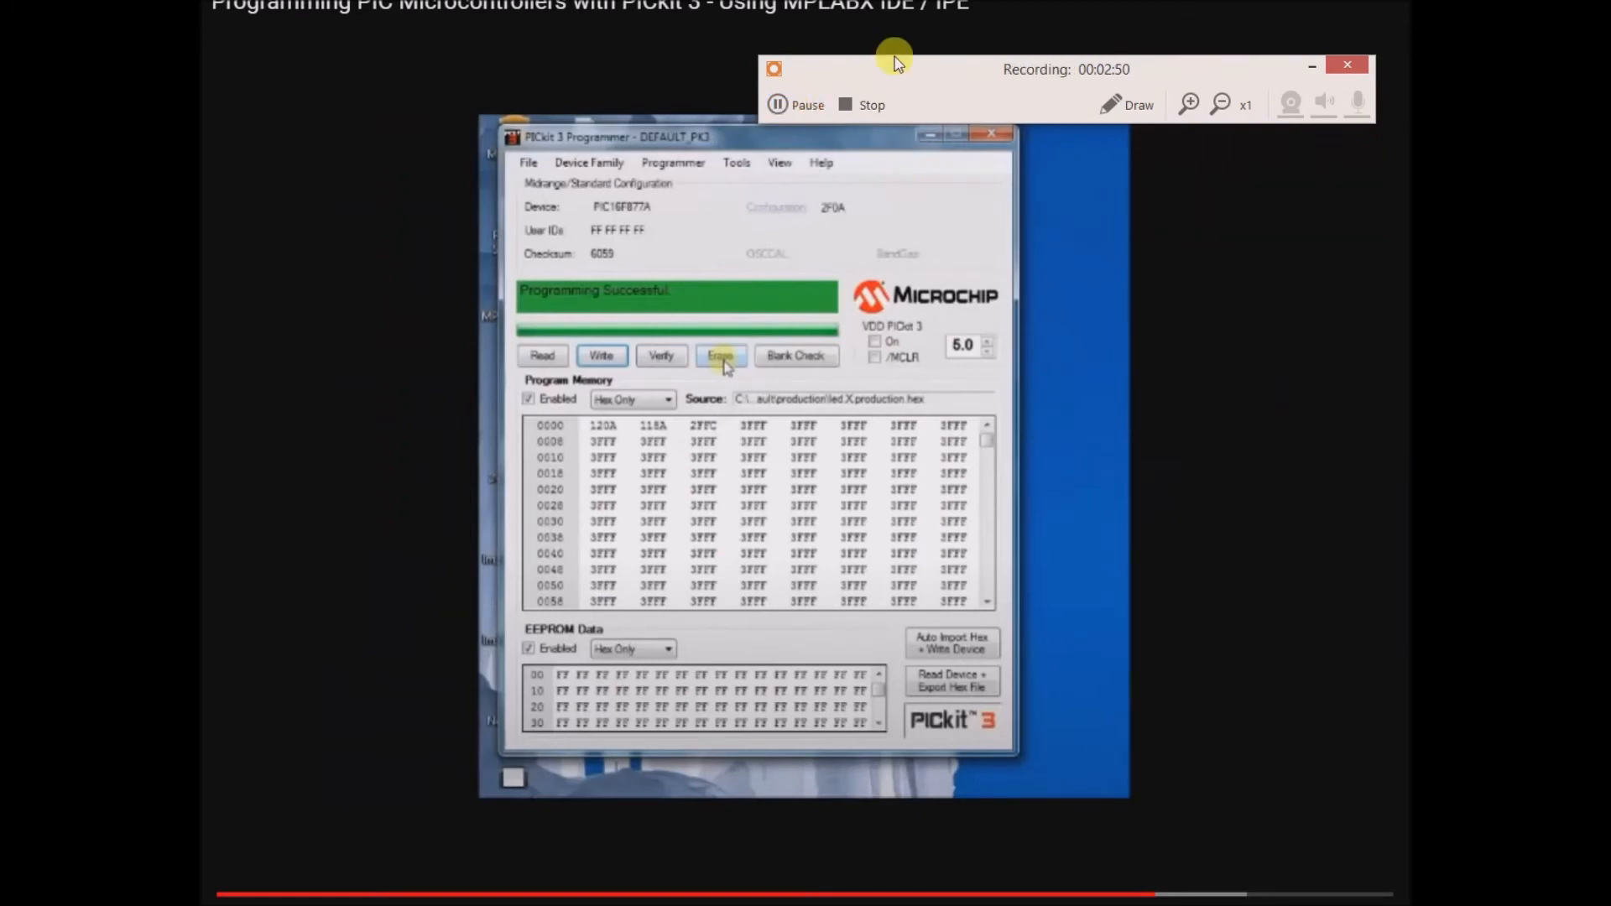
mouse_move(1012, 277)
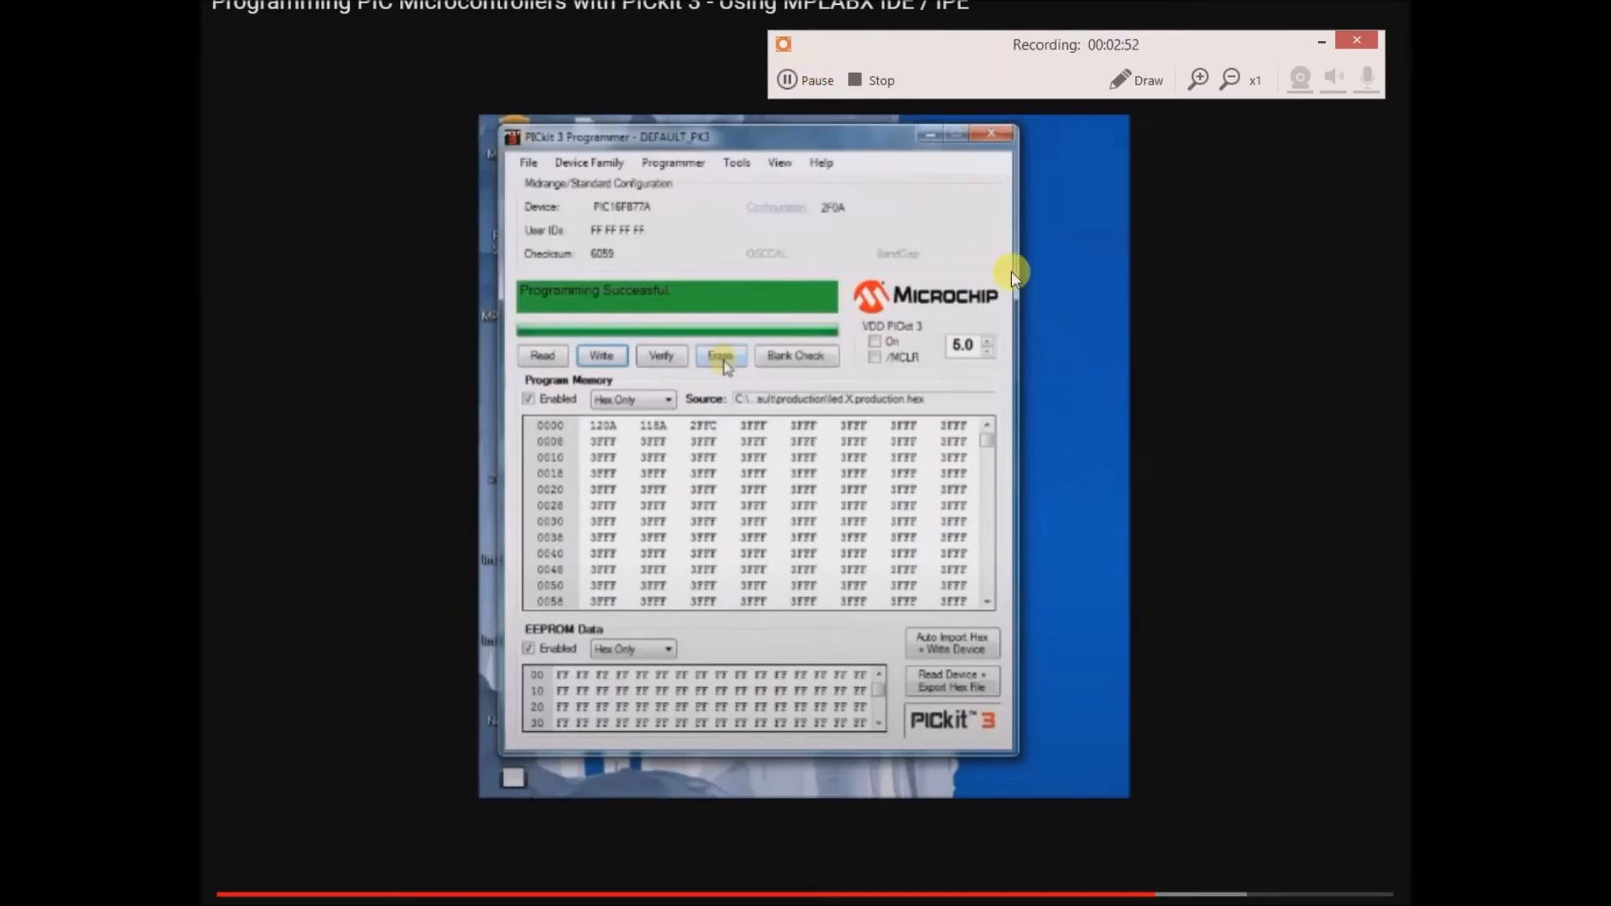
mouse_move(735, 185)
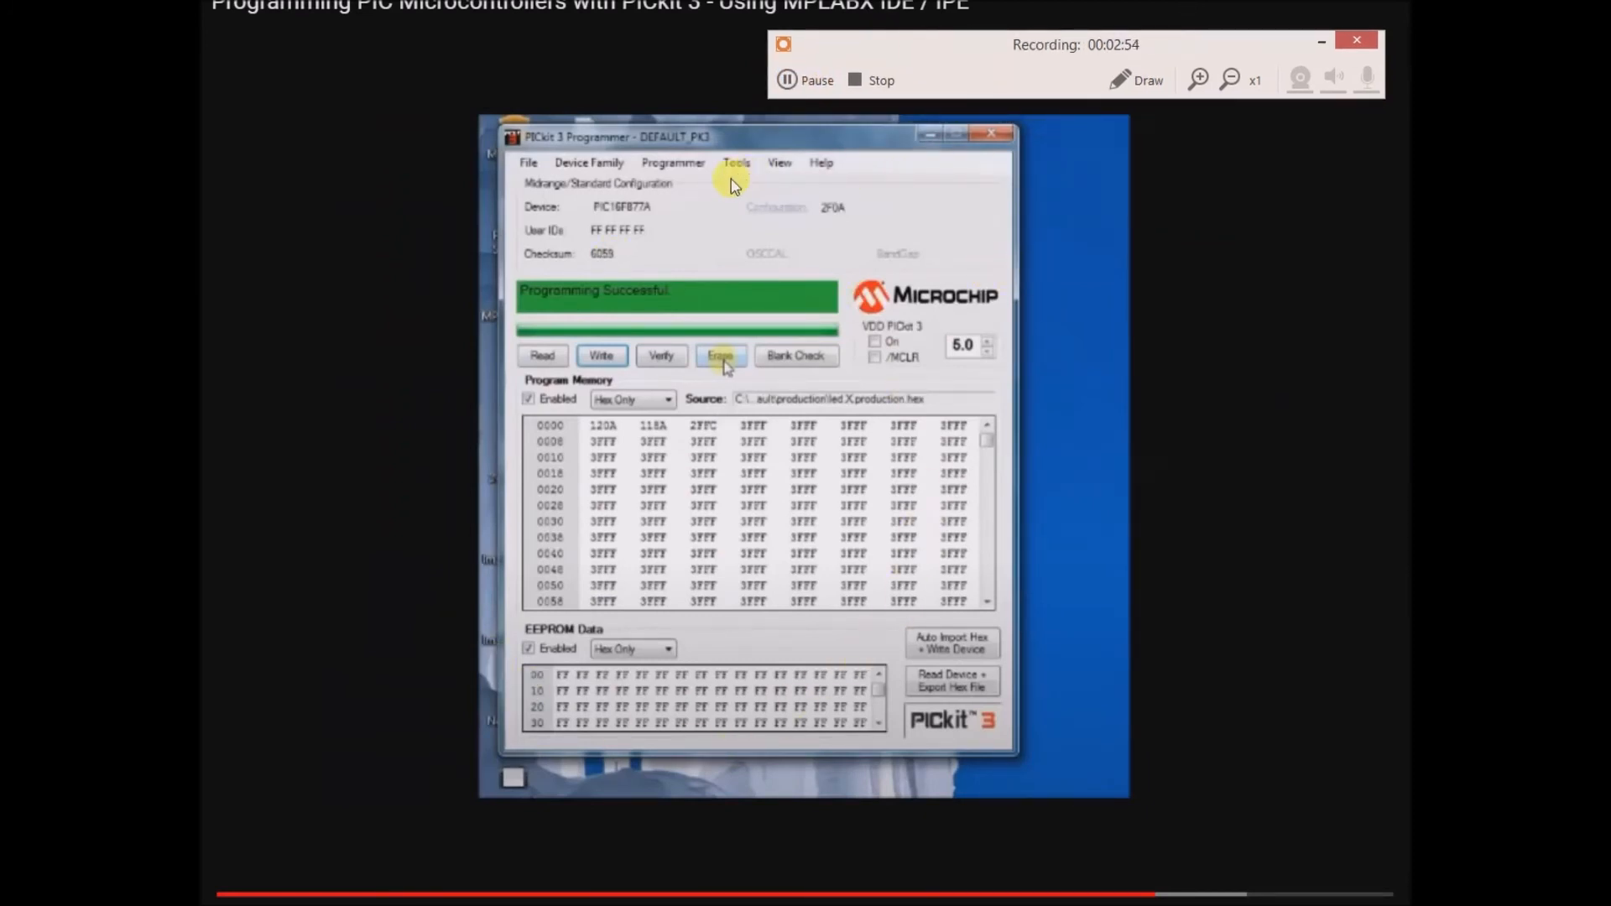
mouse_move(698, 649)
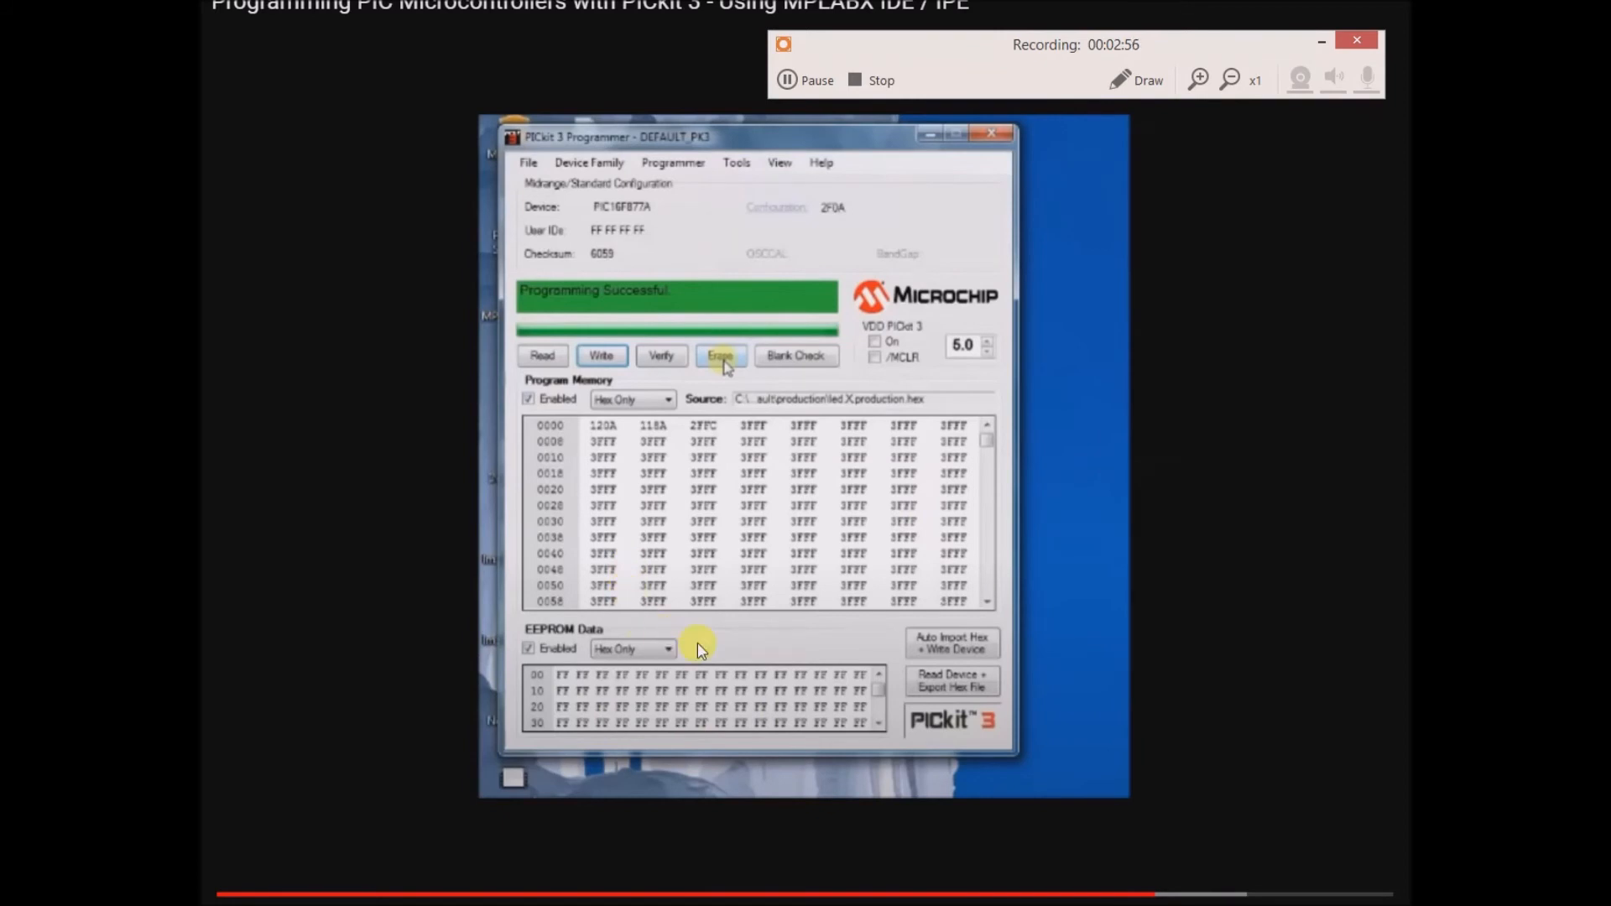
mouse_move(760, 113)
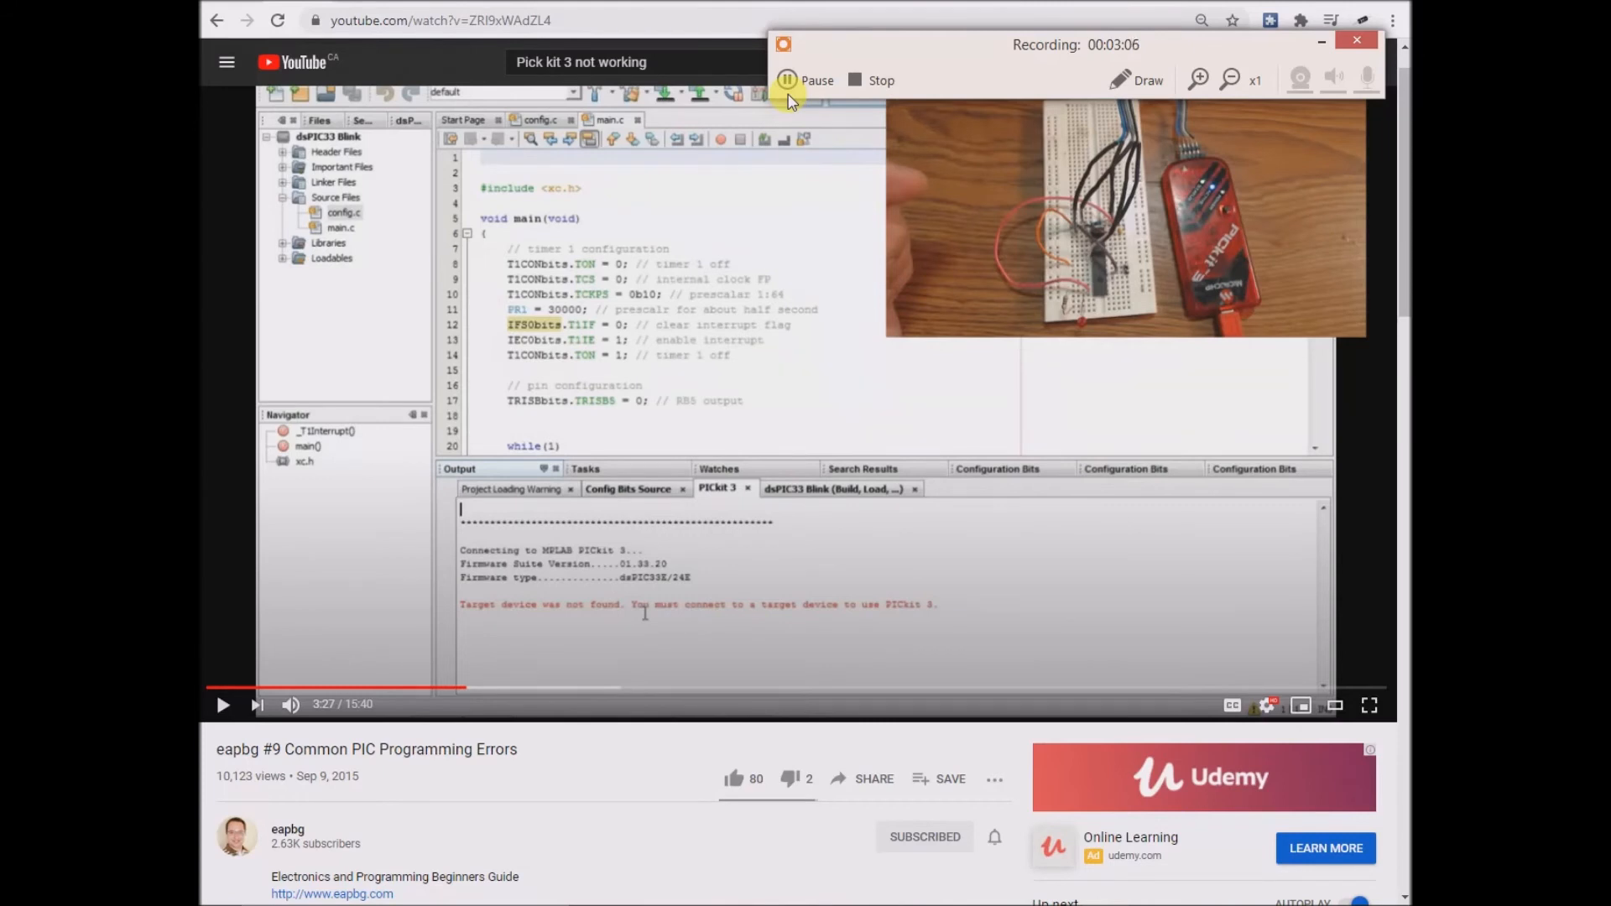
mouse_move(298, 834)
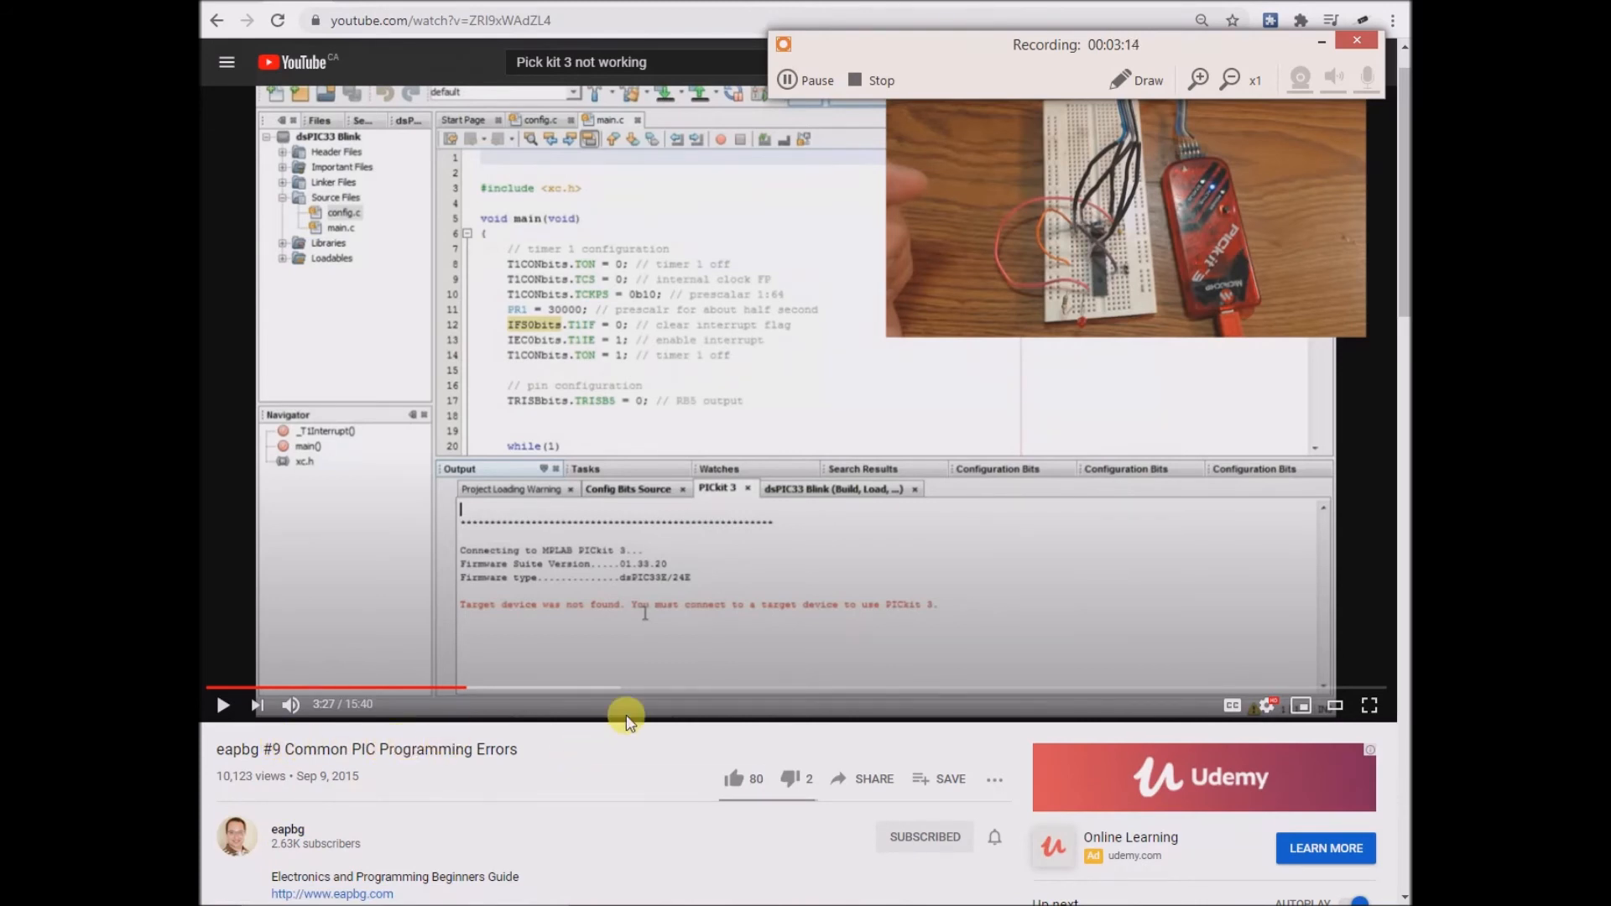
mouse_move(706, 638)
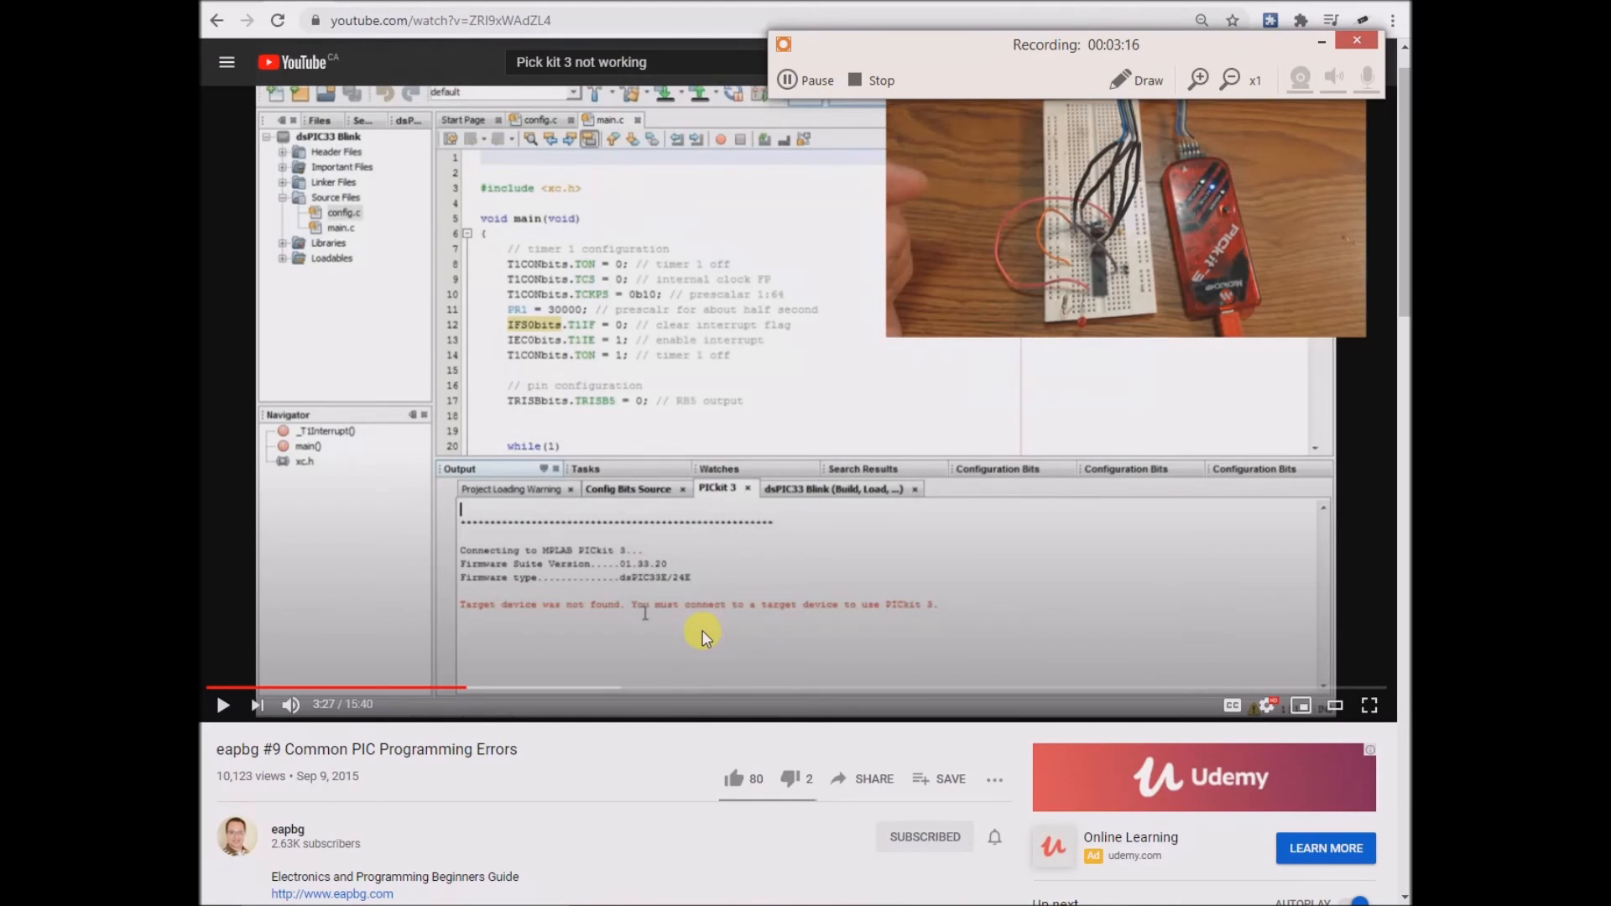
mouse_move(775, 809)
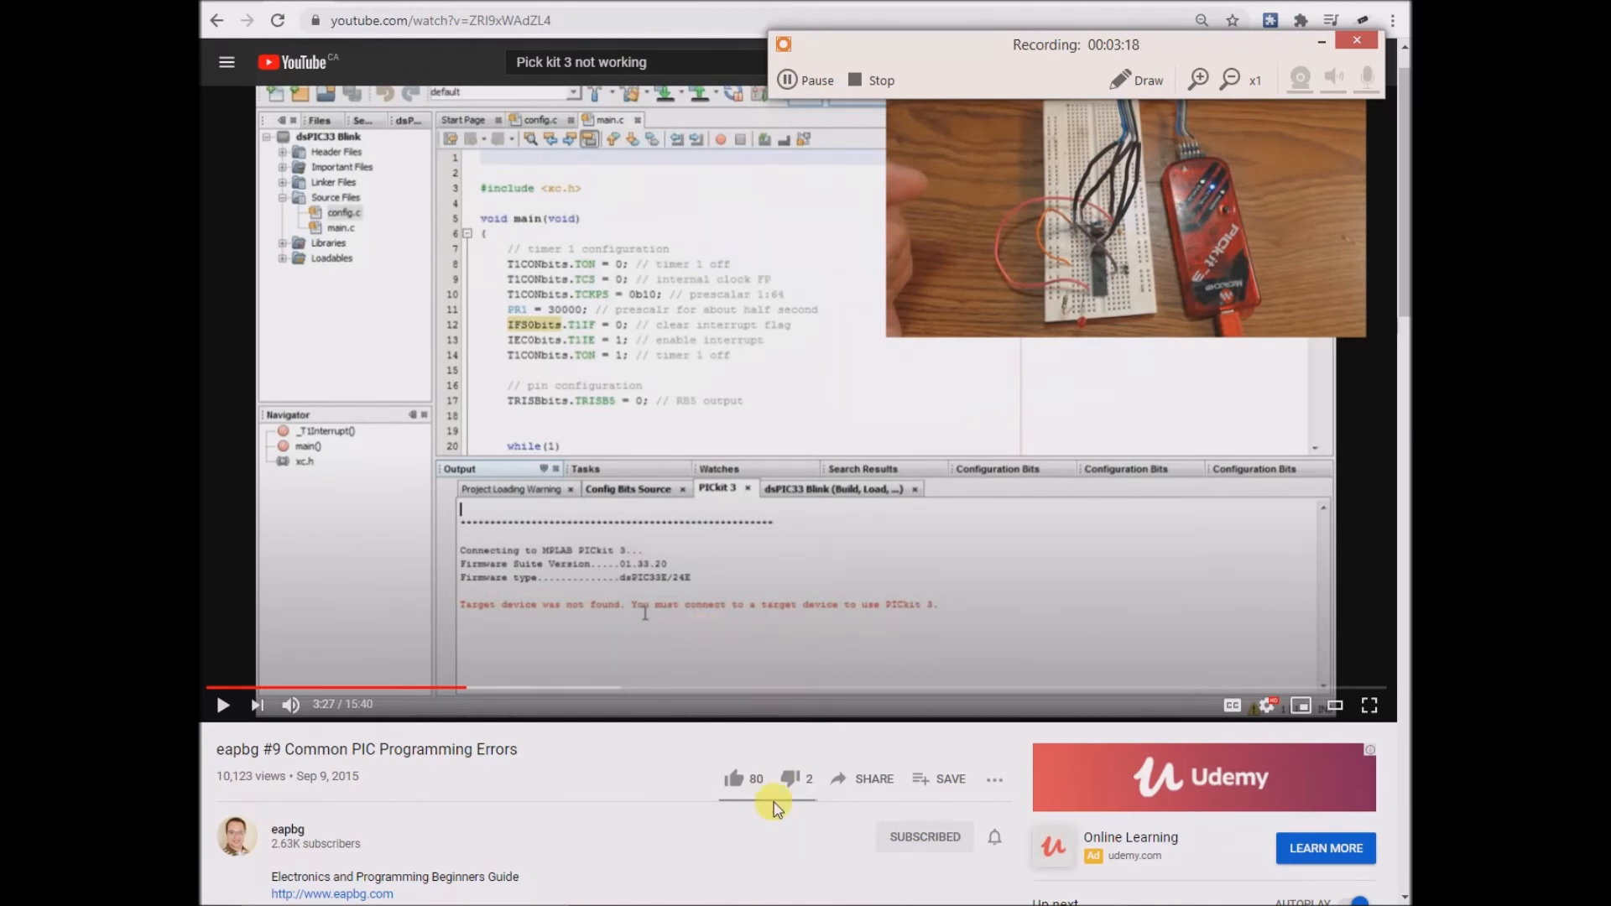
mouse_move(630, 798)
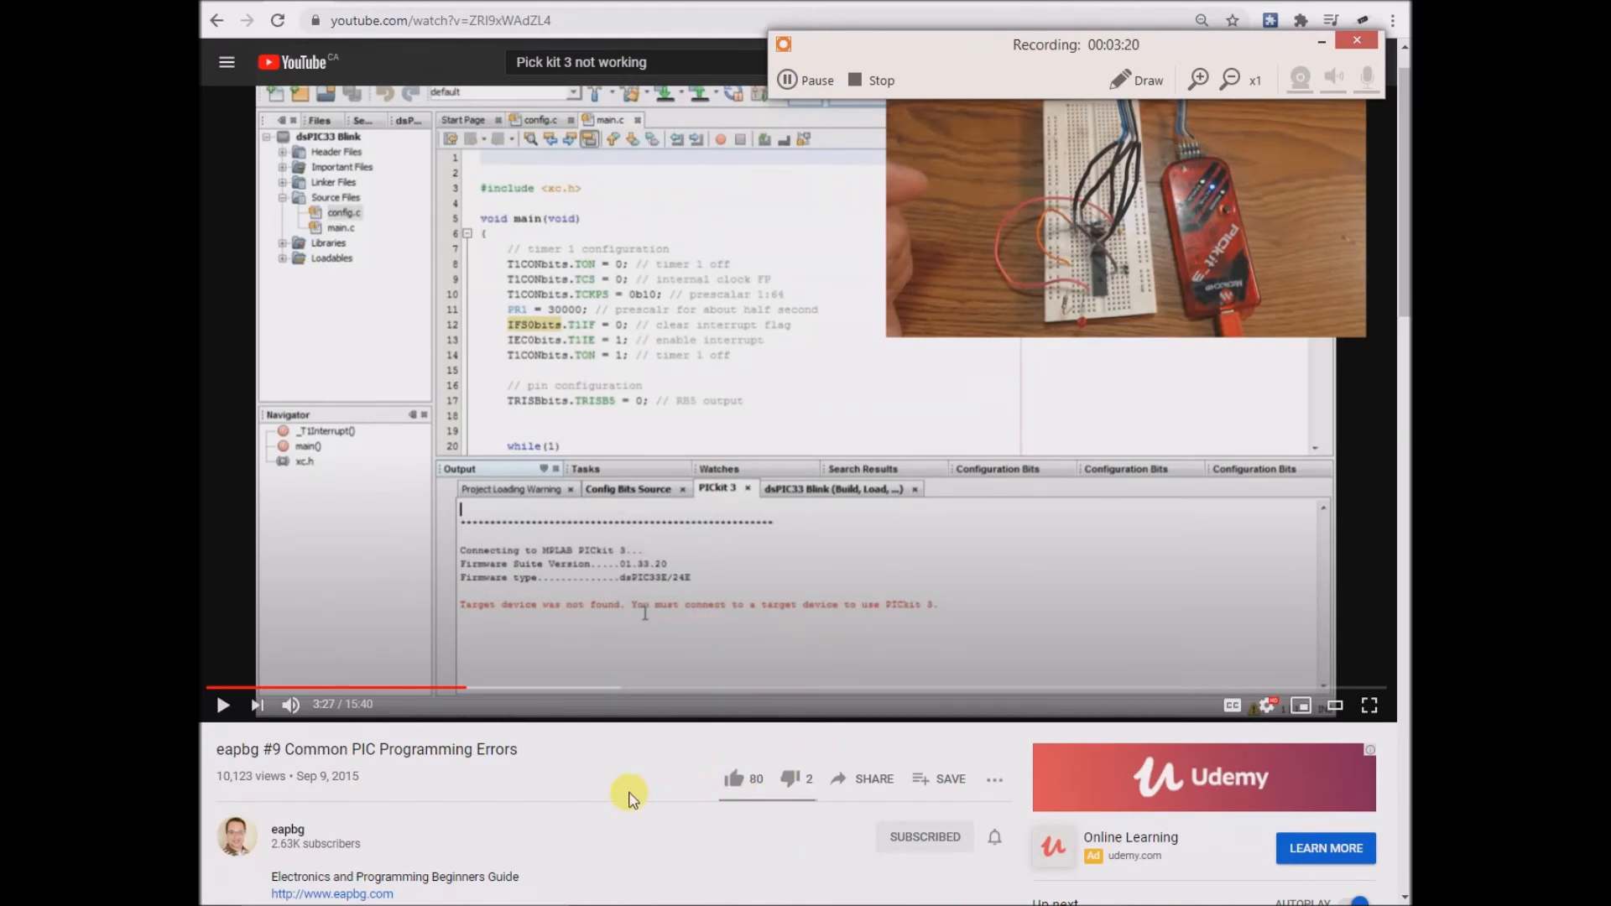
Scroll through comments about Target Device ID and connection-failed errors with eapbg's replies.
scroll("down", 3)
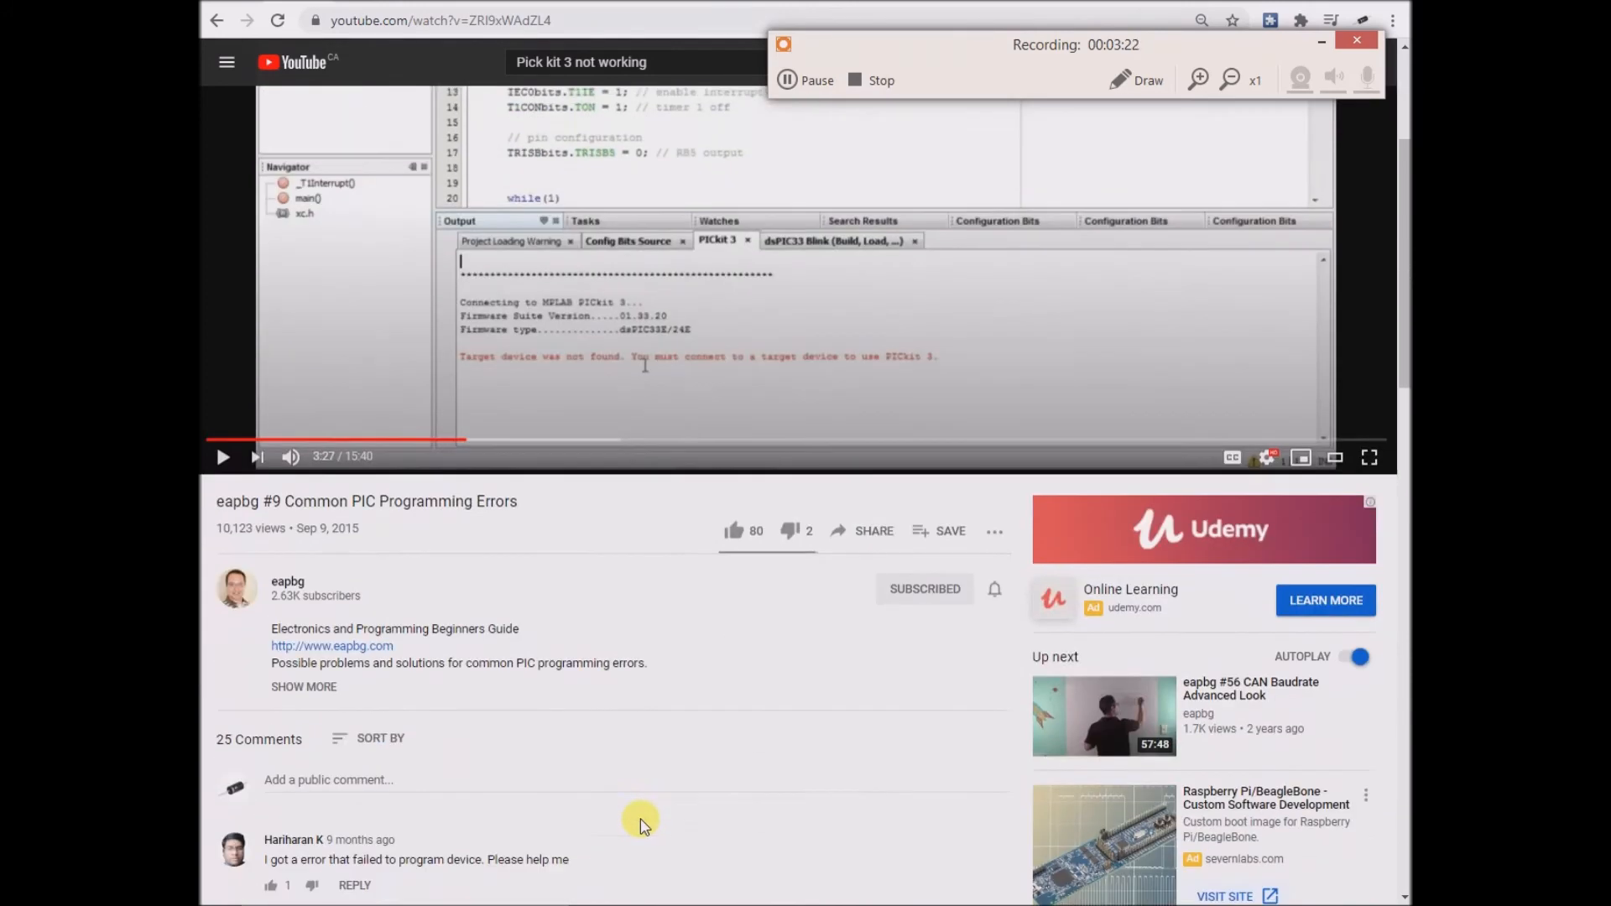
scroll("down", 3)
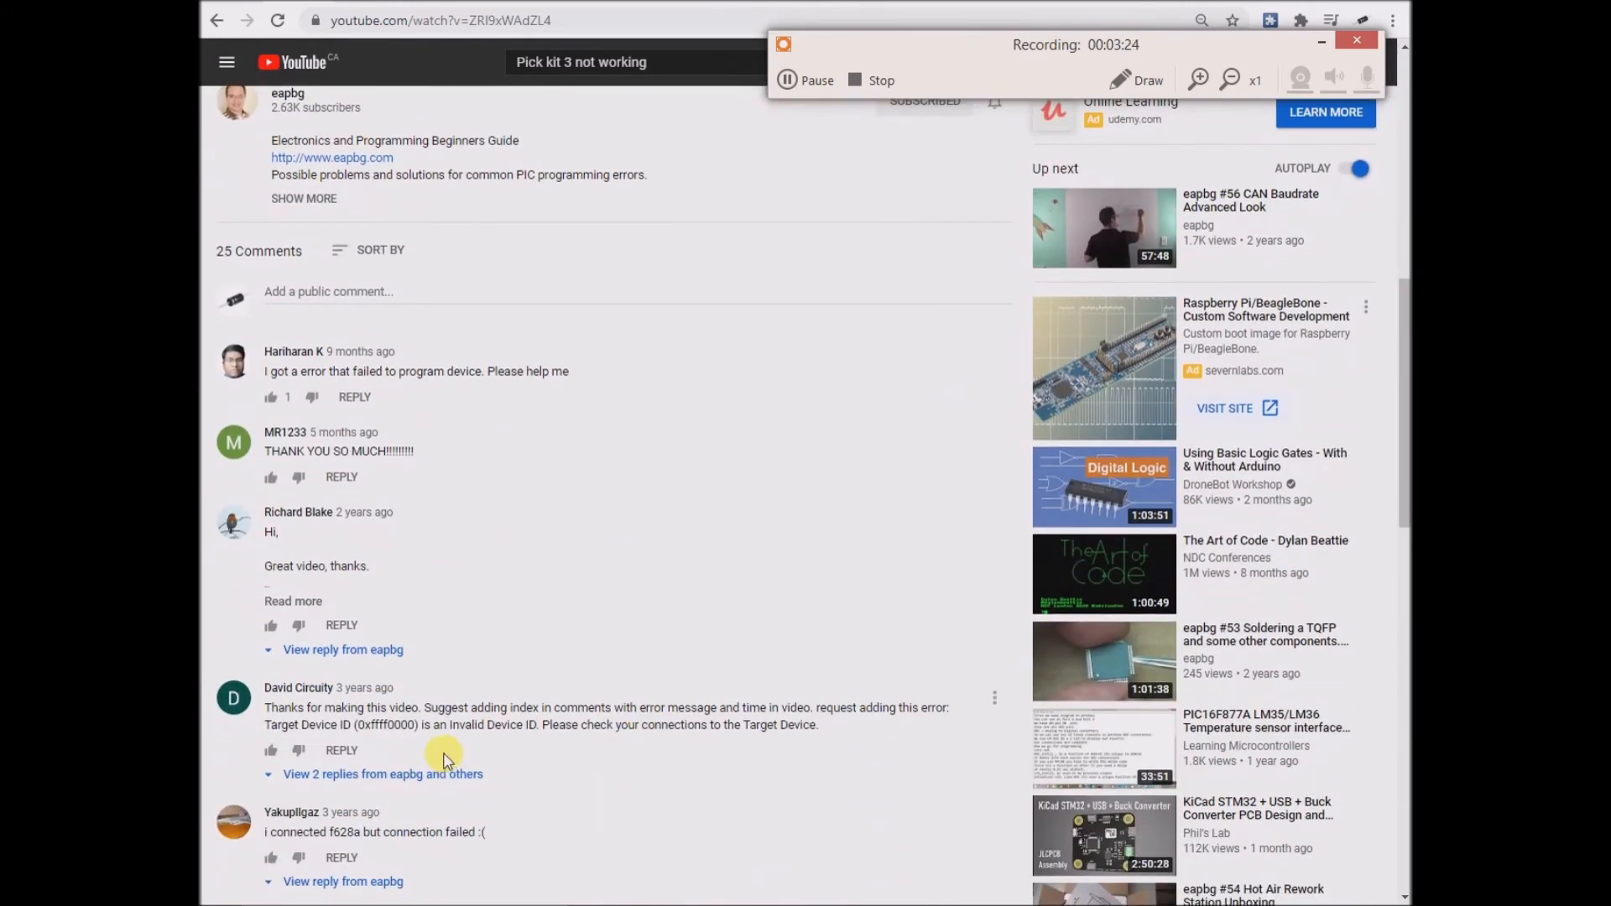
mouse_move(621, 748)
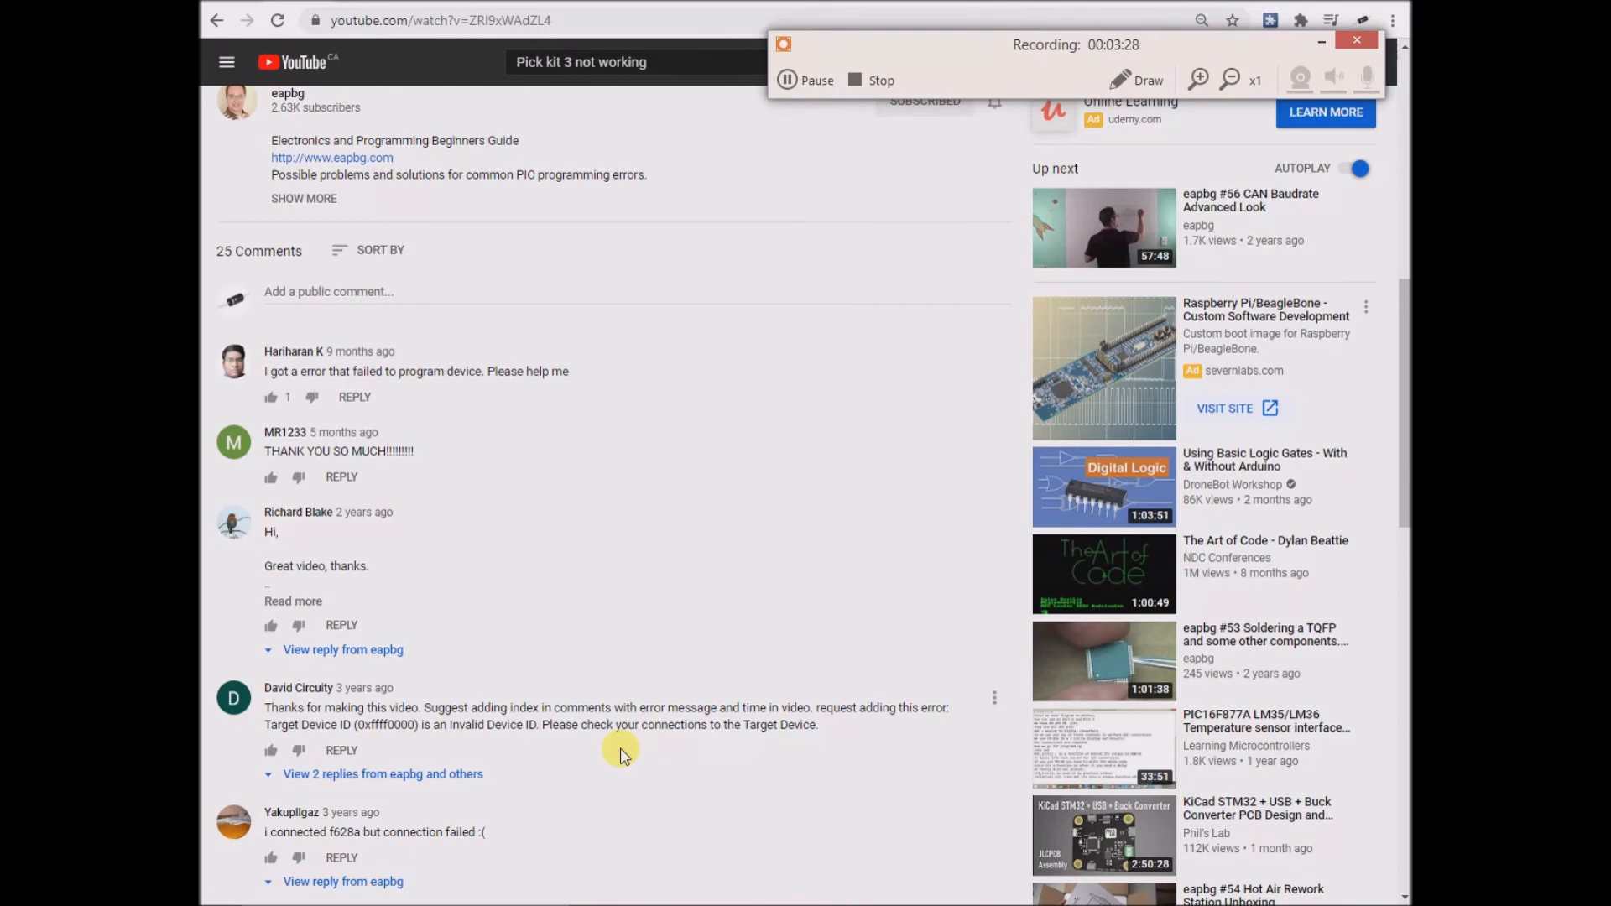
scroll("down", 3)
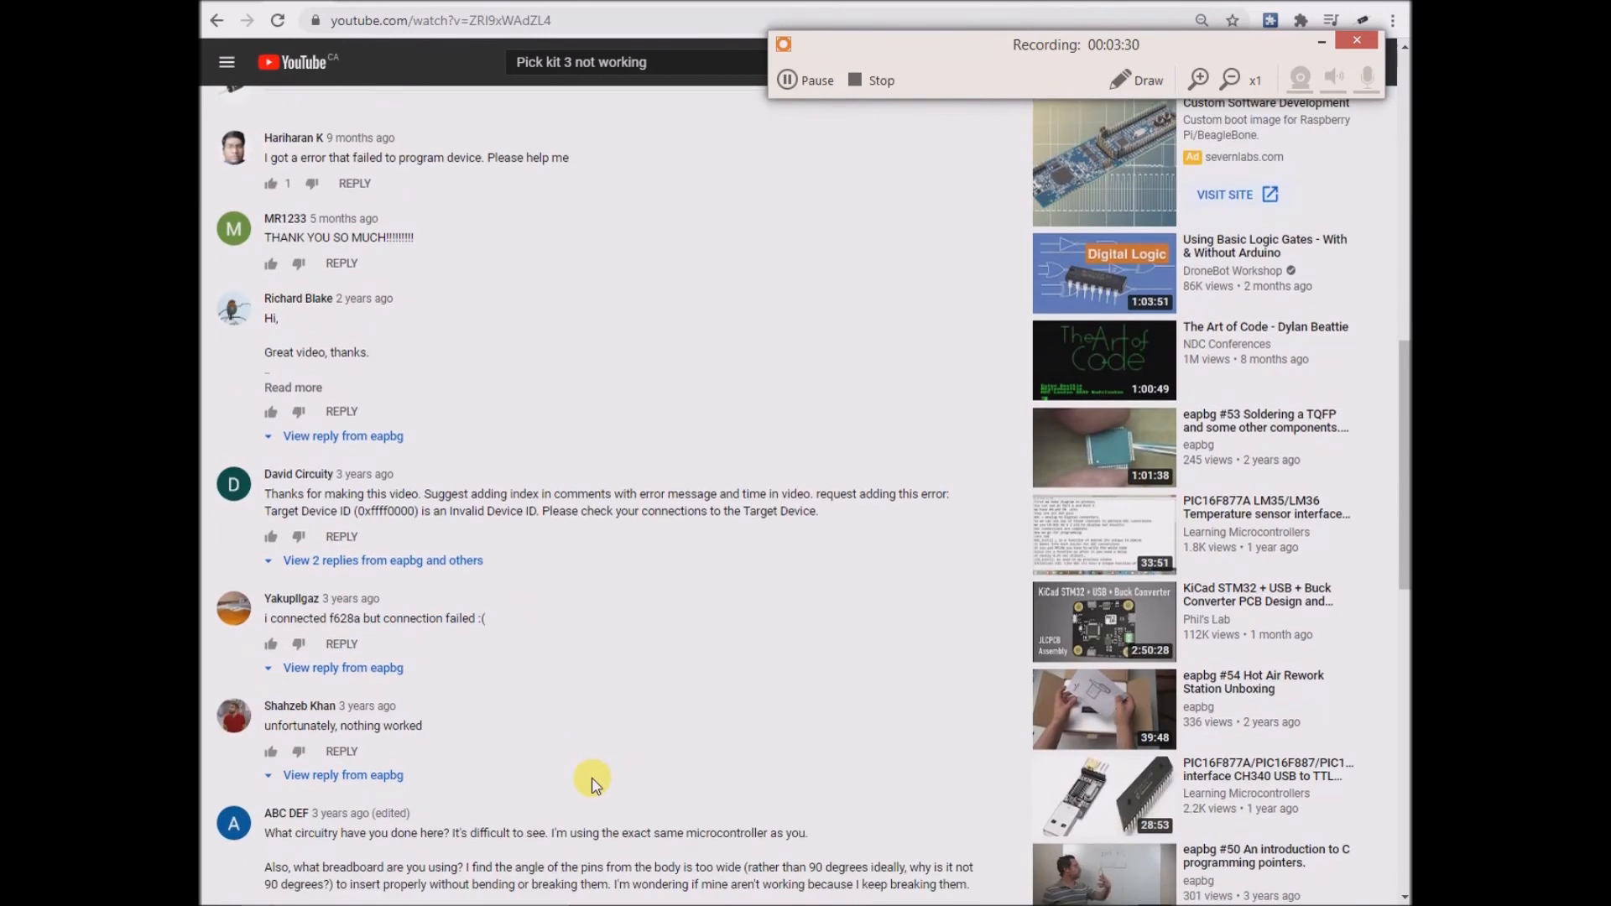
scroll("down", 3)
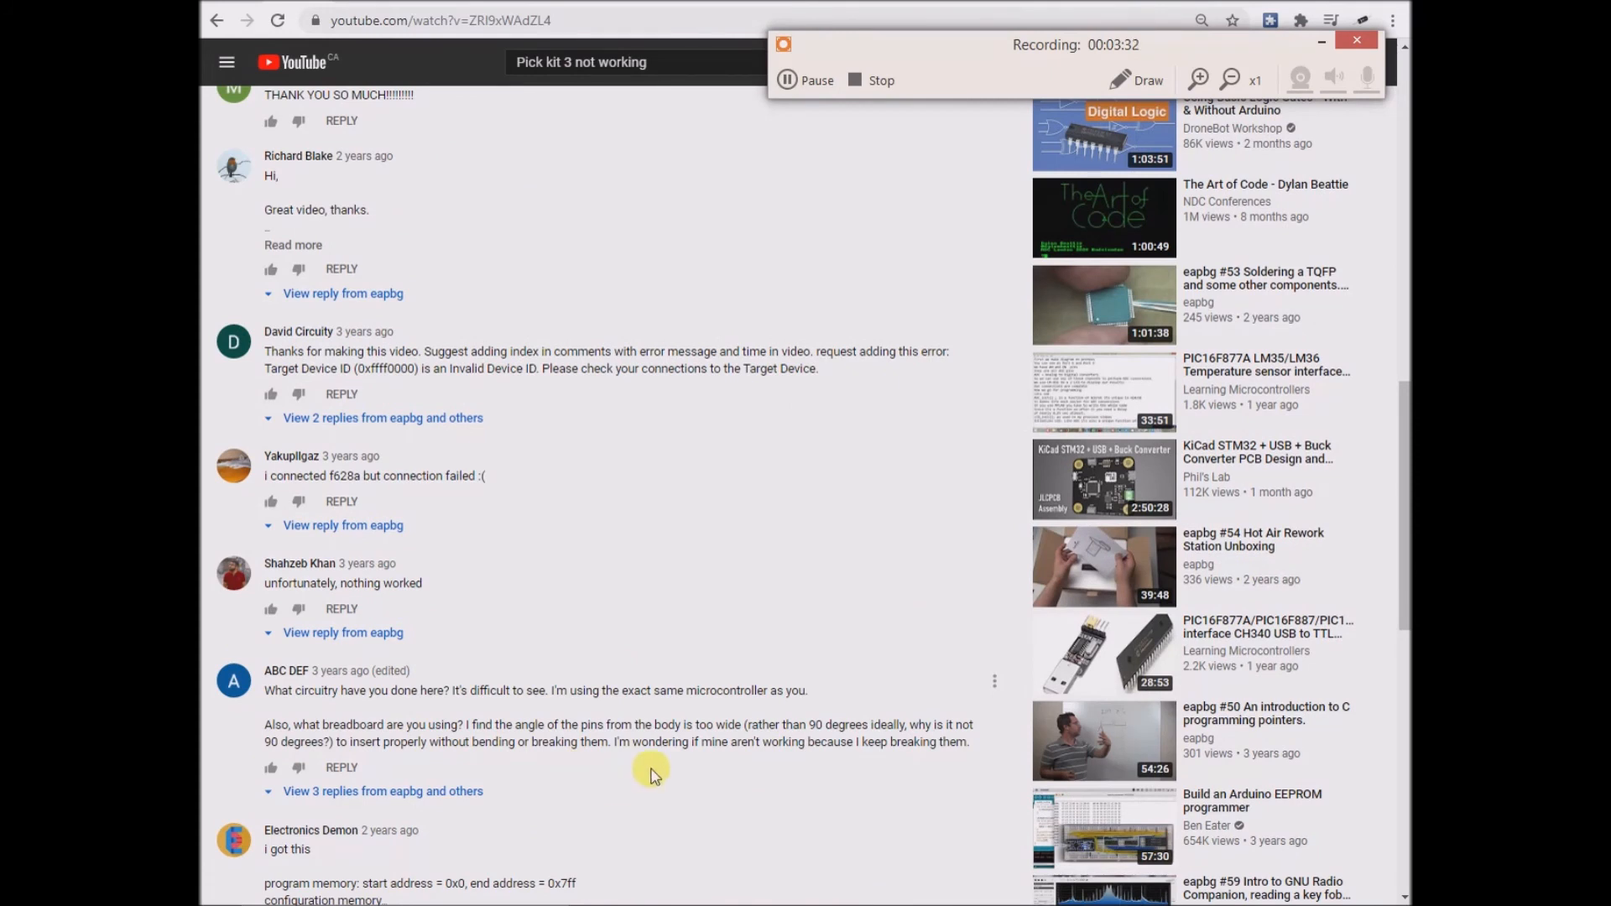
left_click(807, 81)
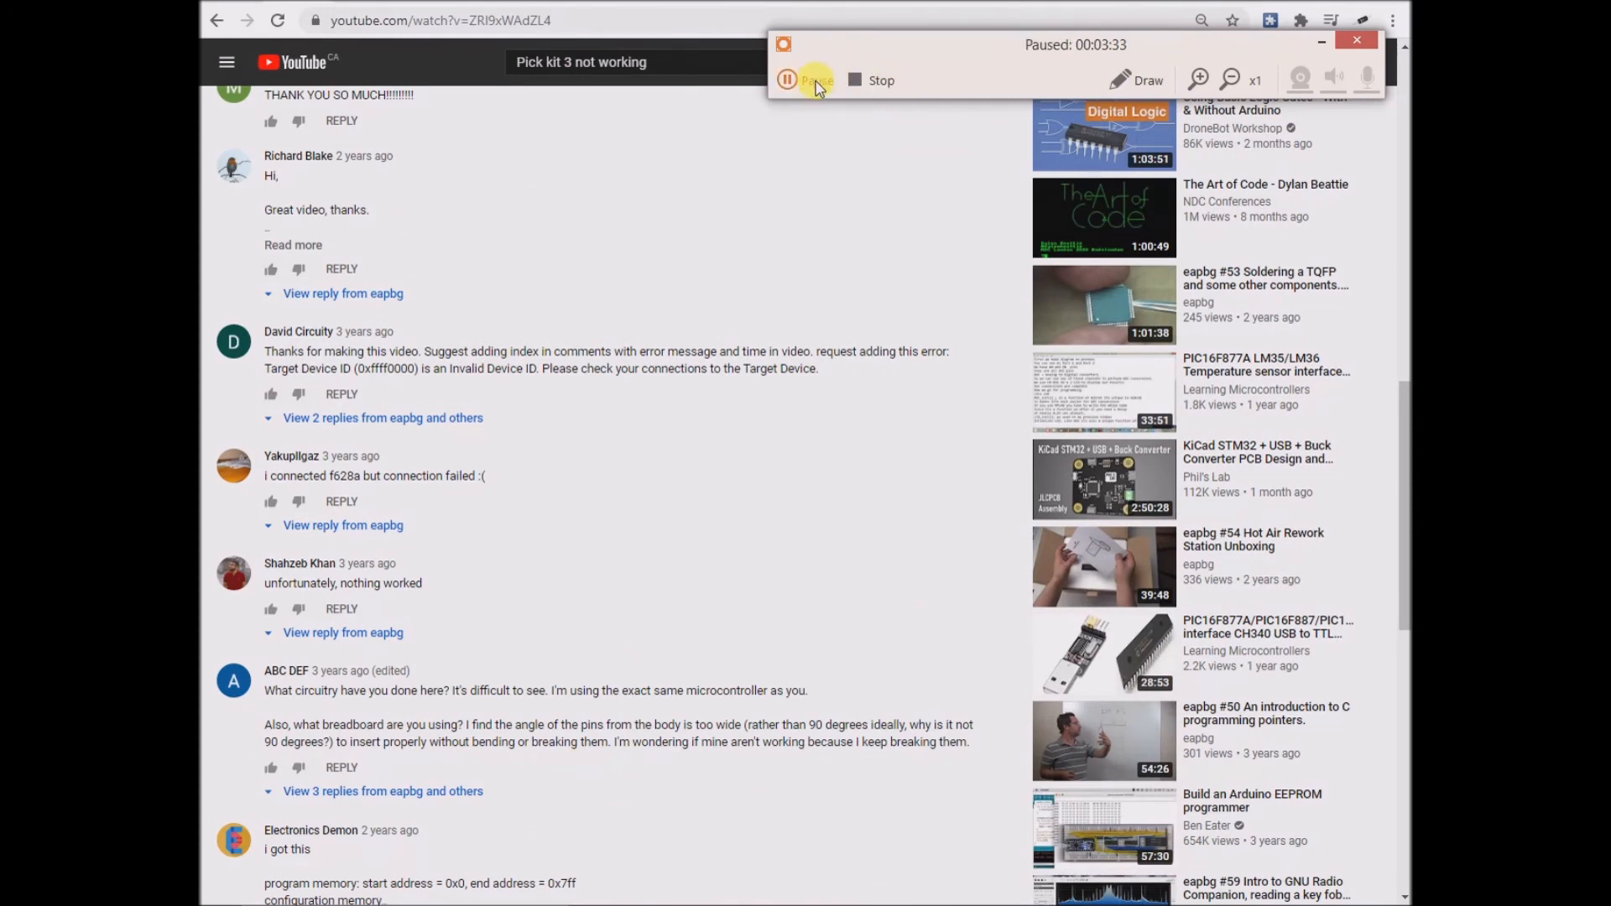
left_click(812, 81)
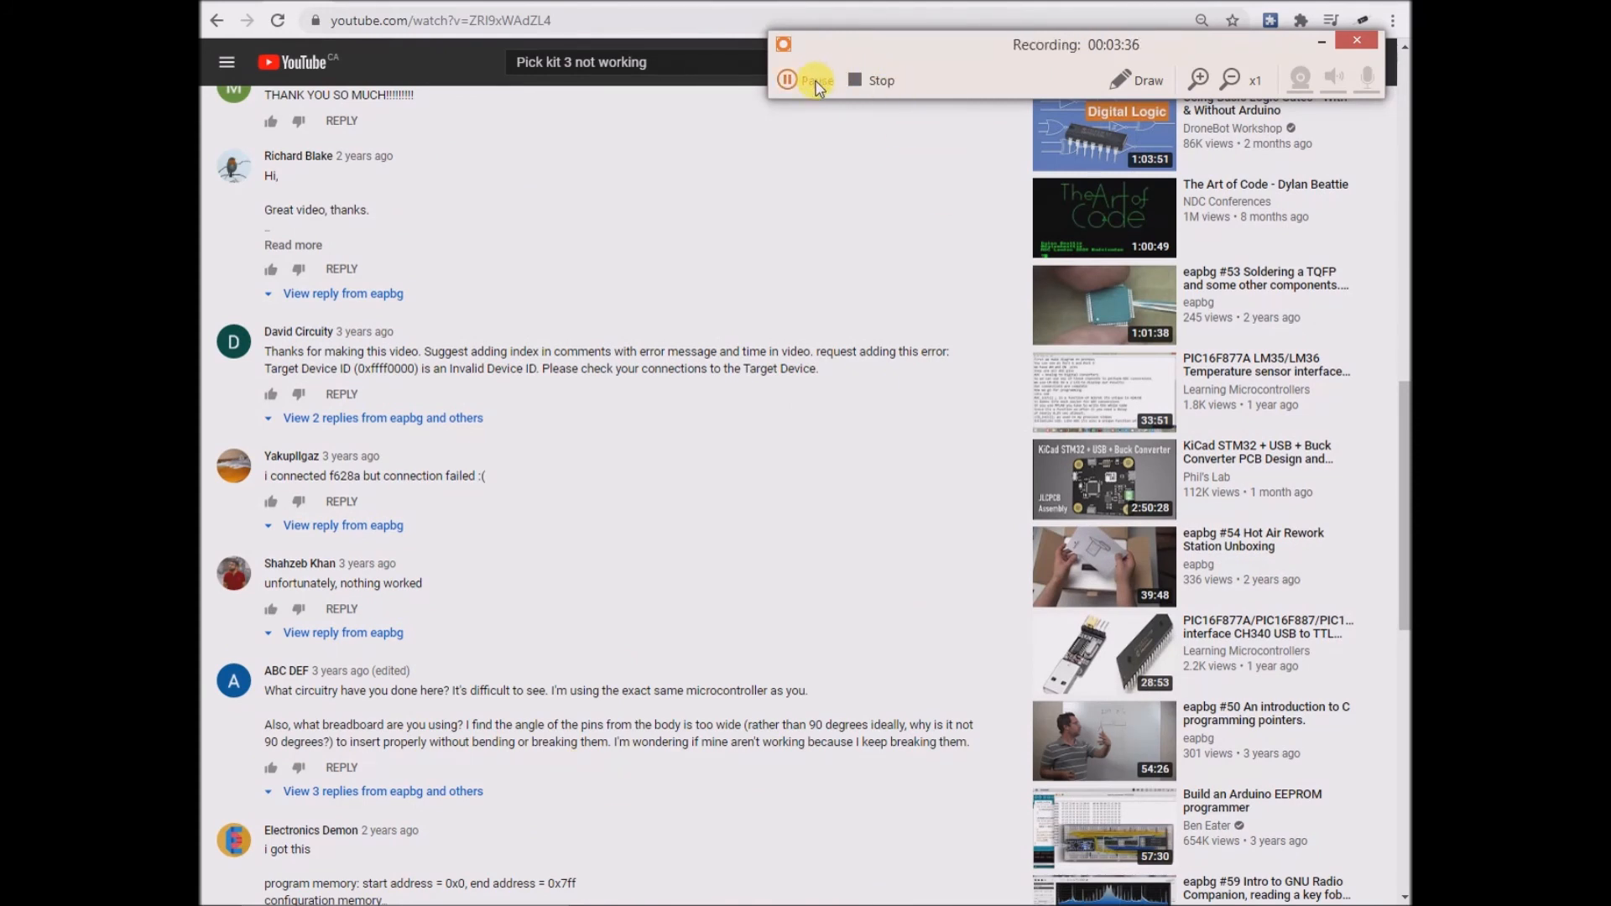